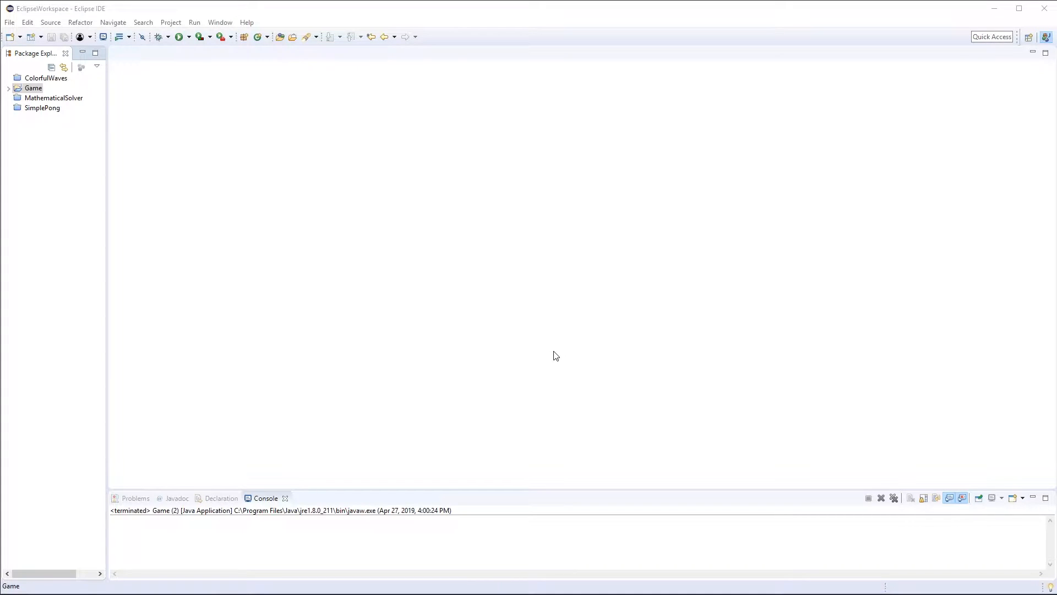
mouse_move(113, 154)
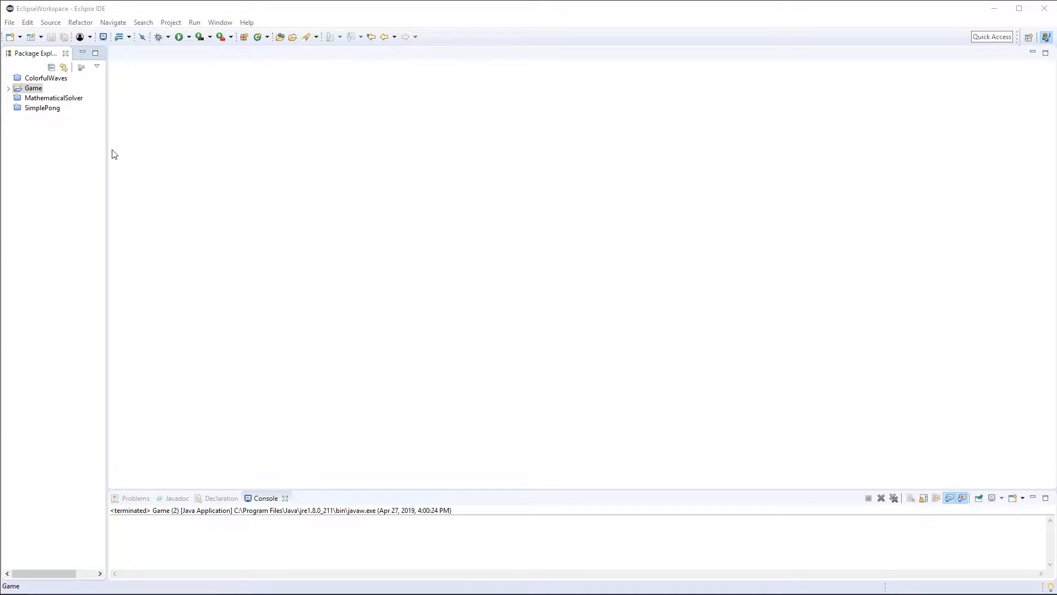
mouse_move(106, 150)
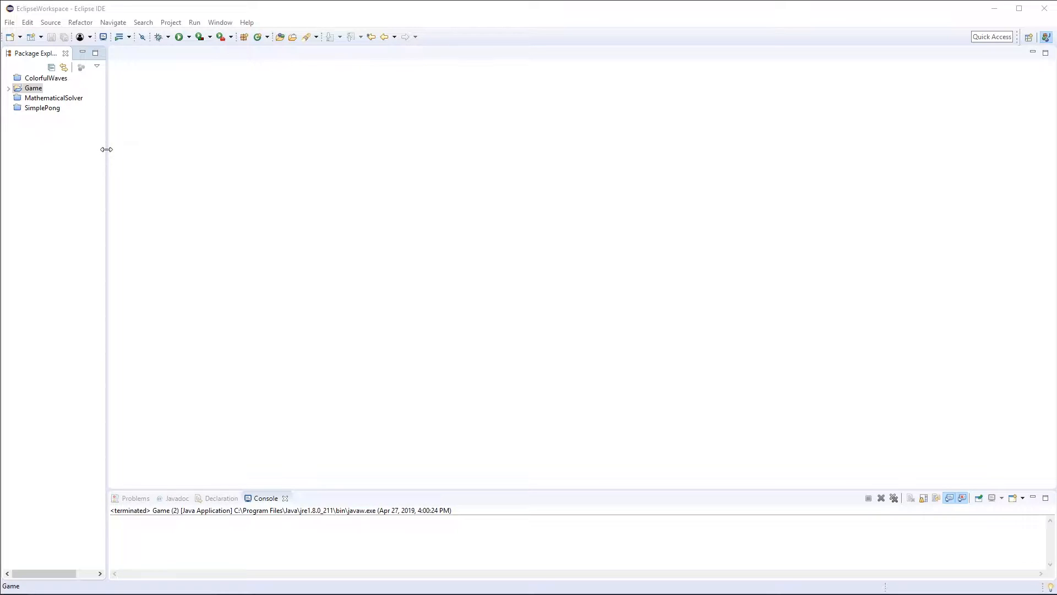
mouse_move(107, 139)
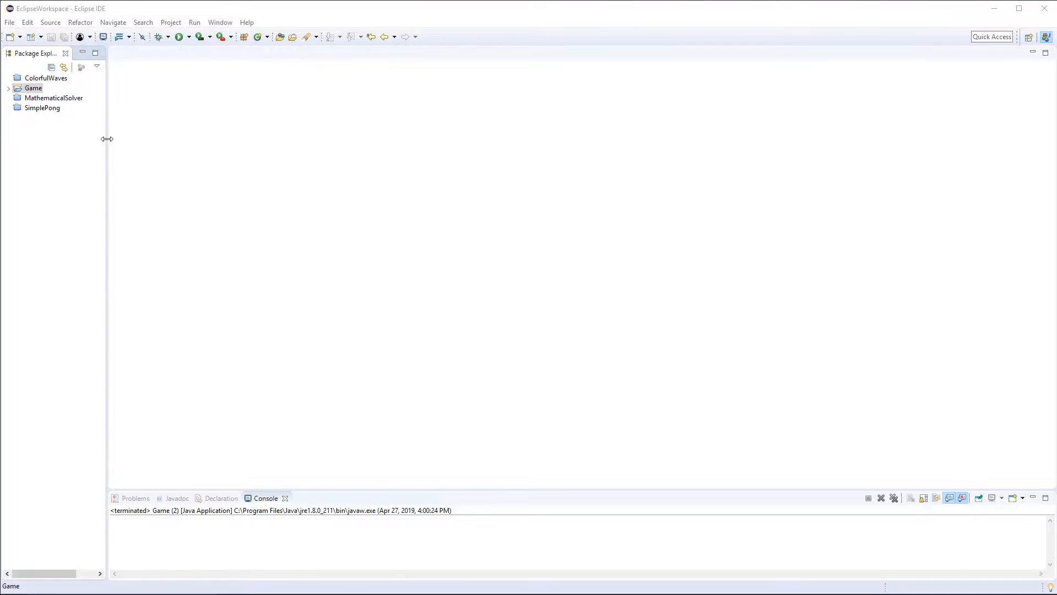
mouse_move(183, 47)
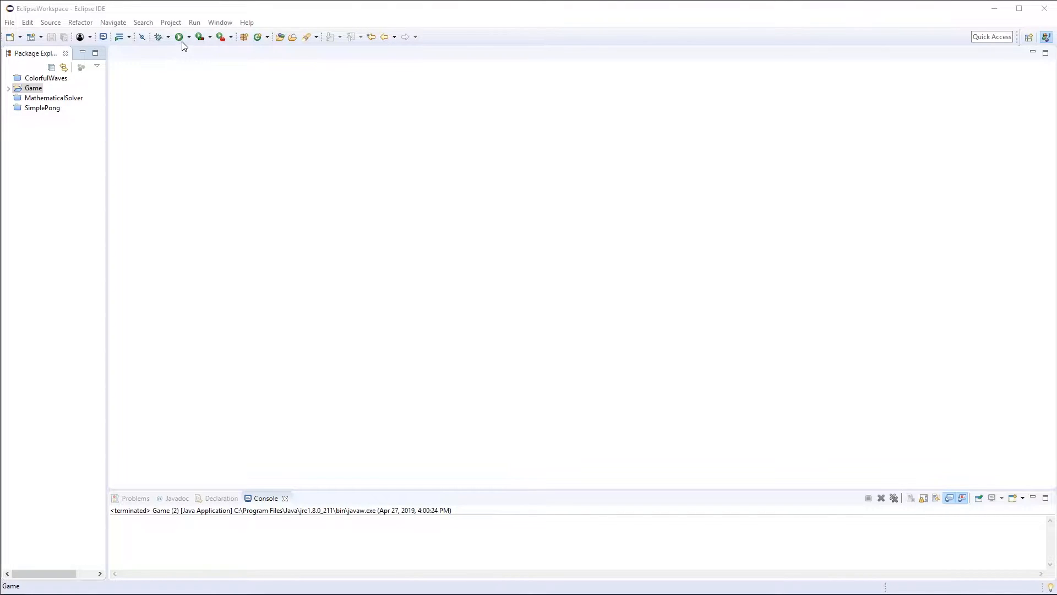
Run the Game project and drag the Pong window aside while it plays
click(178, 37)
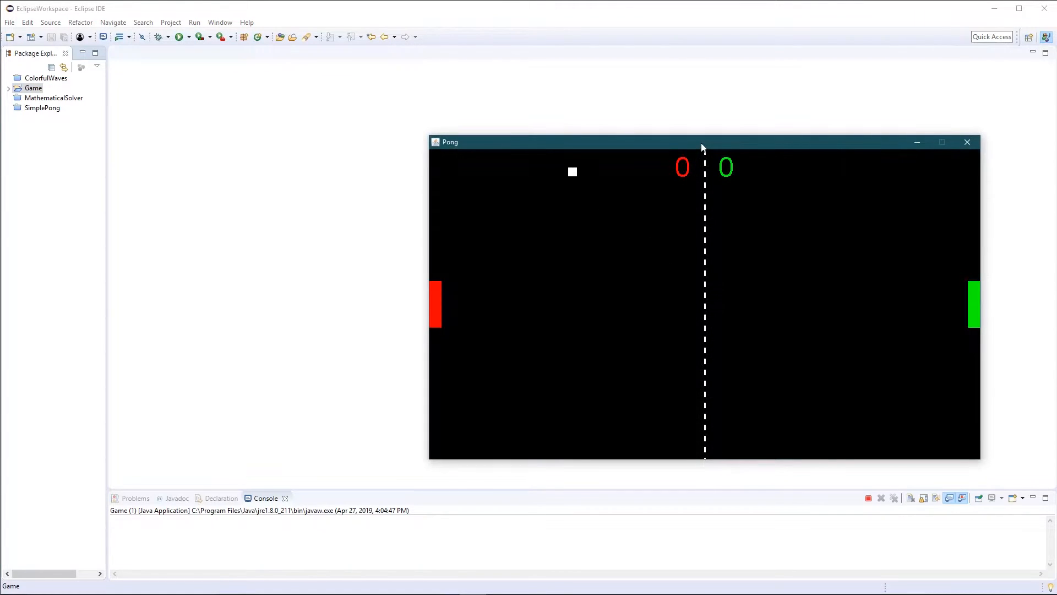
drag(703, 142, 570, 139)
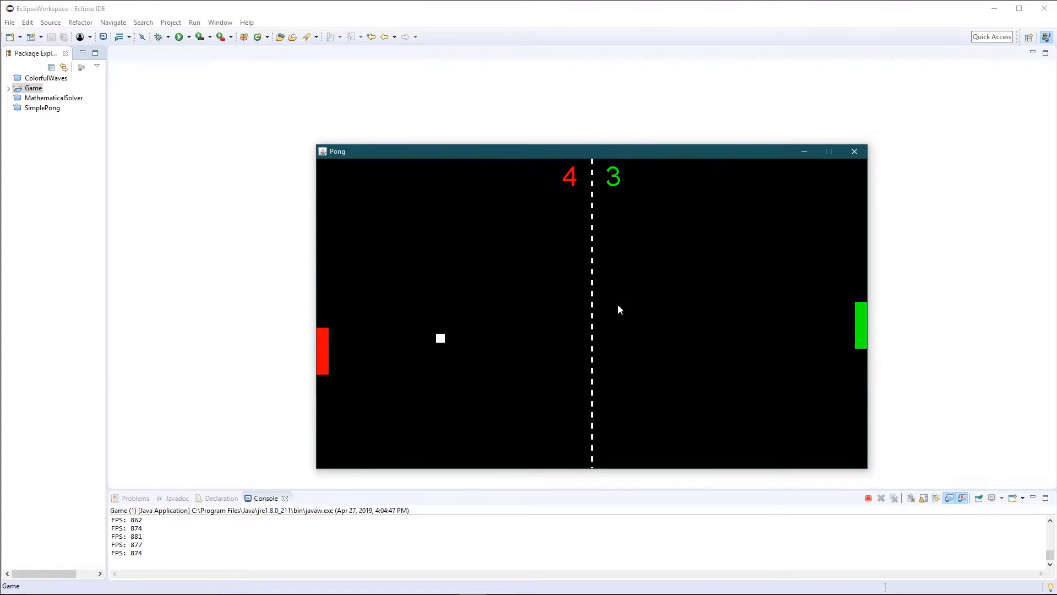
click(855, 152)
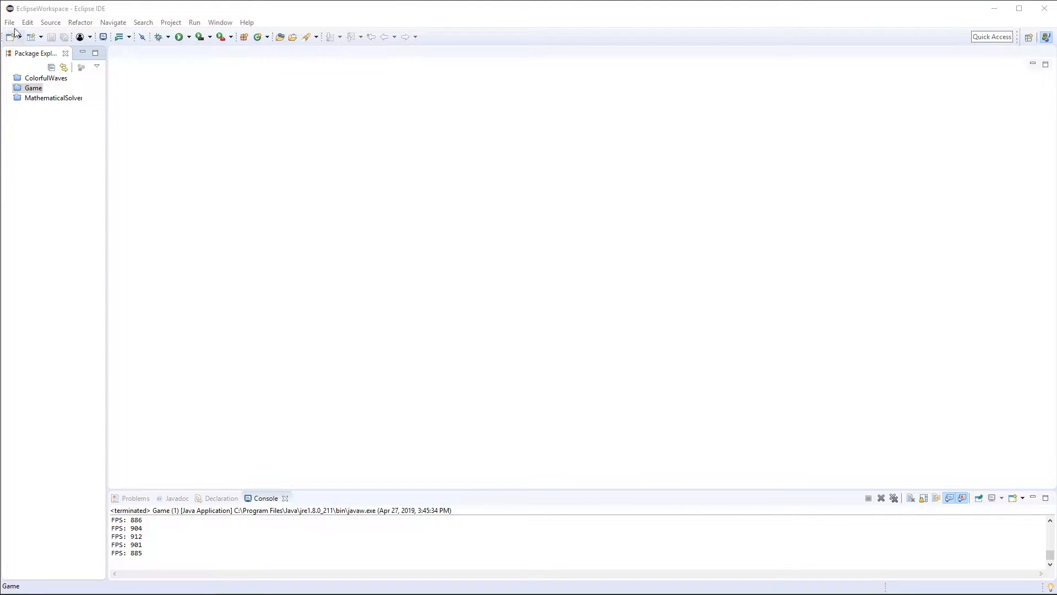
Create the SimplePong Java project via File > New and expand it to reveal src
click(8, 22)
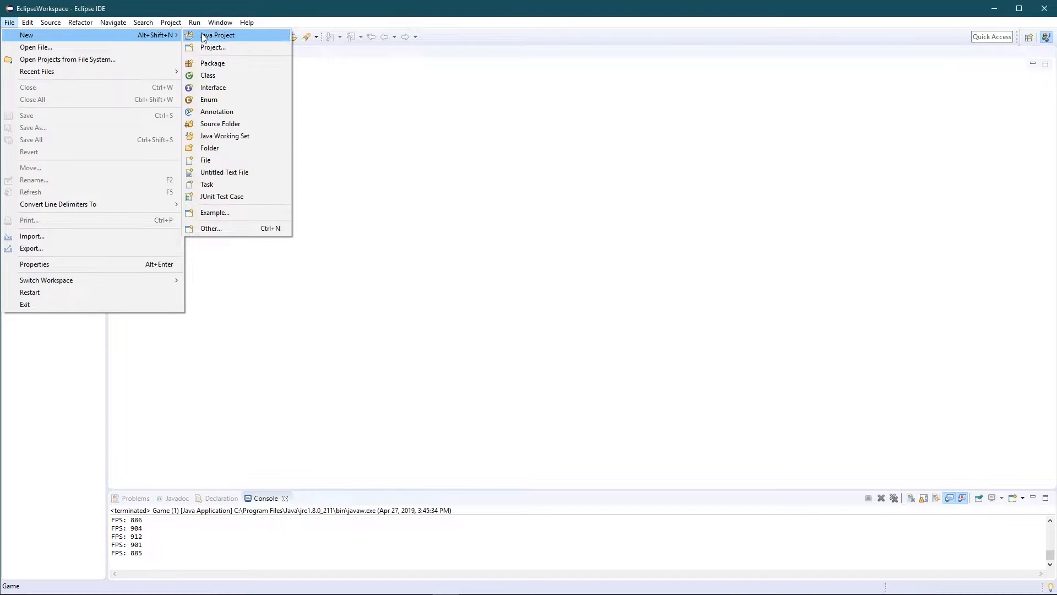
click(217, 35)
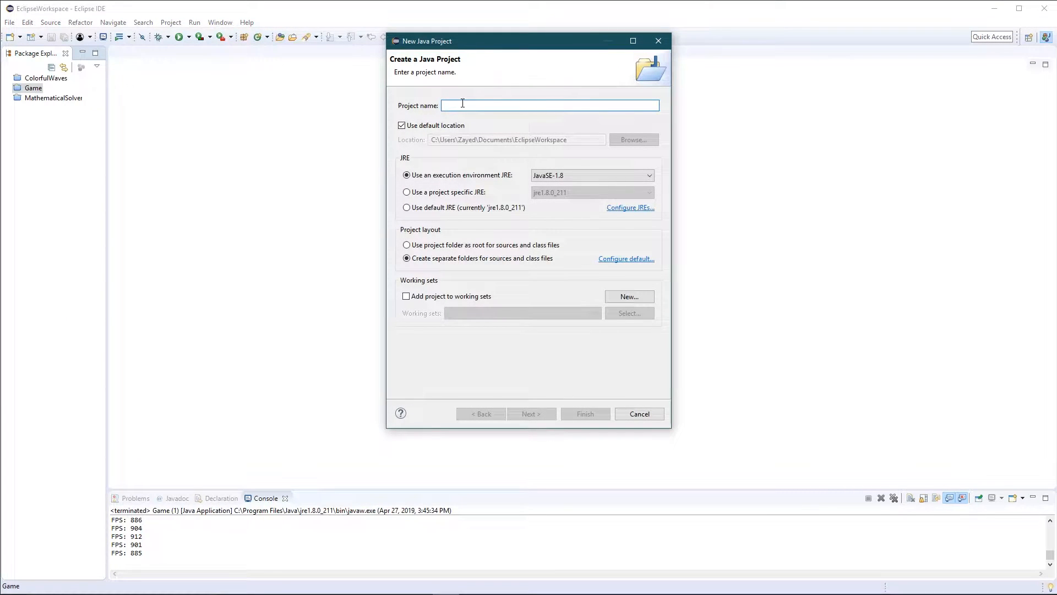
text(SimplePOm)
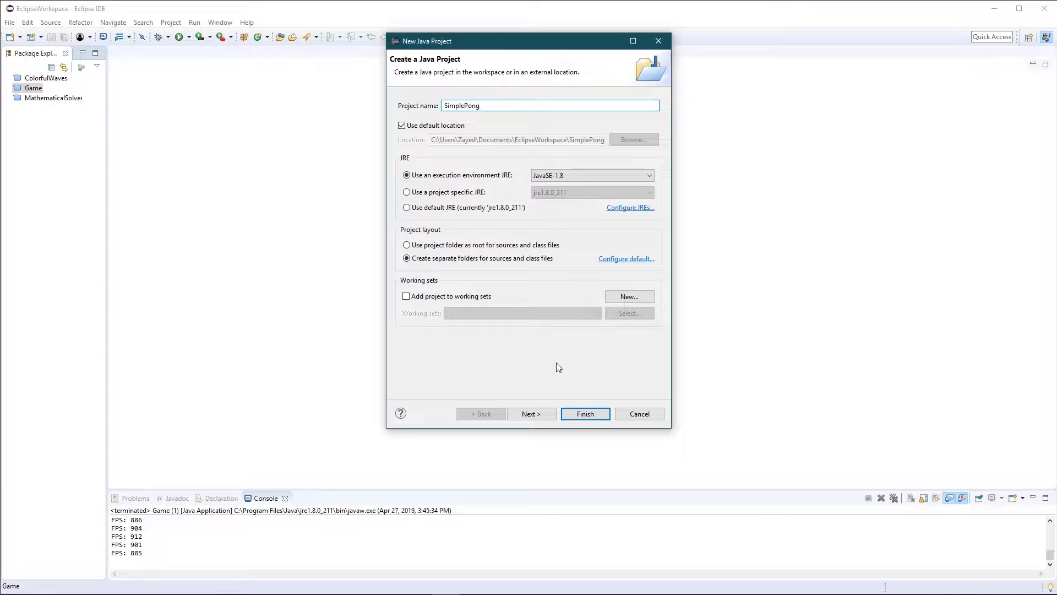
click(586, 414)
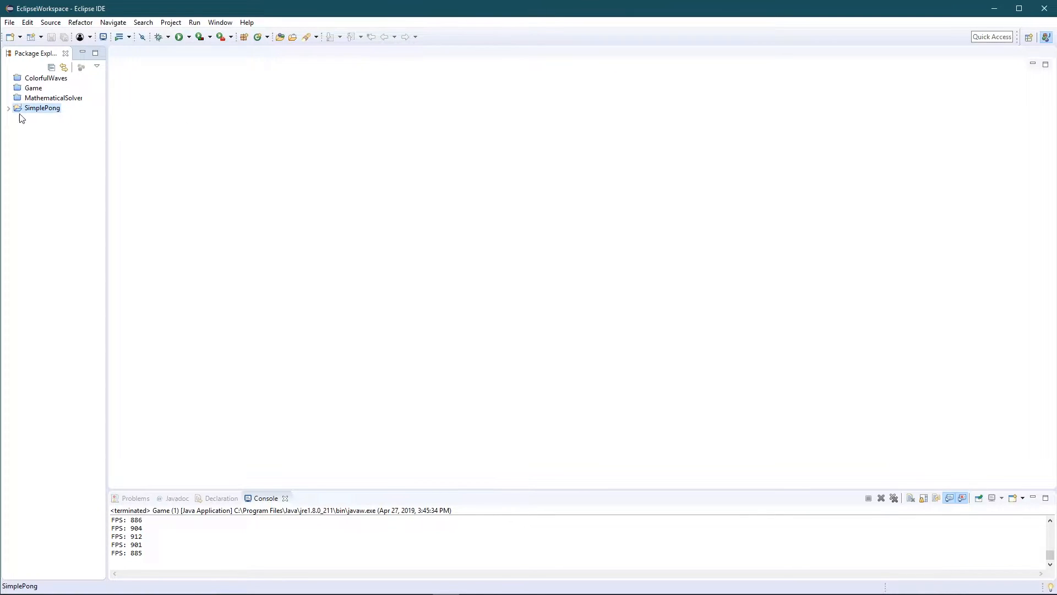
click(8, 108)
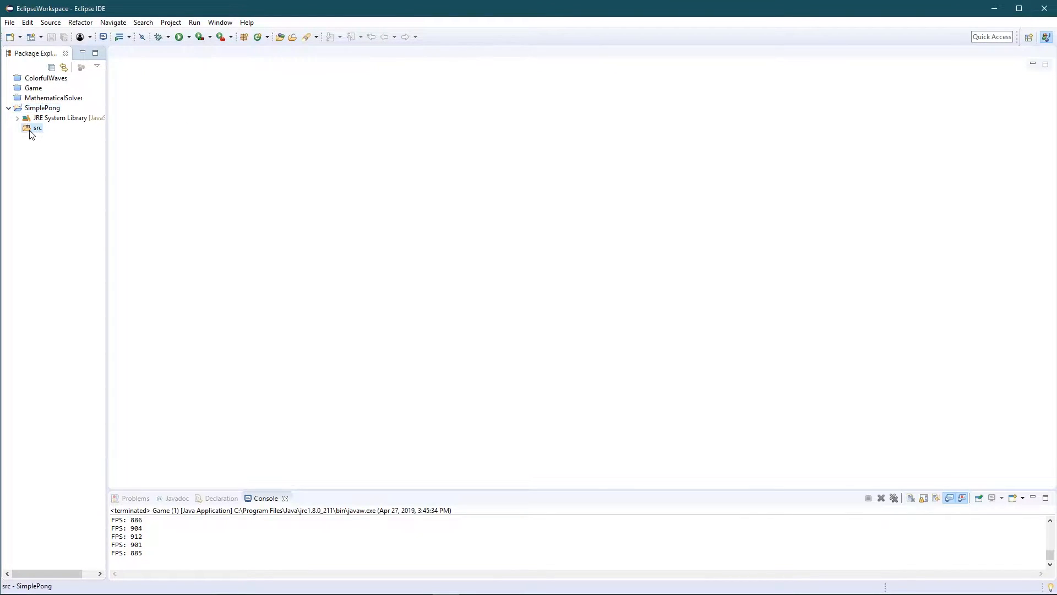
Add a package named com.main under SimplePong's src folder
right_click(37, 127)
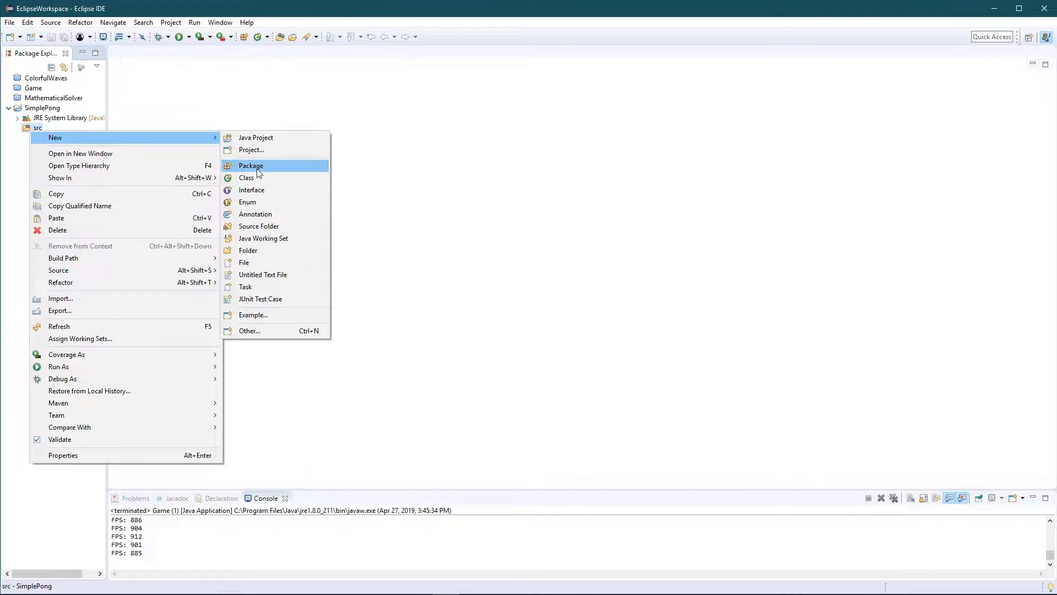
click(250, 165)
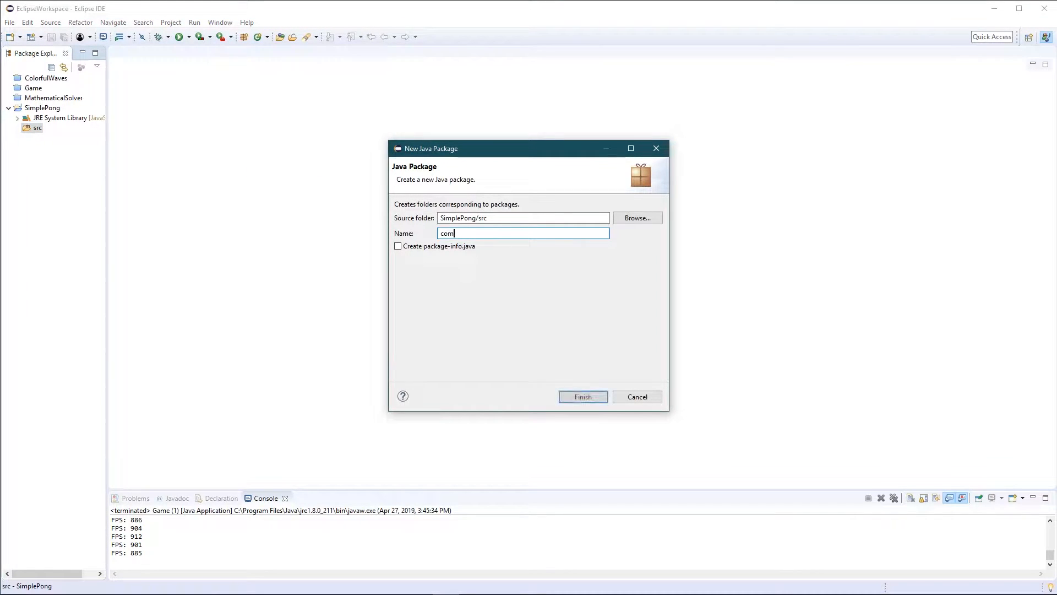
text(.main)
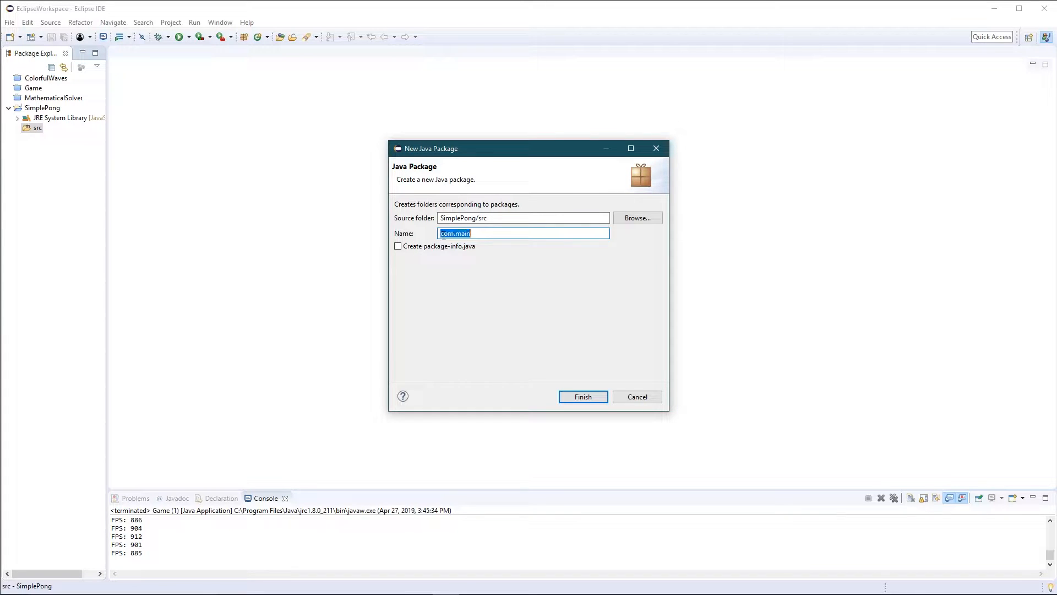
double_click(447, 233)
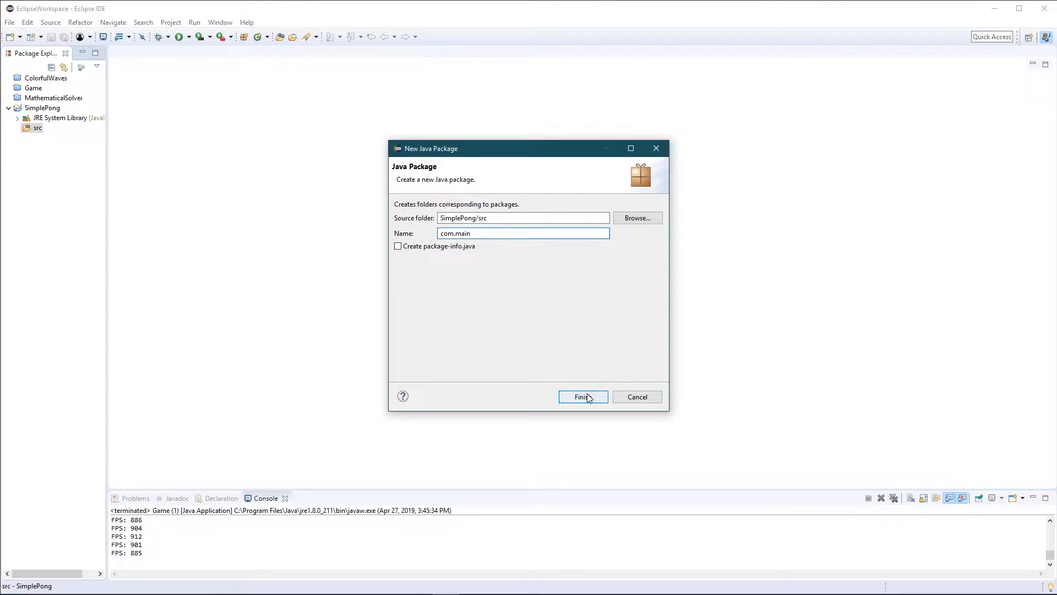
click(583, 396)
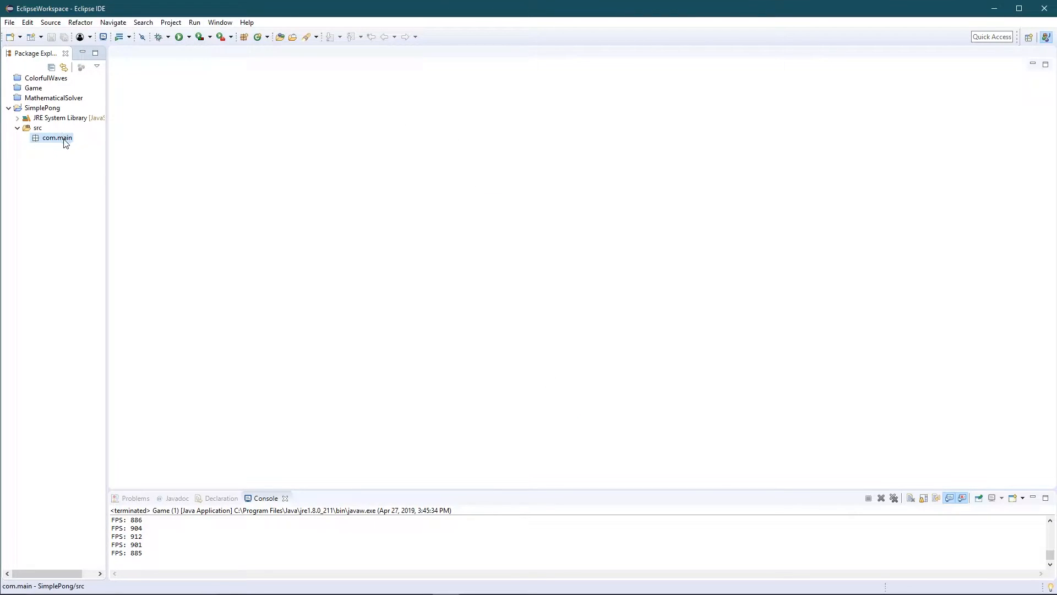
Create the Window and Game classes in the com.main package
right_click(56, 138)
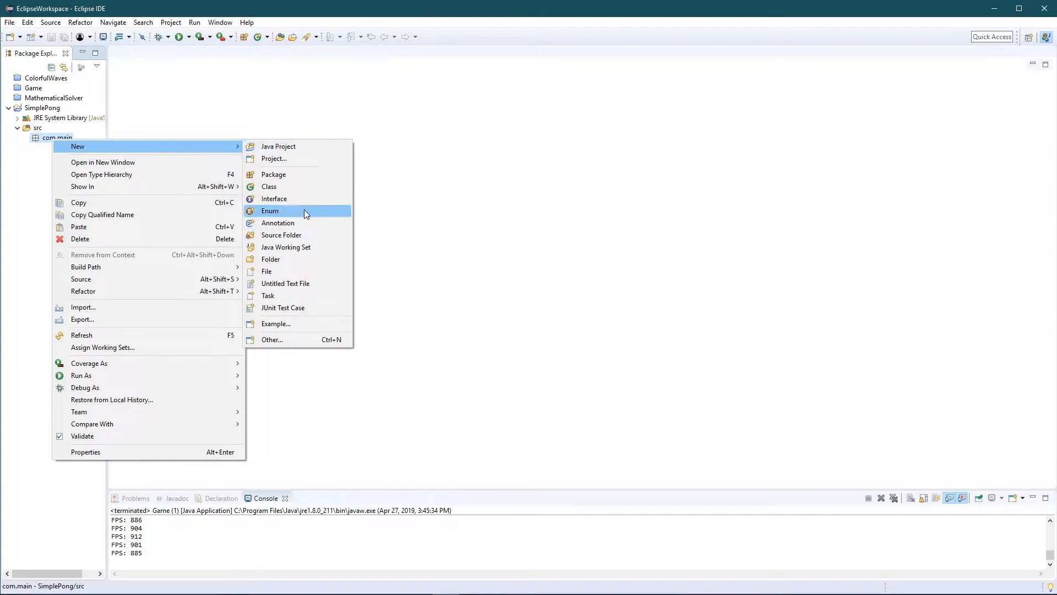
click(268, 186)
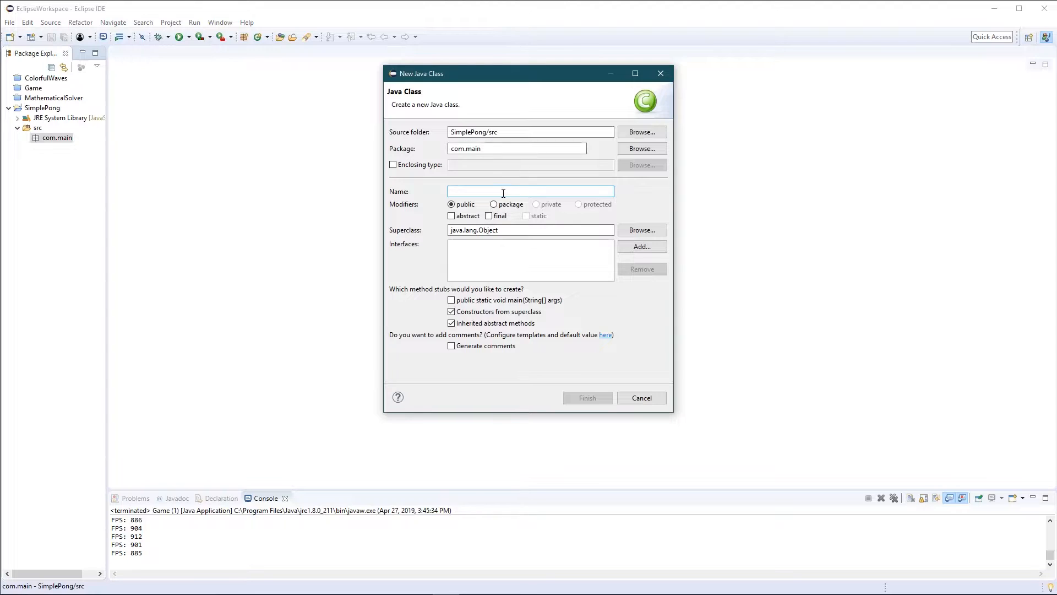
text(Window)
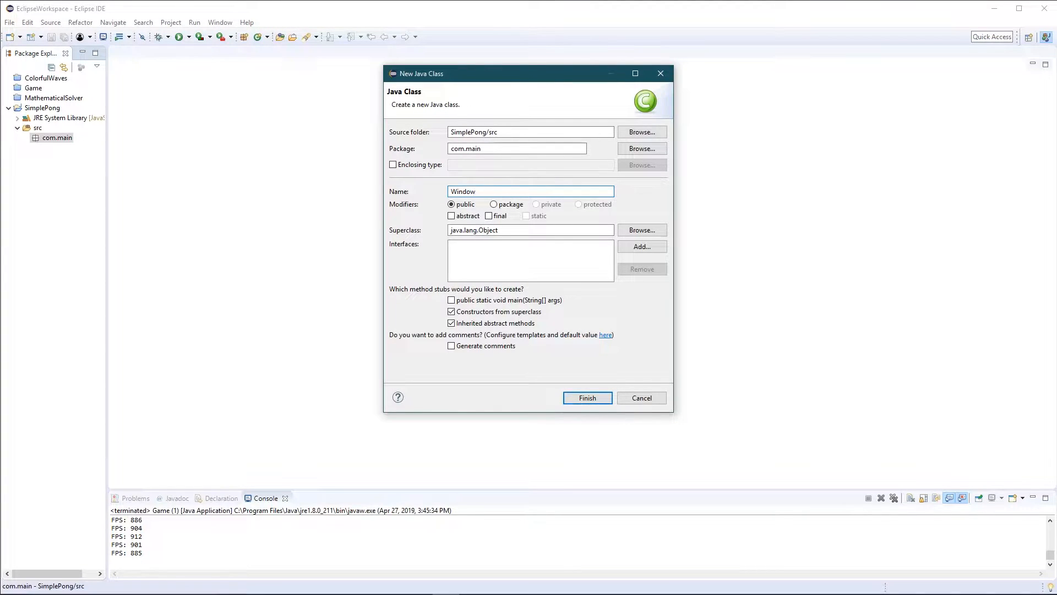
click(588, 398)
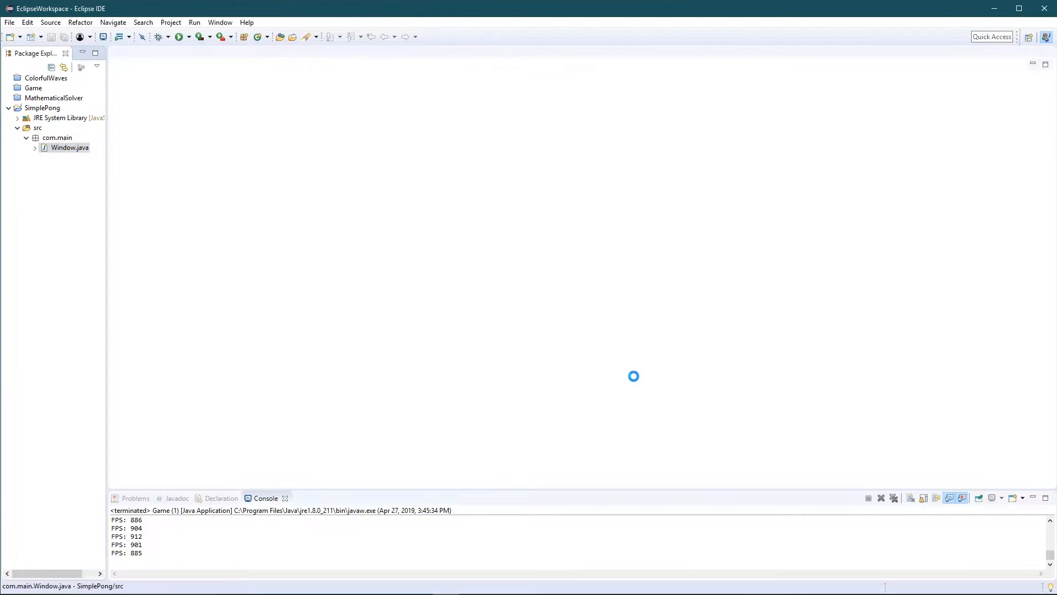
double_click(68, 147)
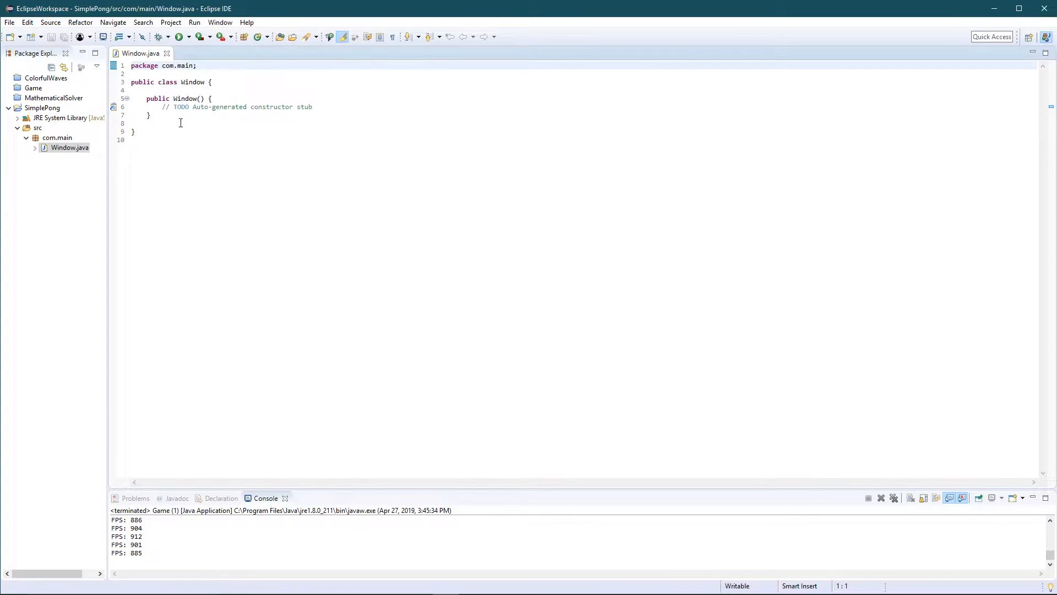
click(68, 148)
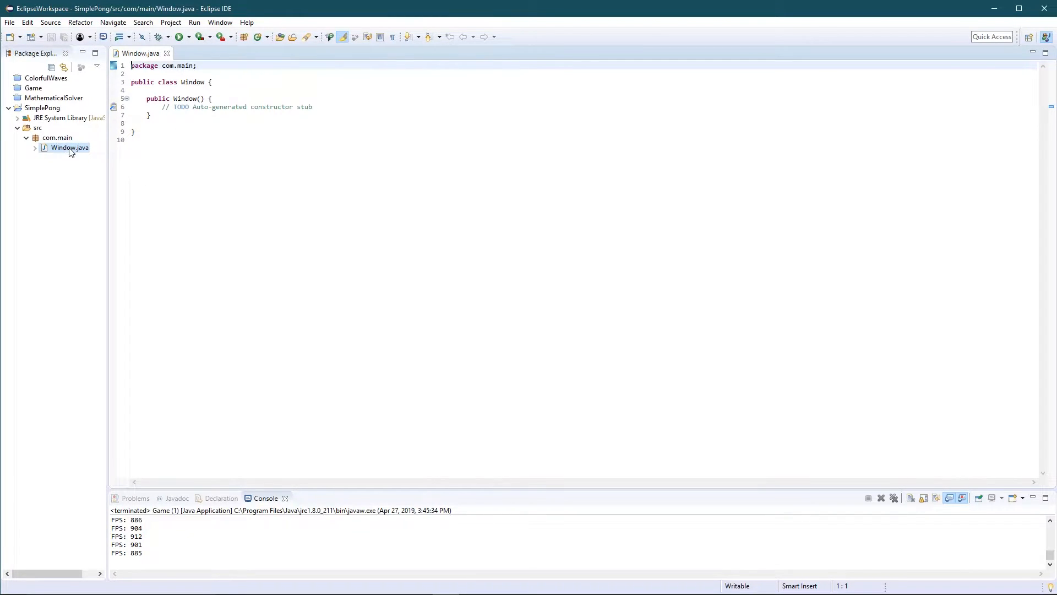
right_click(52, 137)
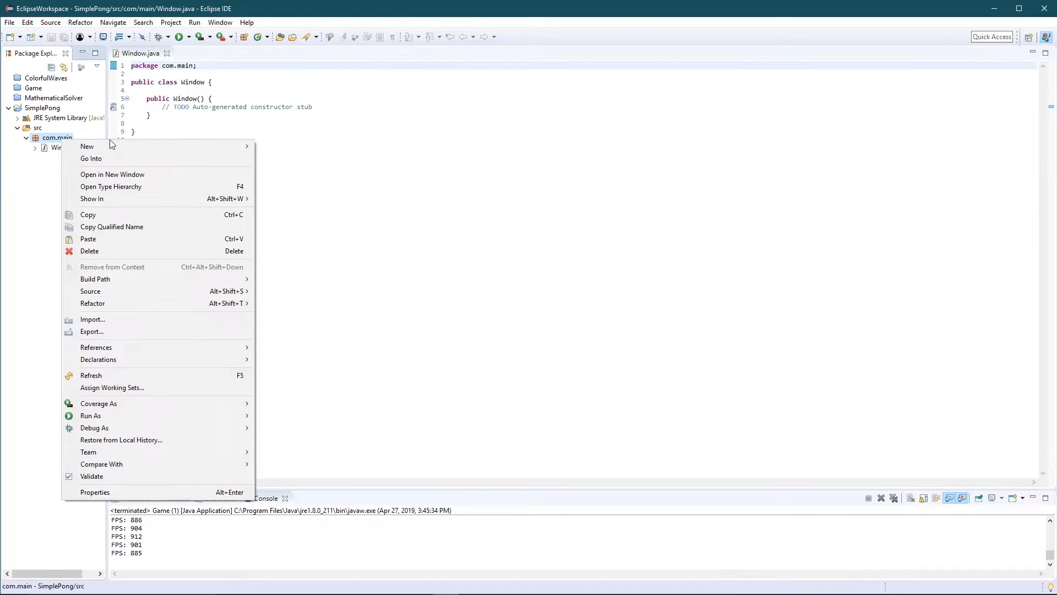
mouse_move(86, 146)
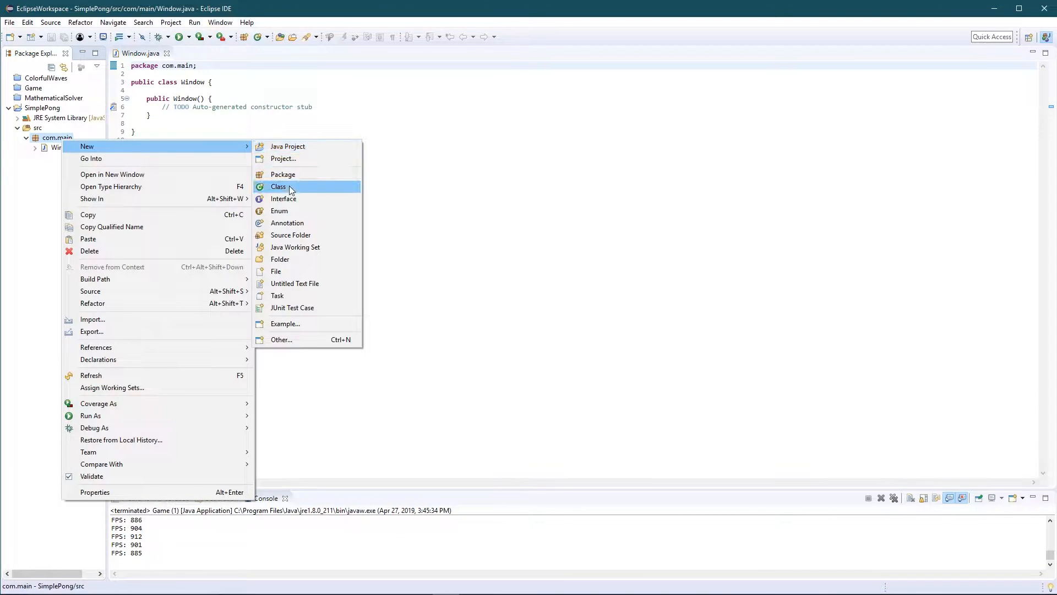
click(278, 186)
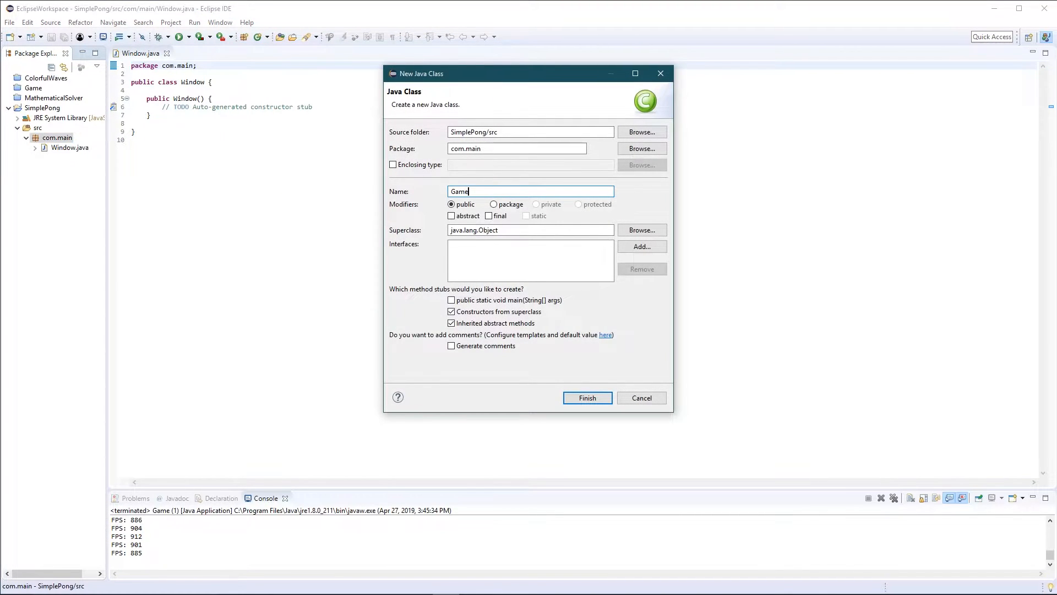
mouse_move(588, 398)
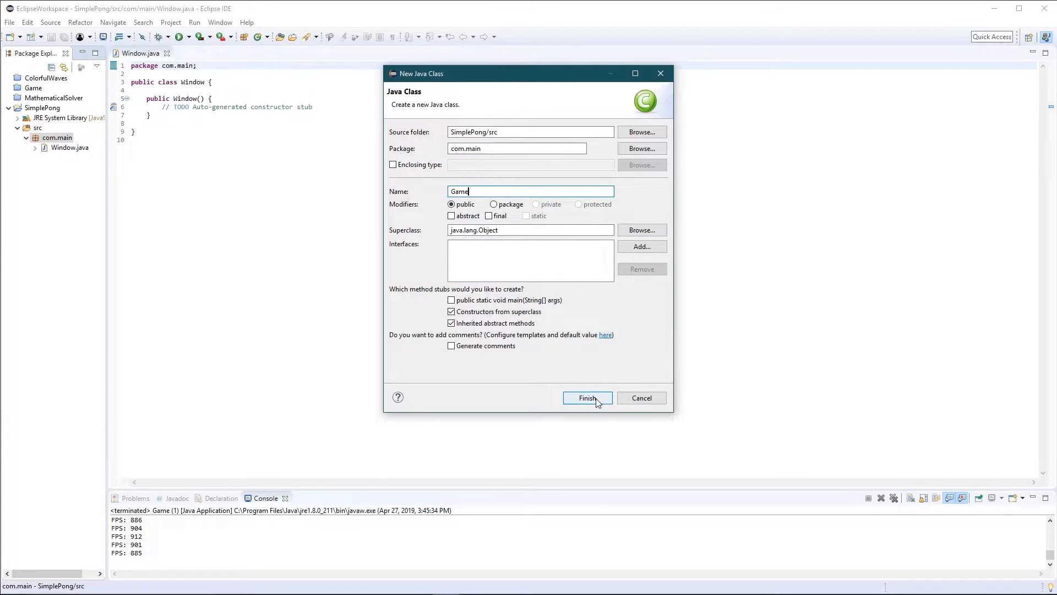
click(587, 398)
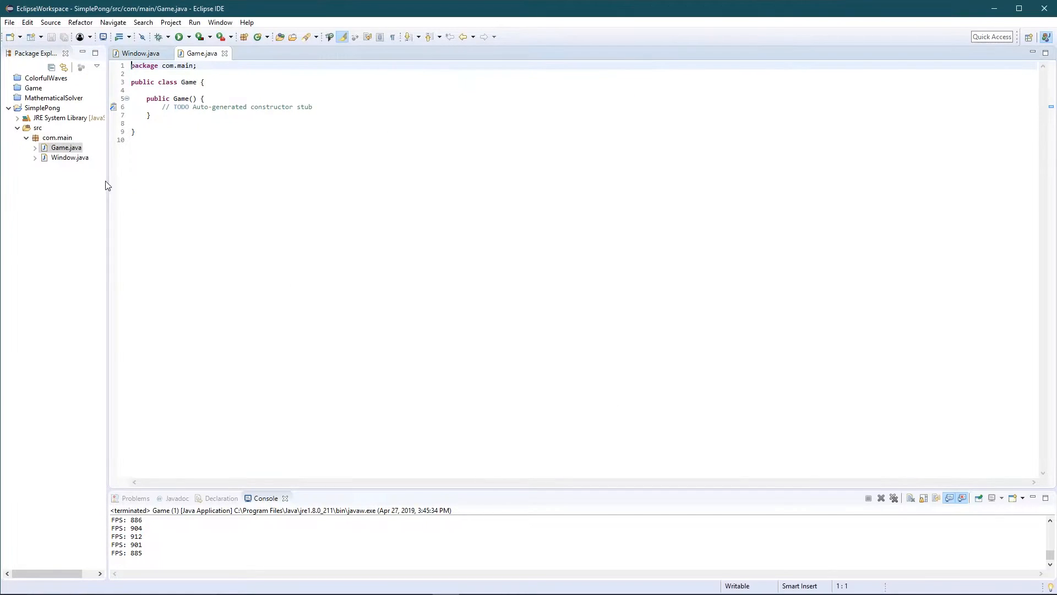
Create the Paddle and Ball classes in com.main
right_click(53, 137)
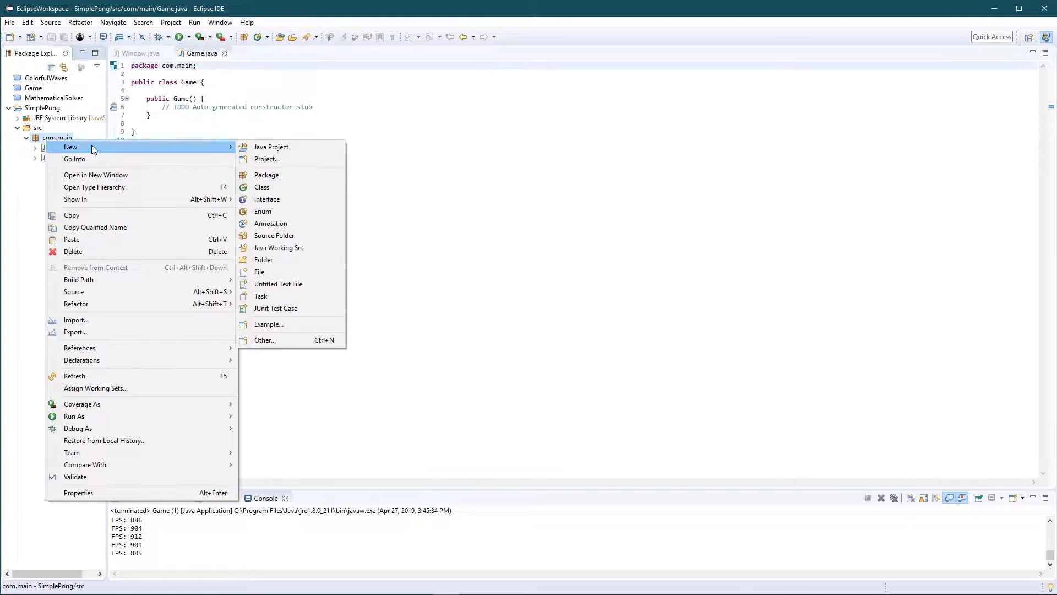
click(262, 186)
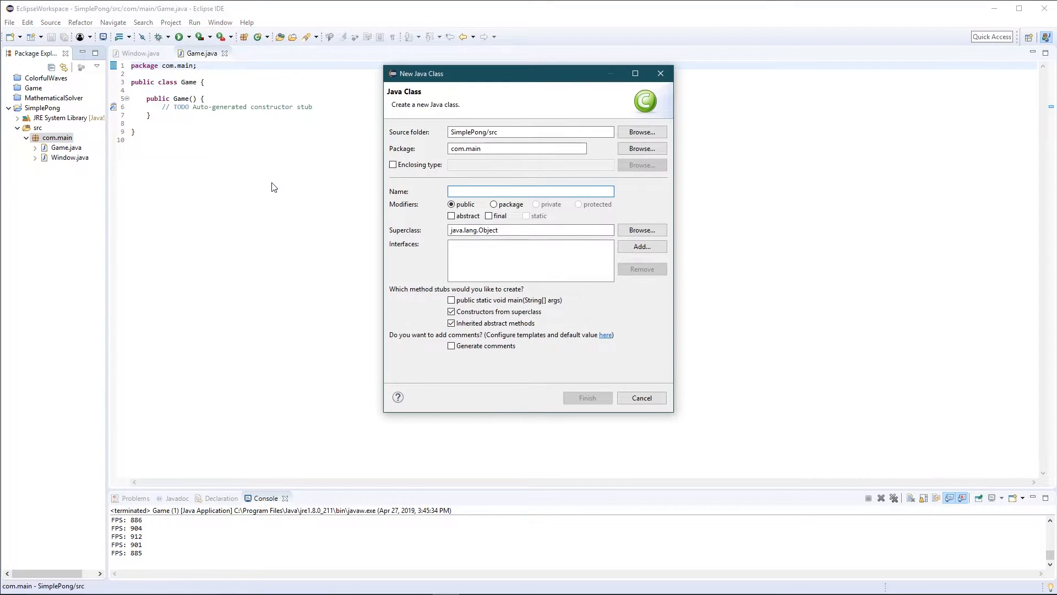
text(Paddl)
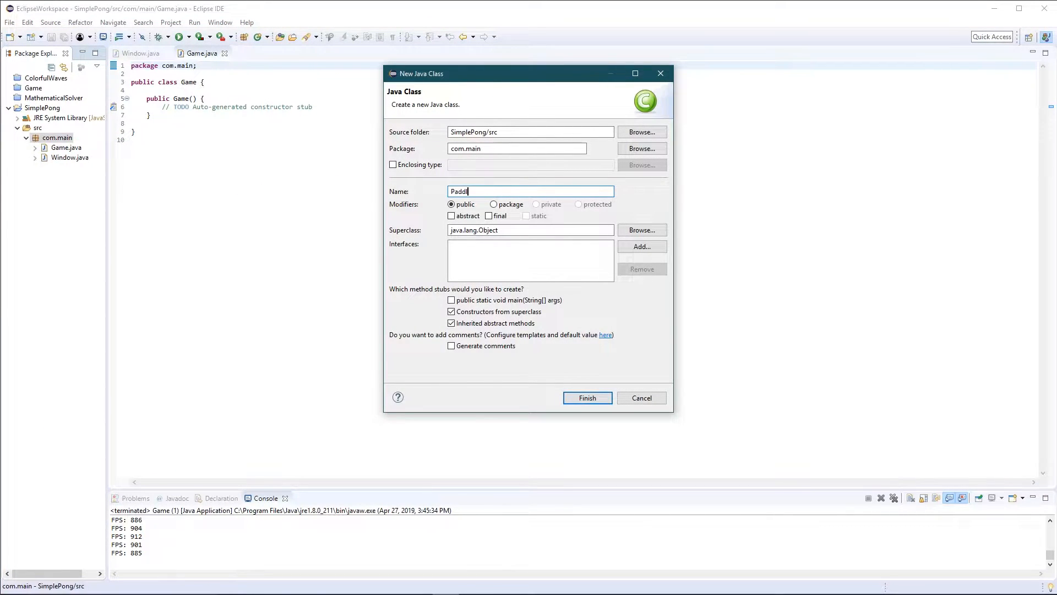
text(e)
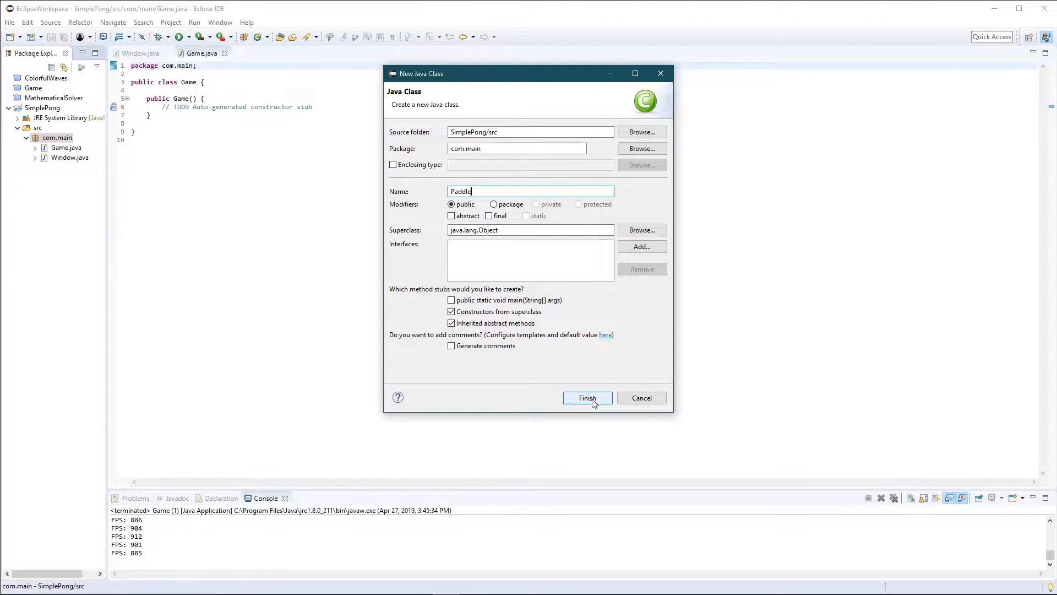
click(587, 397)
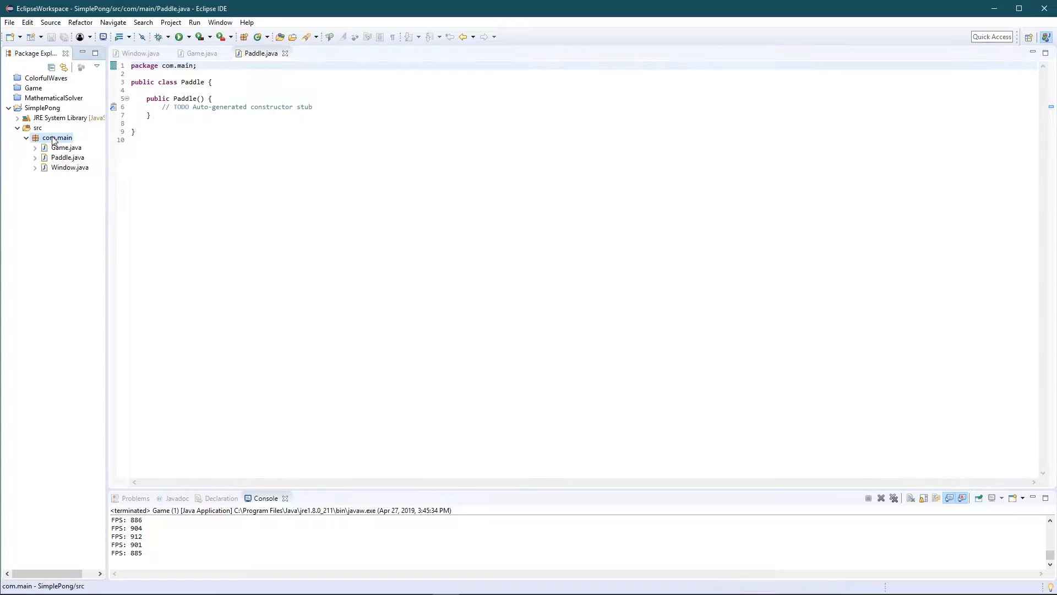
right_click(55, 138)
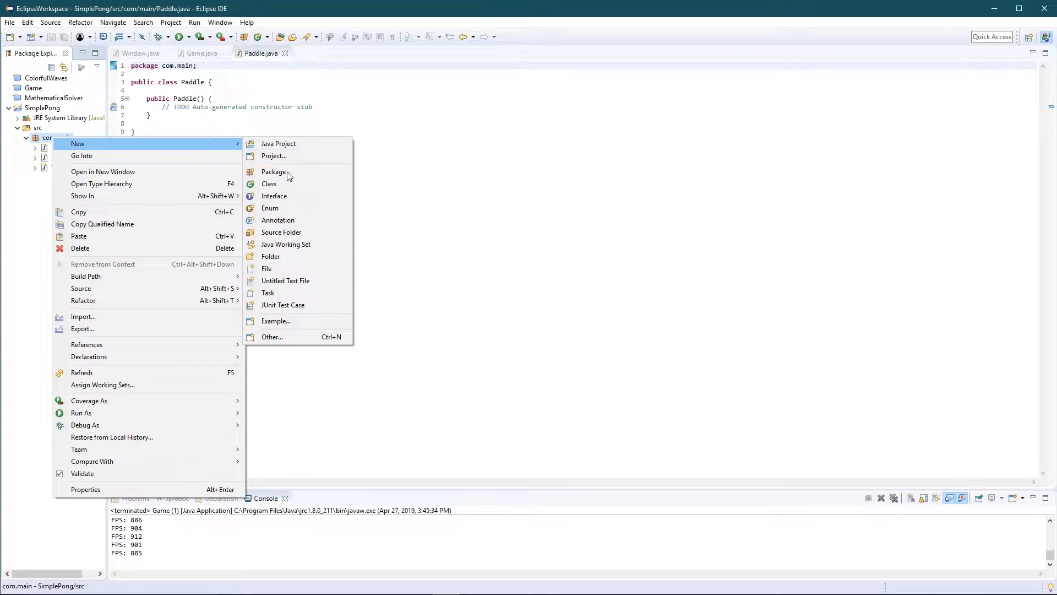
click(269, 183)
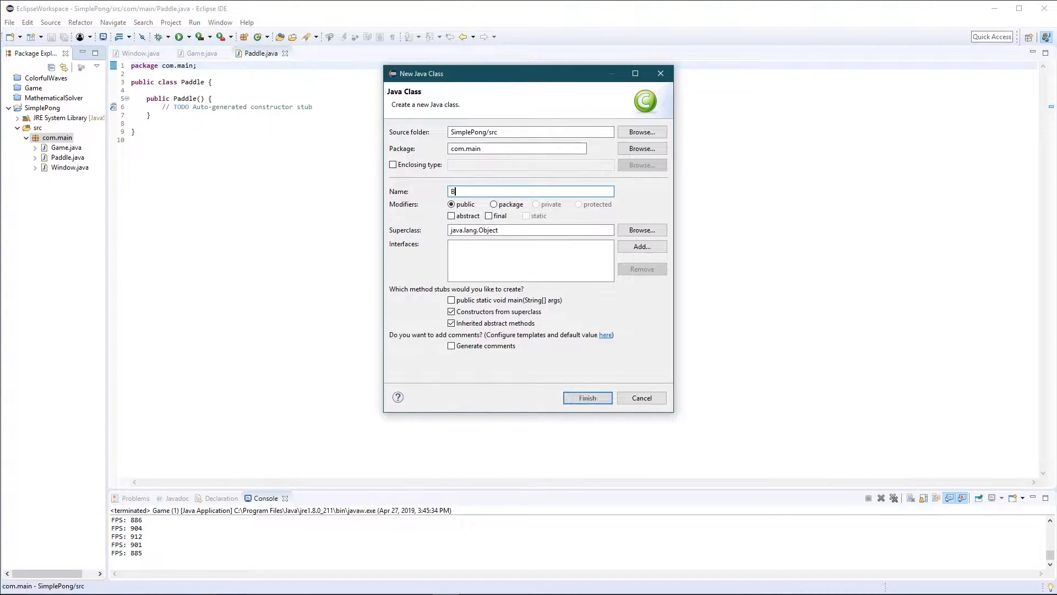
text(all)
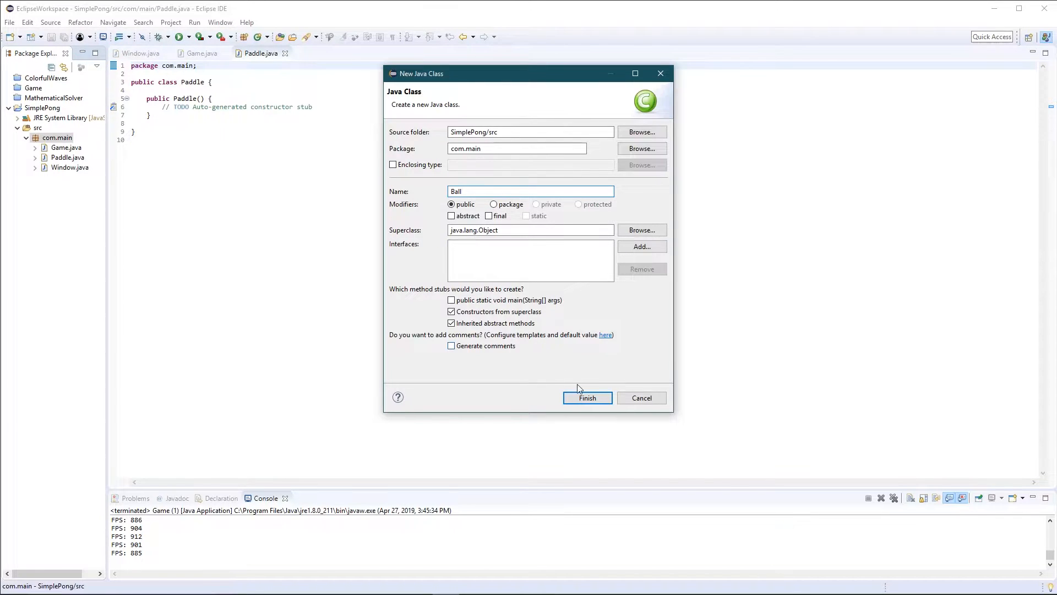
click(587, 398)
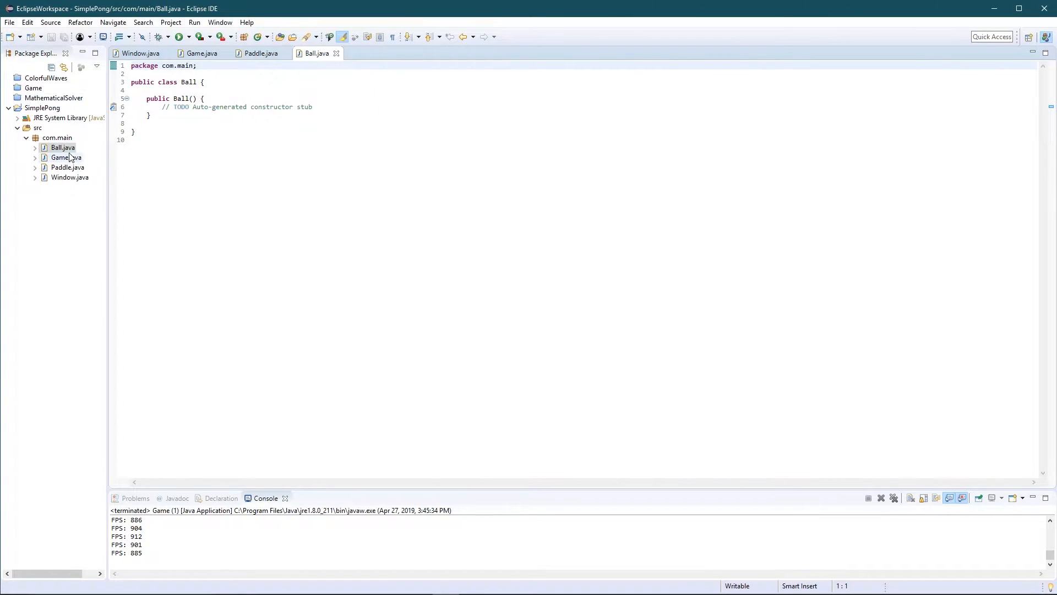
click(66, 177)
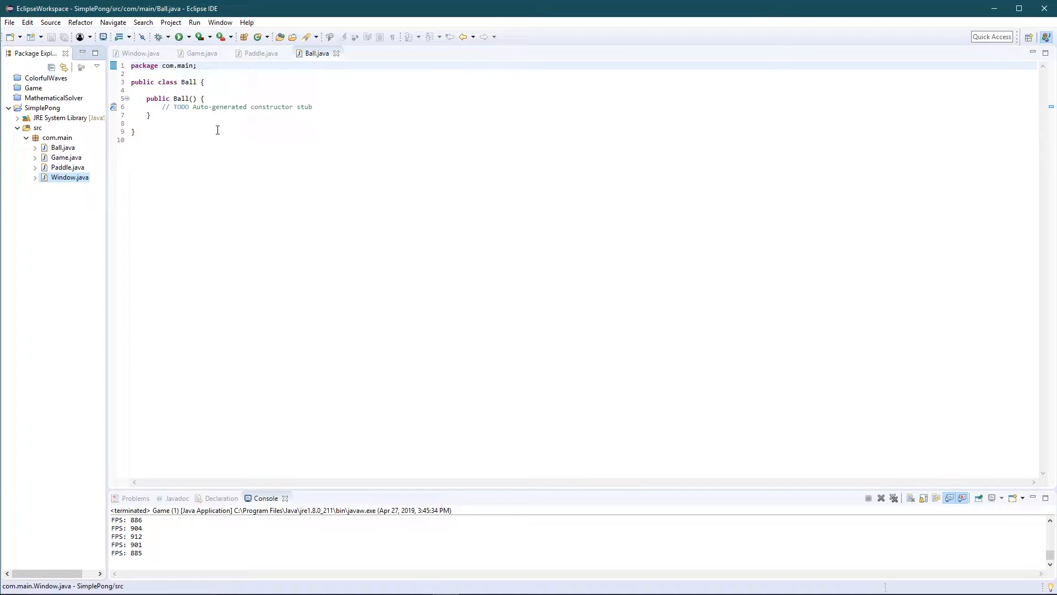
click(57, 147)
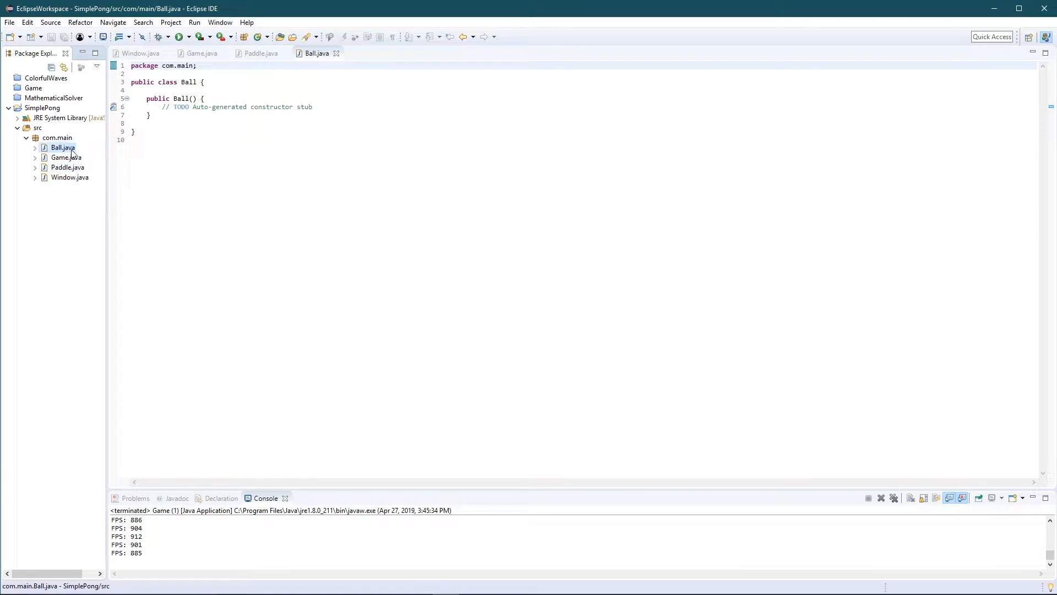
click(69, 177)
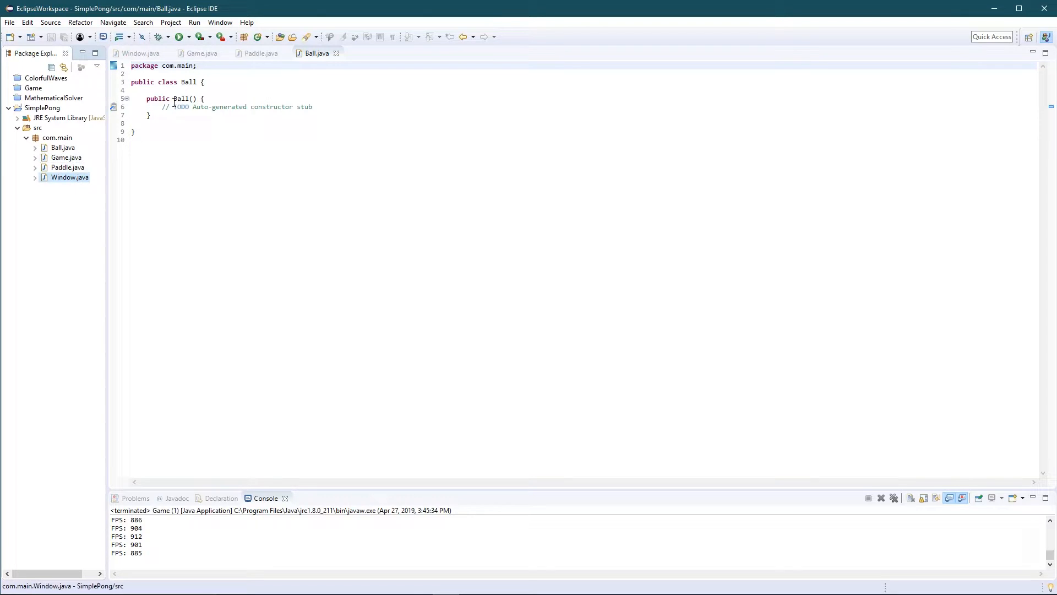
mouse_move(140, 53)
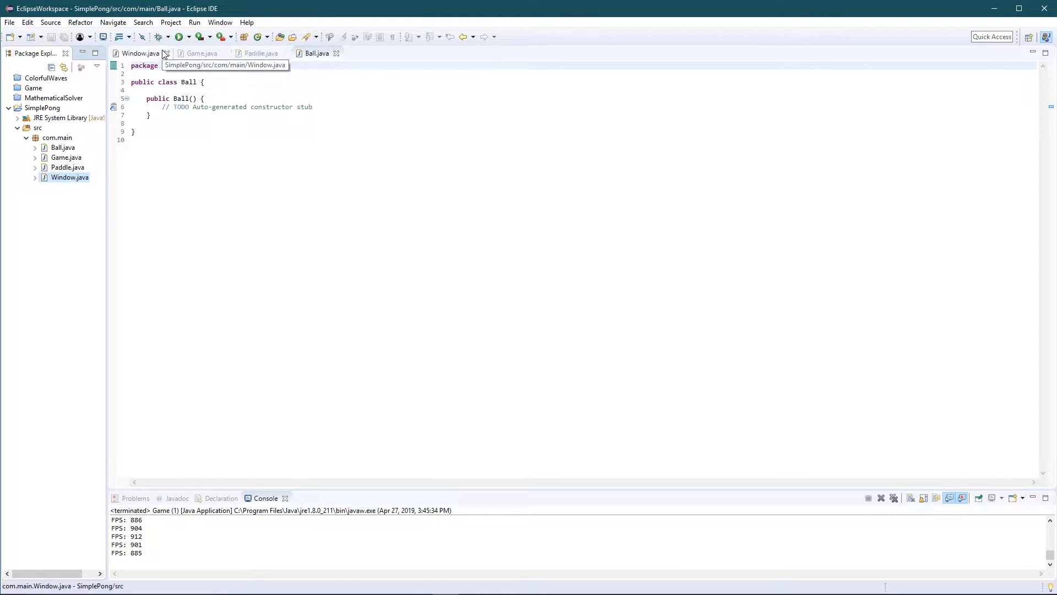
In Window.java, remove the constructor TODO and start writing JFrame frame = new JFrame()
click(131, 53)
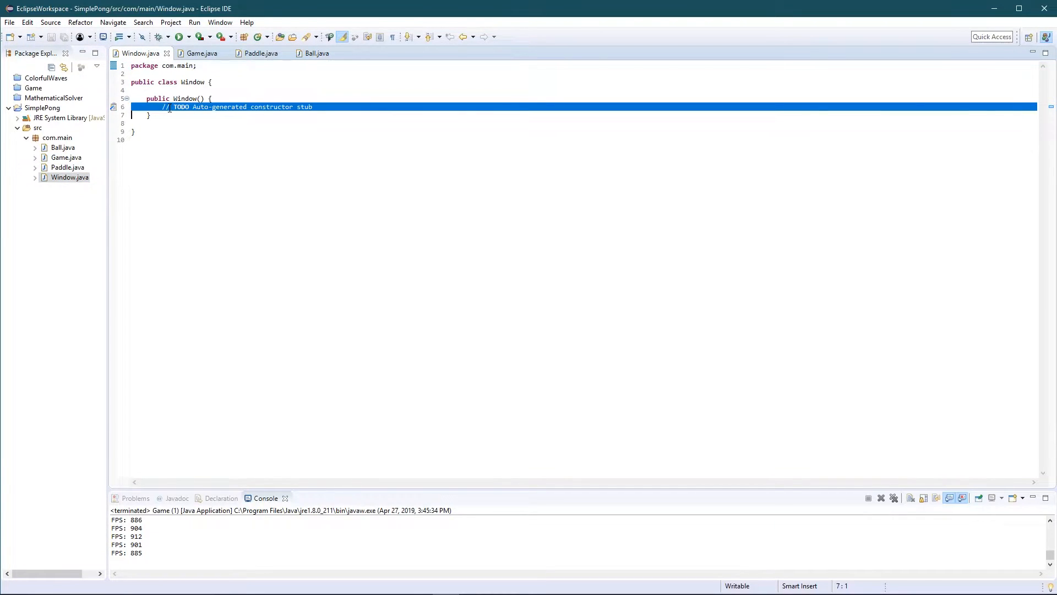
key(Delete)
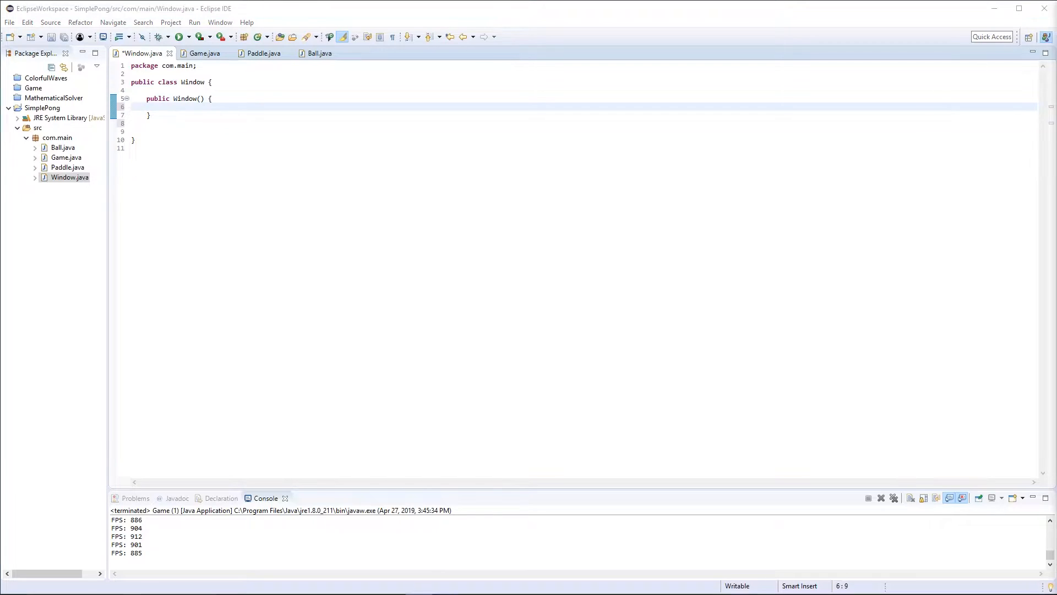
click(188, 109)
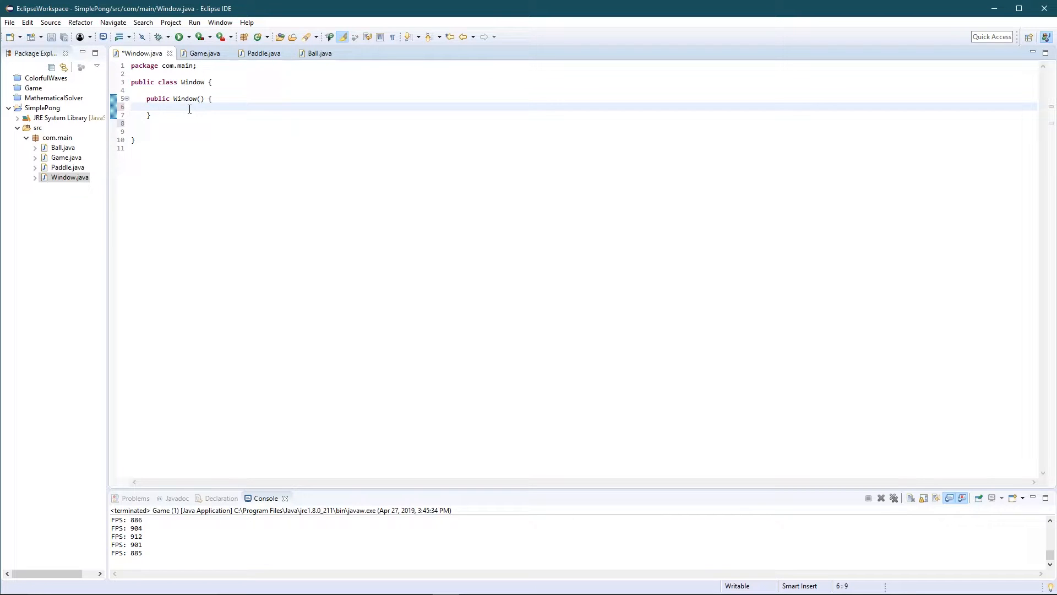
text(JFrame frame = n)
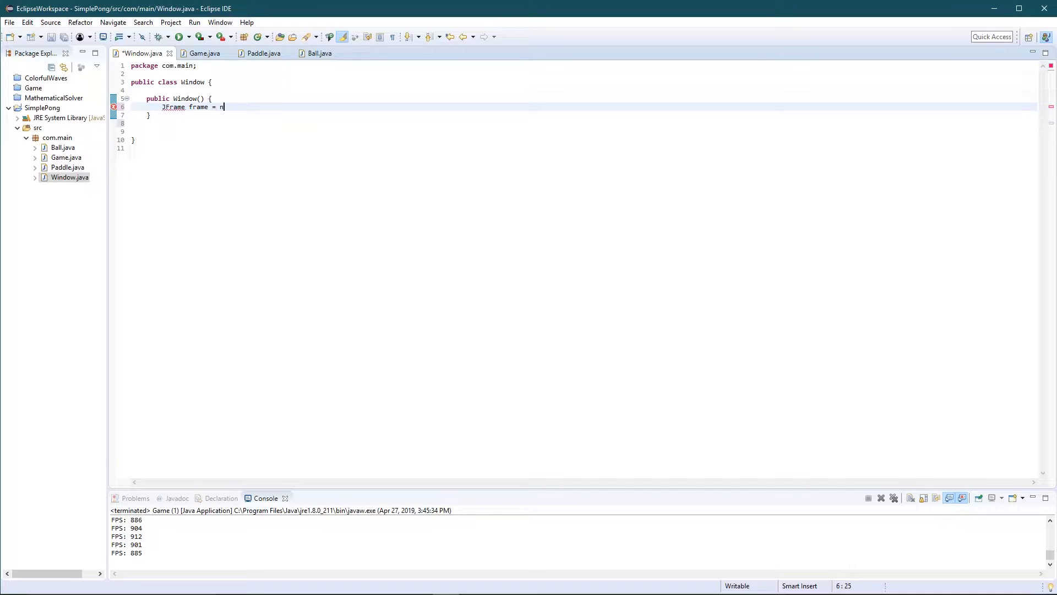
text(ew JFrame()
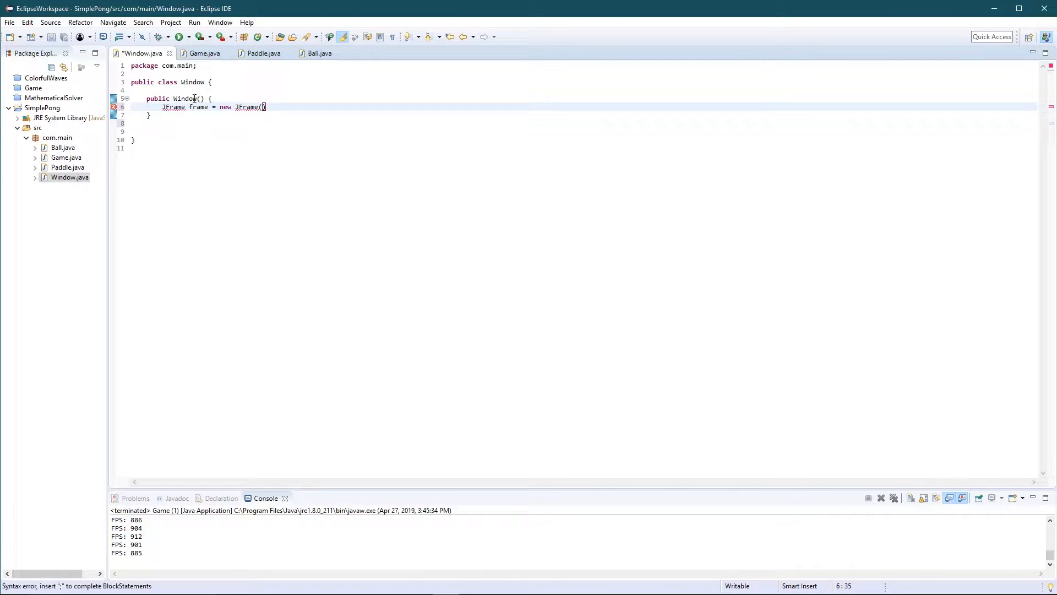
Add String title, Game game constructor parameters and pass title to the JFrame
text(Strg)
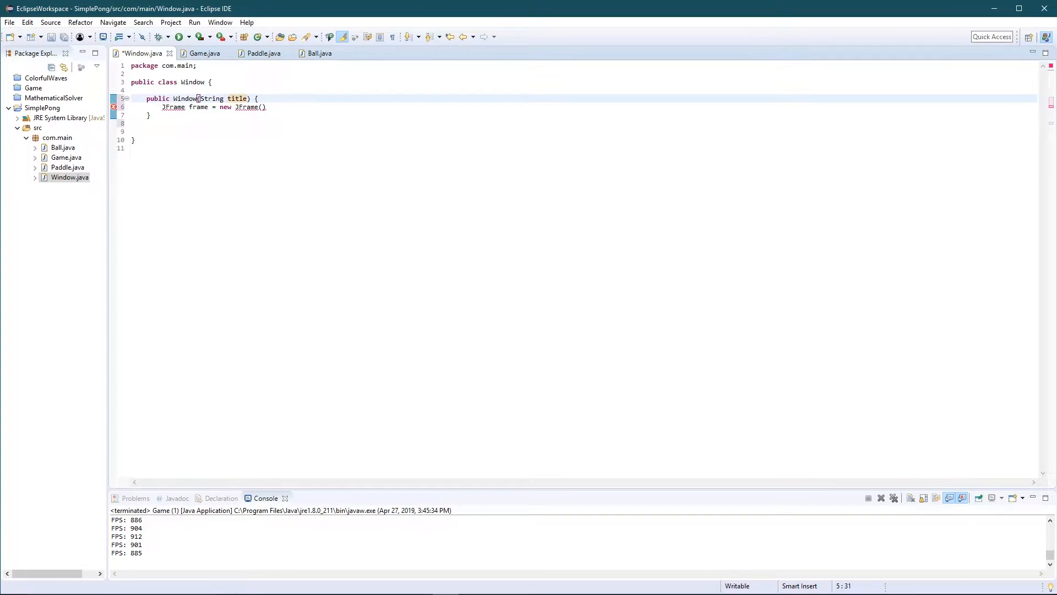
text(, Game)
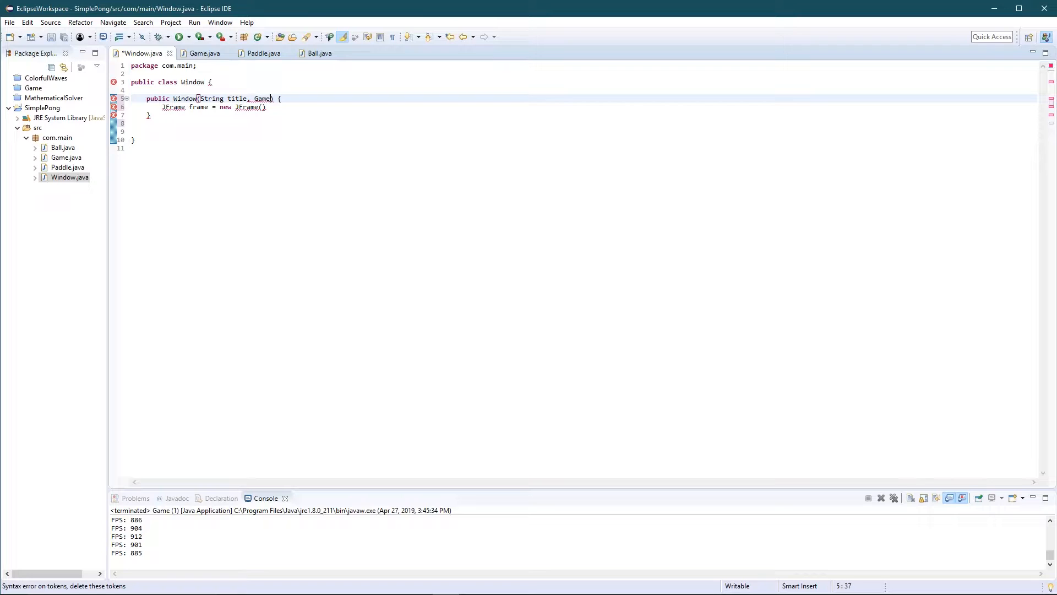
text(game)
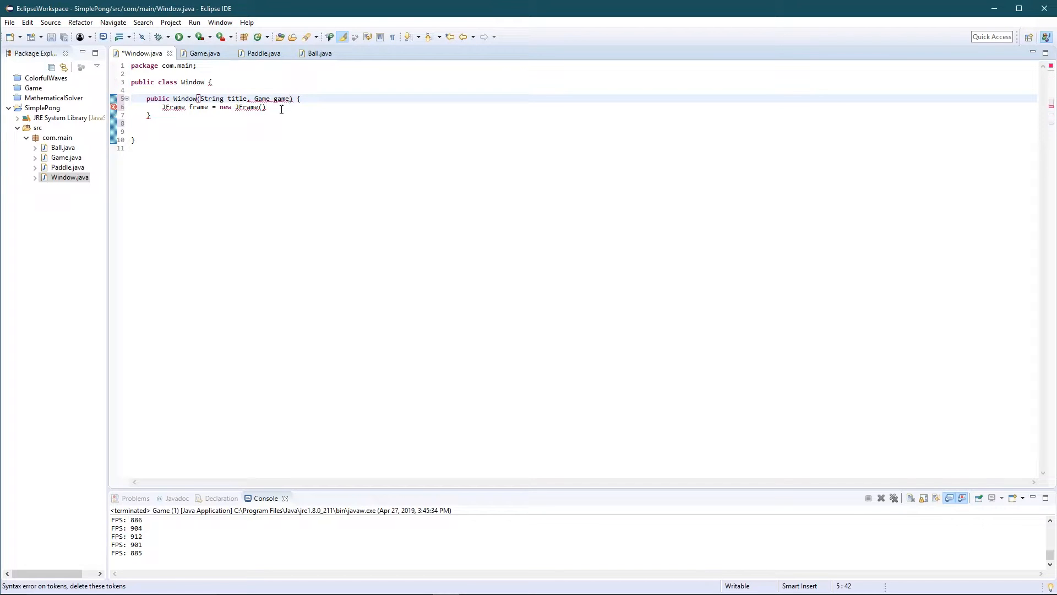
double_click(282, 99)
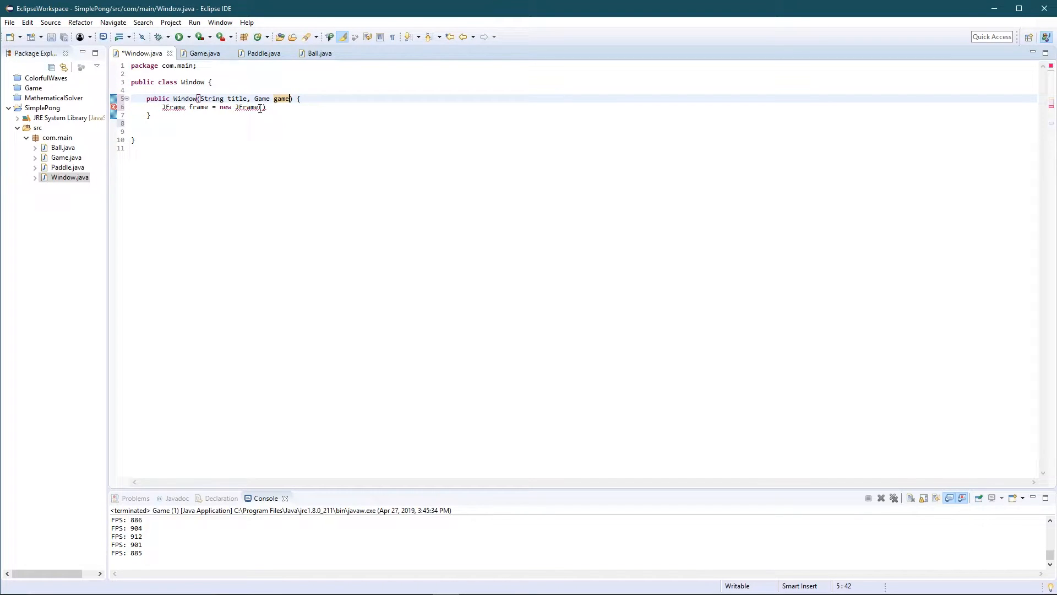
text(title)
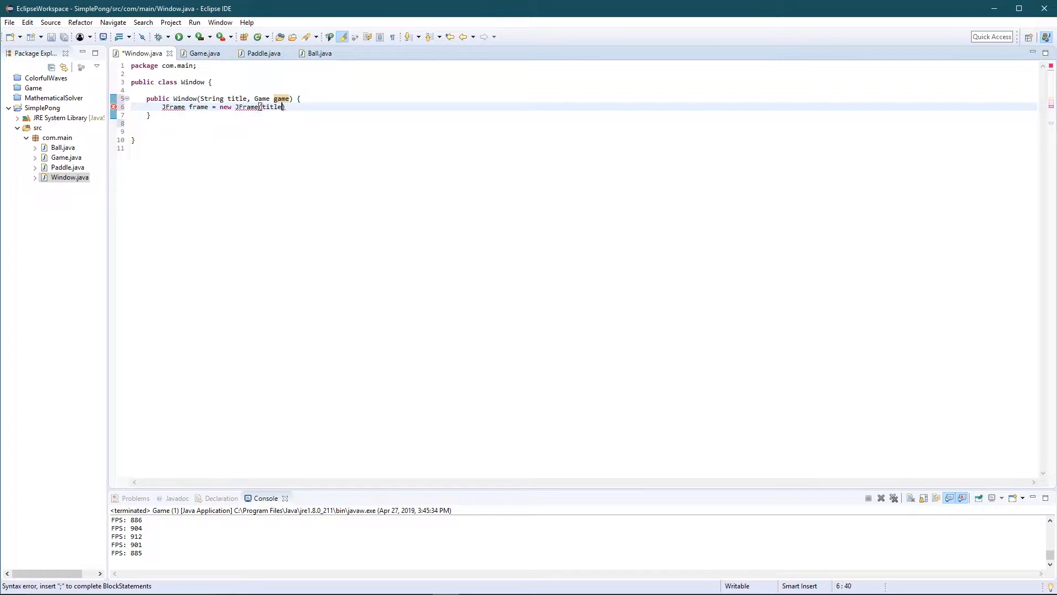
text(;)
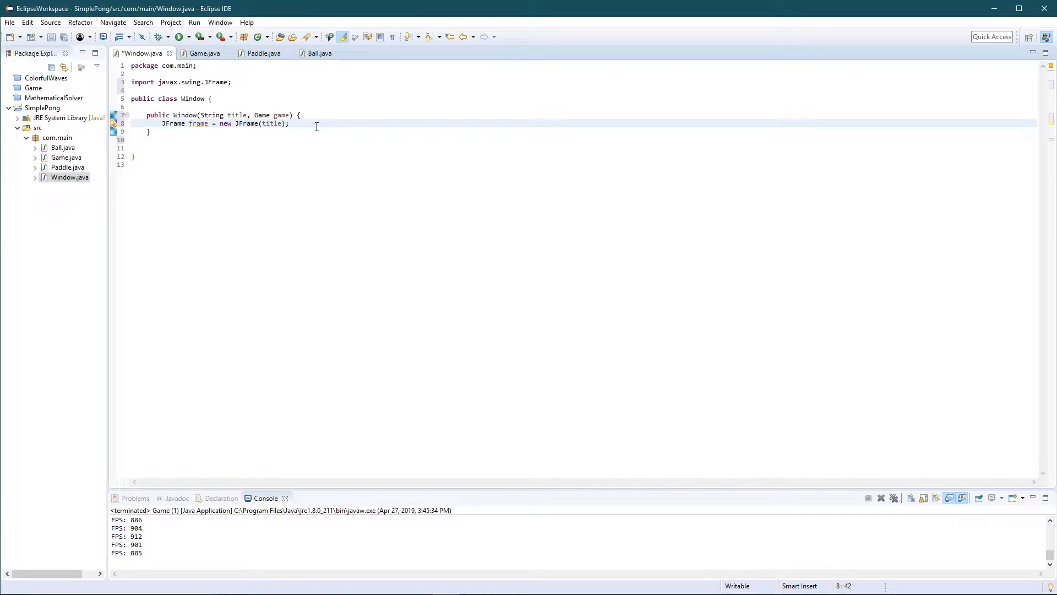
key(Enter)
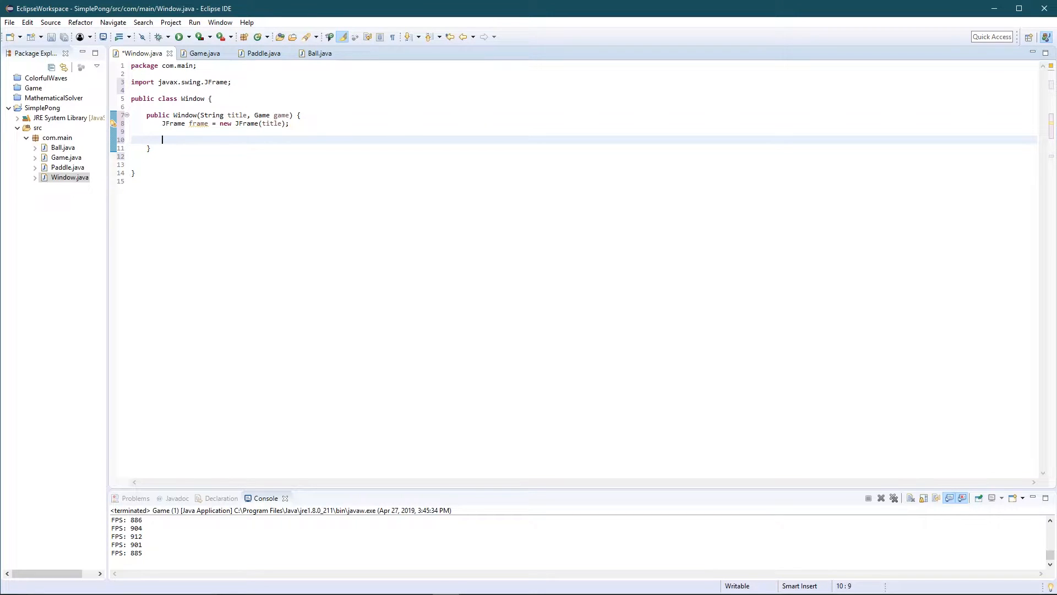
Add frame.setDefaultCloseOperation(JFrame.EXIT_ON_CLOSE) to the Window constructor
text(fra)
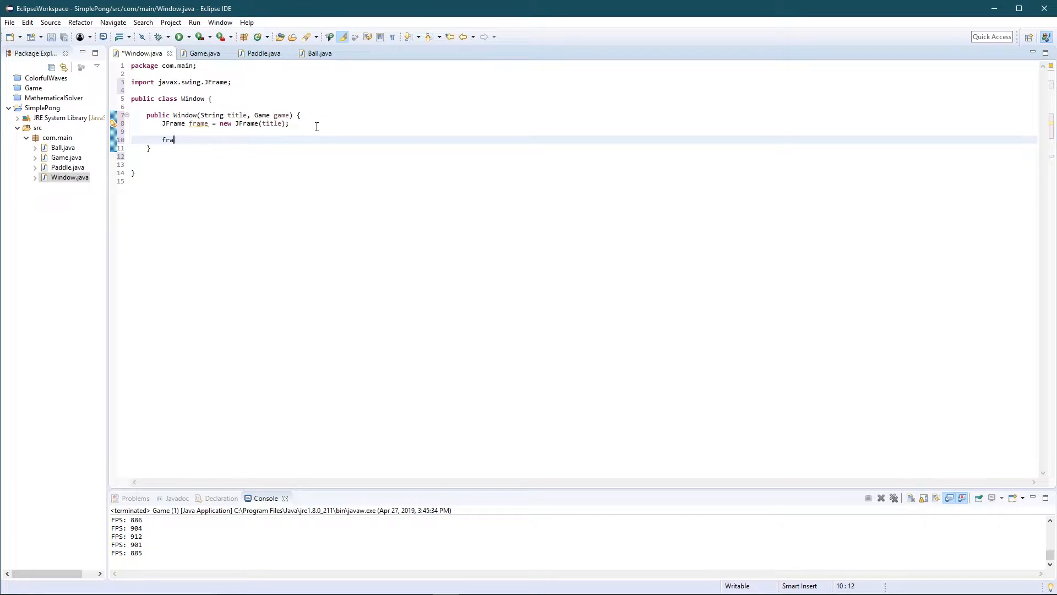
text(,e)
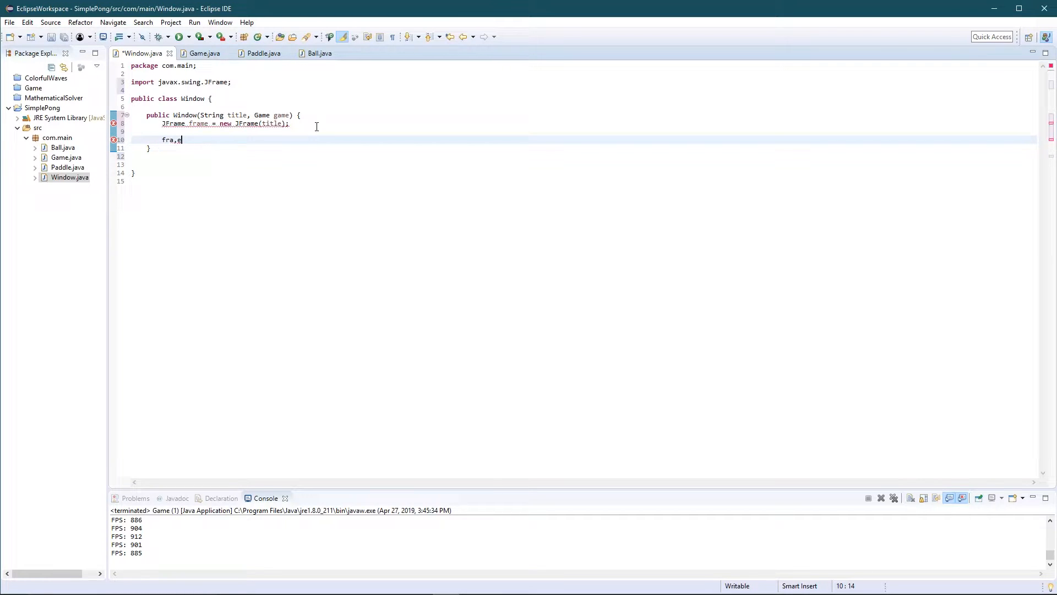
text(frame.s)
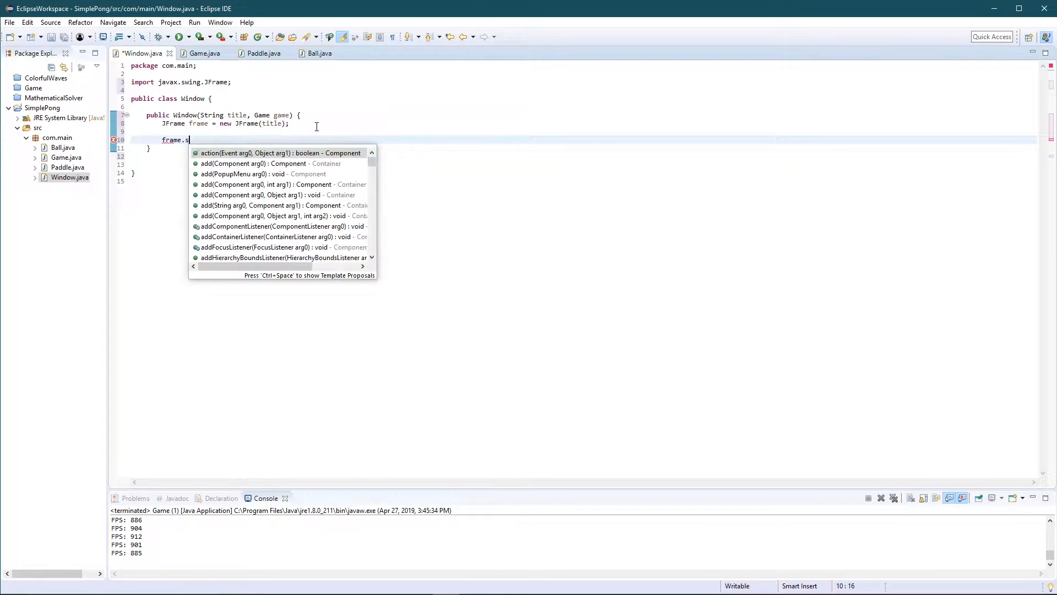
text(etcl)
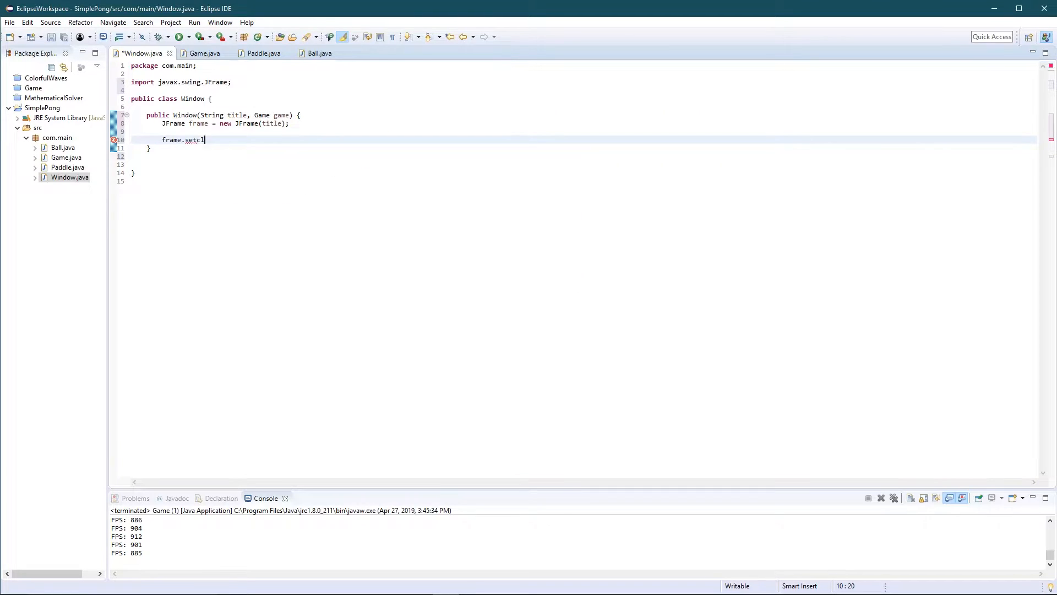
key(BackSpace)
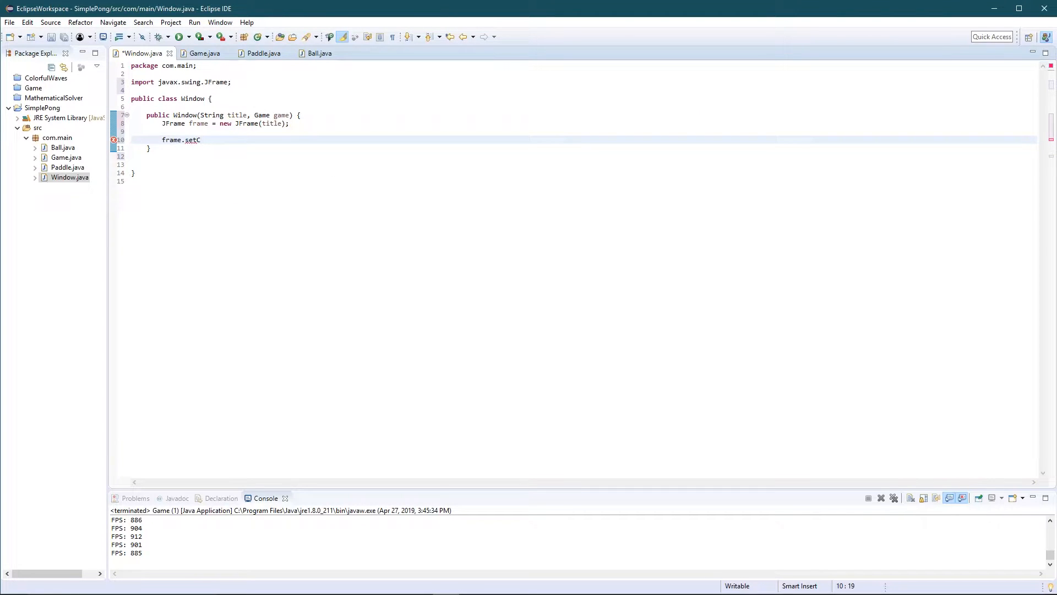
text(D)
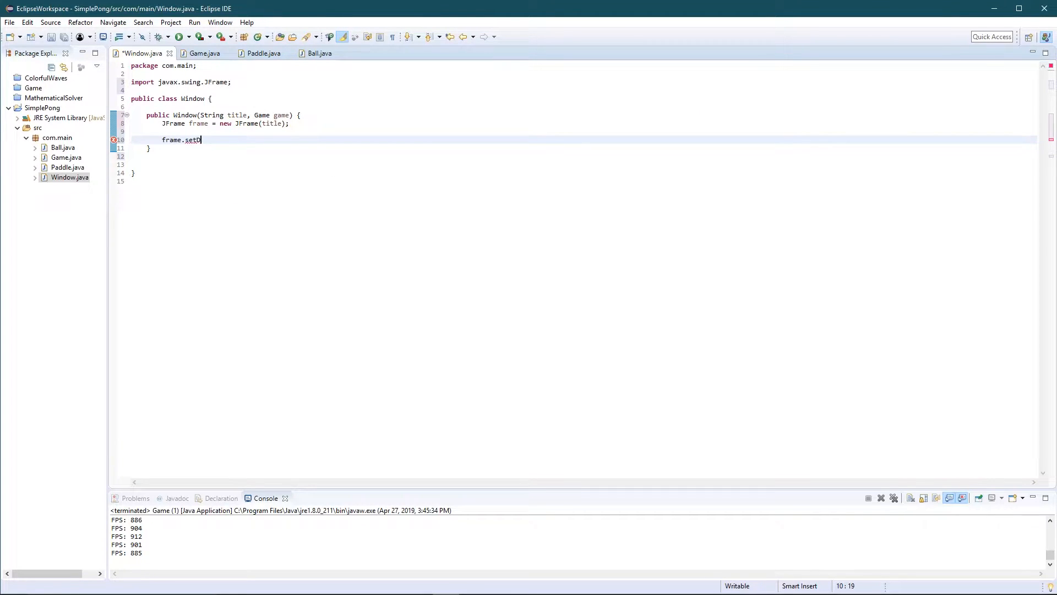
text(d)
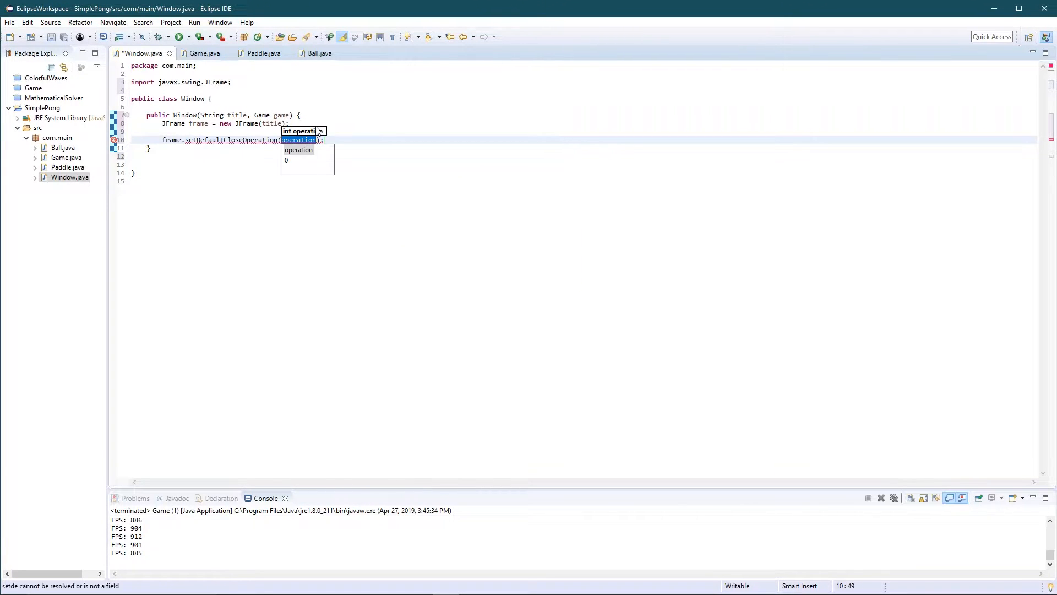
text(JFr)
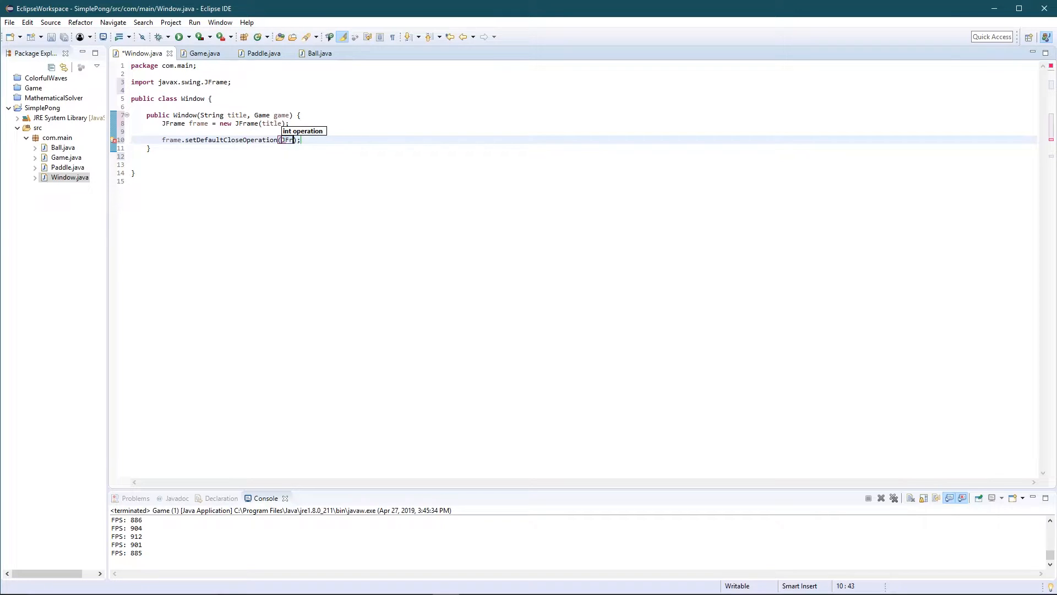
text(JFrame.EXIT_ON_CLOSE)
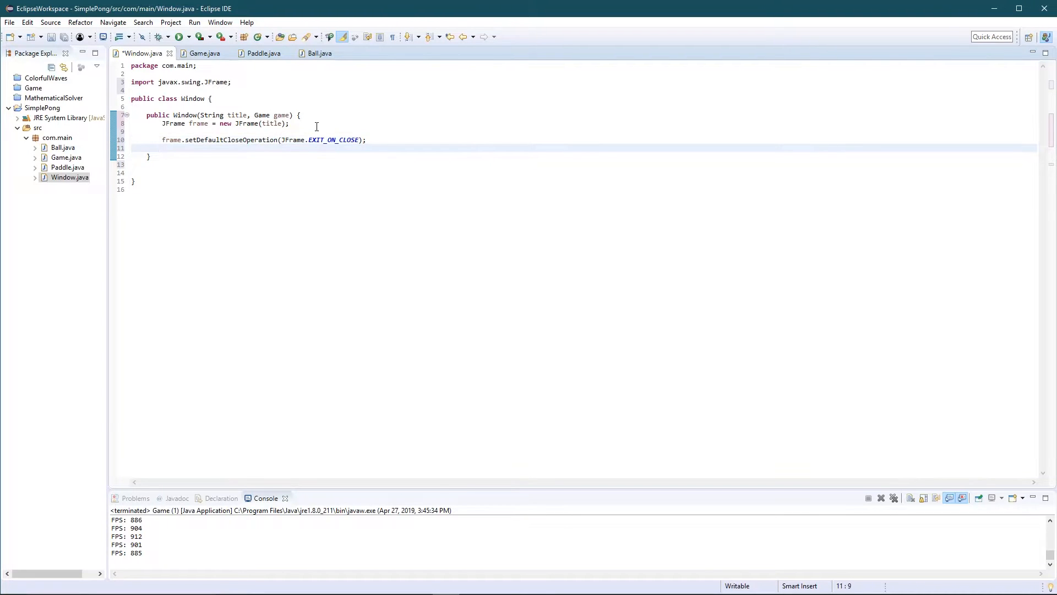
Add frame.setResizable(false) and frame.add(game) to the constructor
text(frame.)
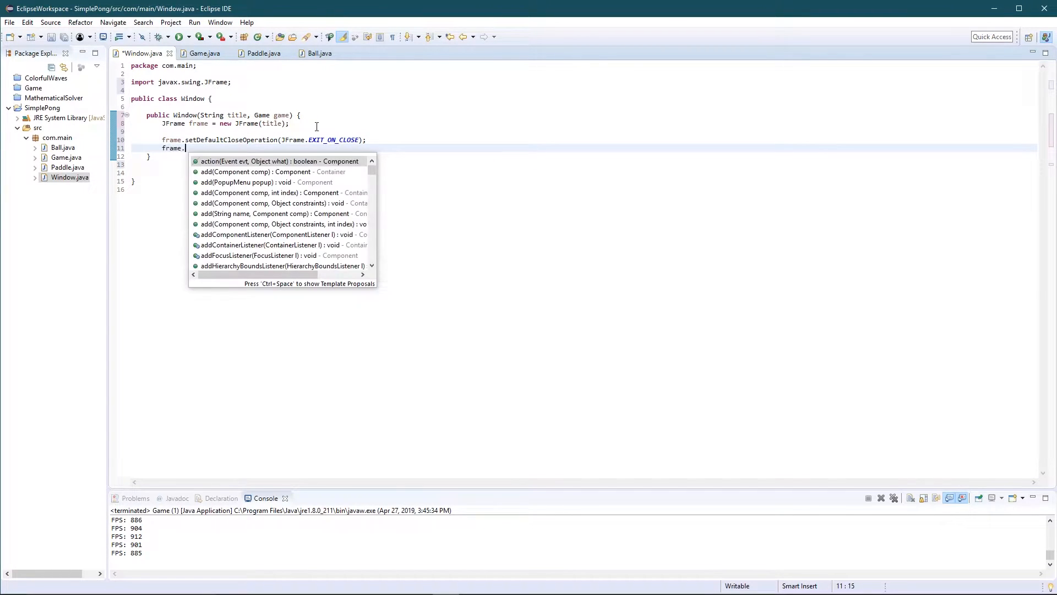
text(setResizable(false)
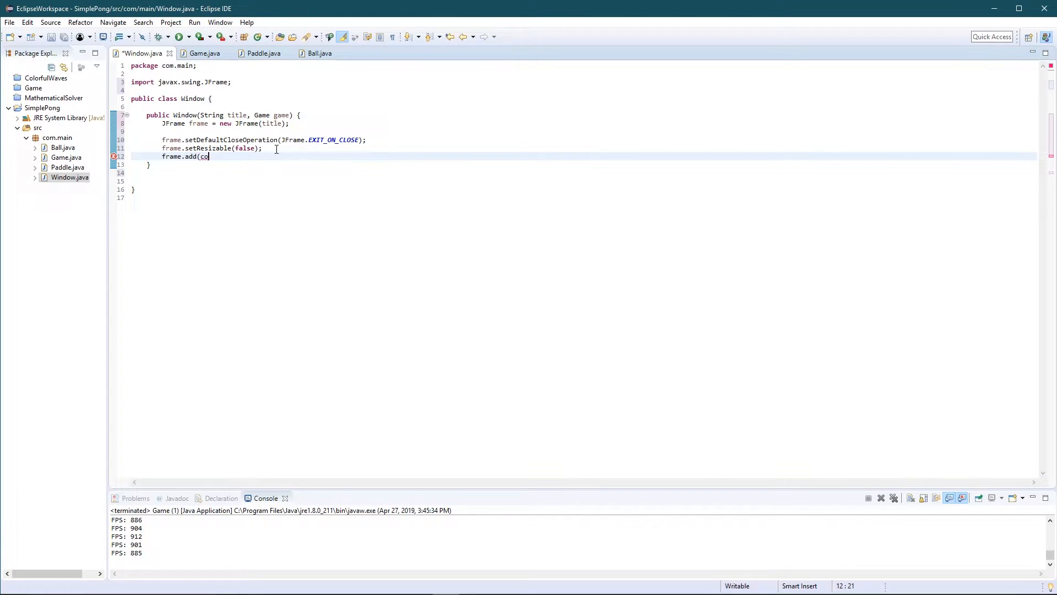
text();)
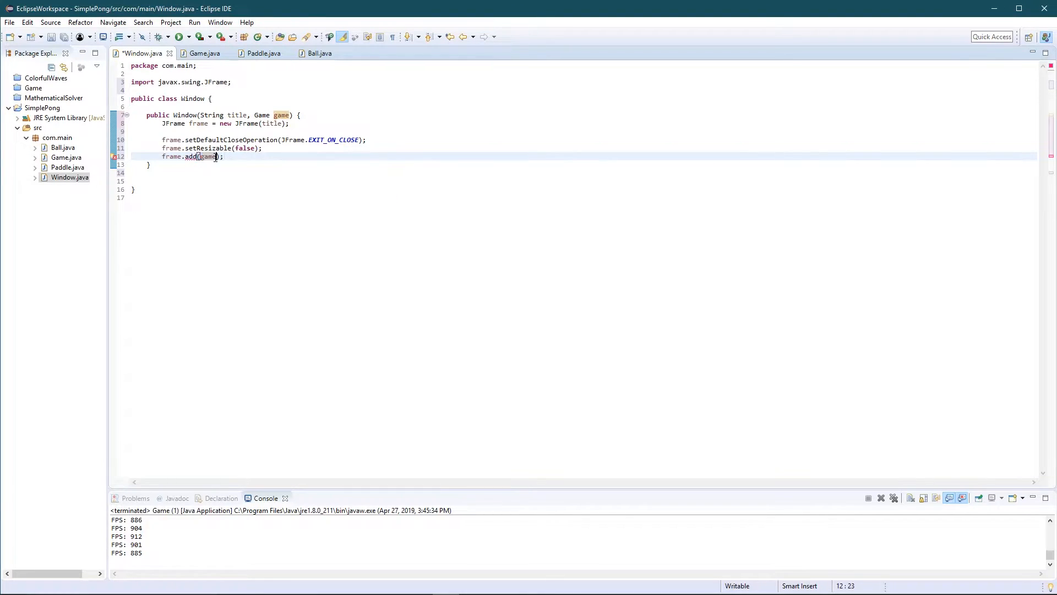
double_click(208, 157)
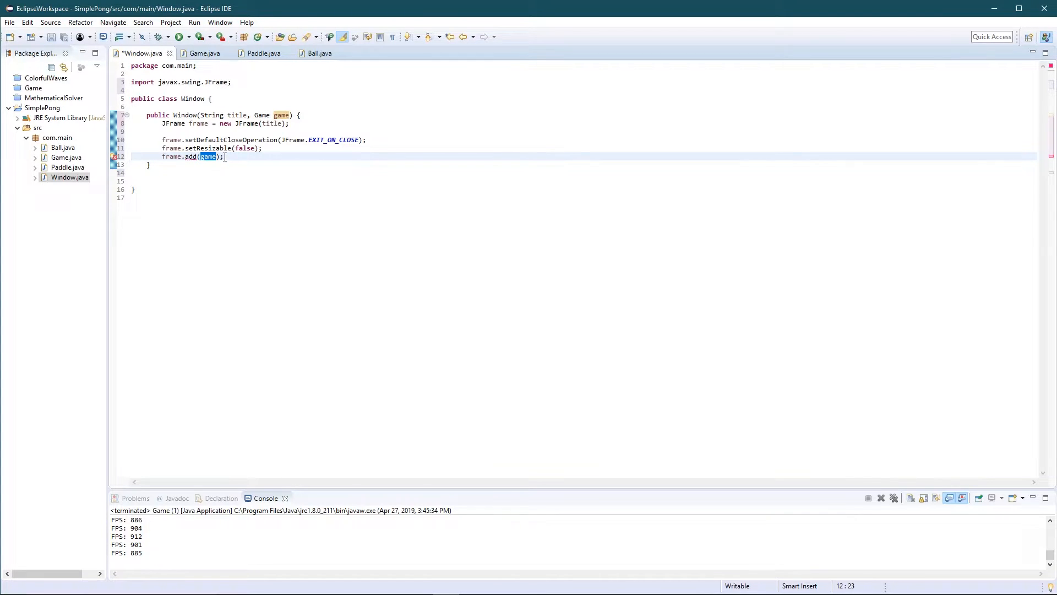
mouse_move(238, 159)
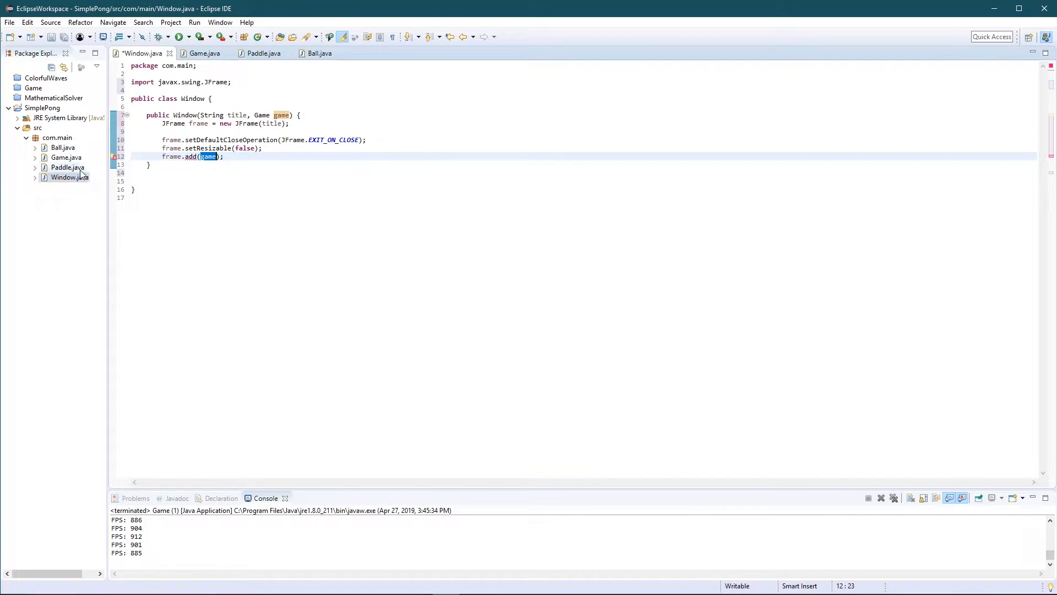
In Game.java, remove the constructor TODO, append 'extends Canvas implements Runnable', and import Canvas
click(202, 53)
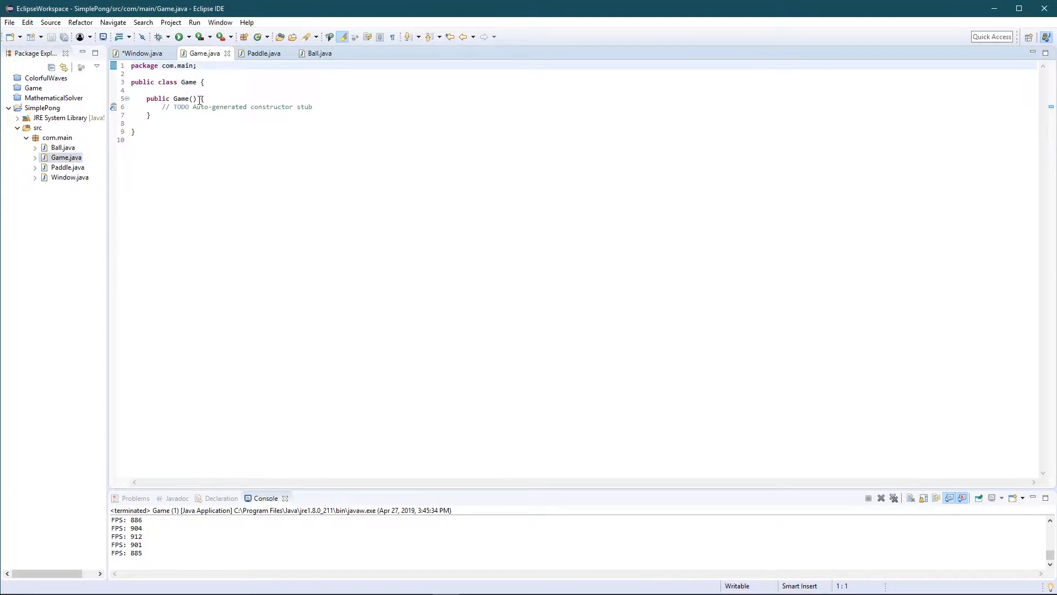
double_click(230, 107)
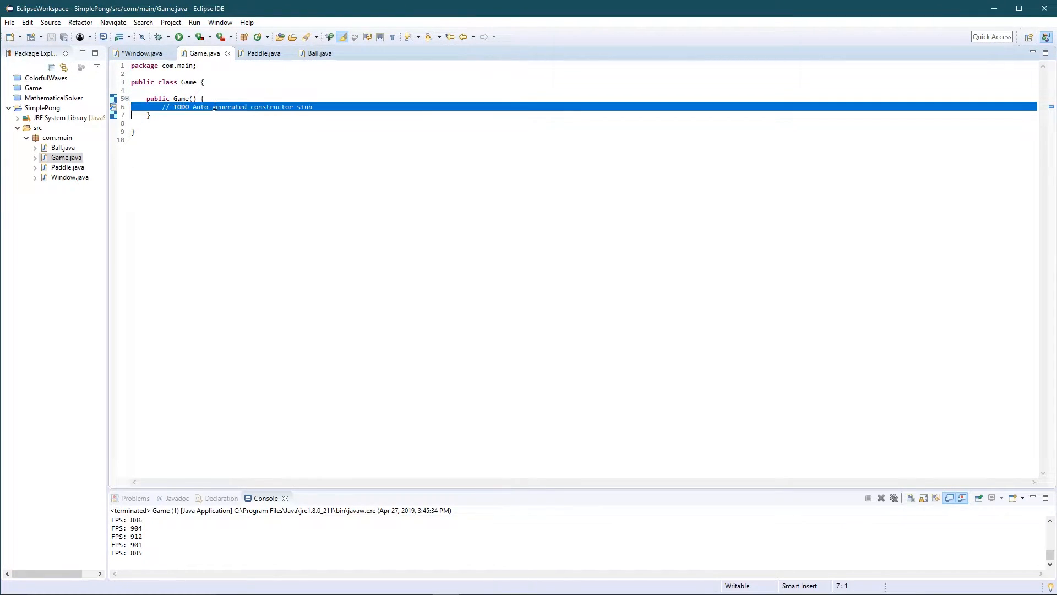
key(Delete)
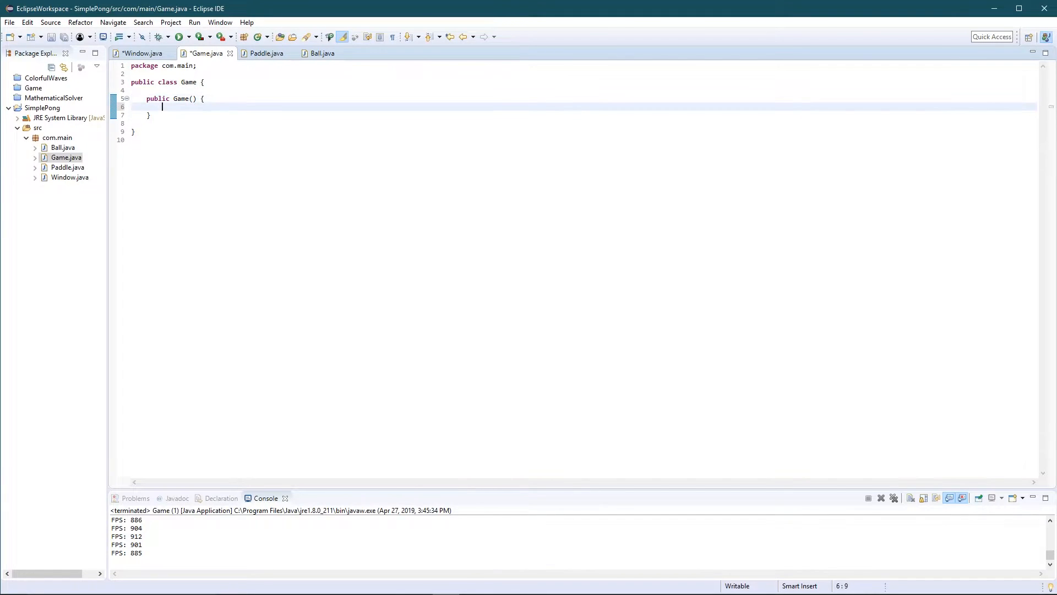
click(202, 99)
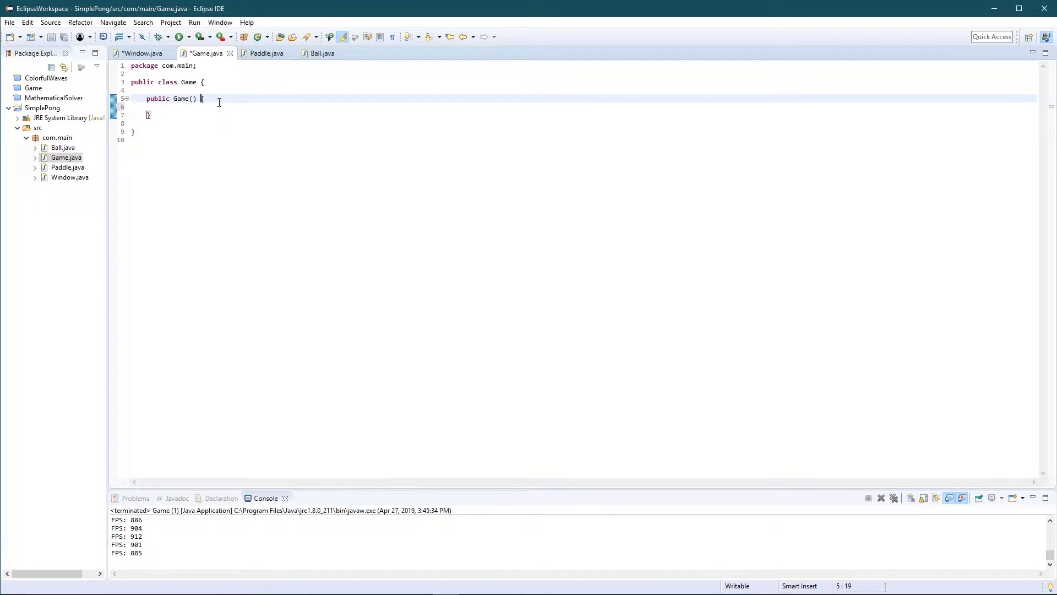
text(extends Canvas)
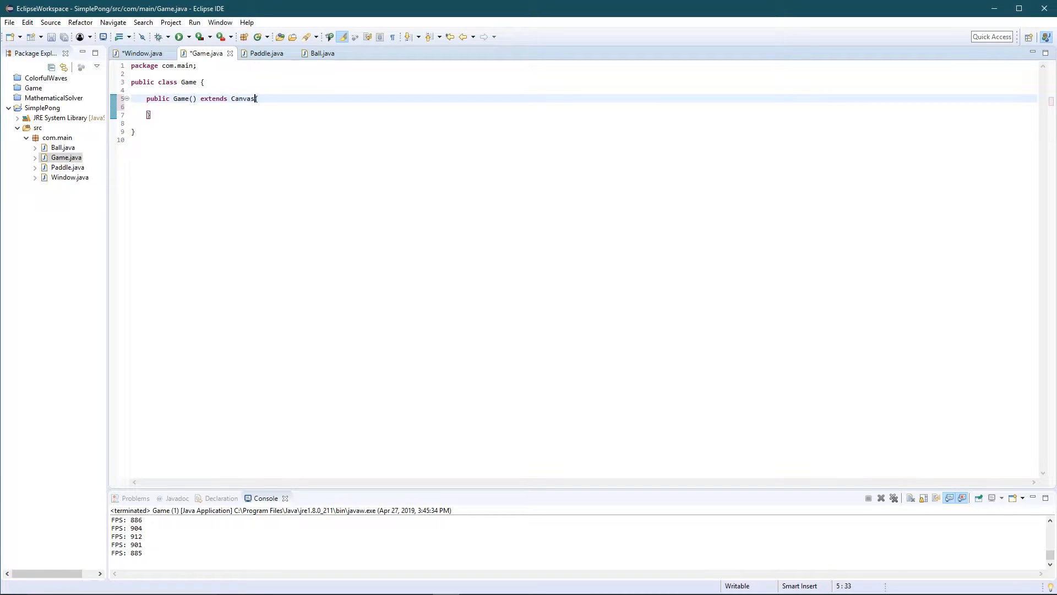
text(" ")
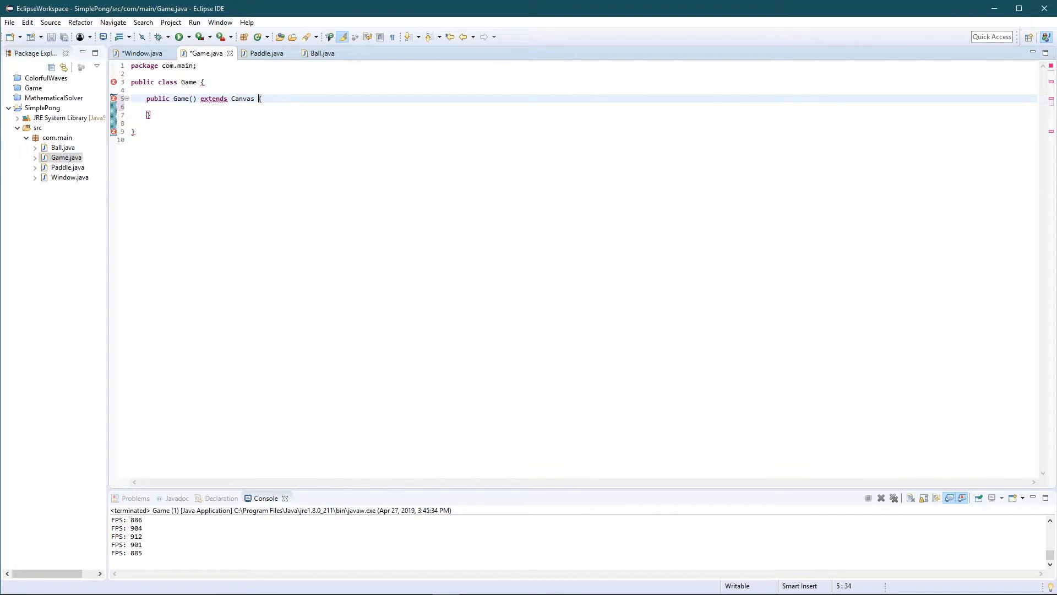
text(iplem)
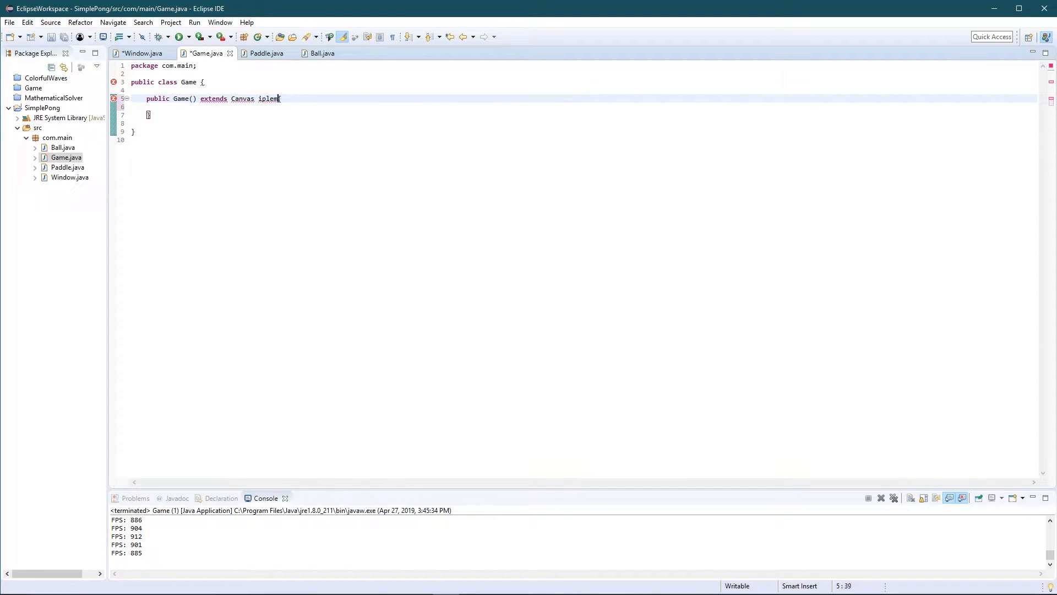
text(ment Ru)
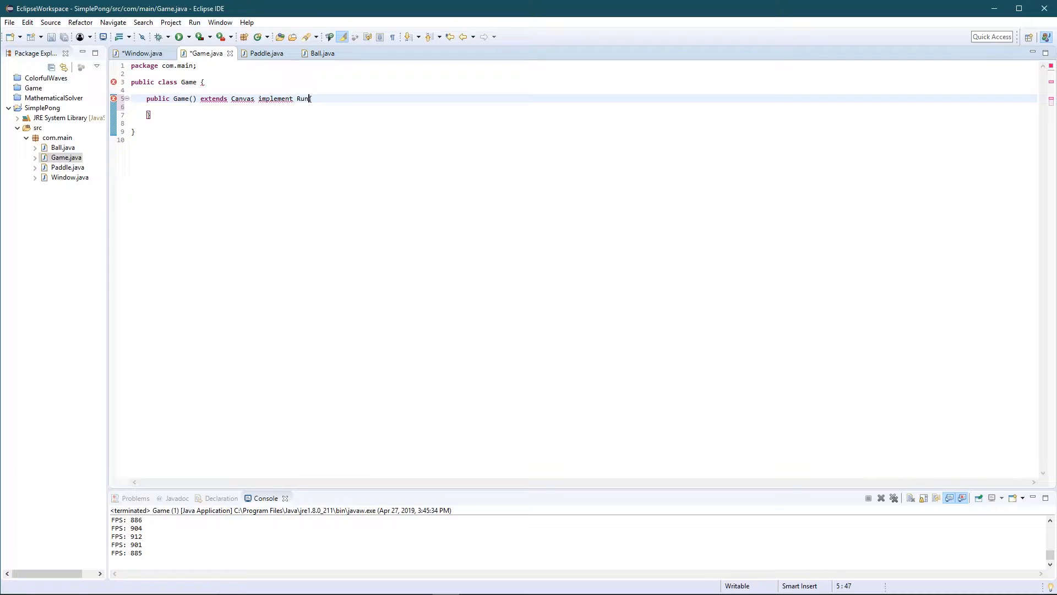
text(nable{)
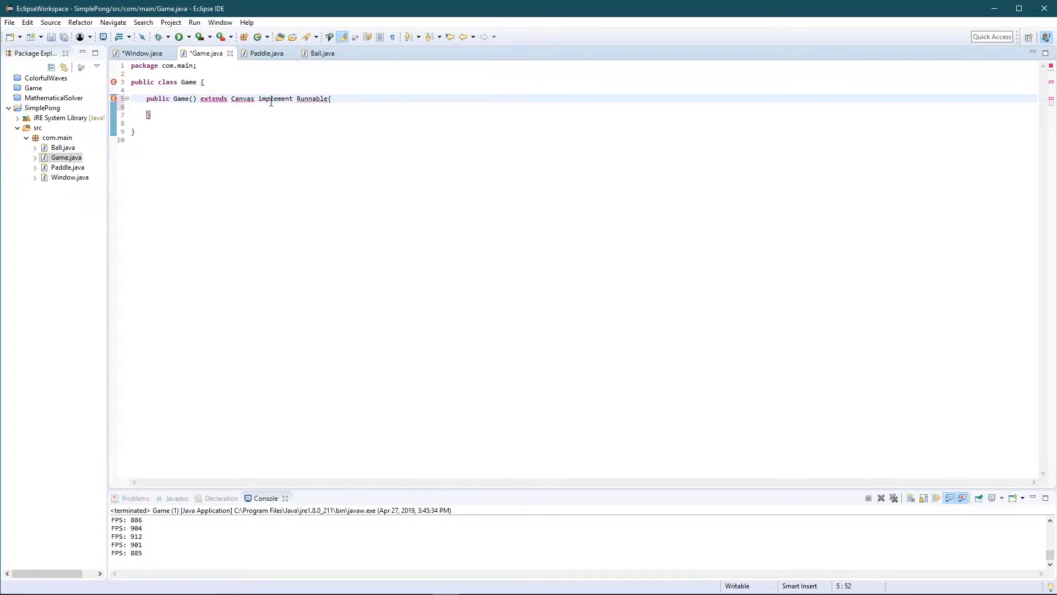
mouse_move(313, 99)
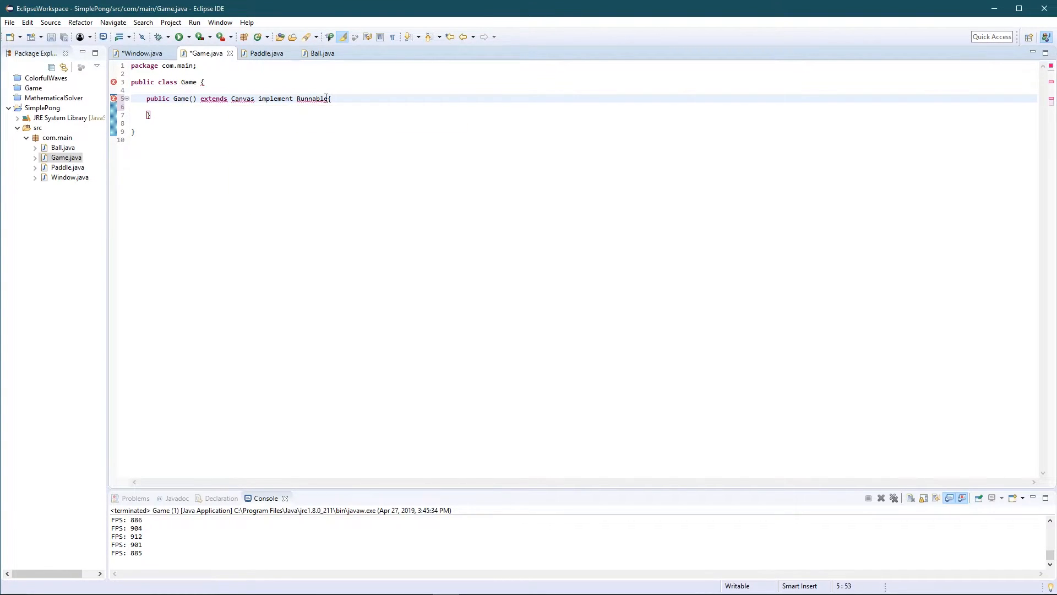
key(Ctrl+Shift+O)
text(s)
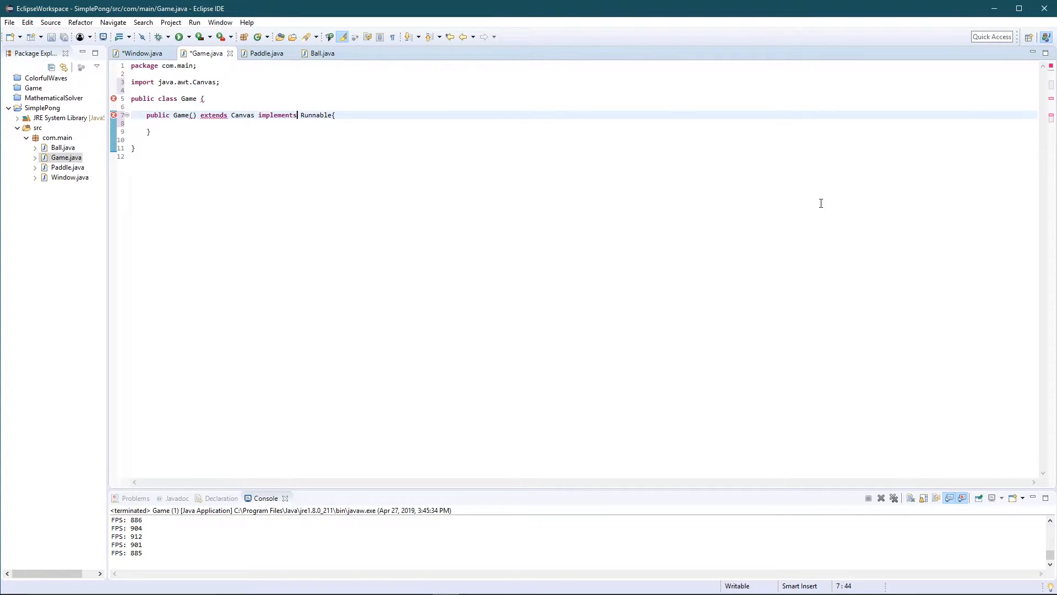
Move 'extends Canvas implements Runnable' from the constructor line onto the Game class declaration
drag(198, 114, 298, 115)
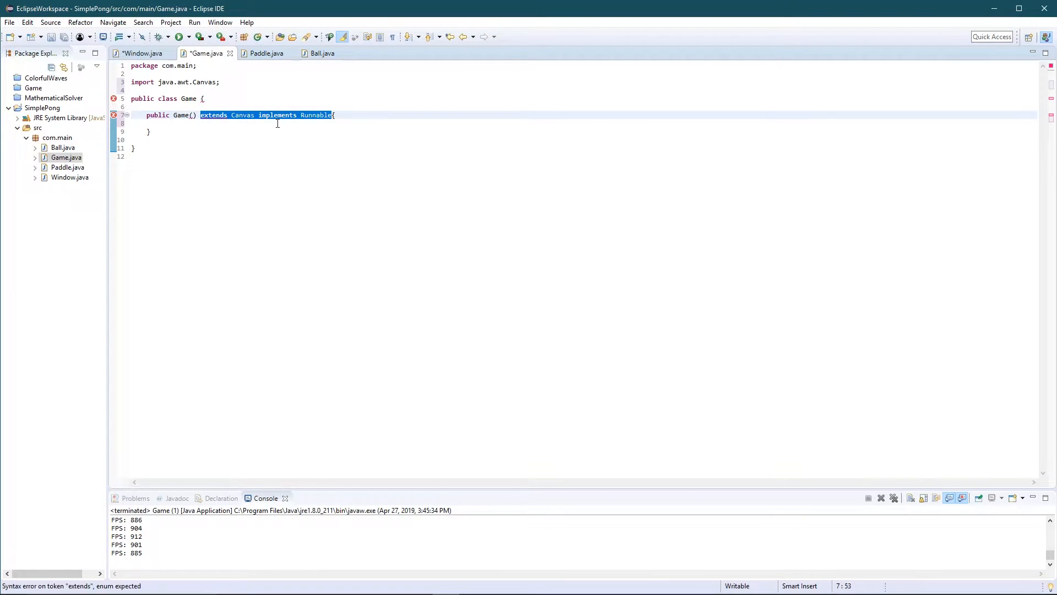
key(Delete)
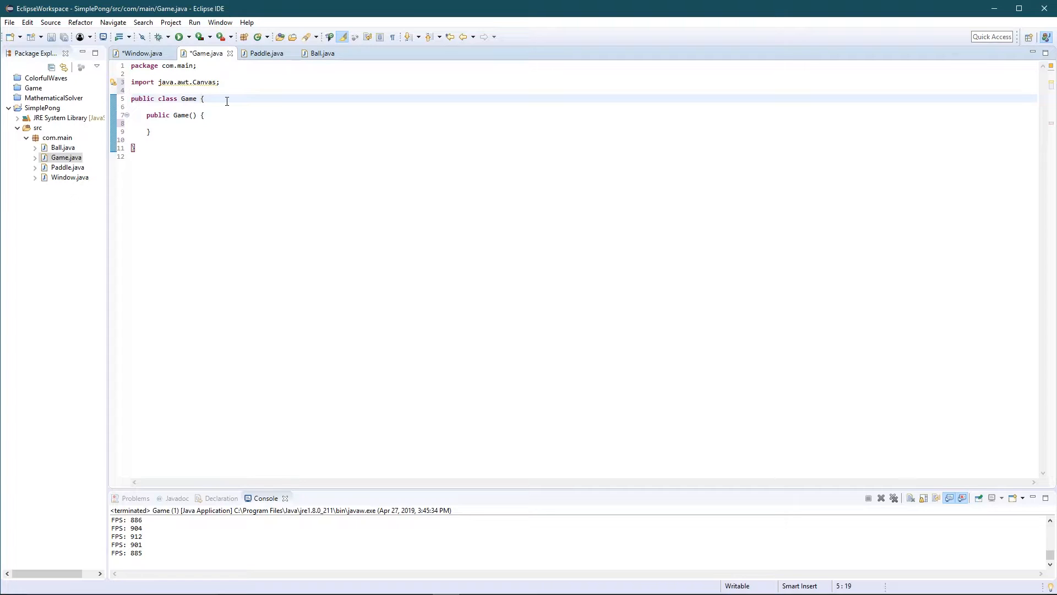
text(extends Canvas implements Runnable)
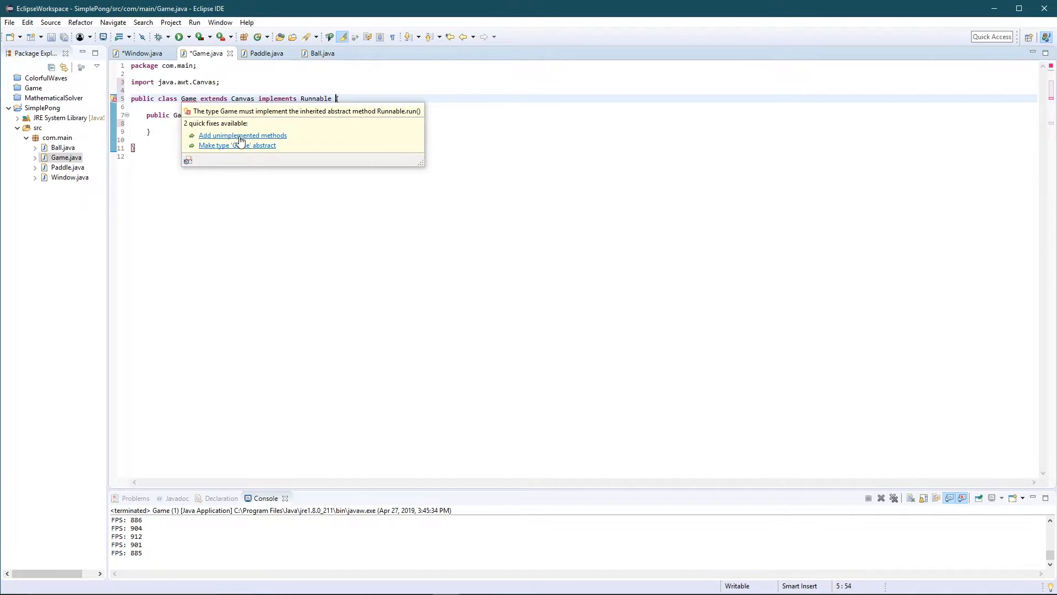
Add an empty run() method and a generated serialVersionUID field via Quick Fix
click(242, 136)
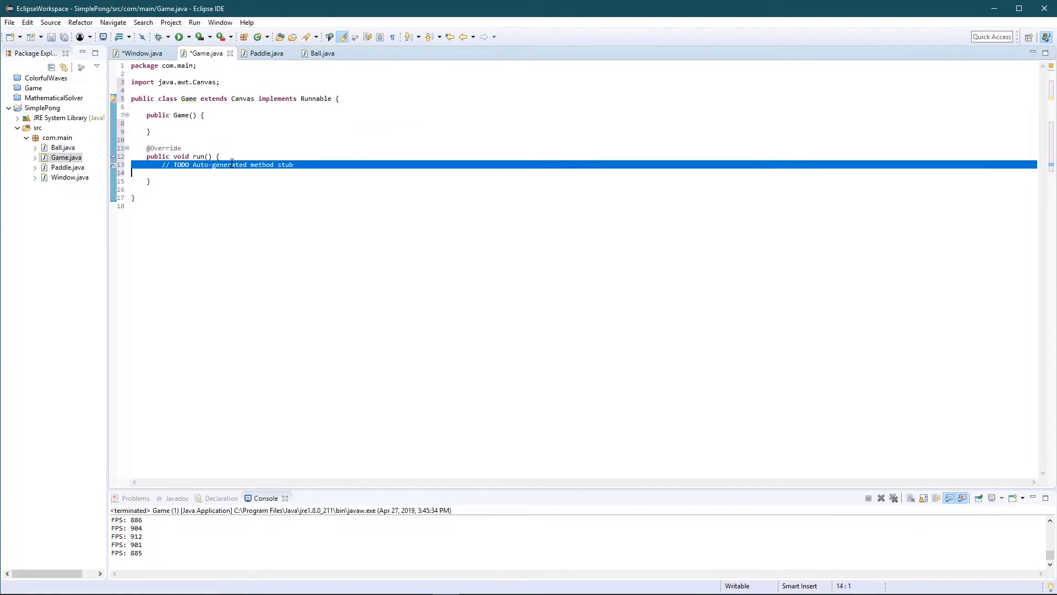
key(Delete)
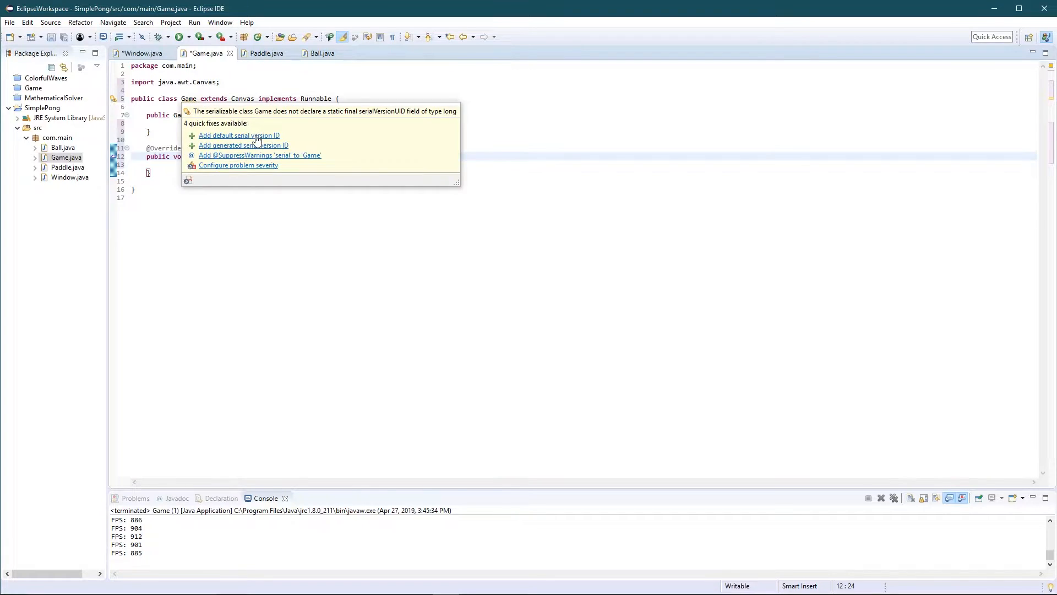
click(239, 135)
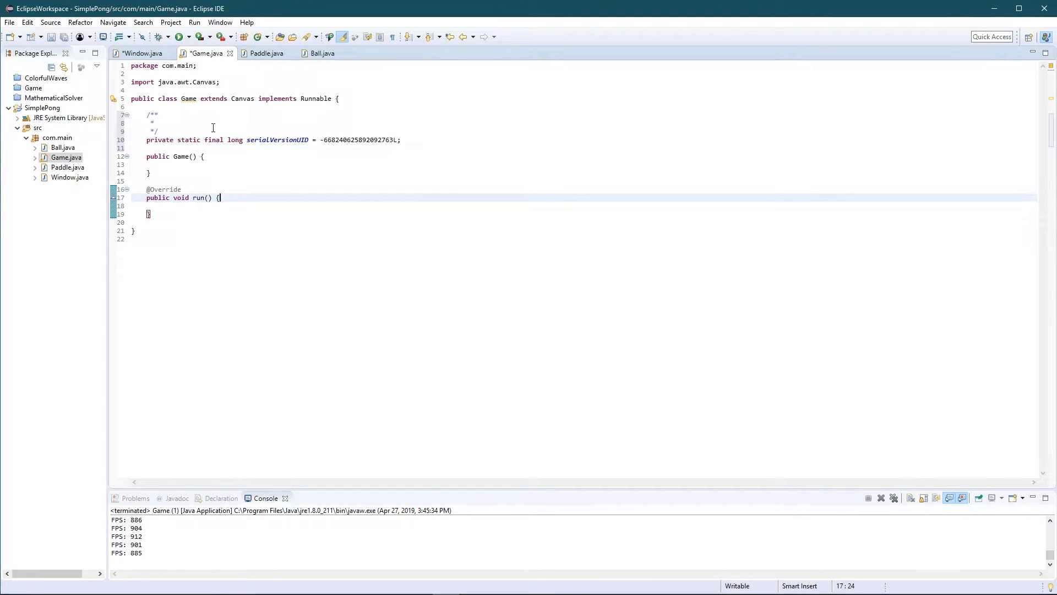
text(gener)
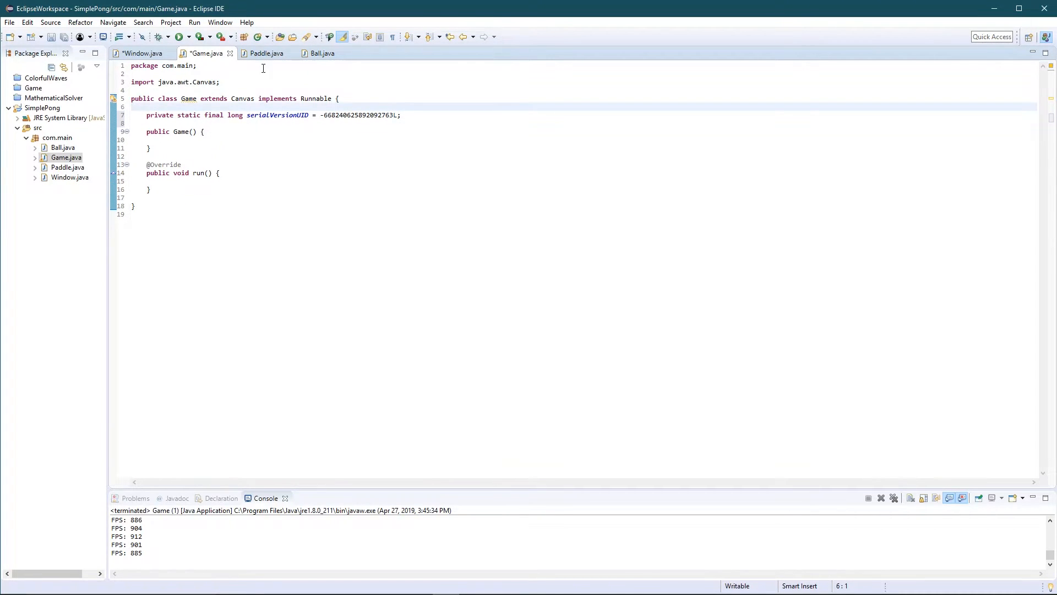
Back in Window.java, add frame.pack() below frame.add(game)
click(139, 54)
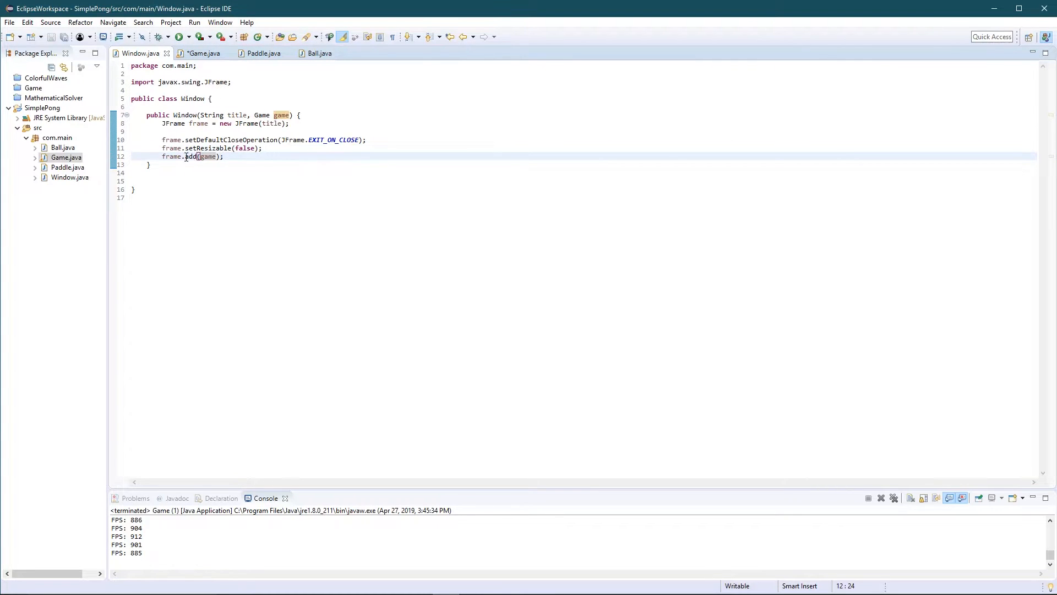
double_click(208, 155)
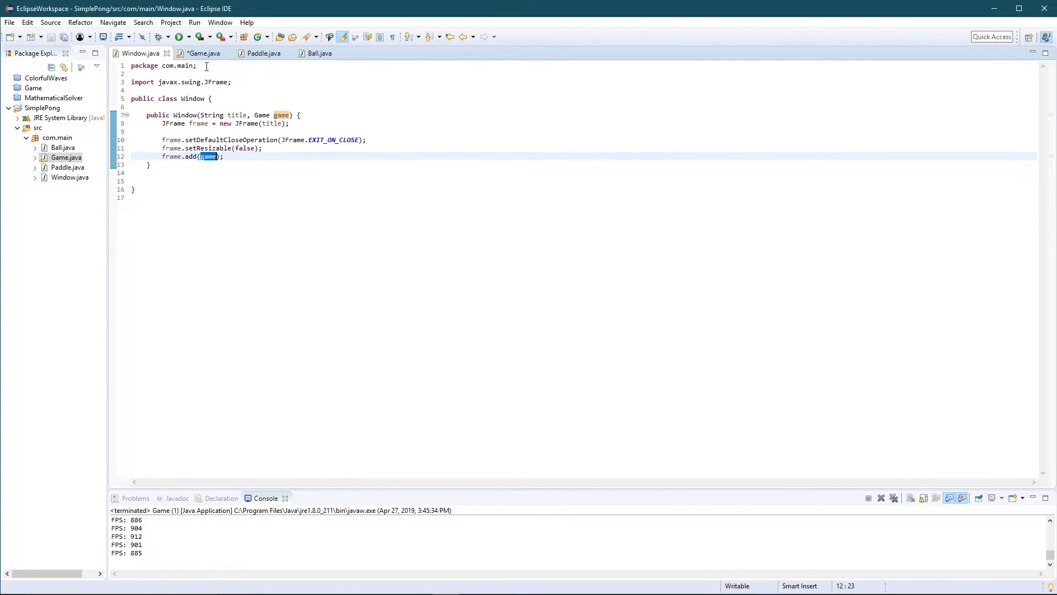
click(201, 52)
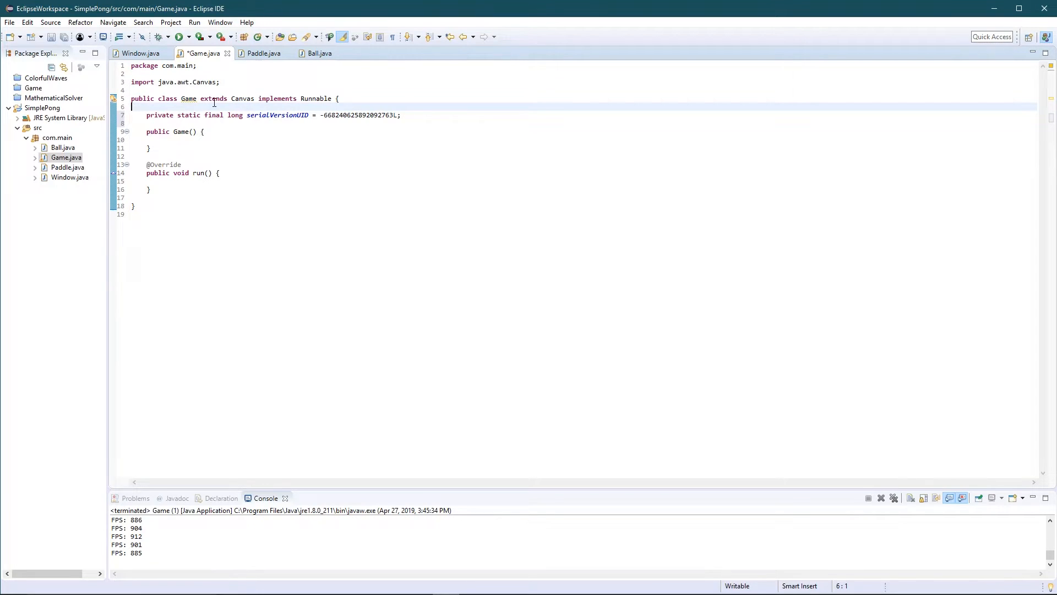
click(139, 53)
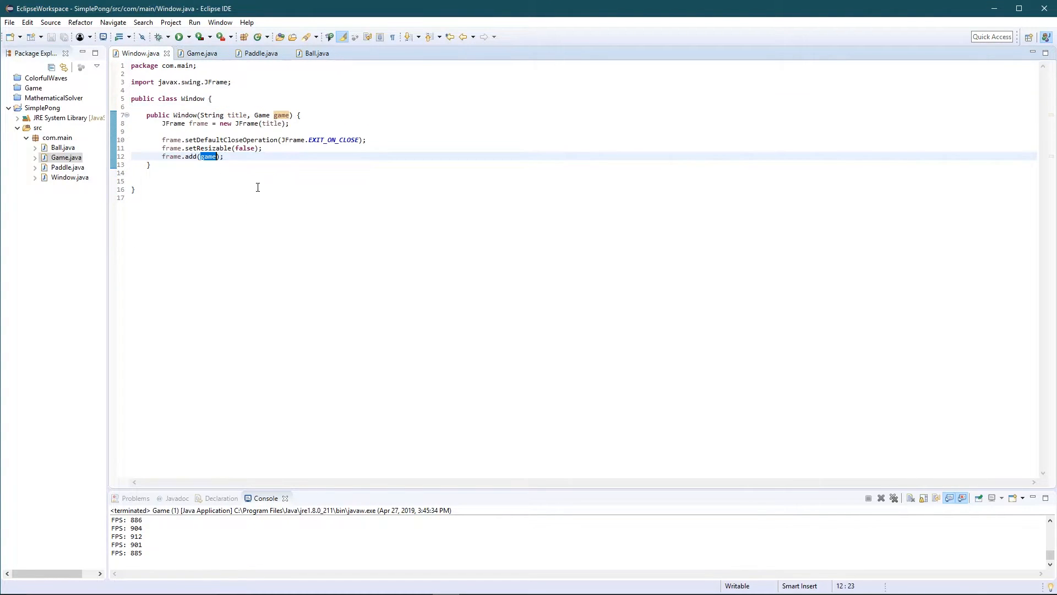
click(520, 195)
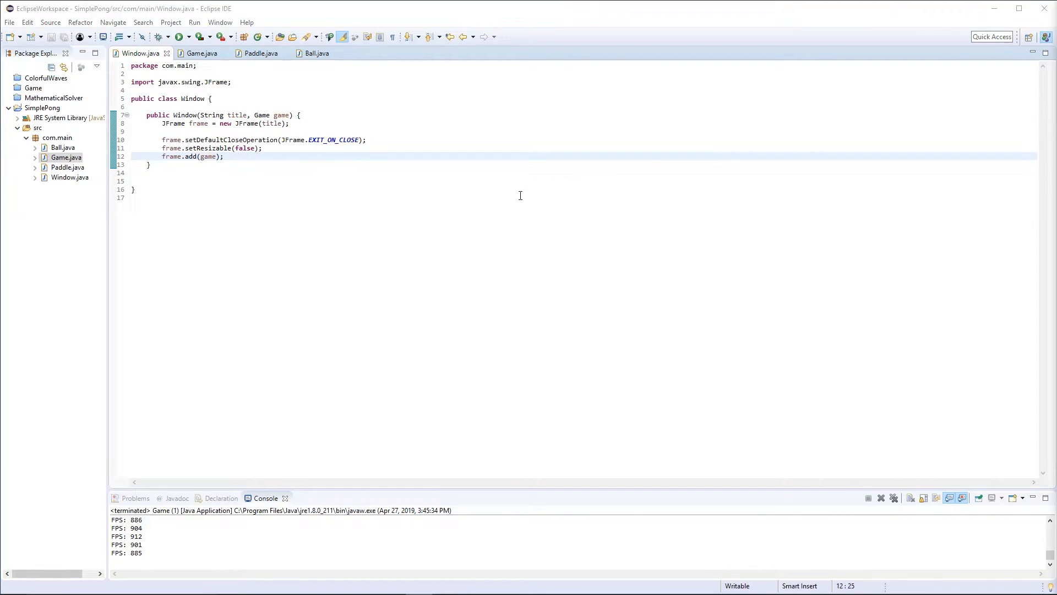
key(Return)
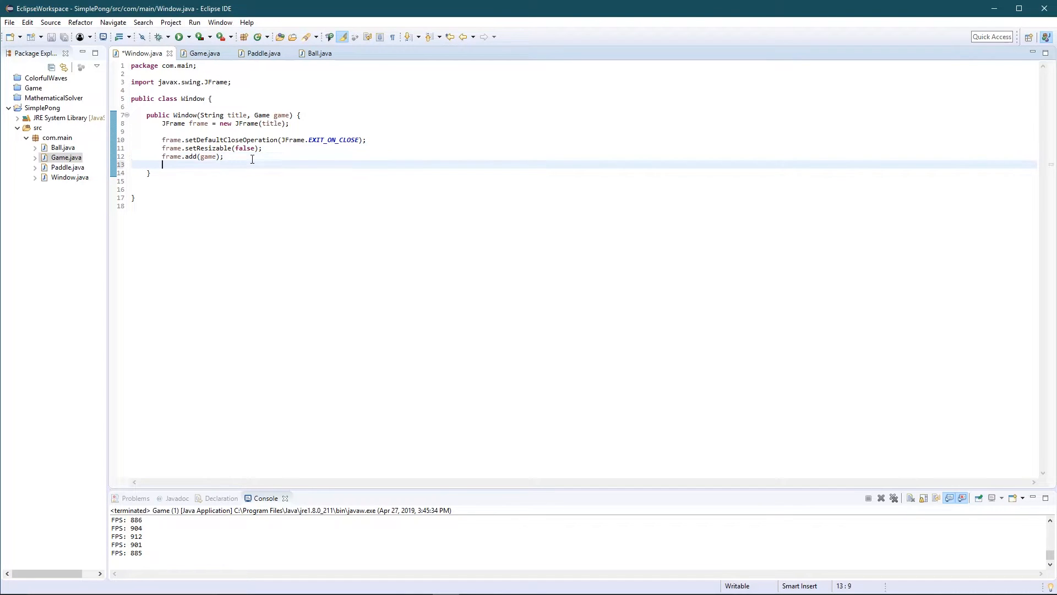
text(fraem.)
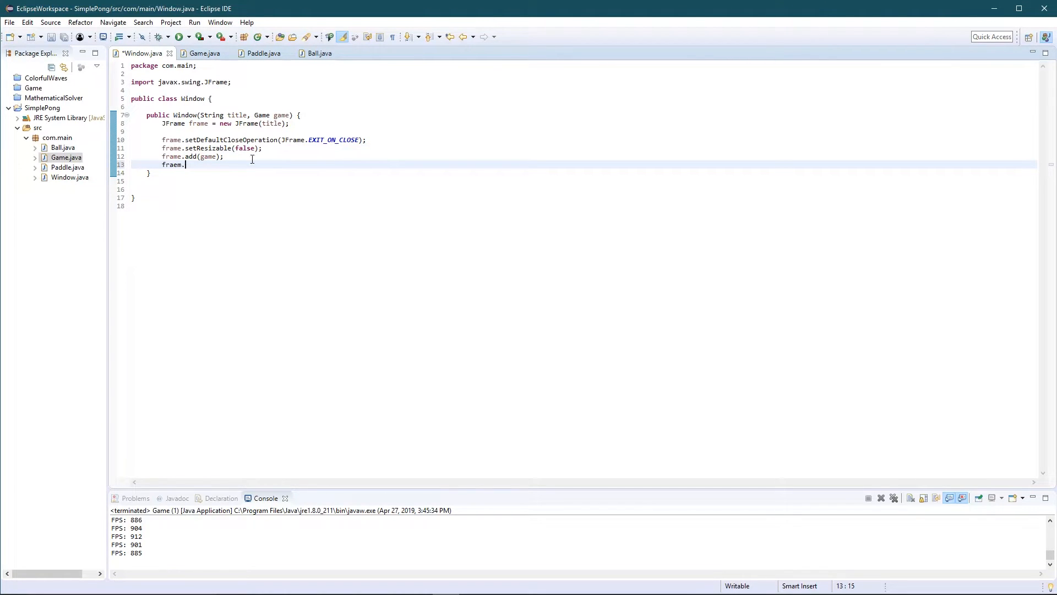
text(pack();)
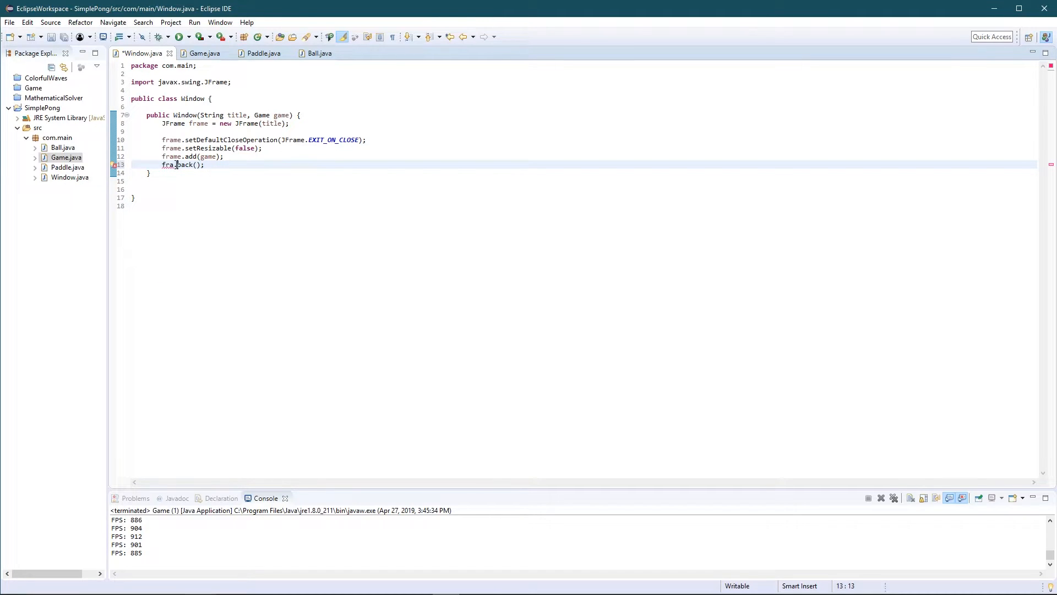
Center the frame on screen with frame.setLocationRelativeTo(null)
text(me)
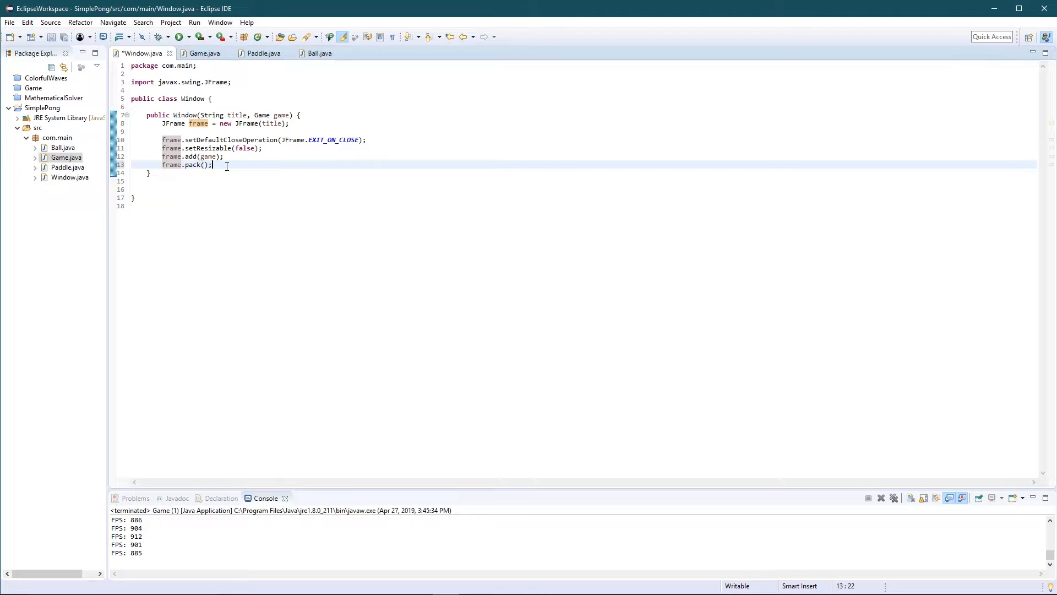
text(frame.se)
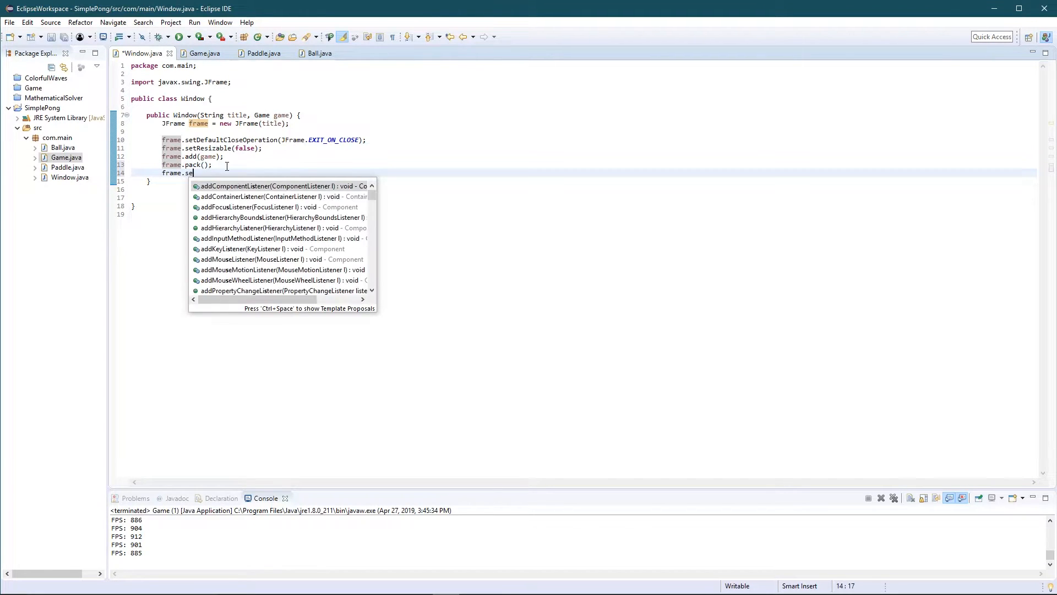
text(tLo)
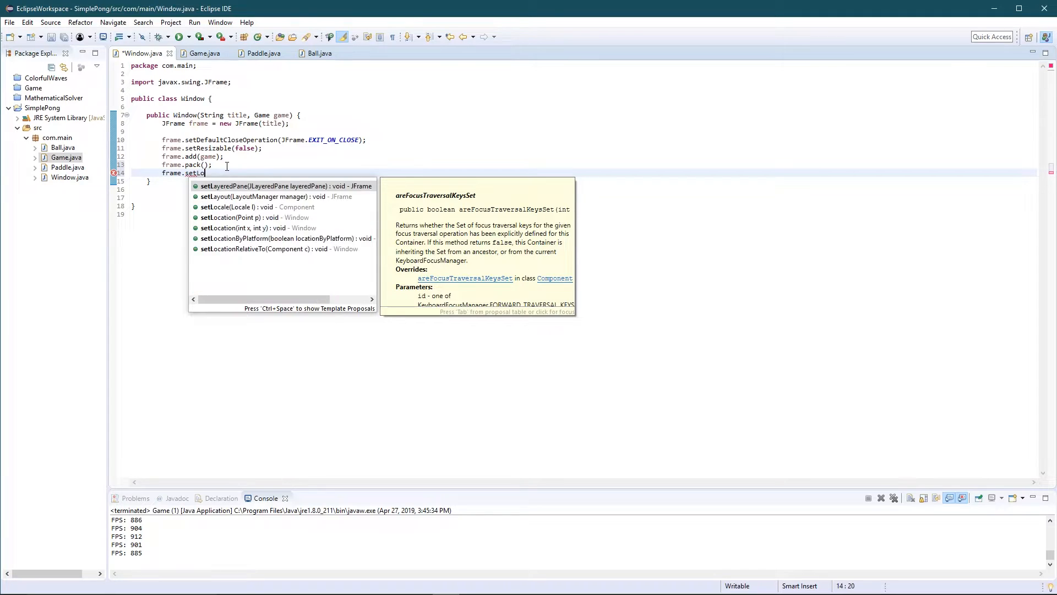
text(cationRelativeTo(c);)
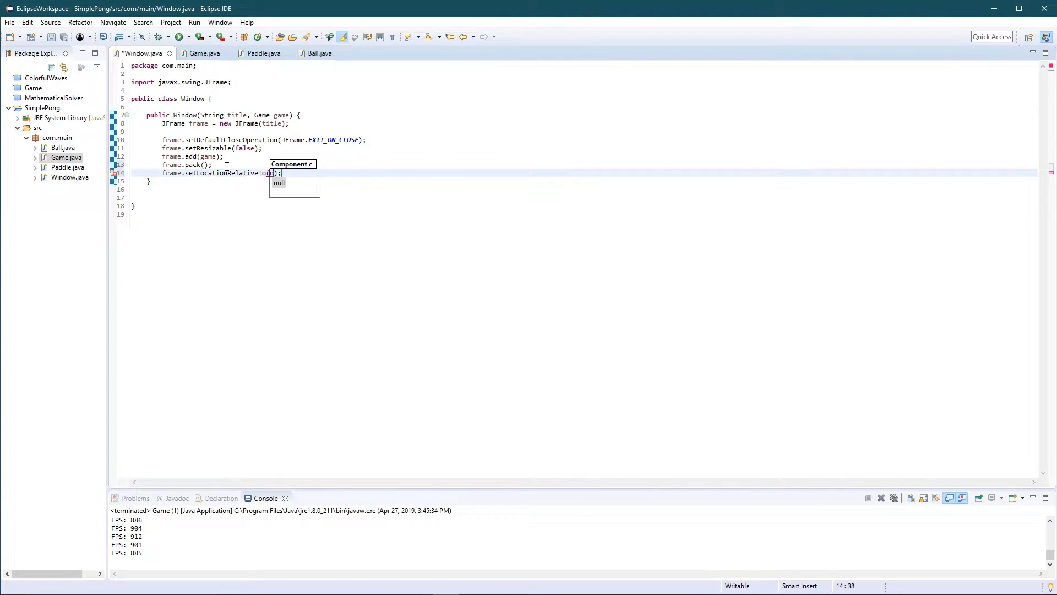
text(null)
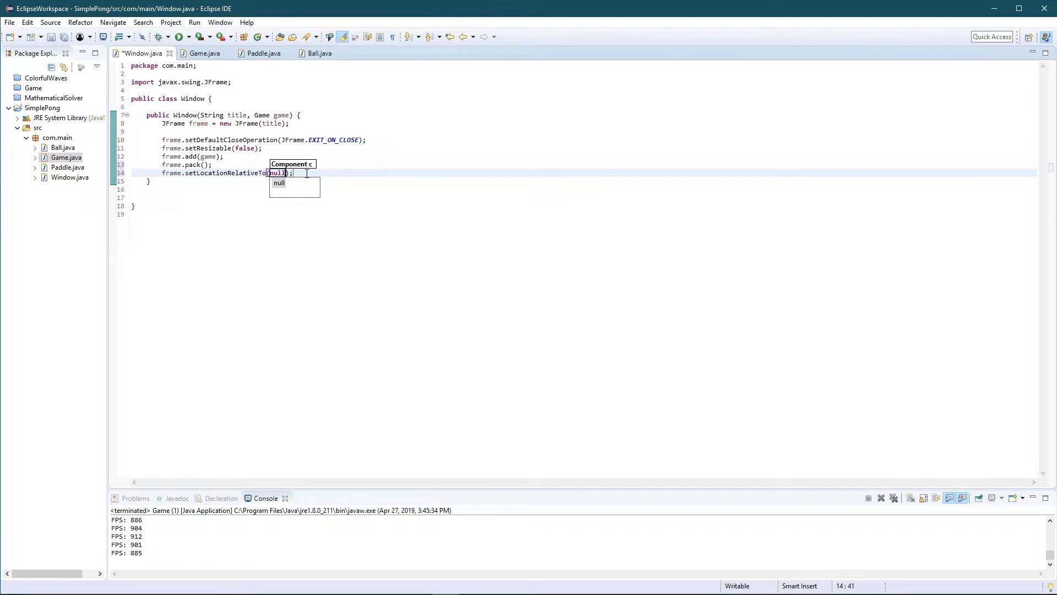
key(Escape)
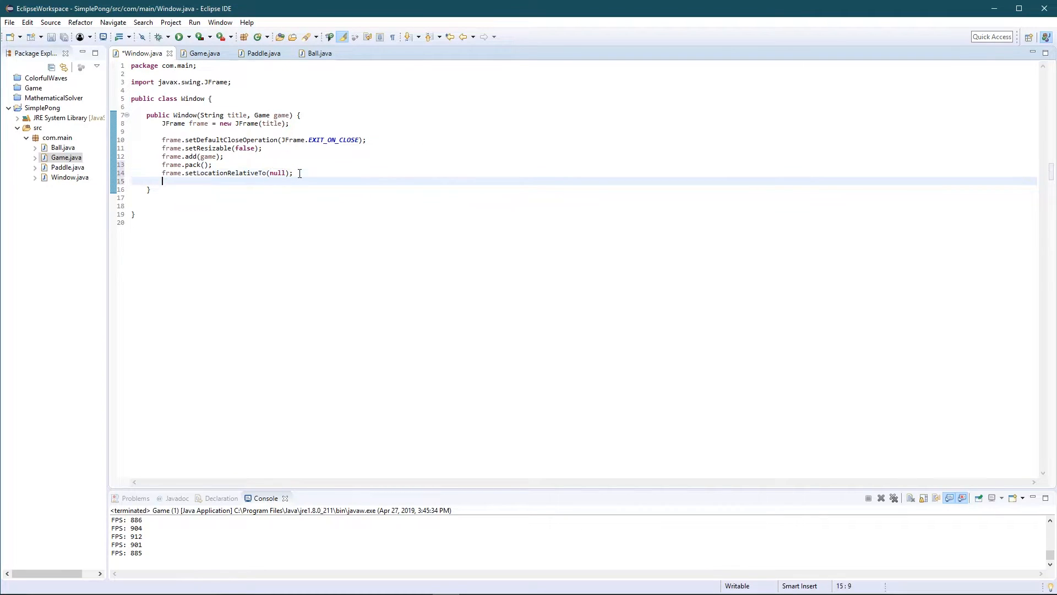
Add frame.setVisible(true) and game.start(), generating the start() stub in Game
text(fram)
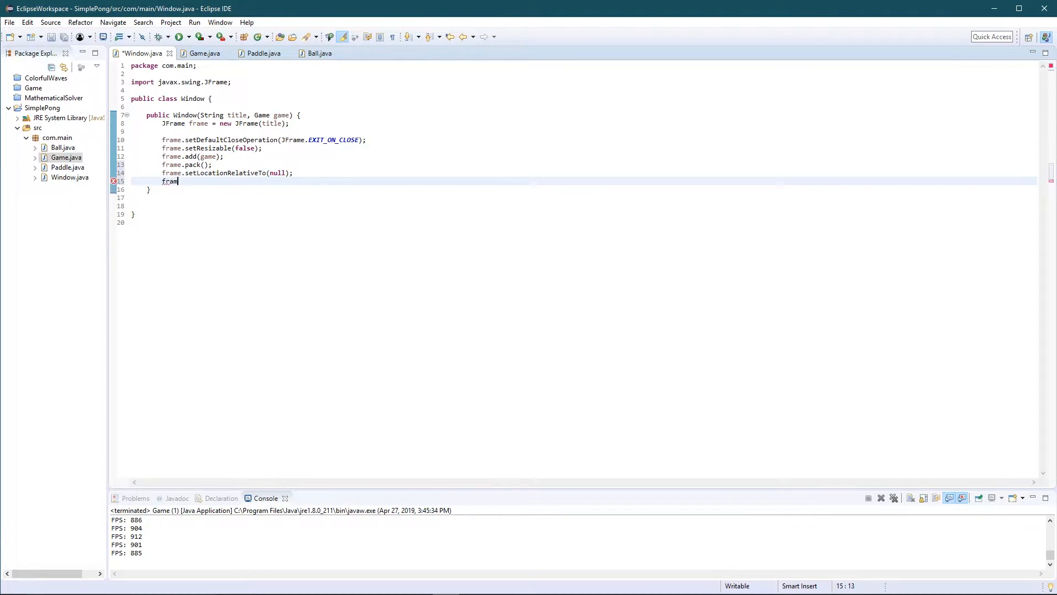
text(.setVisible(true);)
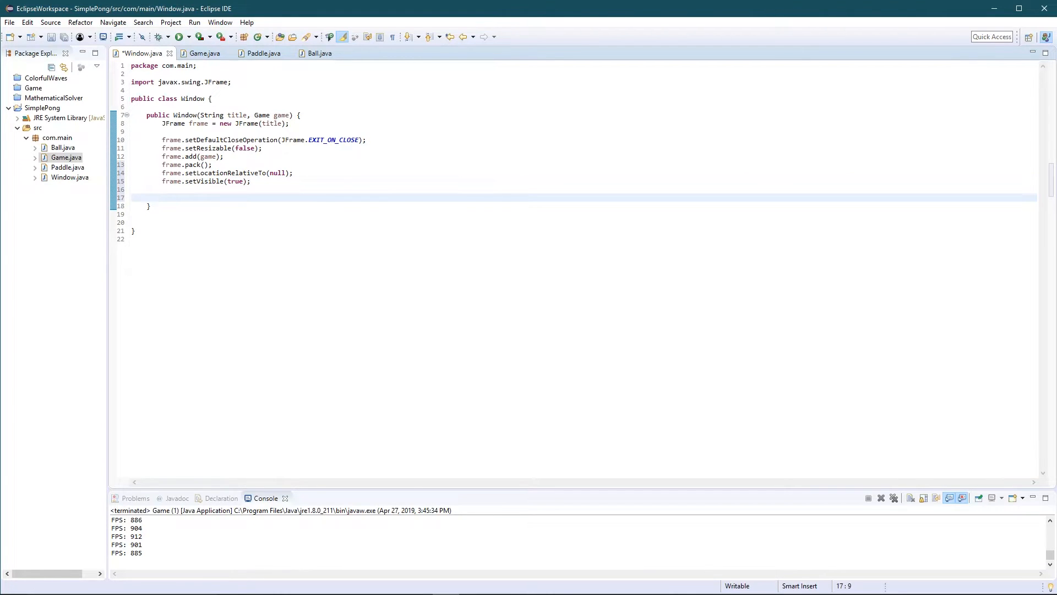
text(game.)
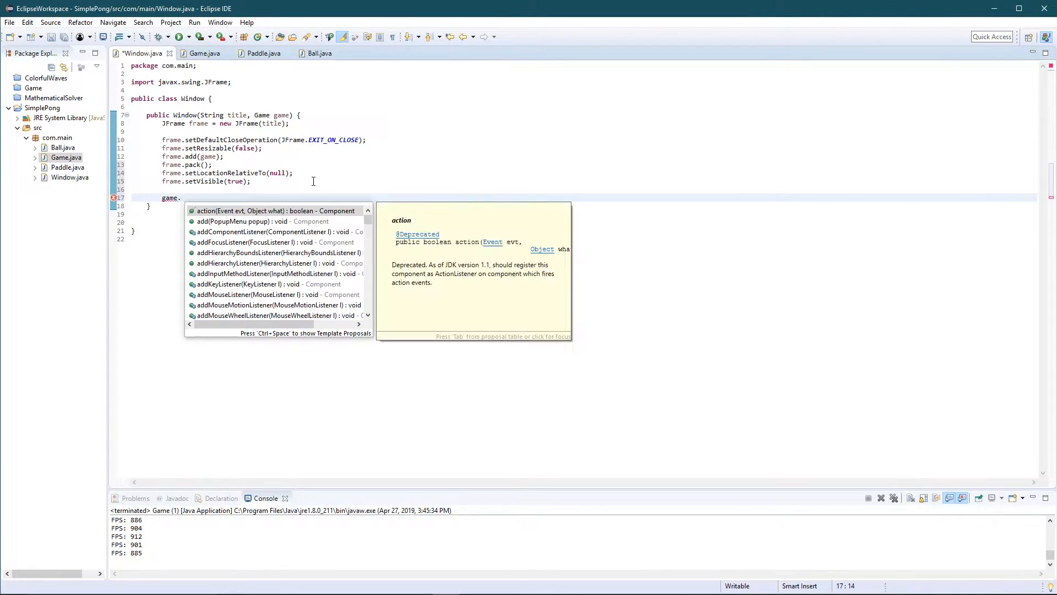
text(start)
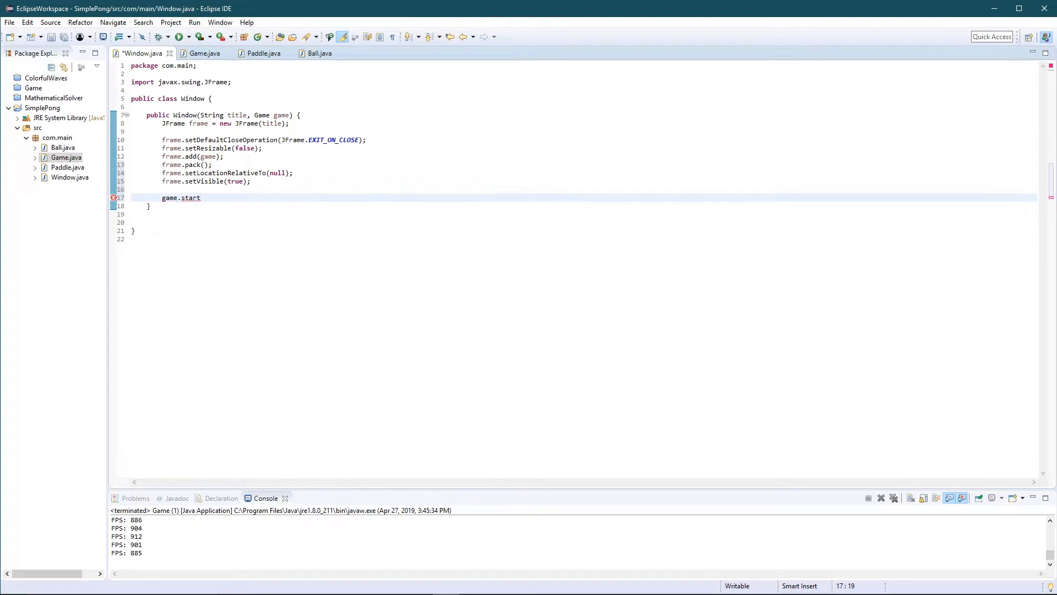
text(();)
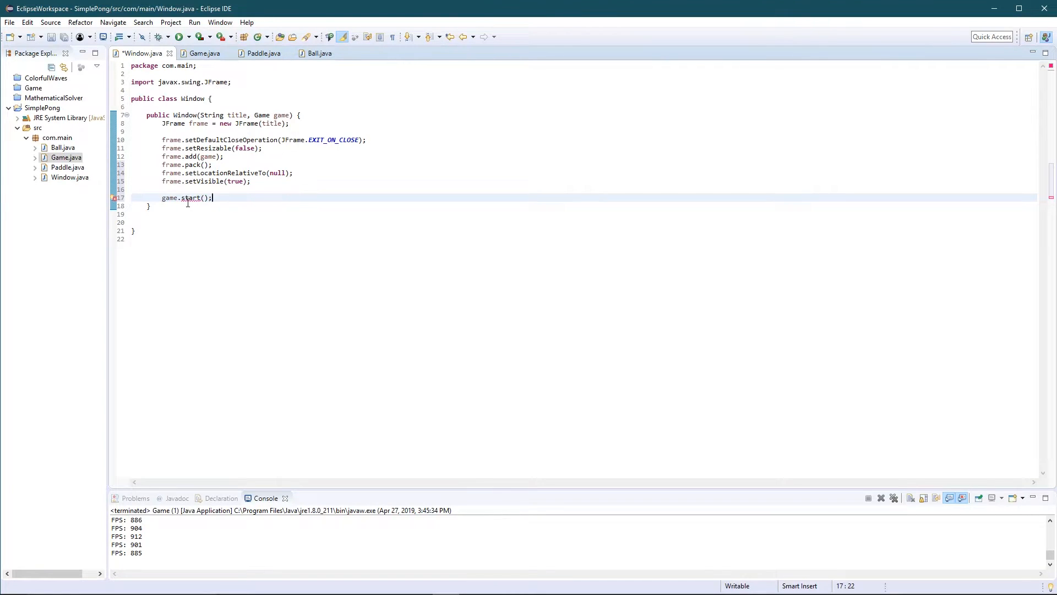
click(206, 53)
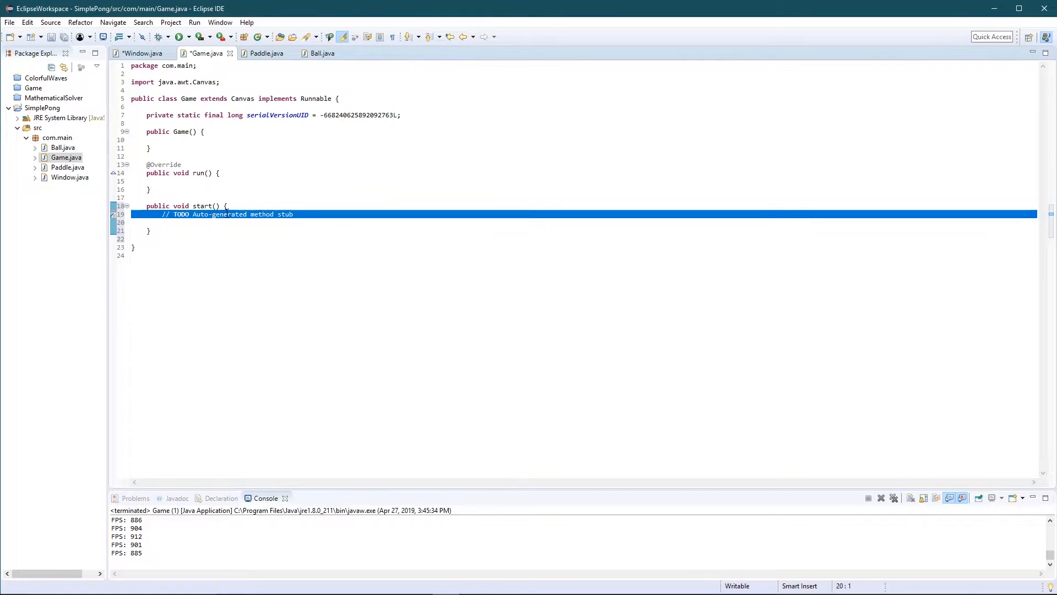
Delete the start() stub's TODO comment and save Window.java
key(Delete)
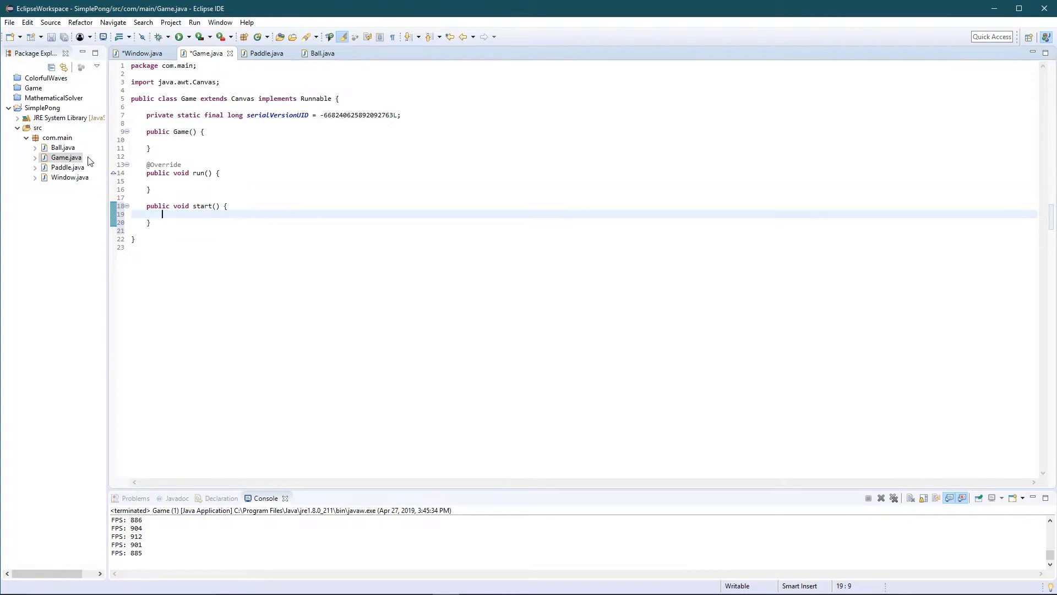
click(69, 177)
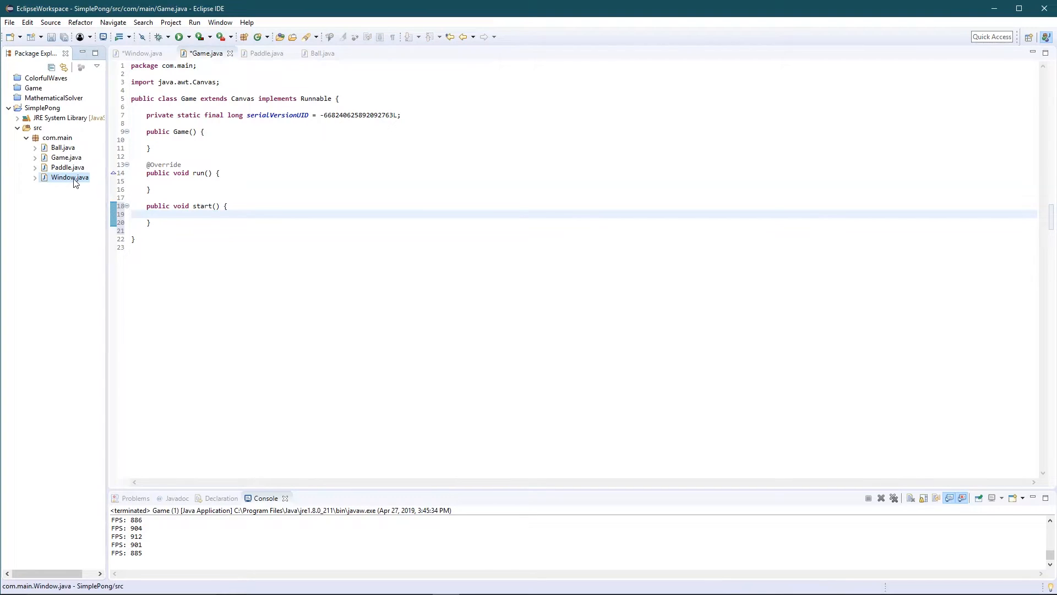
click(136, 53)
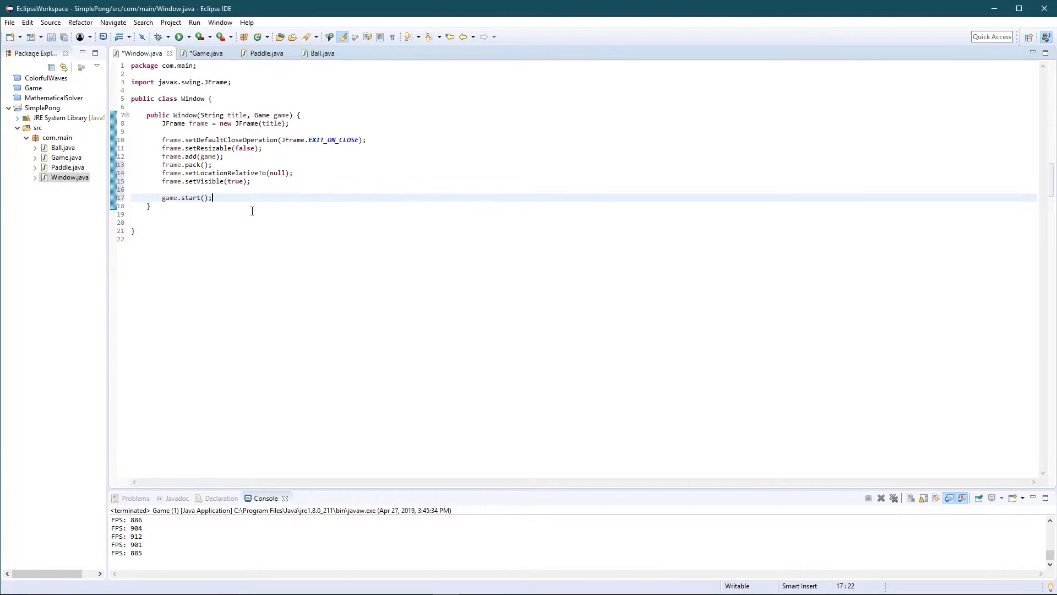
key(Ctrl+s)
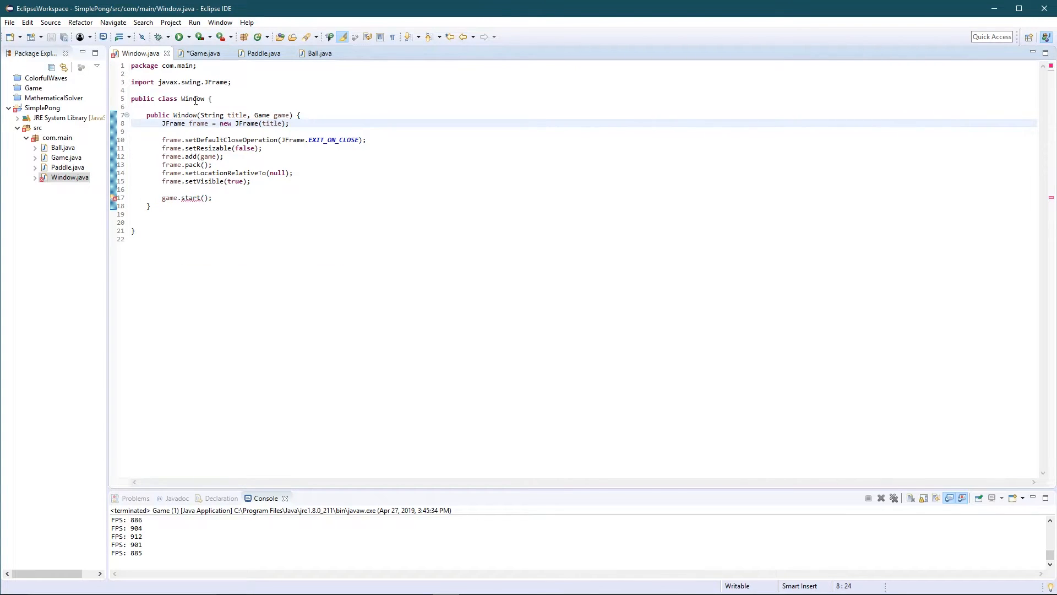
click(202, 53)
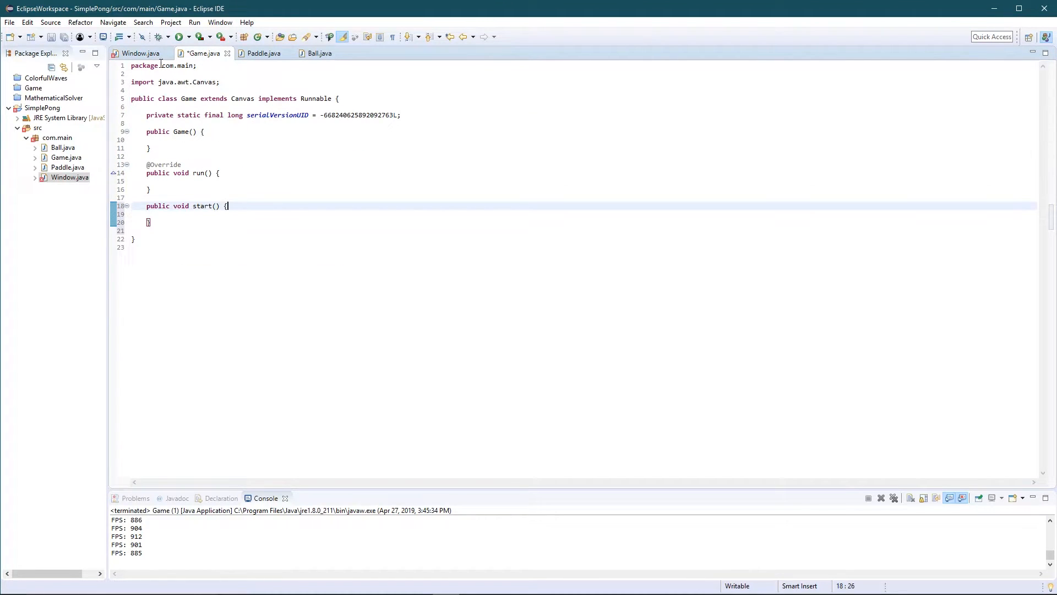
click(136, 53)
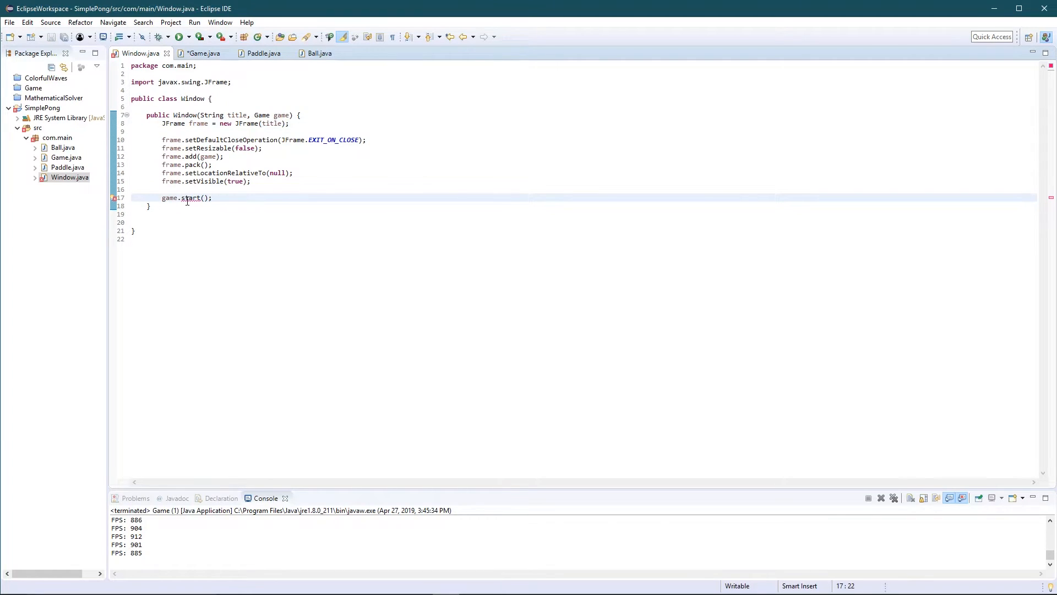
click(203, 53)
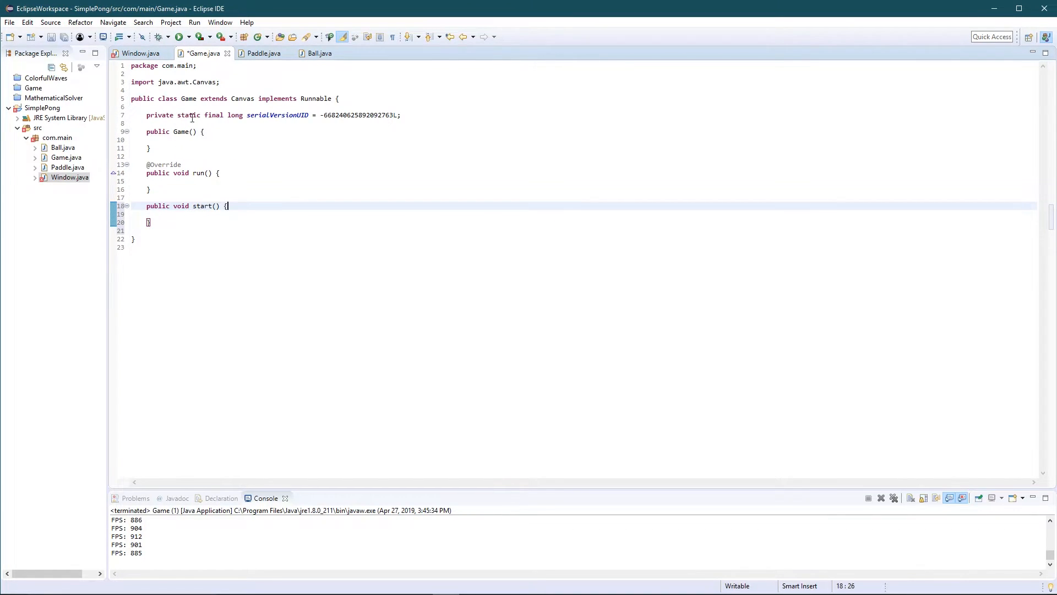
click(139, 53)
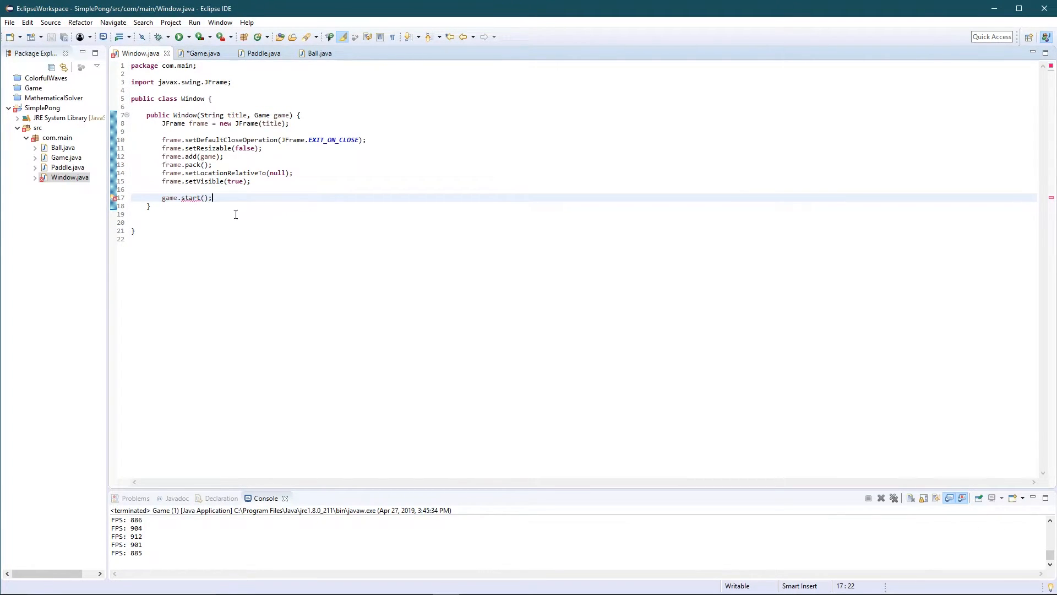
Check the start() call's fixes, then close the Window.java editor, expanding it briefly in the tree
click(192, 198)
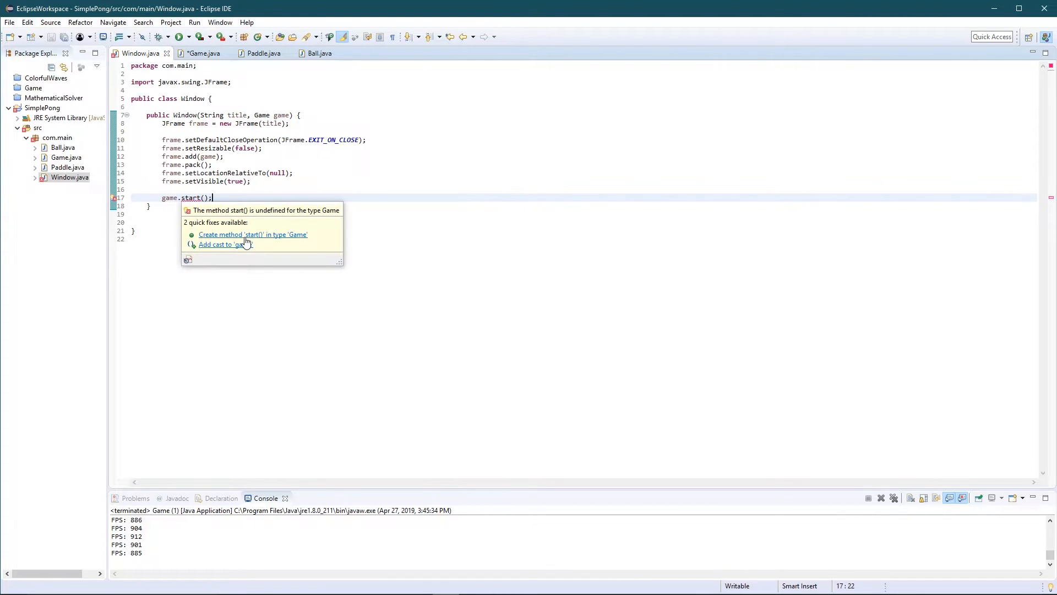
click(253, 234)
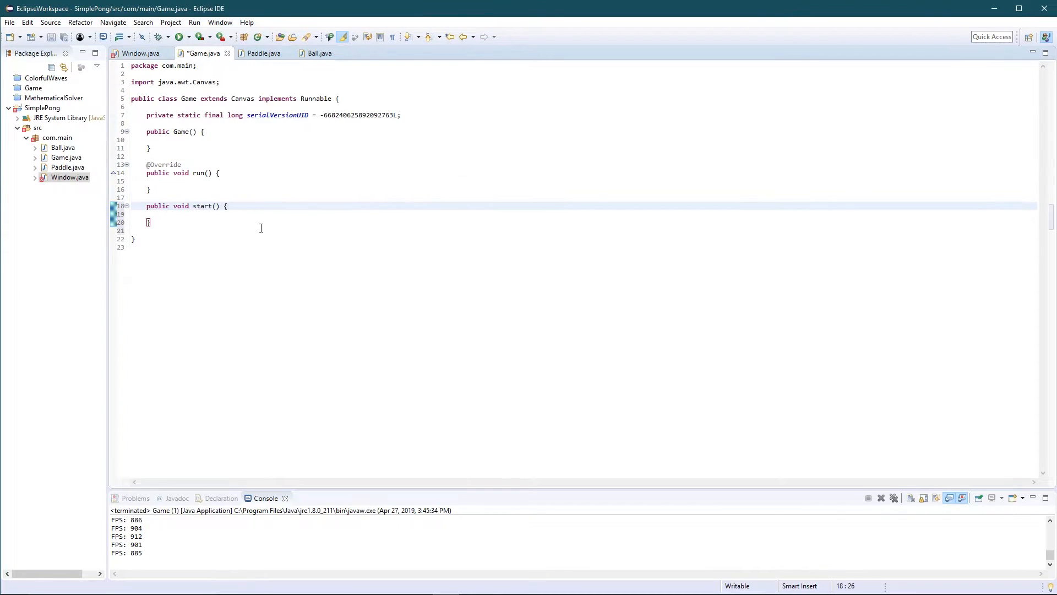
mouse_move(250, 225)
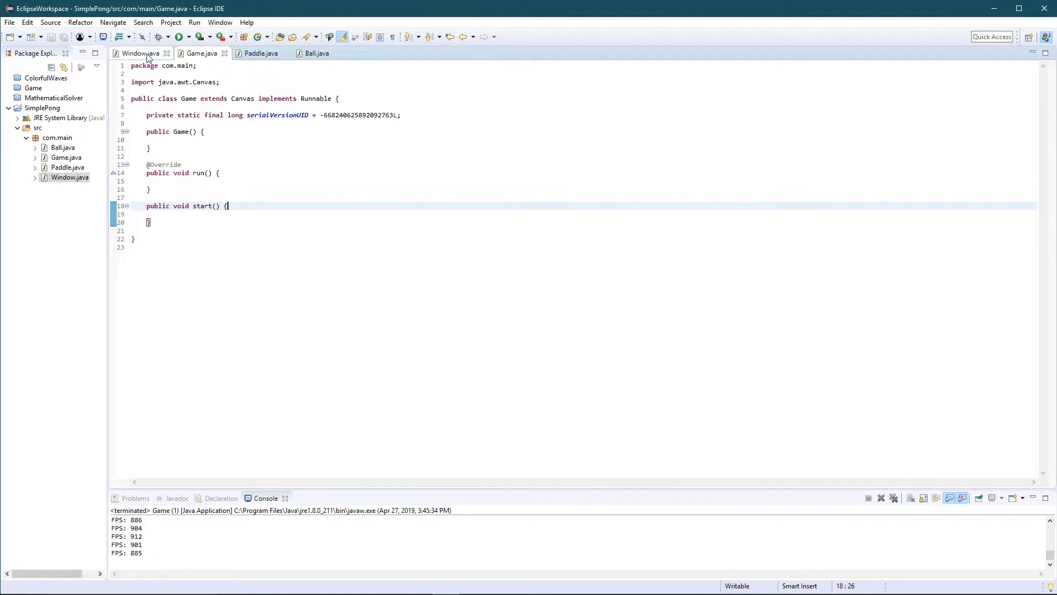
click(172, 53)
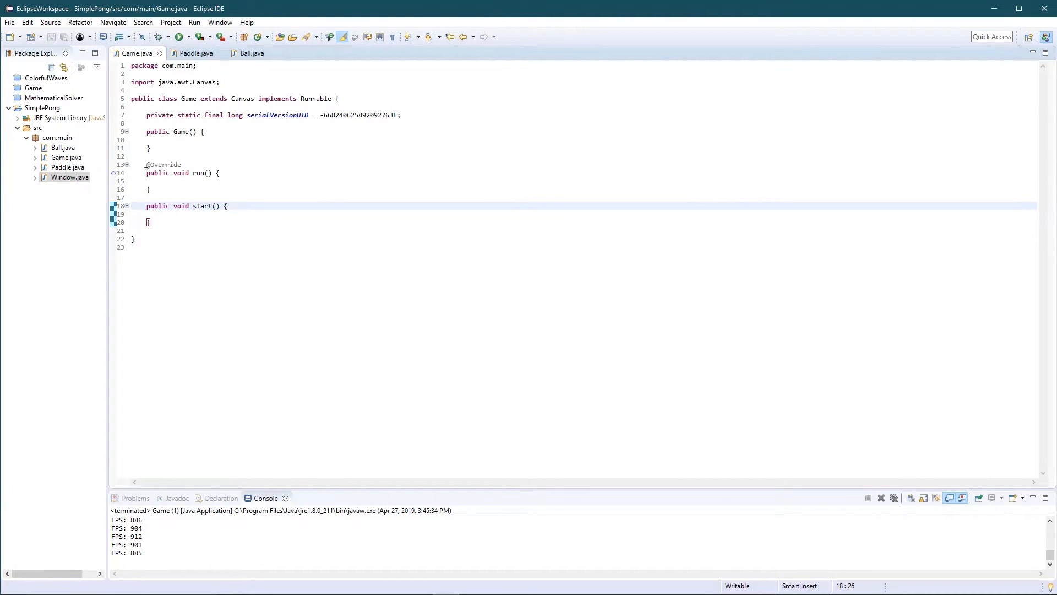
click(35, 176)
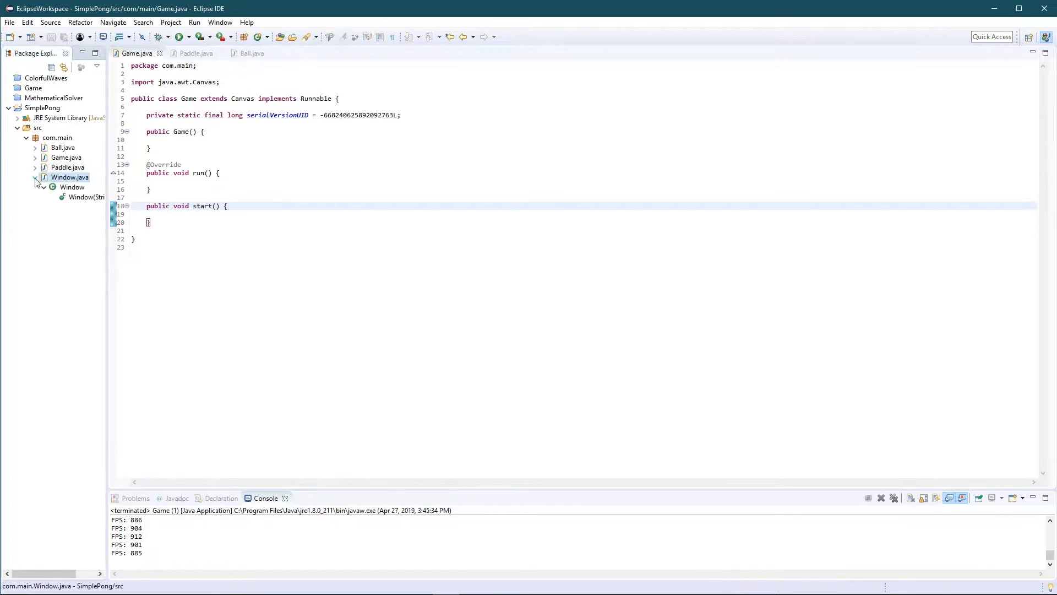
click(35, 178)
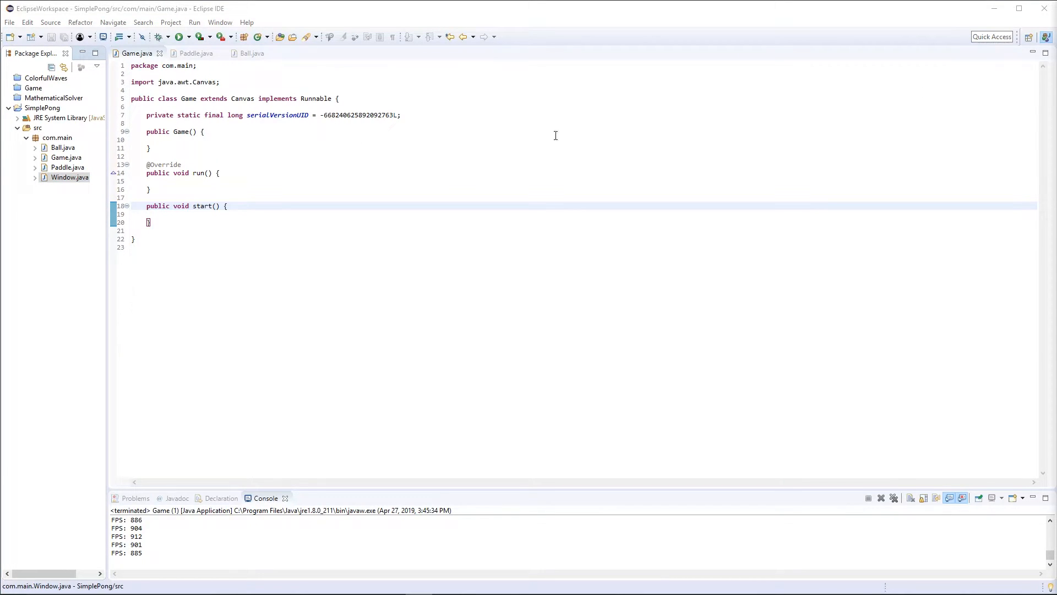
mouse_move(349, 168)
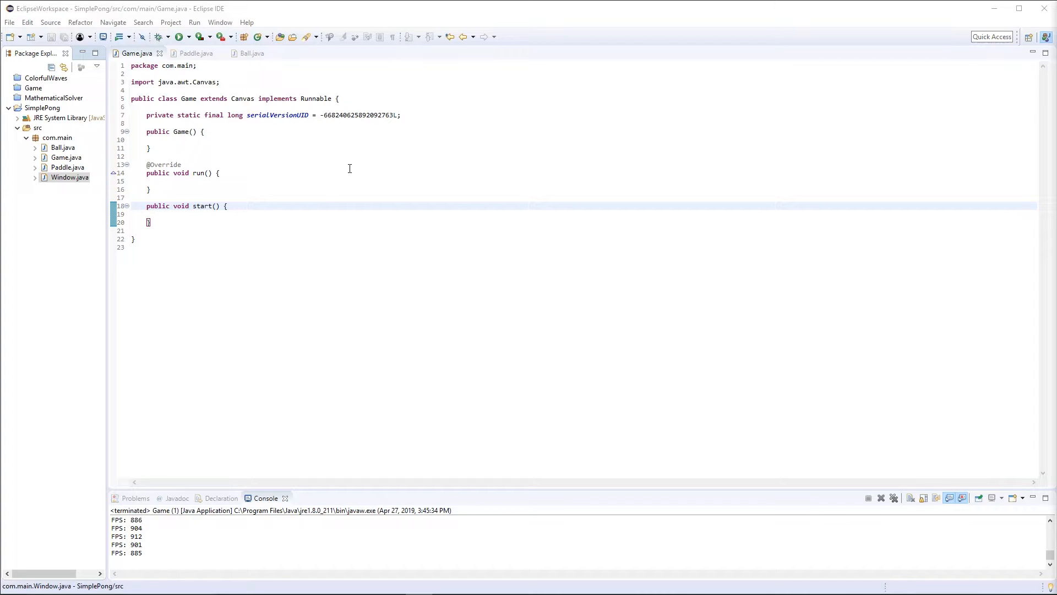
mouse_move(348, 174)
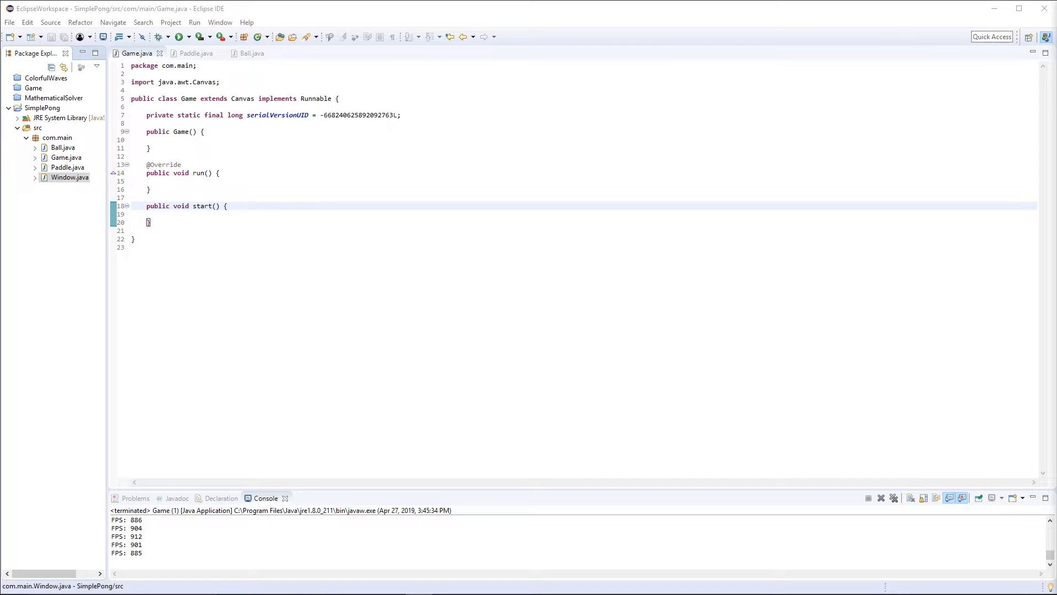
mouse_move(761, 307)
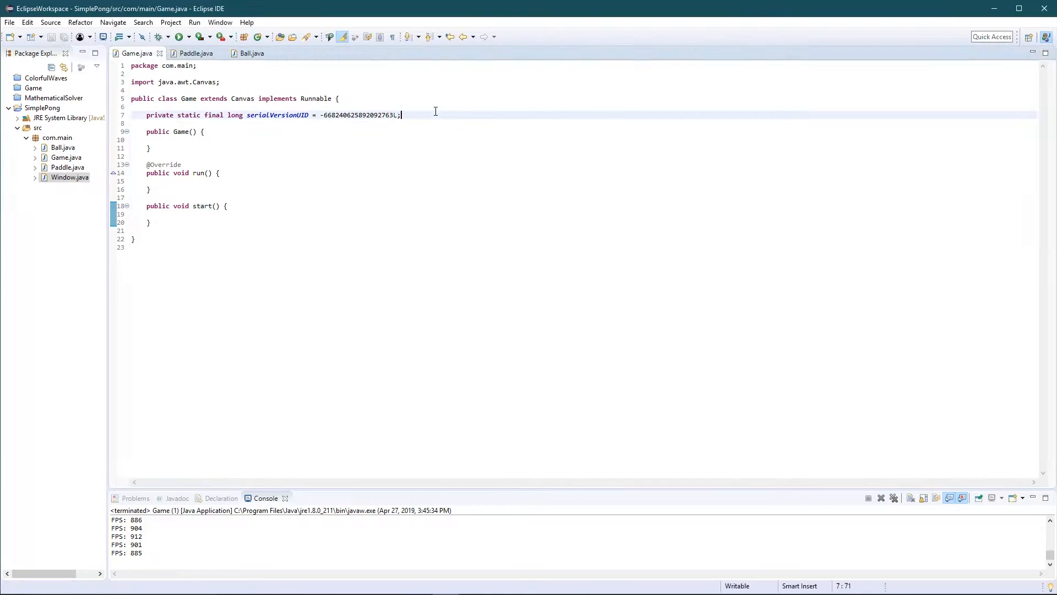
key(Enter)
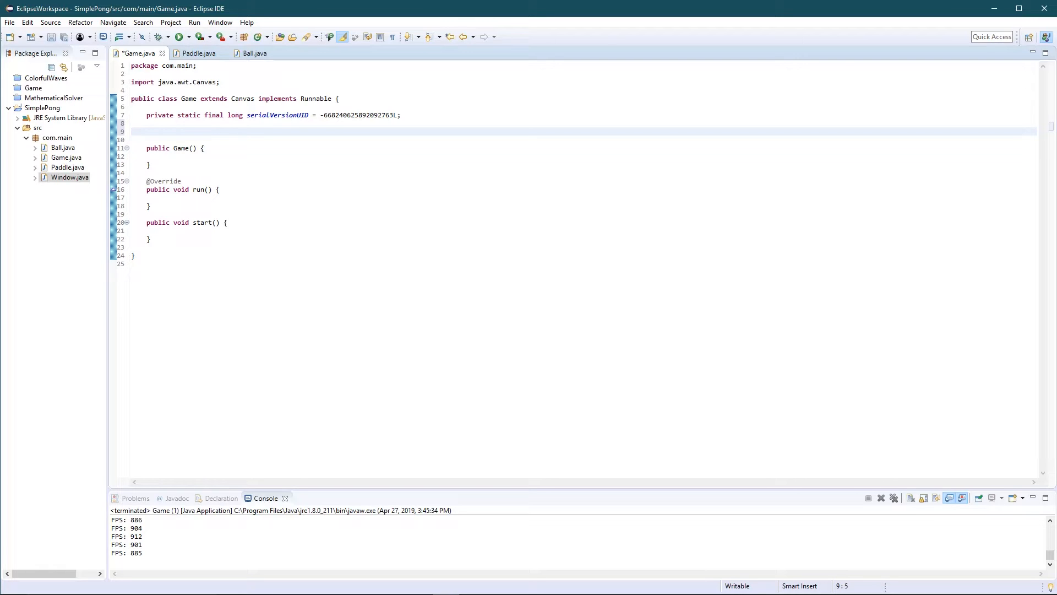
Declare the constant public static final int WIDTH = 1000
text(public stati)
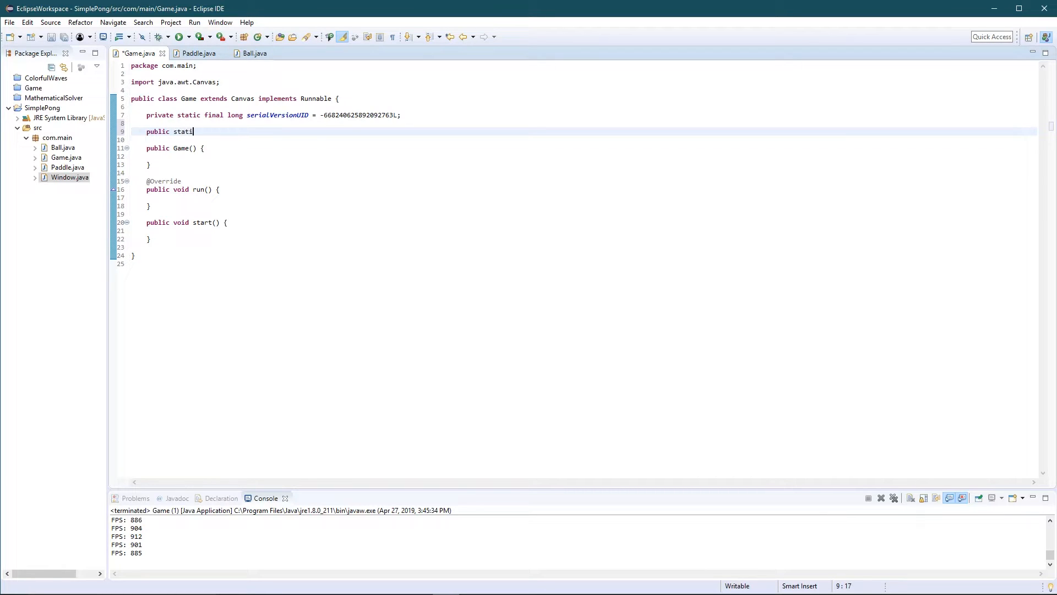
text(c final int)
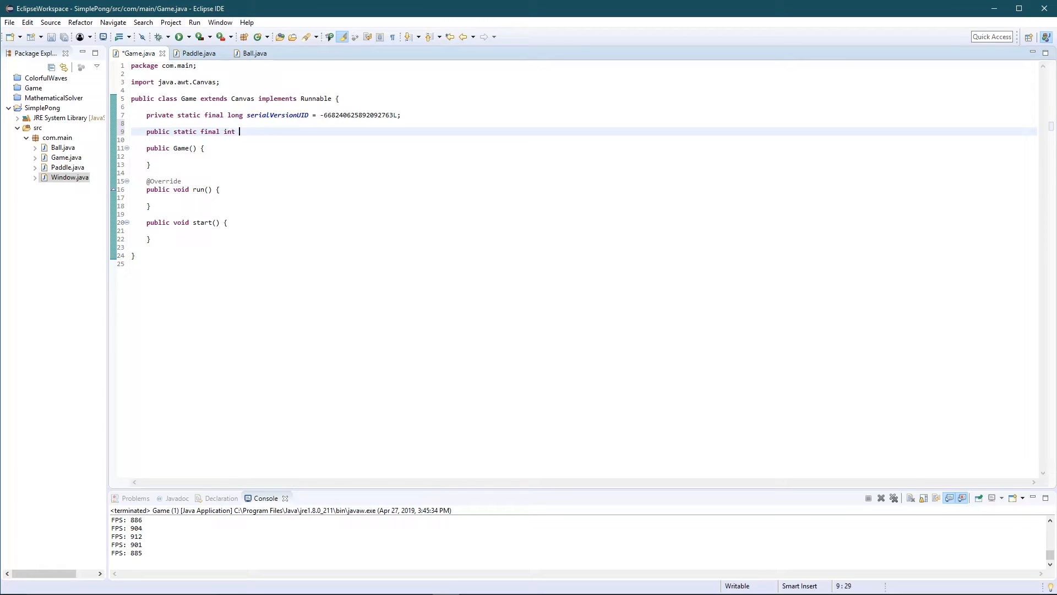
text(WIDTH =)
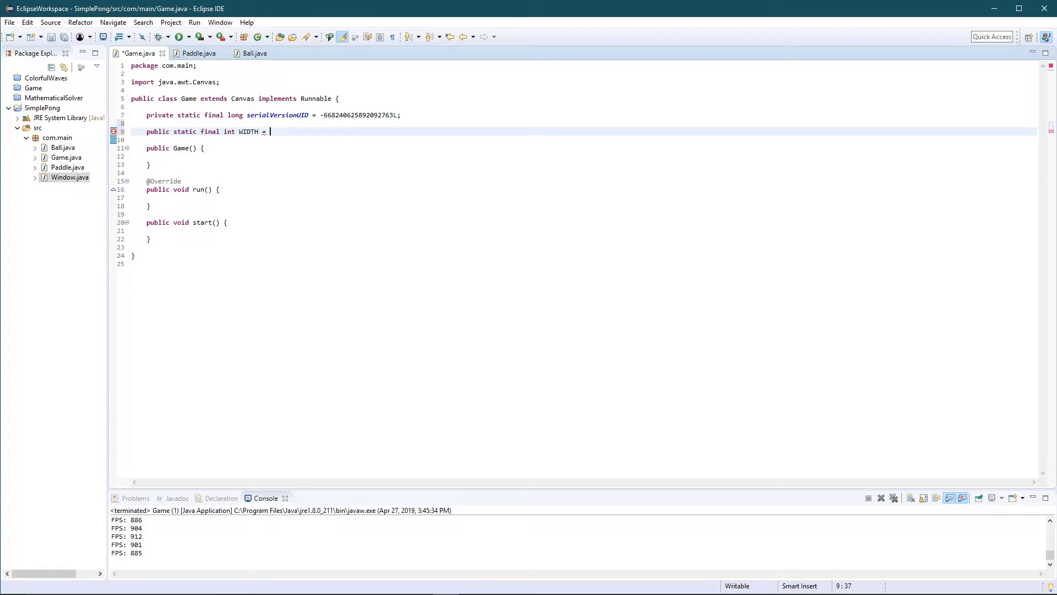
text(1000;)
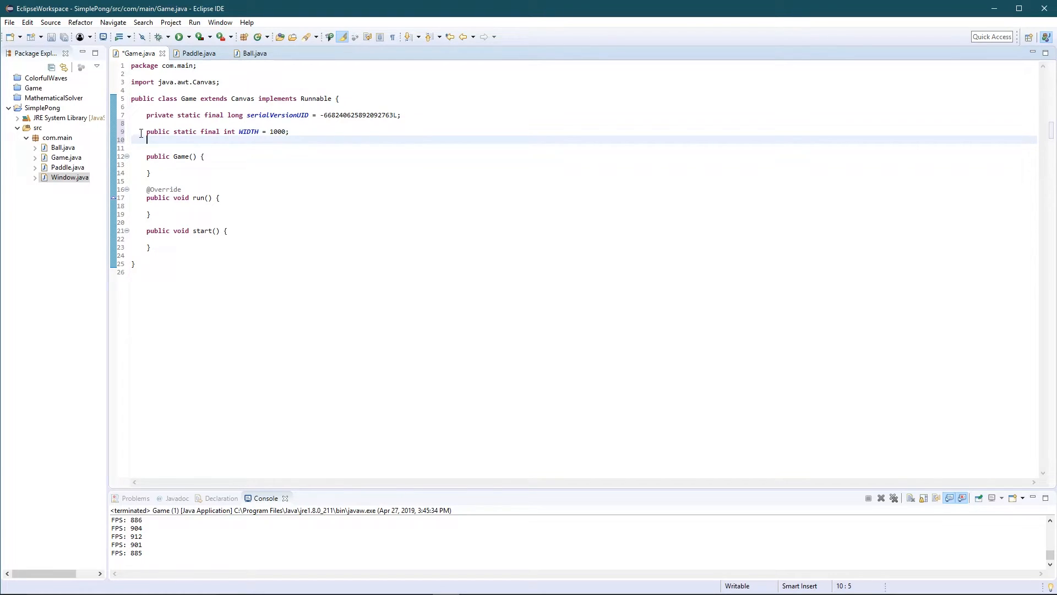
Duplicate that line as HEIGHT, set to WIDTH * 9/16
click(293, 131)
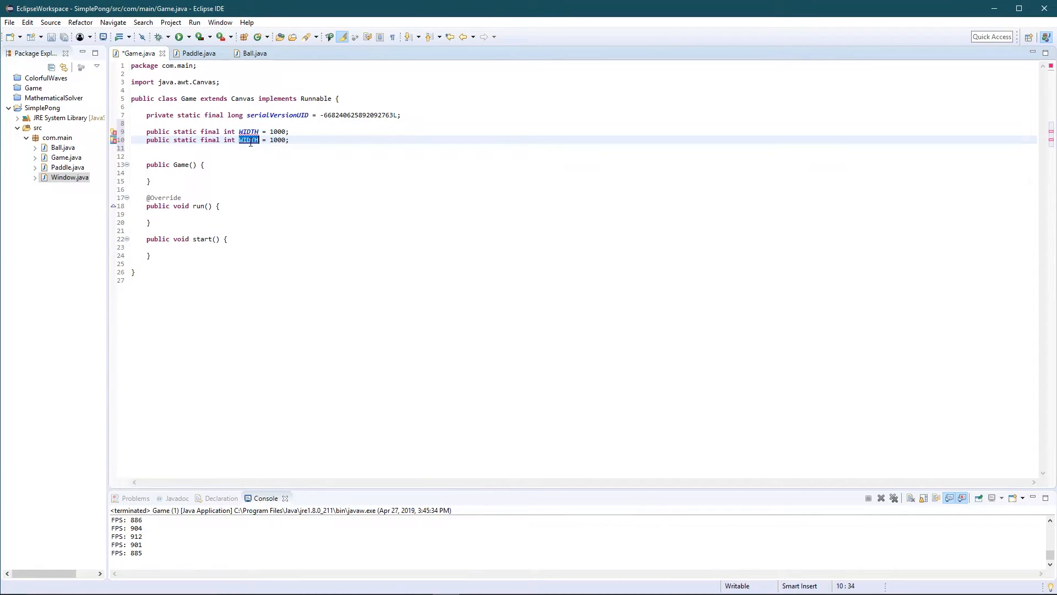
text(HEIGHT)
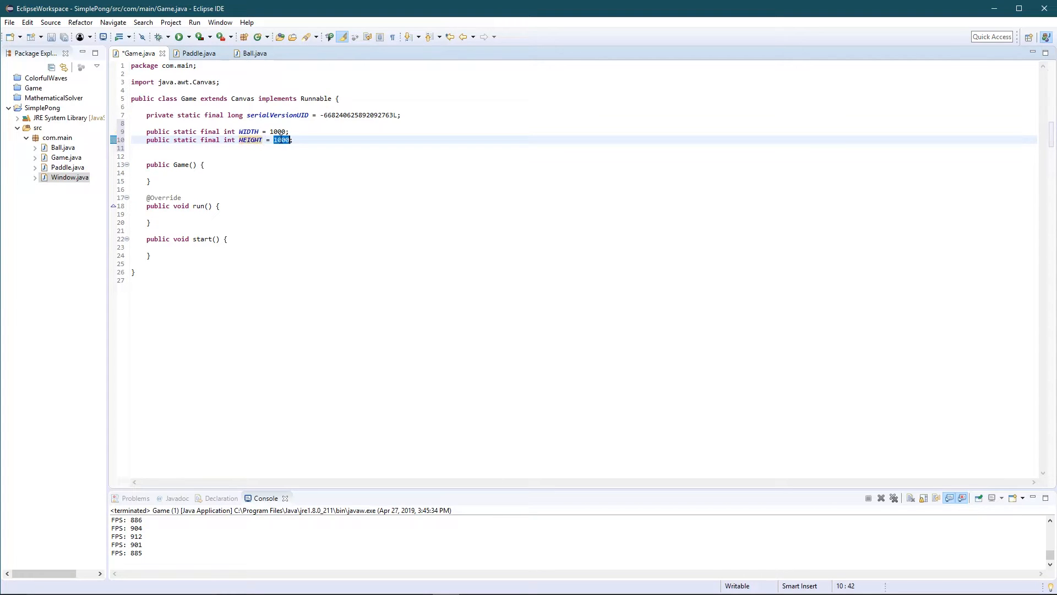
text(WIDTH)
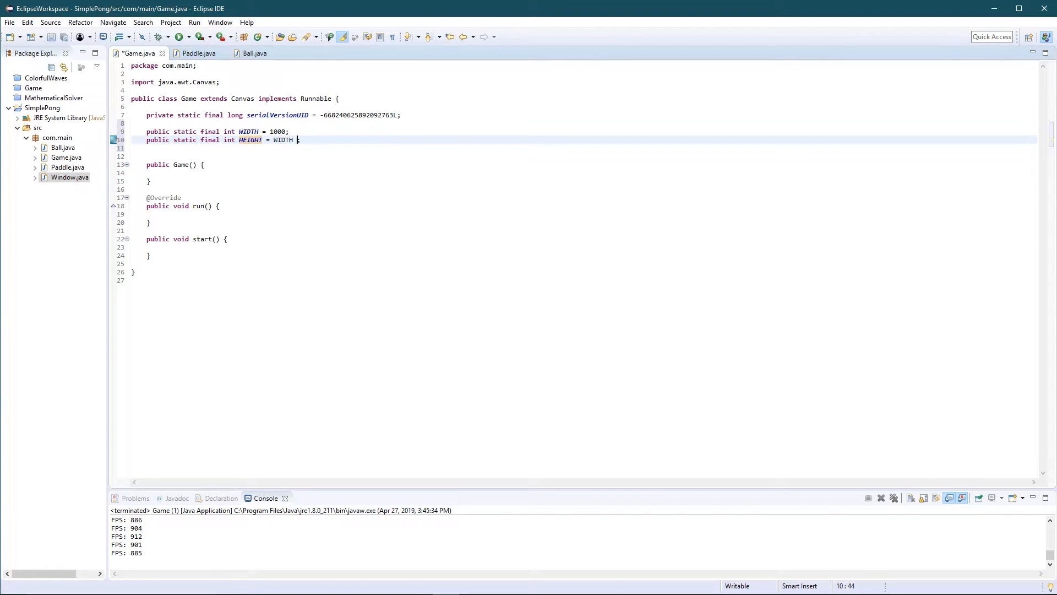
text(*;)
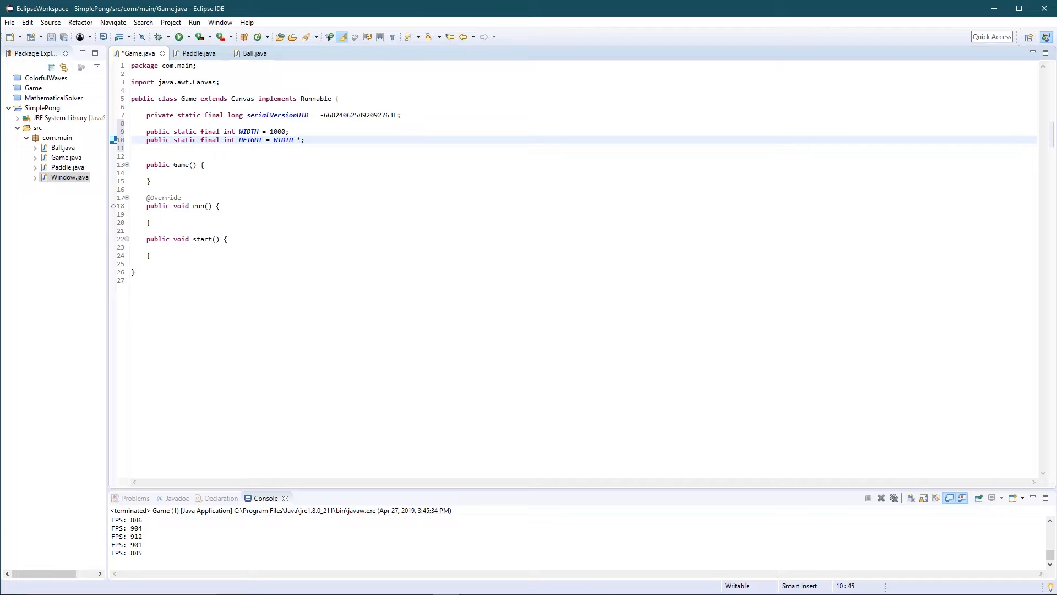
text(9/)
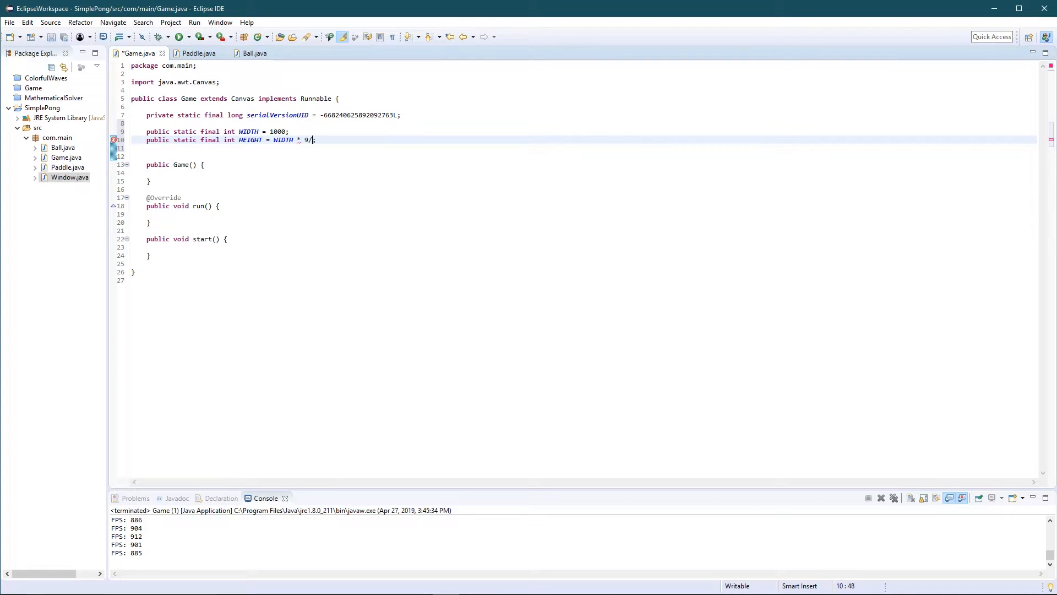
text(16;)
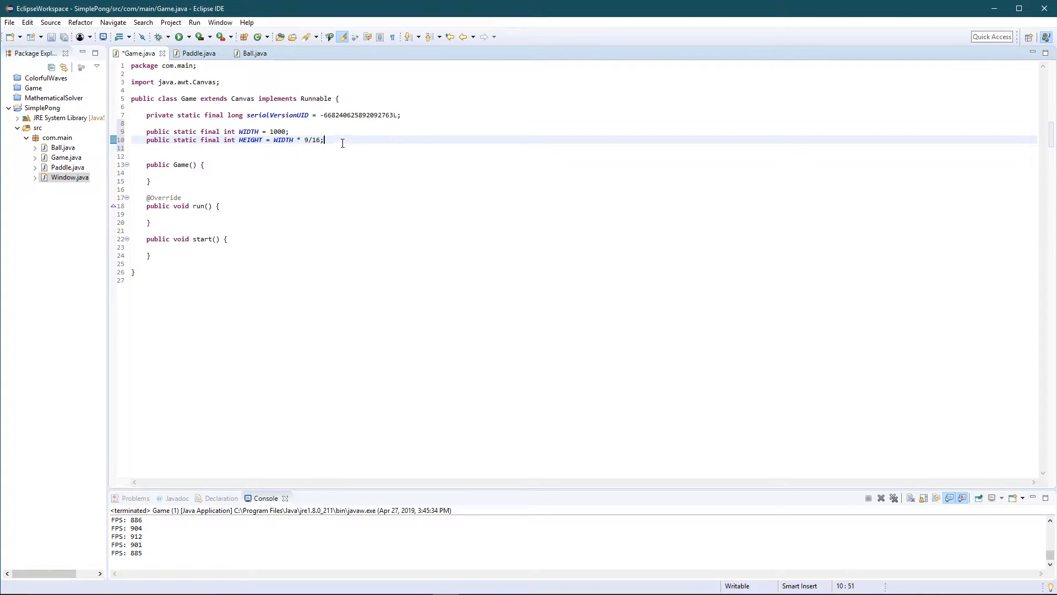
double_click(312, 140)
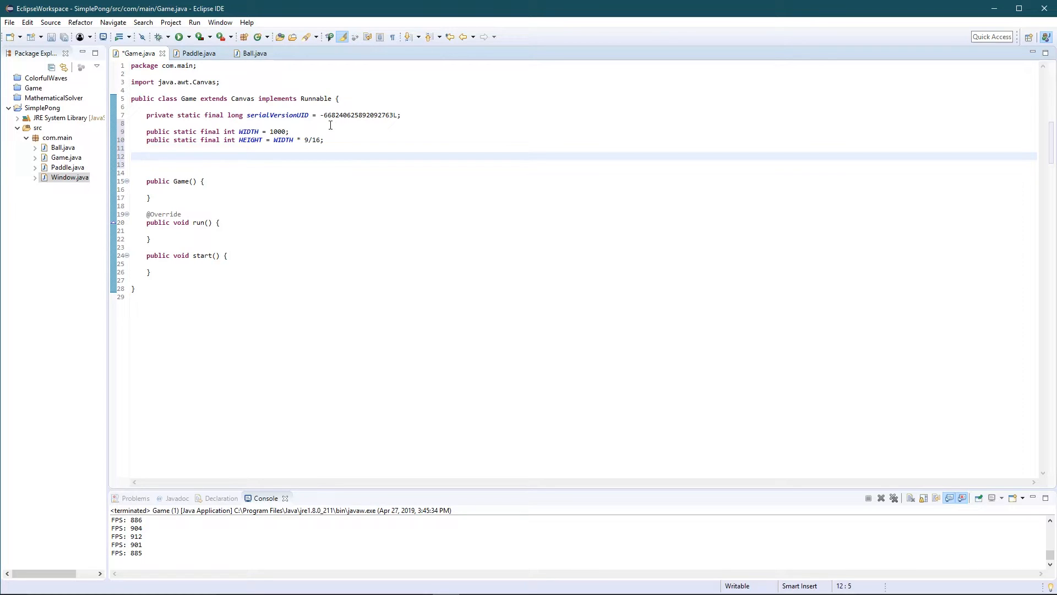
Add the field public boolean running = false
text(public)
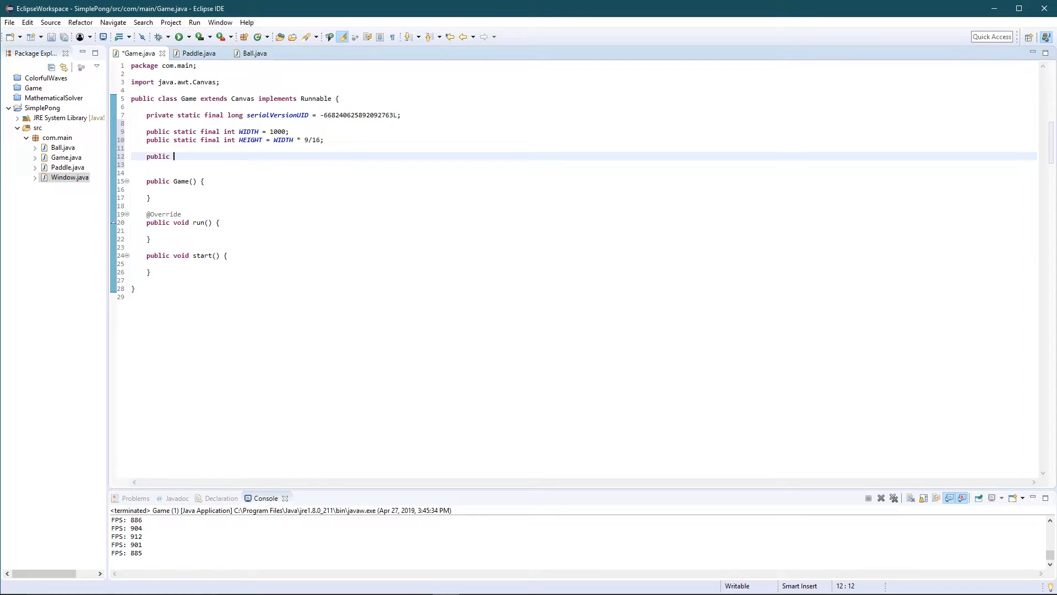
text(boole)
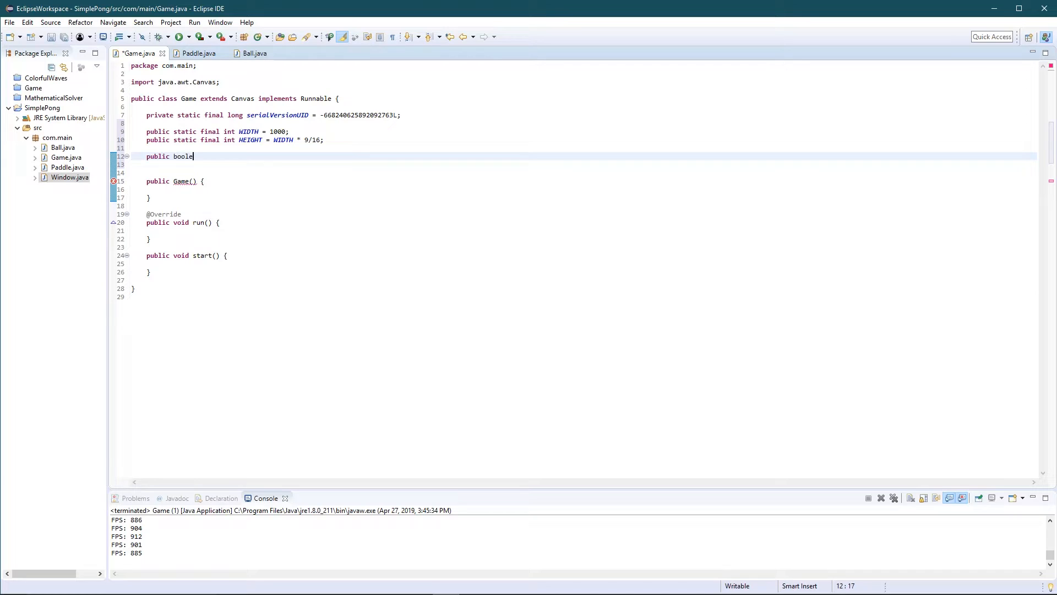
text(an running =)
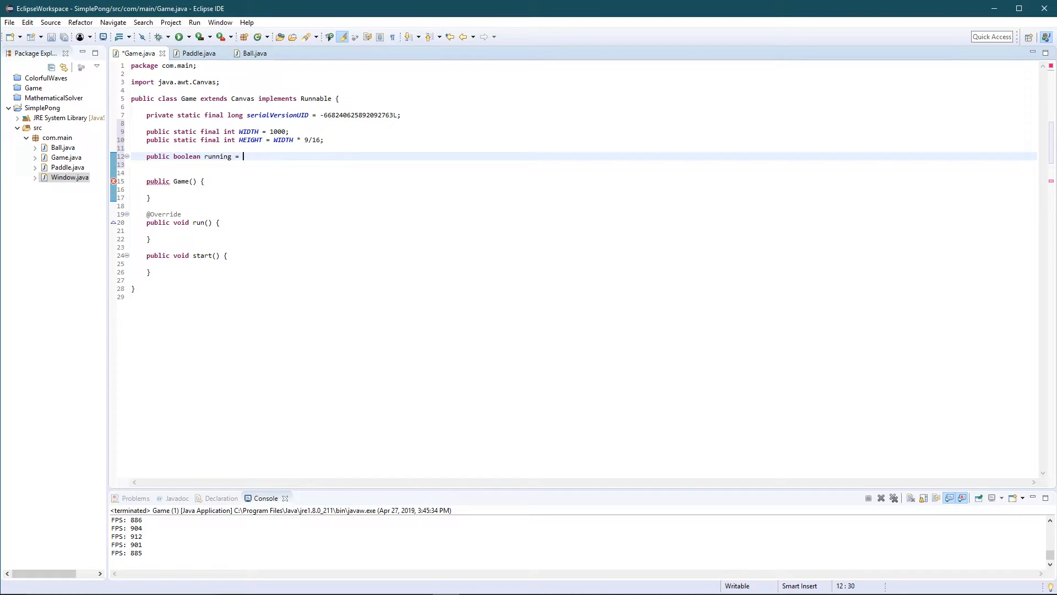
text(false;)
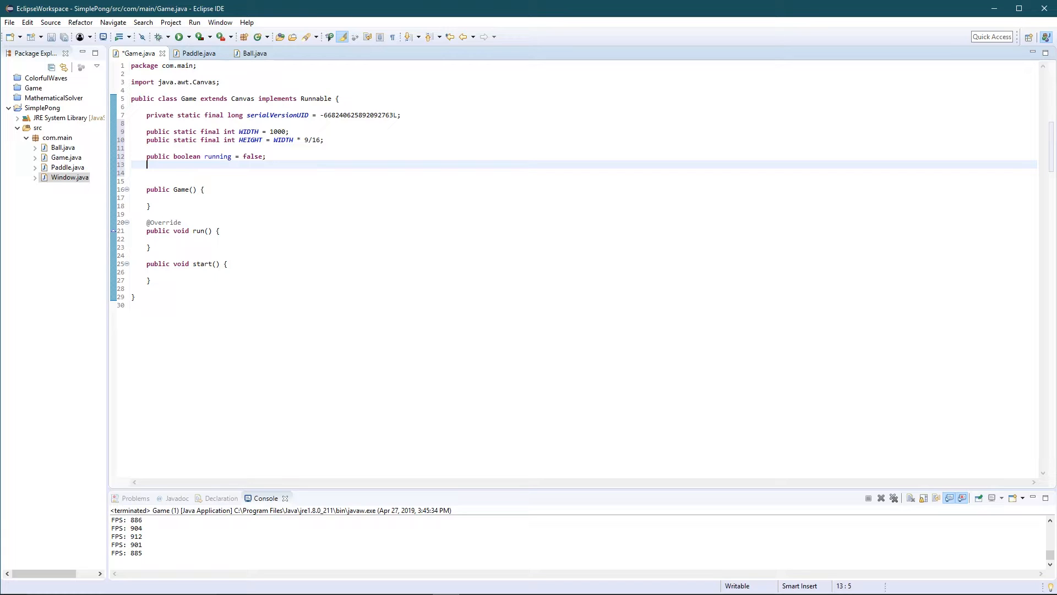
Add the field private Thread gameThread
text(priv)
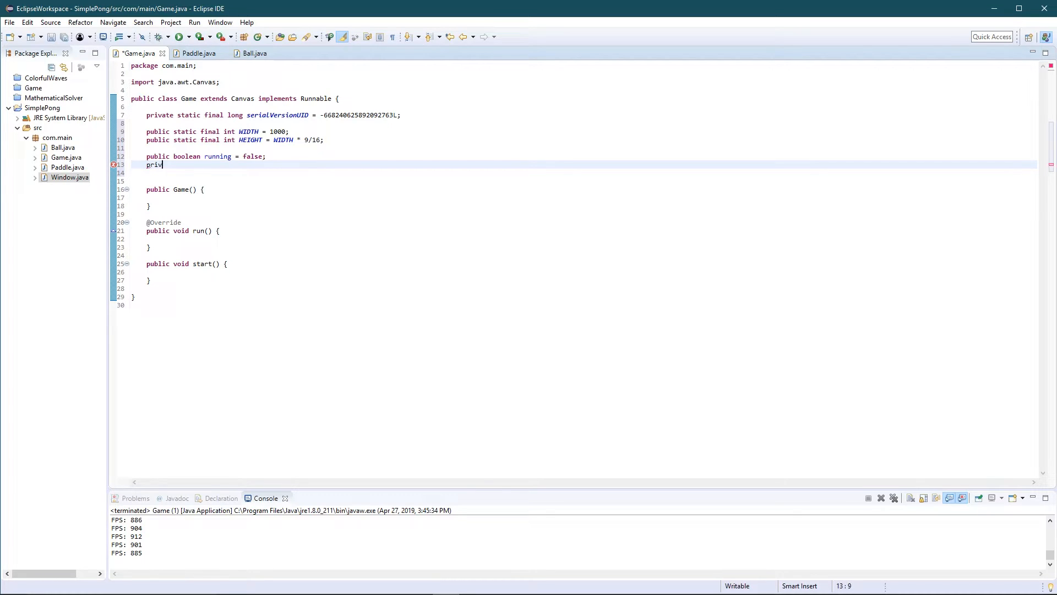
text(ate)
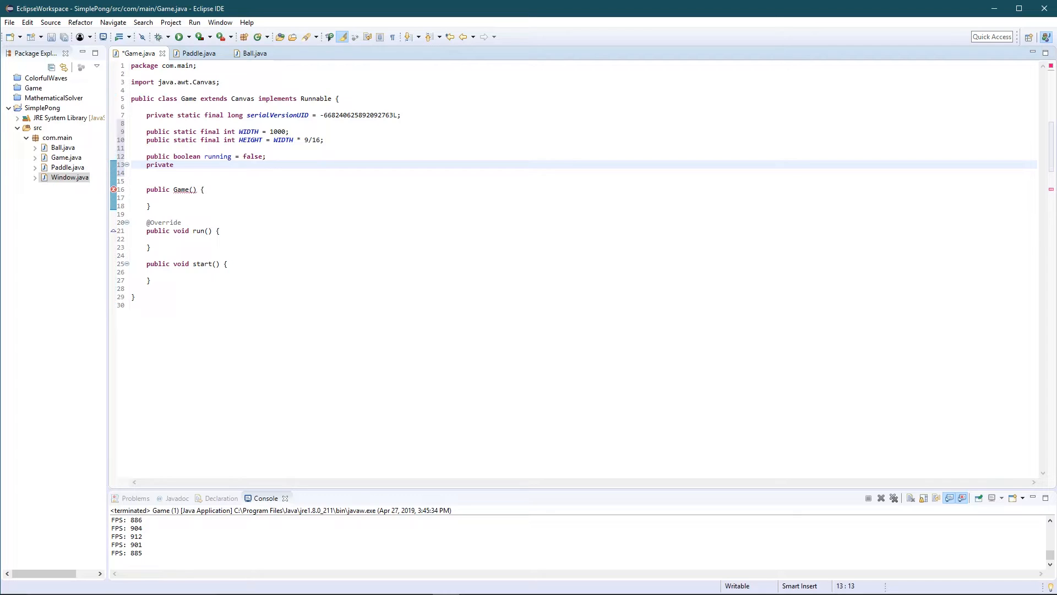
text(T)
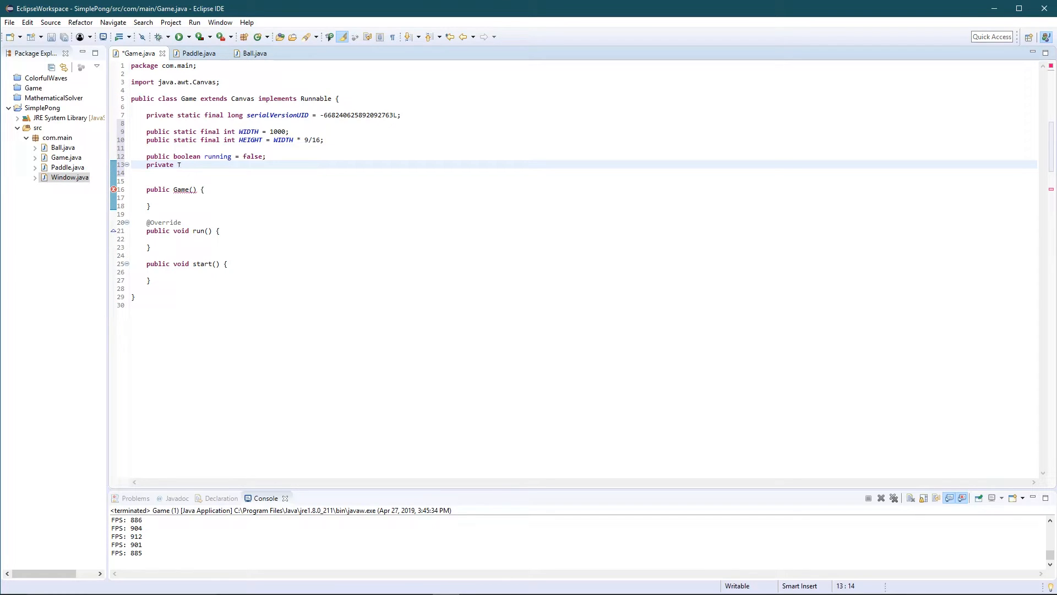
text(hread Gam)
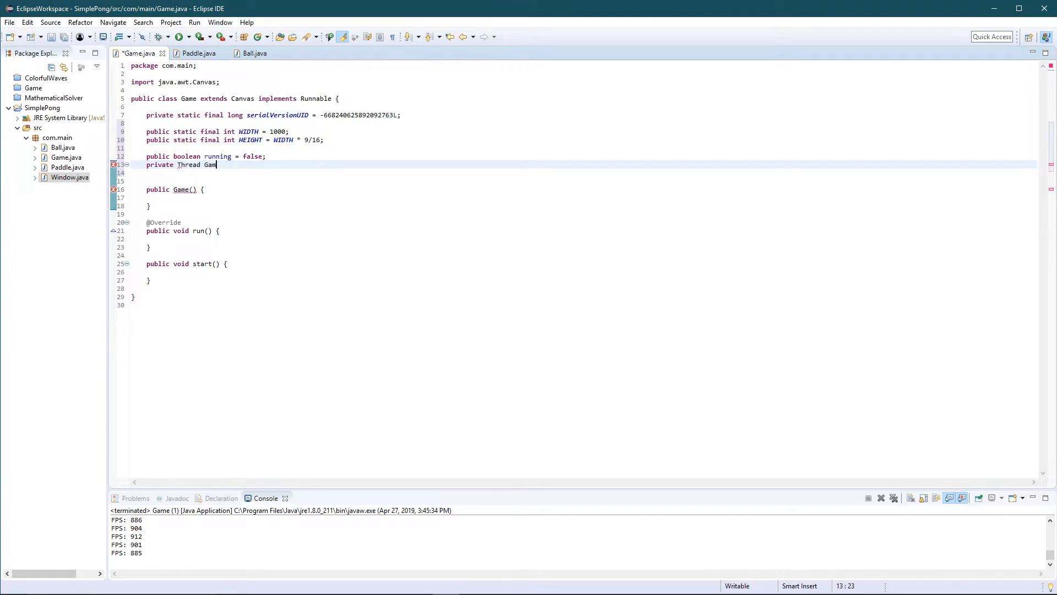
text(eTh)
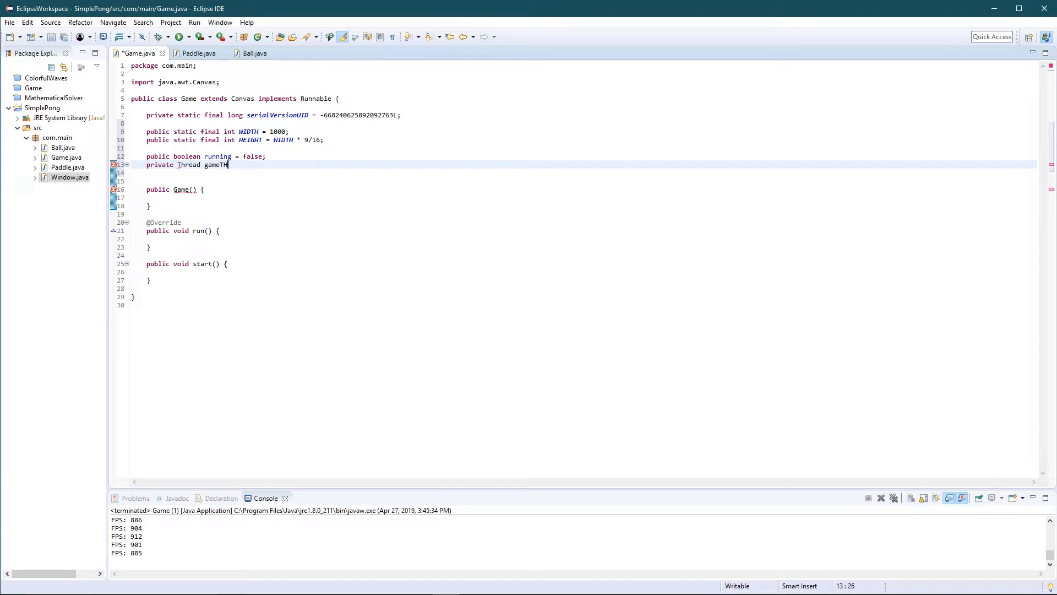
text(read;)
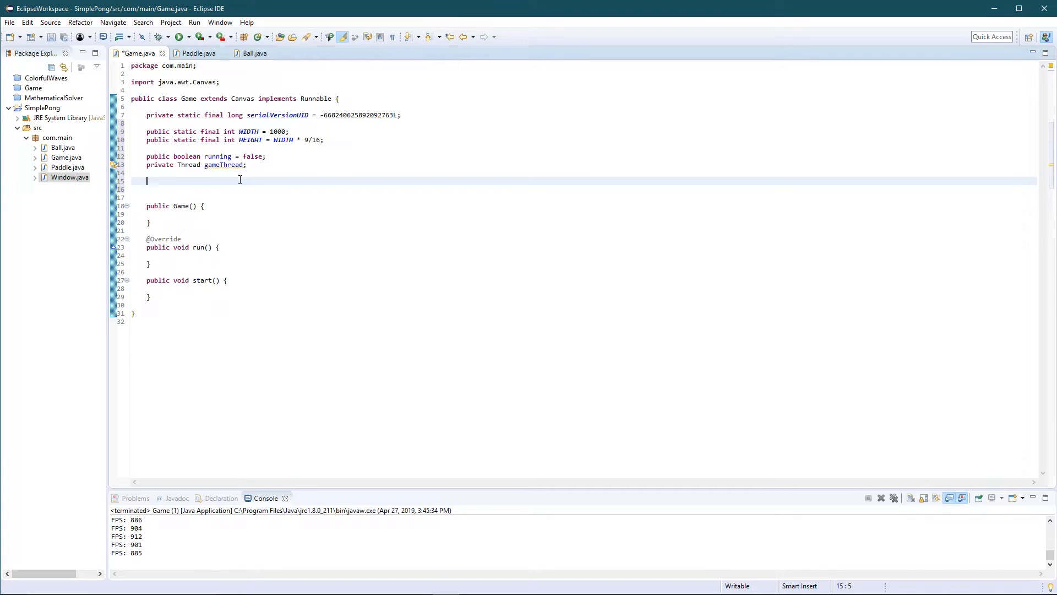
text(private)
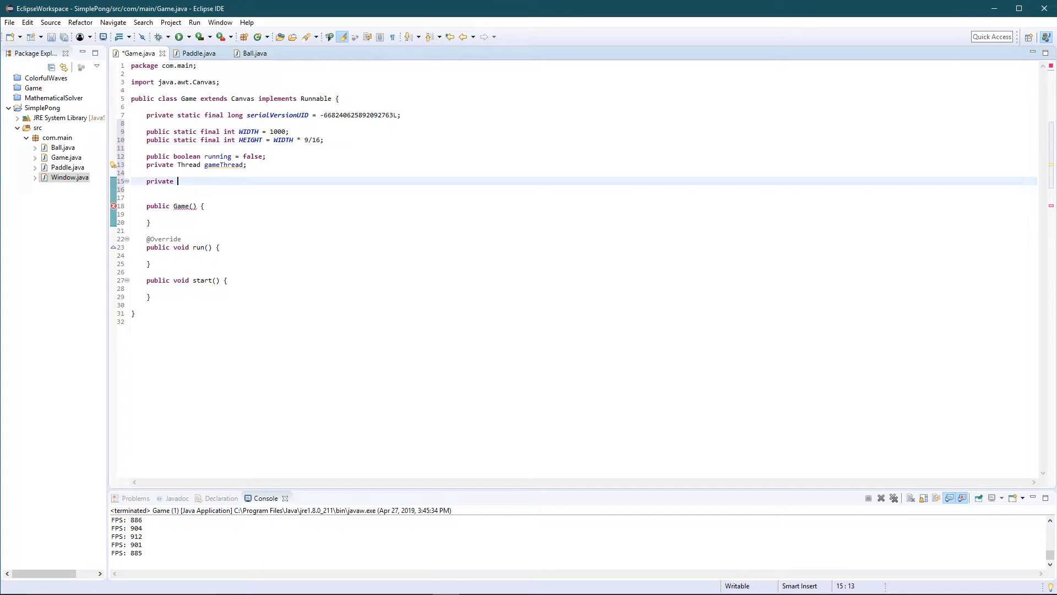
Declare private Ball ball, Paddle paddle1 and Paddle paddle2 fields, then save
text(Ball)
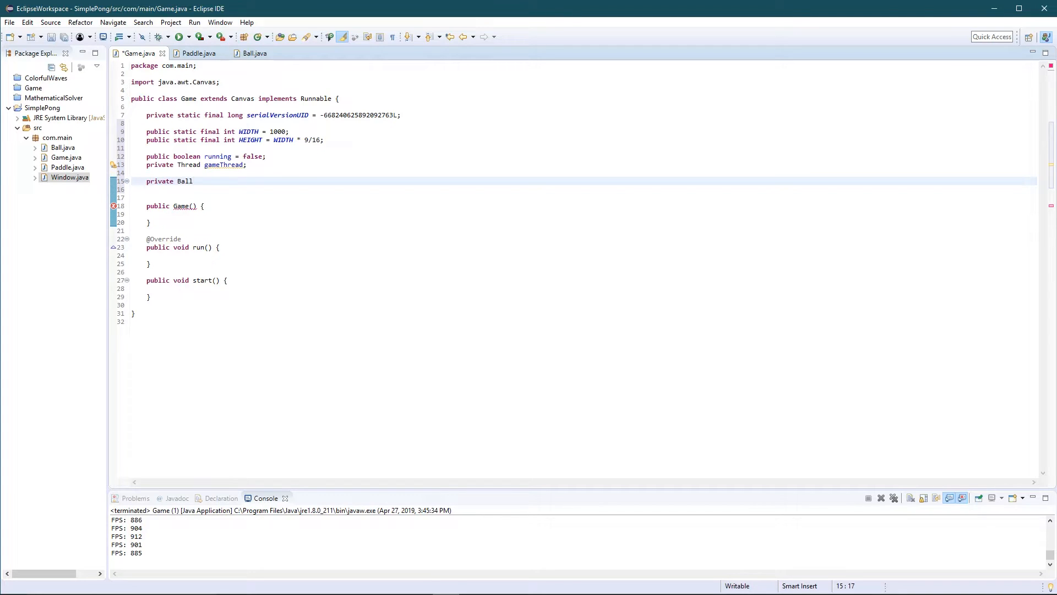
text(ball;)
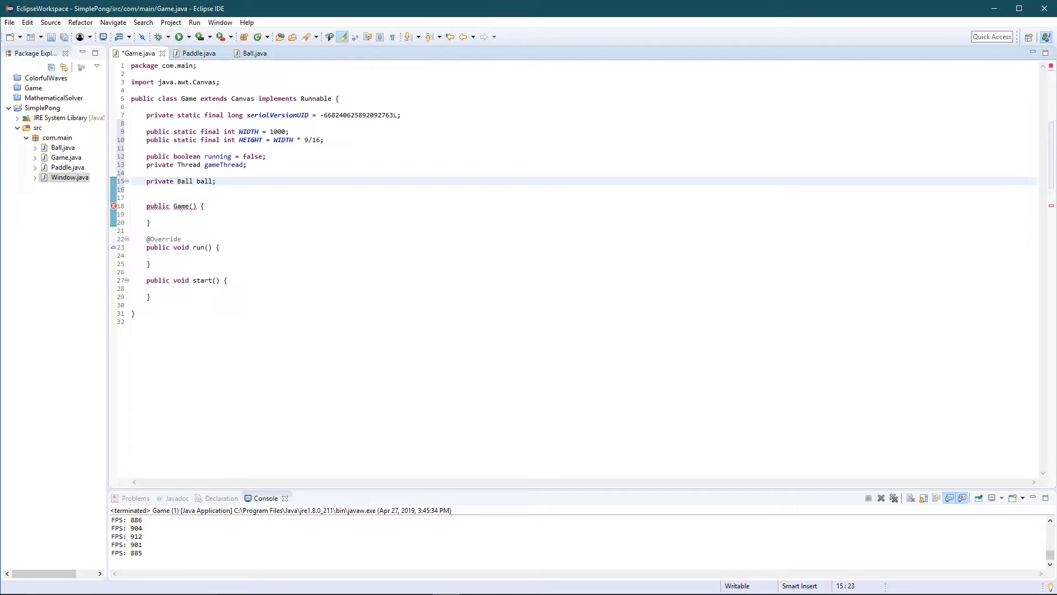
text(private Paddle paddle1;)
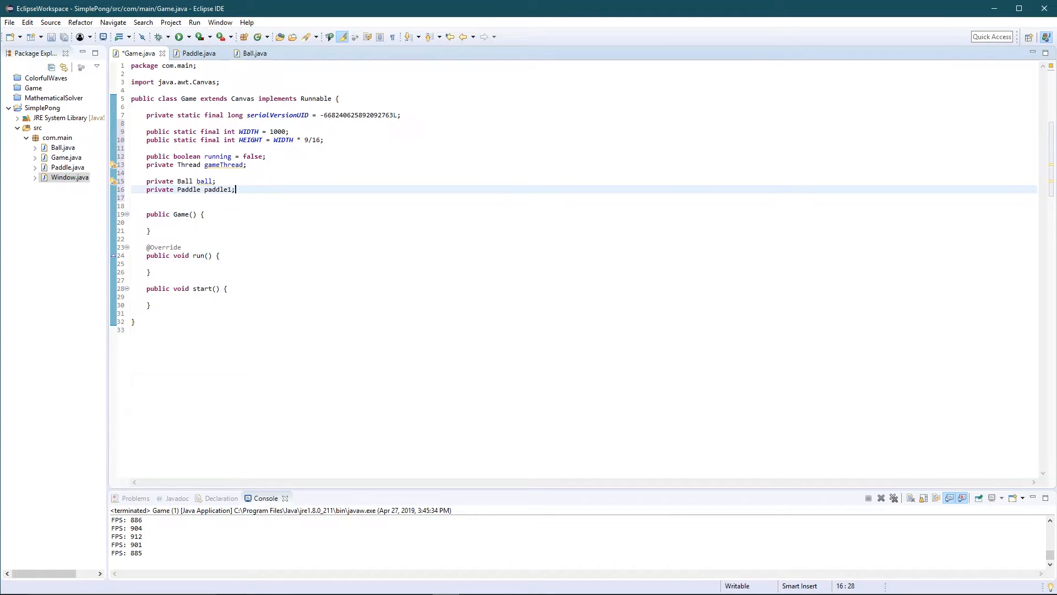
key(Return)
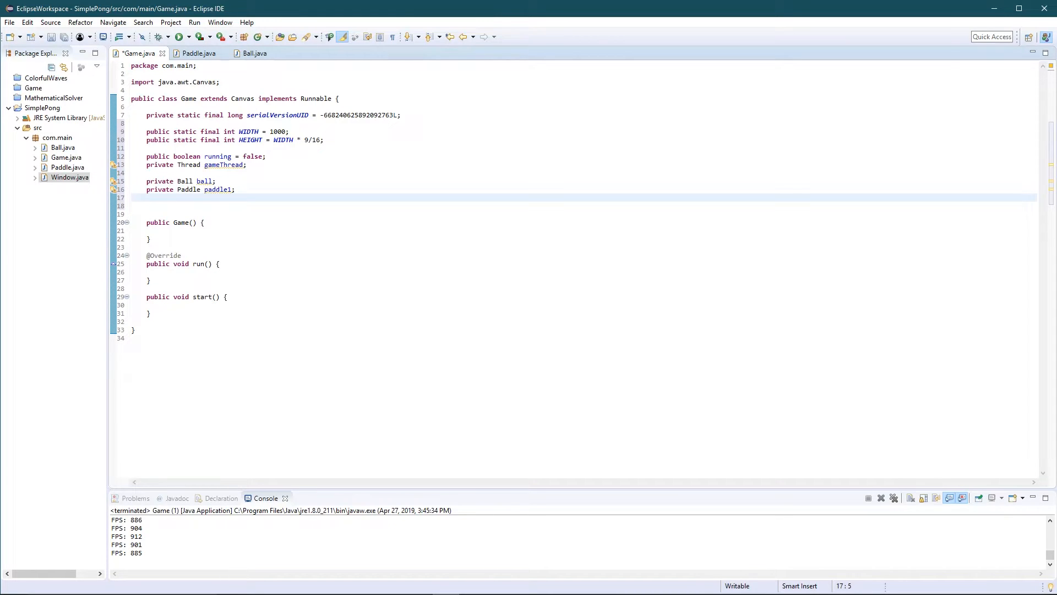
text(private)
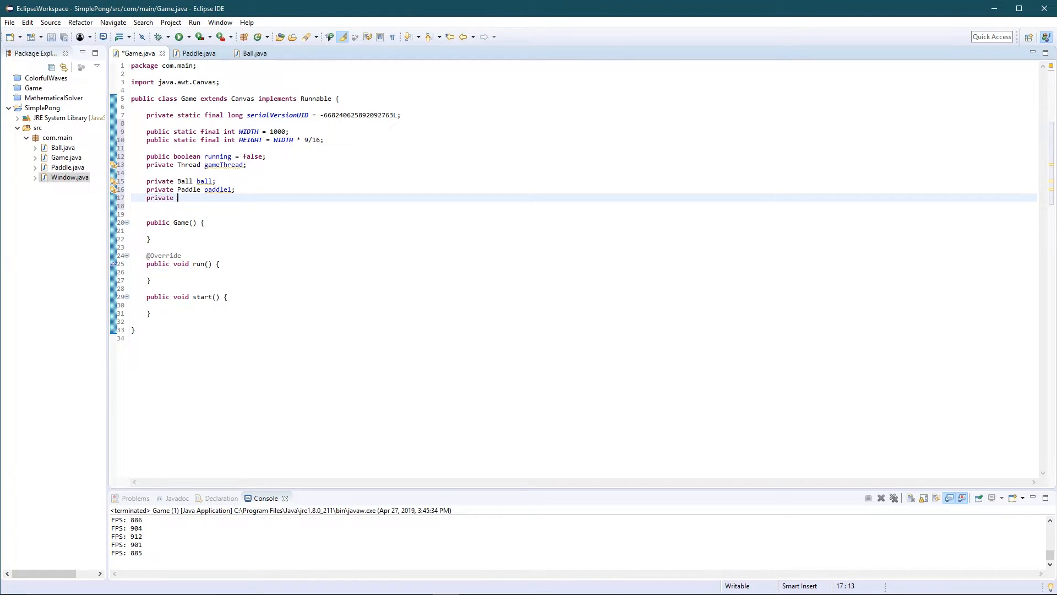
text(Paddle paddle2;)
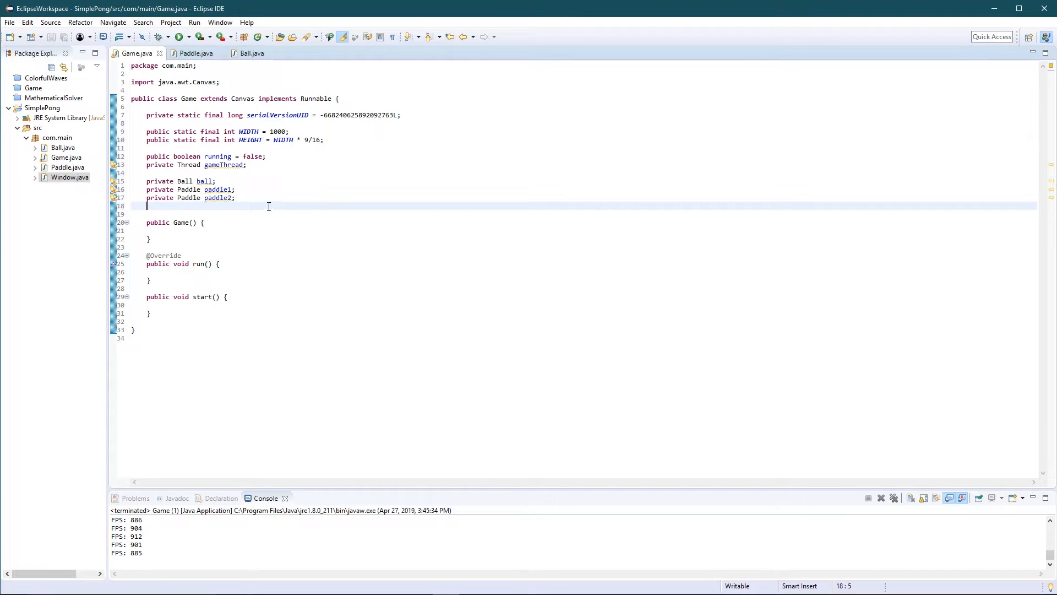
click(236, 198)
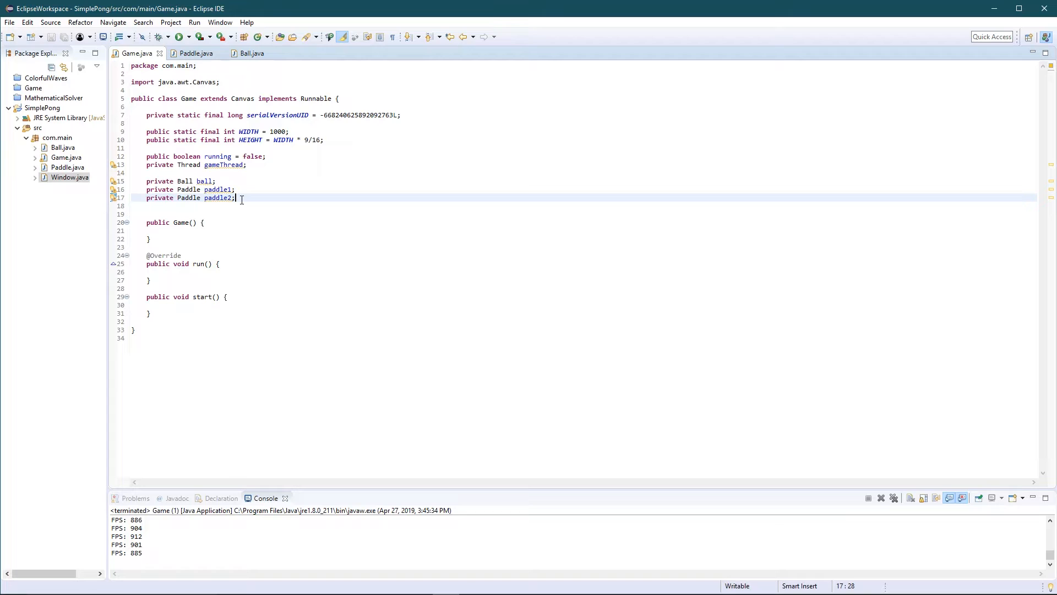
mouse_move(296, 179)
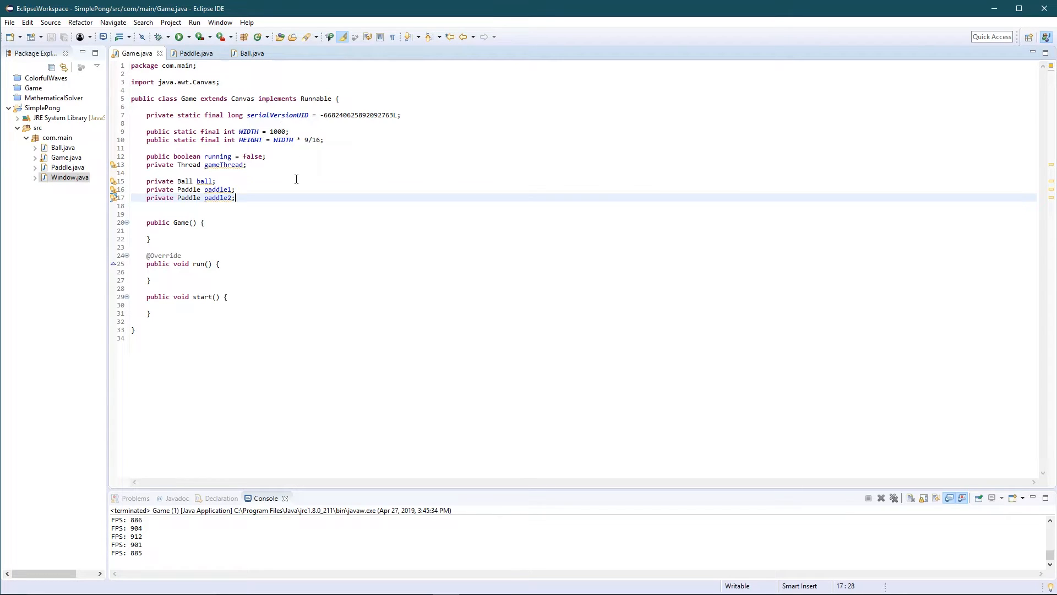
mouse_move(278, 216)
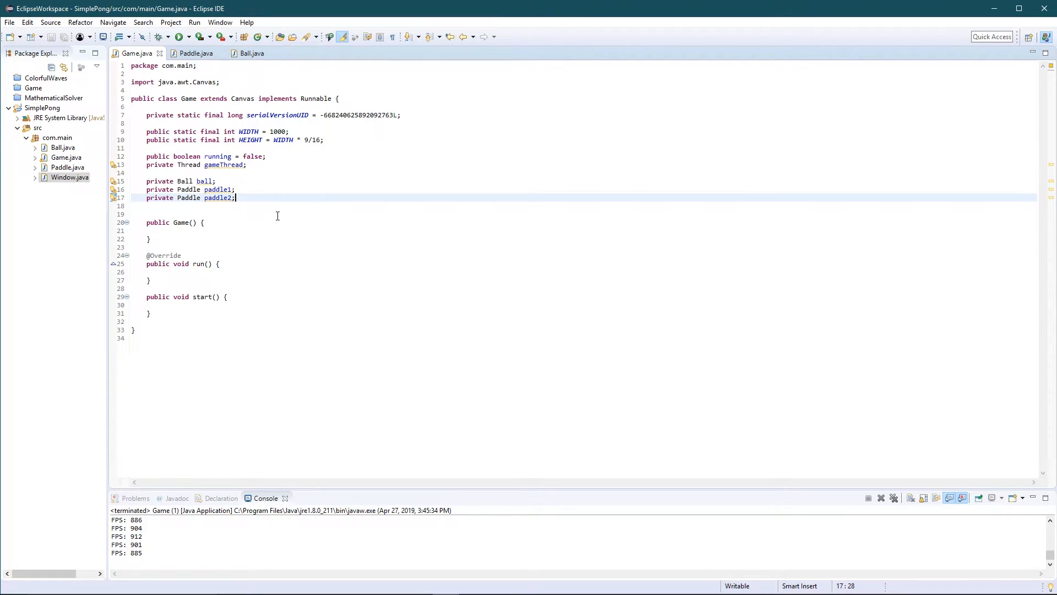
mouse_move(243, 210)
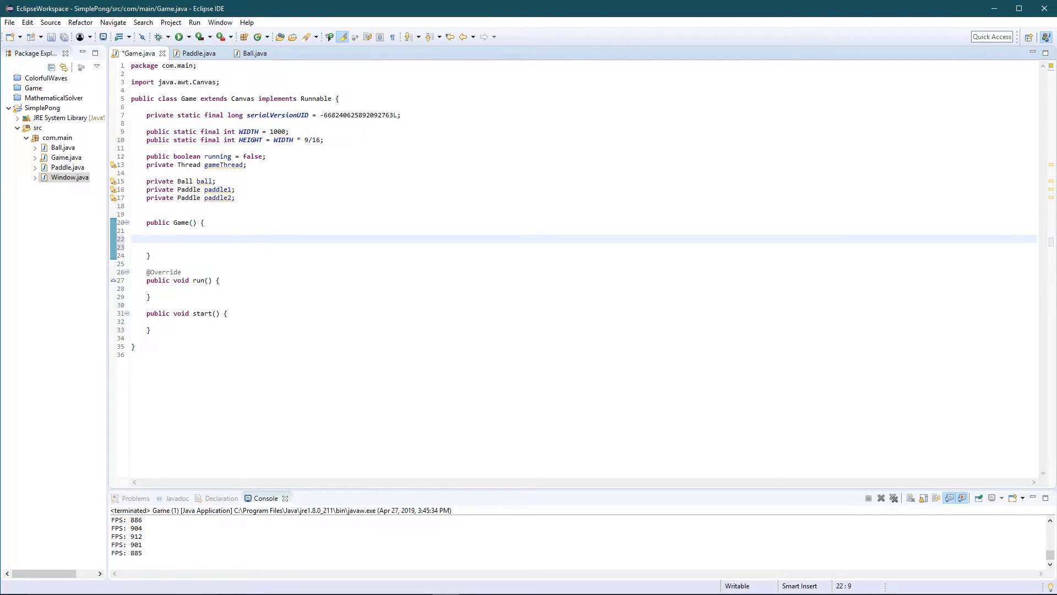
Call canvasSetup() in the constructor, generate its method stub via quick fix, and delete the TODO
text(can)
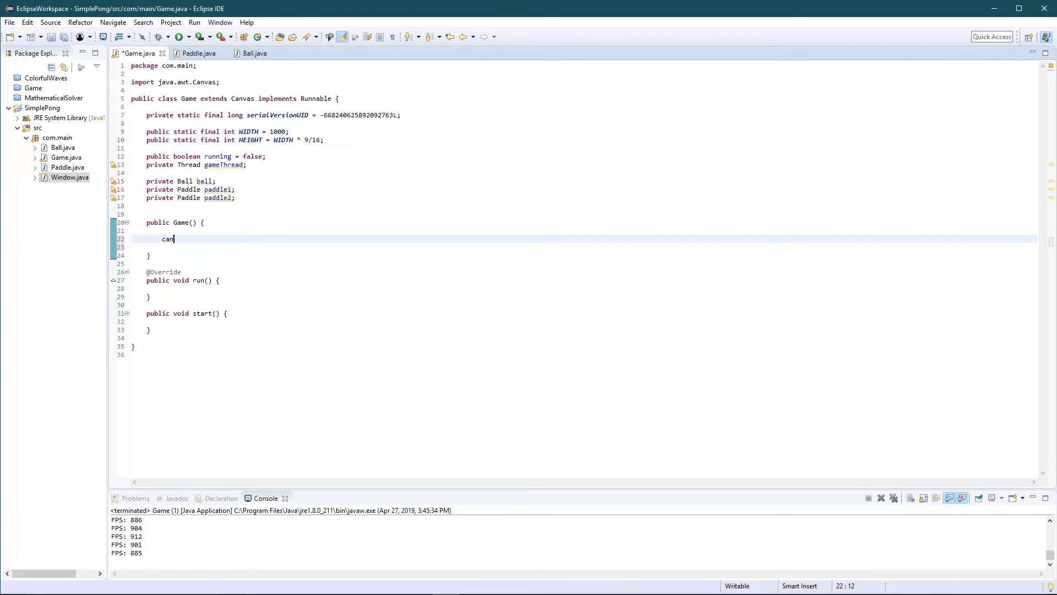
text(vasSetup)
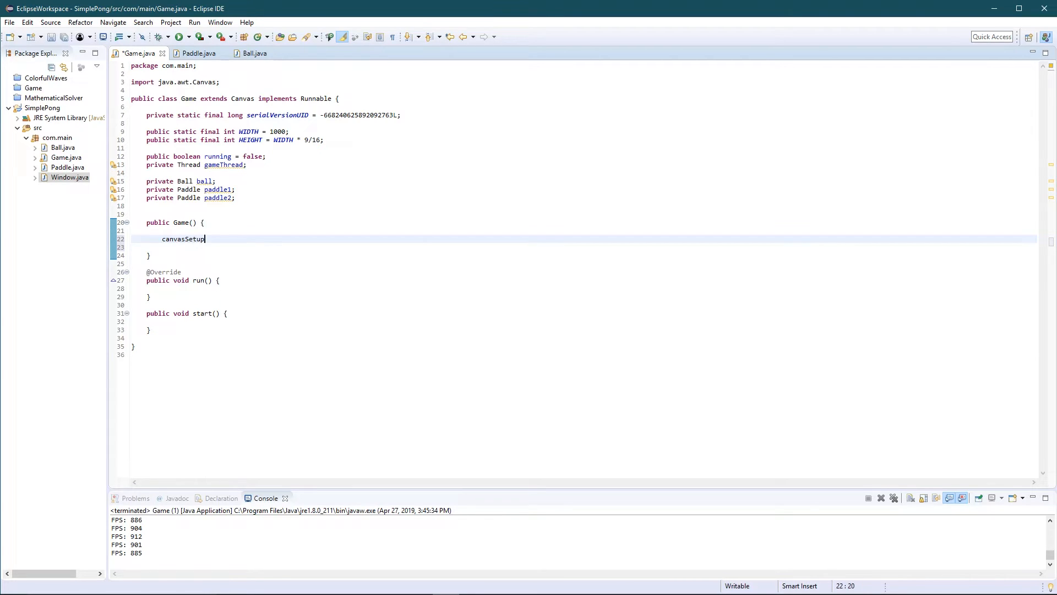
text(();)
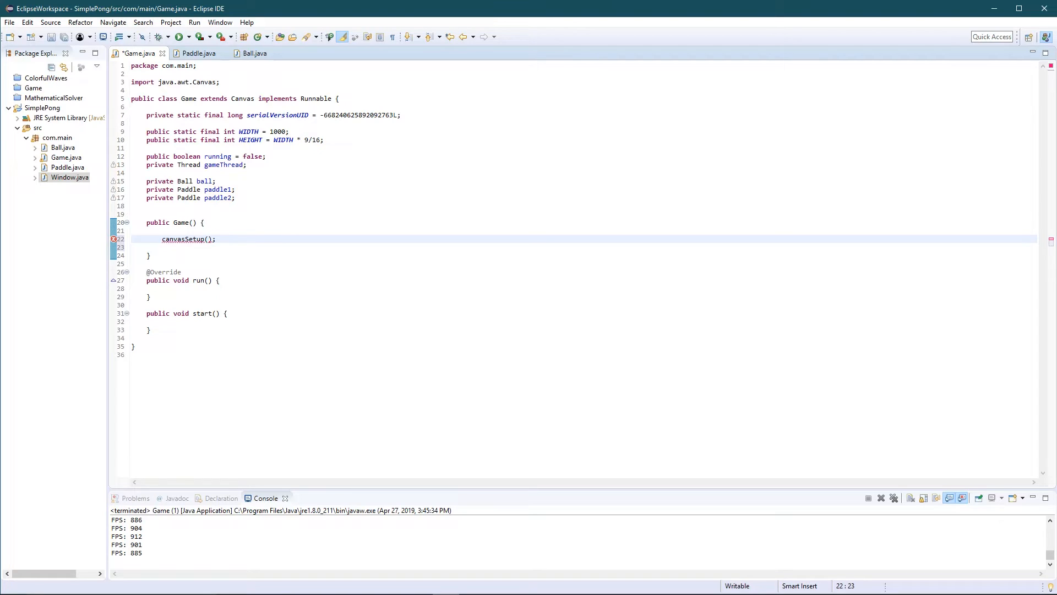
mouse_move(187, 239)
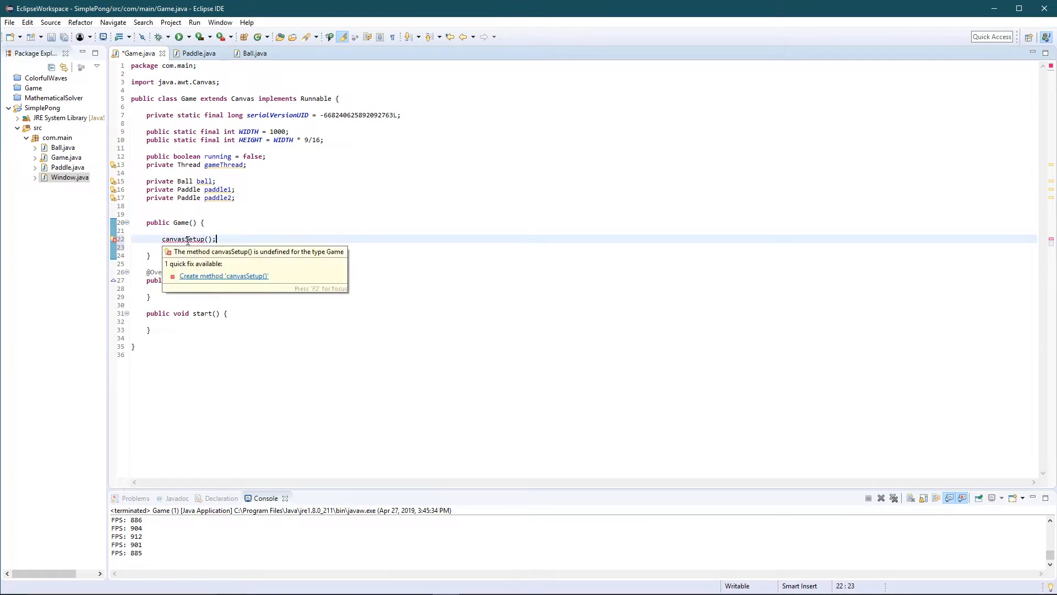
click(223, 276)
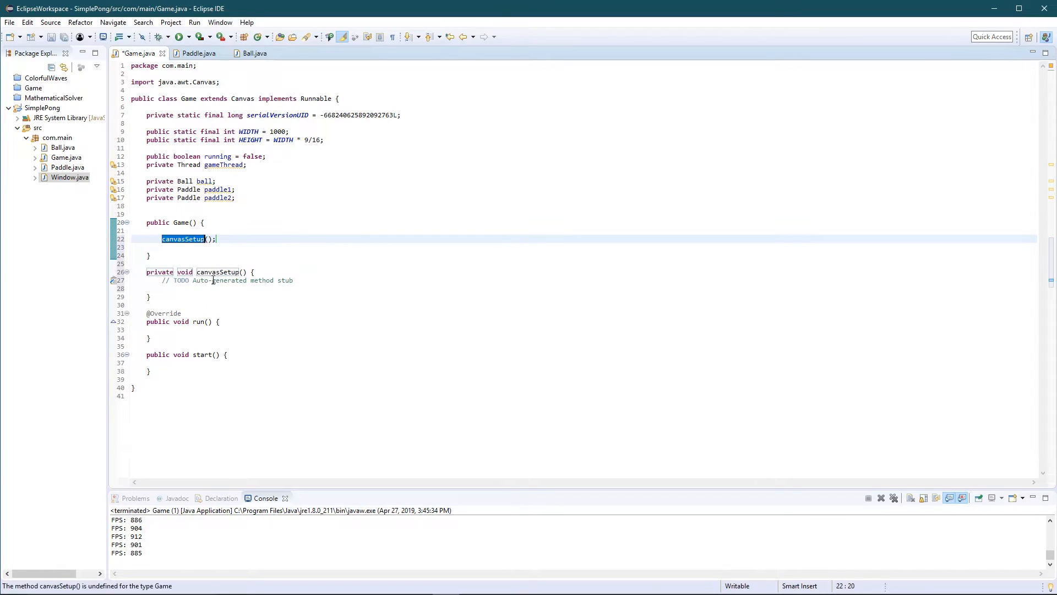
key(Delete)
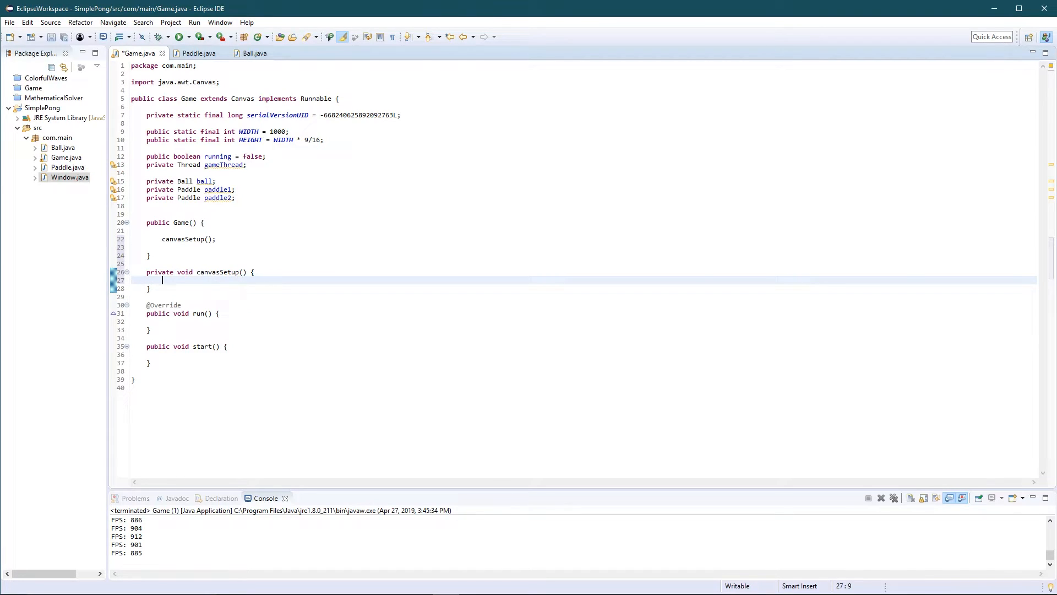
In canvasSetup, write this.setPreferredSize(new Dimension(WIDTH, HEIGHT))
text(th)
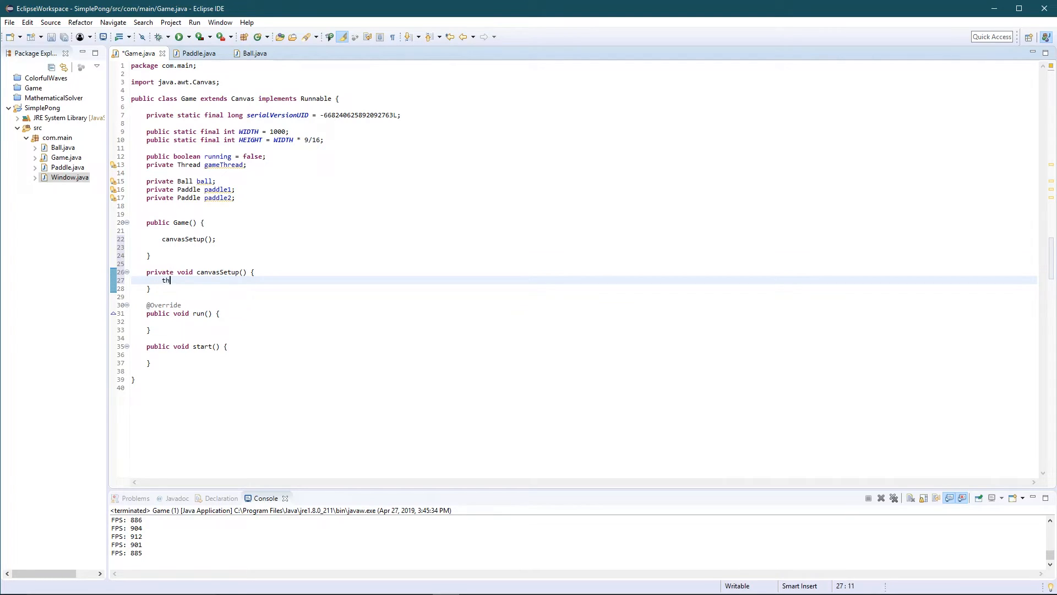
text(is.setPreferredSize(new );)
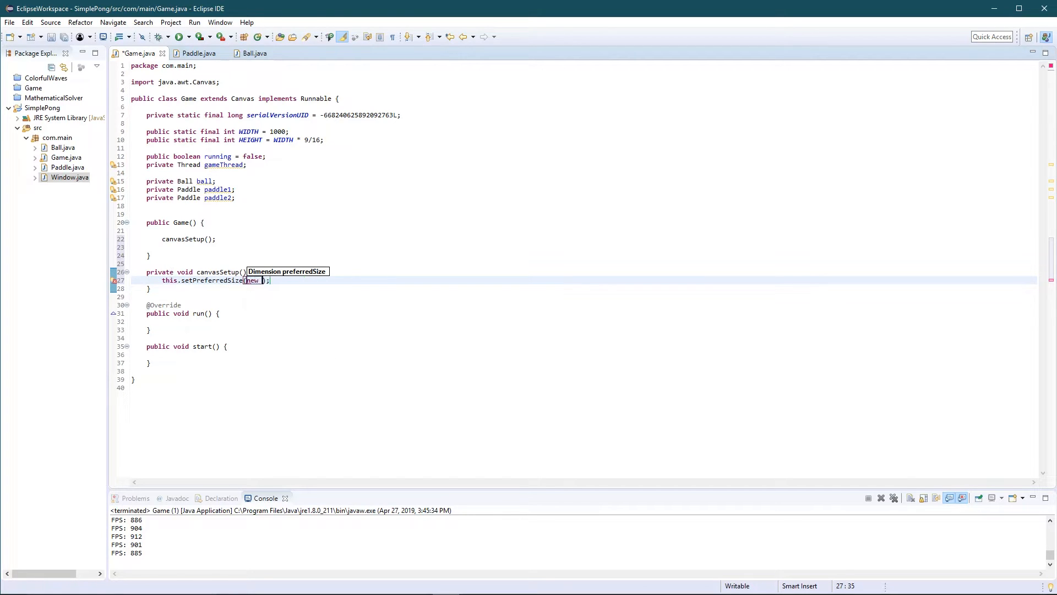
text(Dimension)
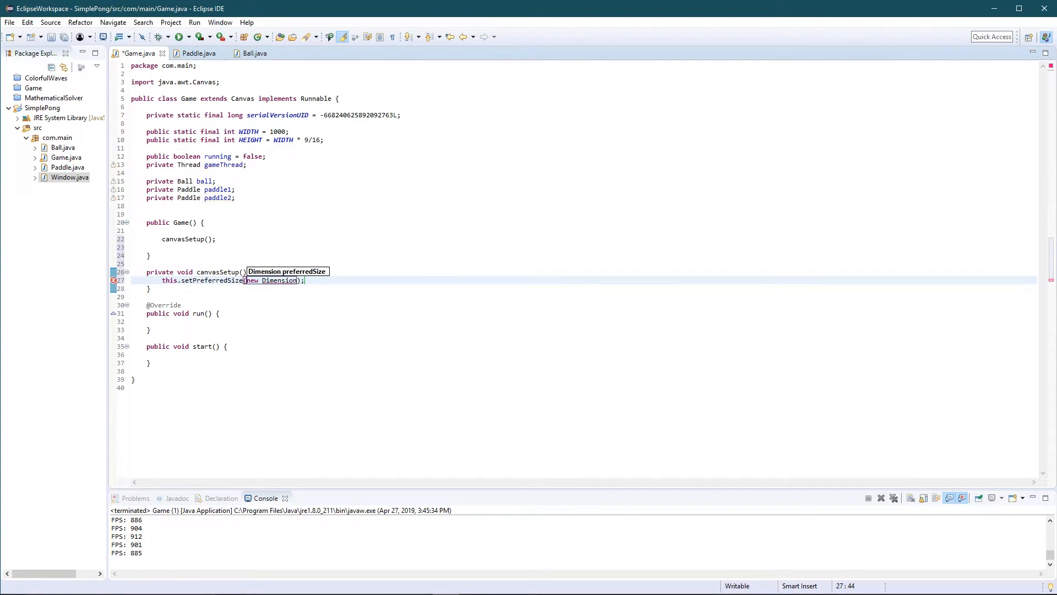
text(()
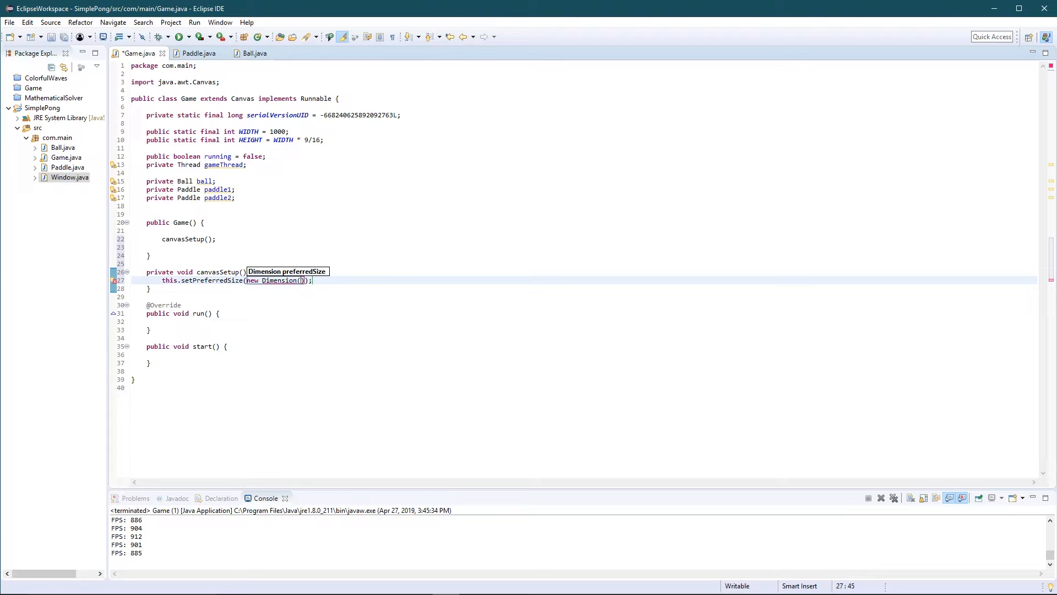
text(W)
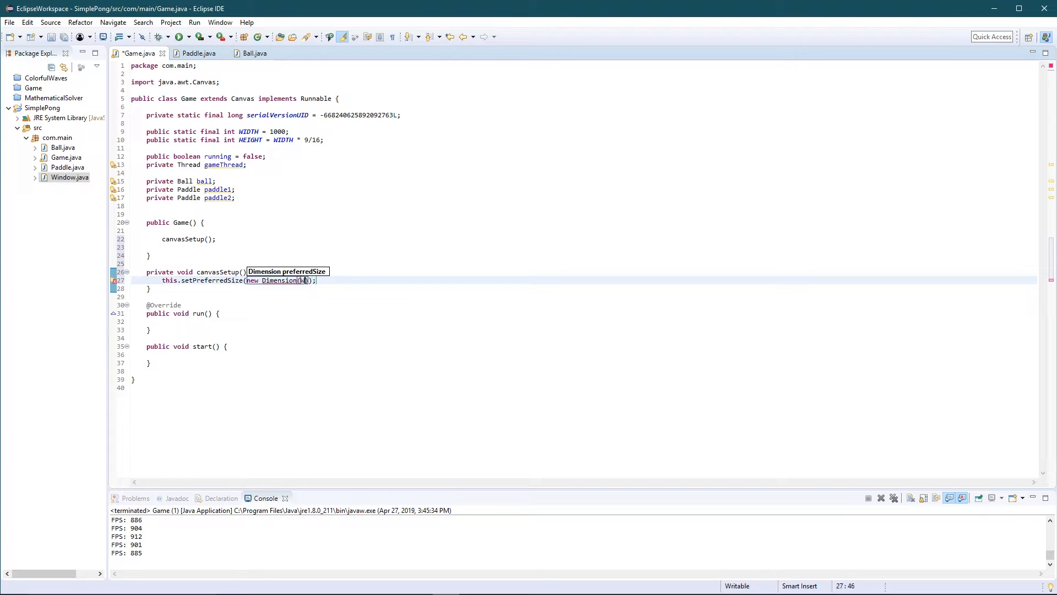
text(WIDTH)
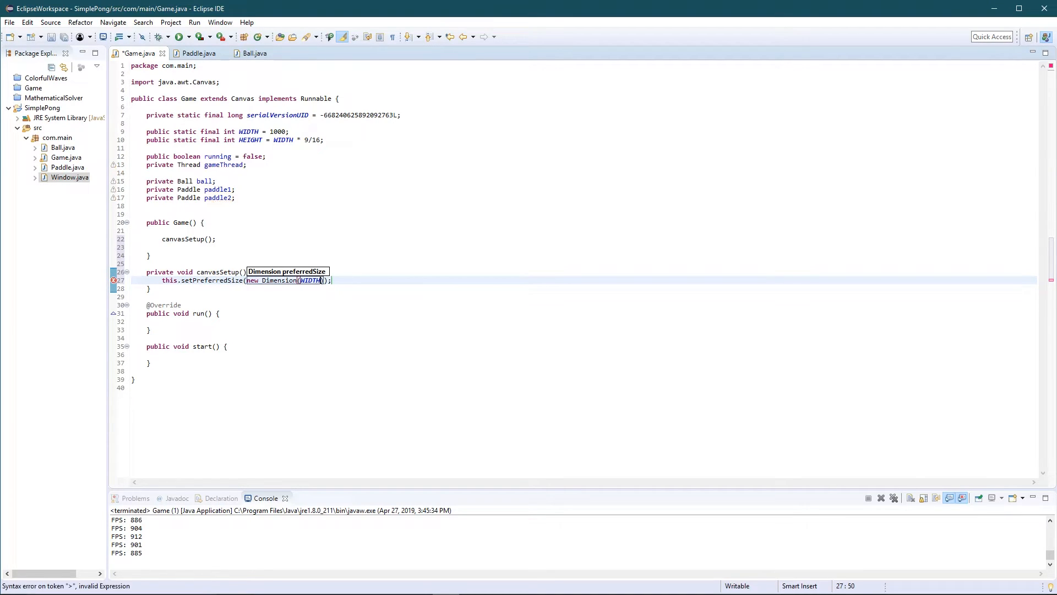
text(, HEIght)
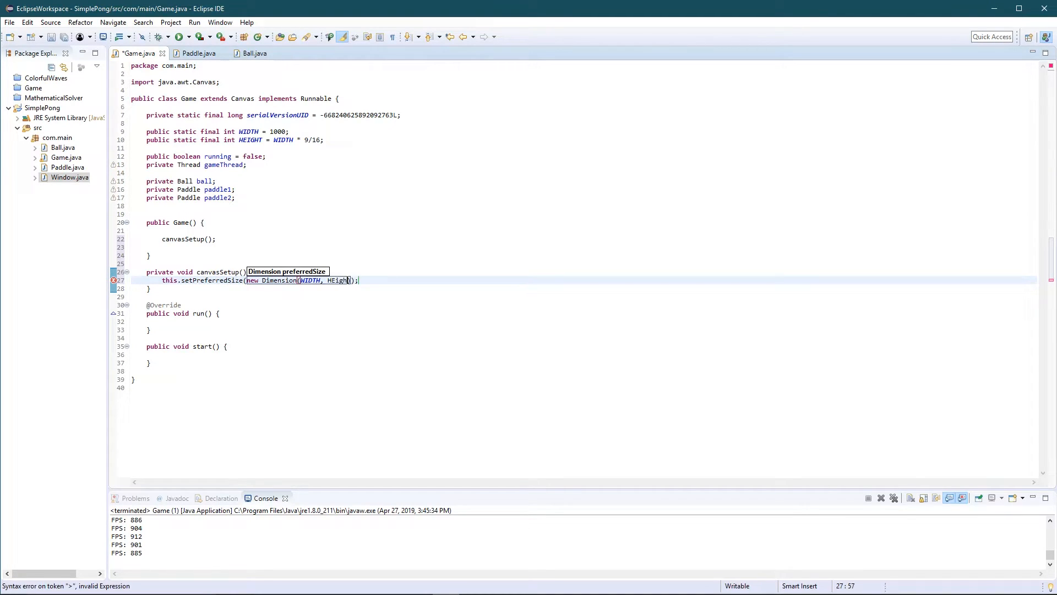
text(HEIGHT)
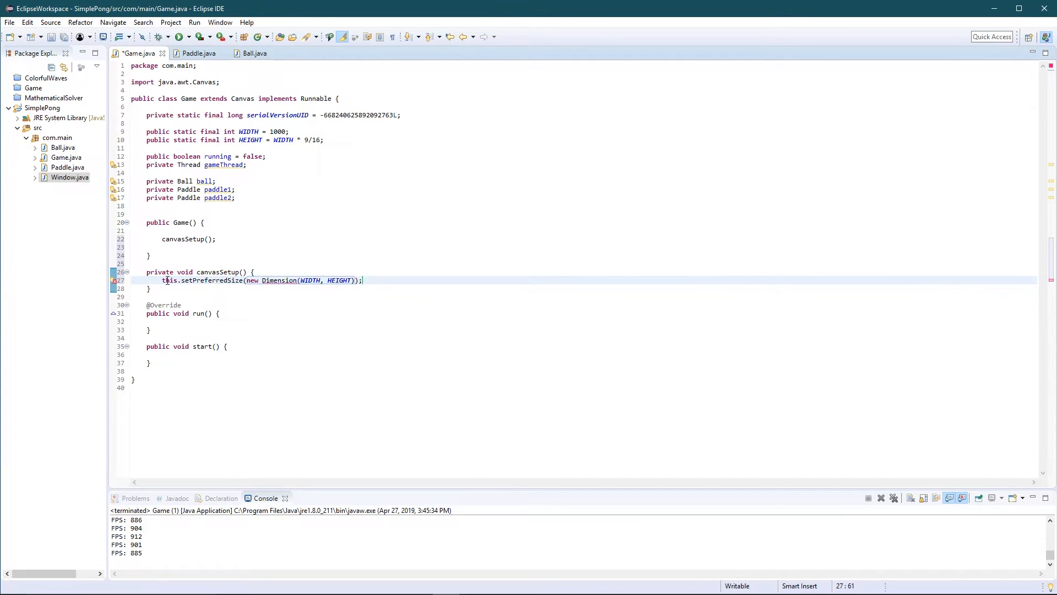
Duplicate it for setMaximumSize and setMinimumSize, importing java.awt.Dimension
triple_click(246, 281)
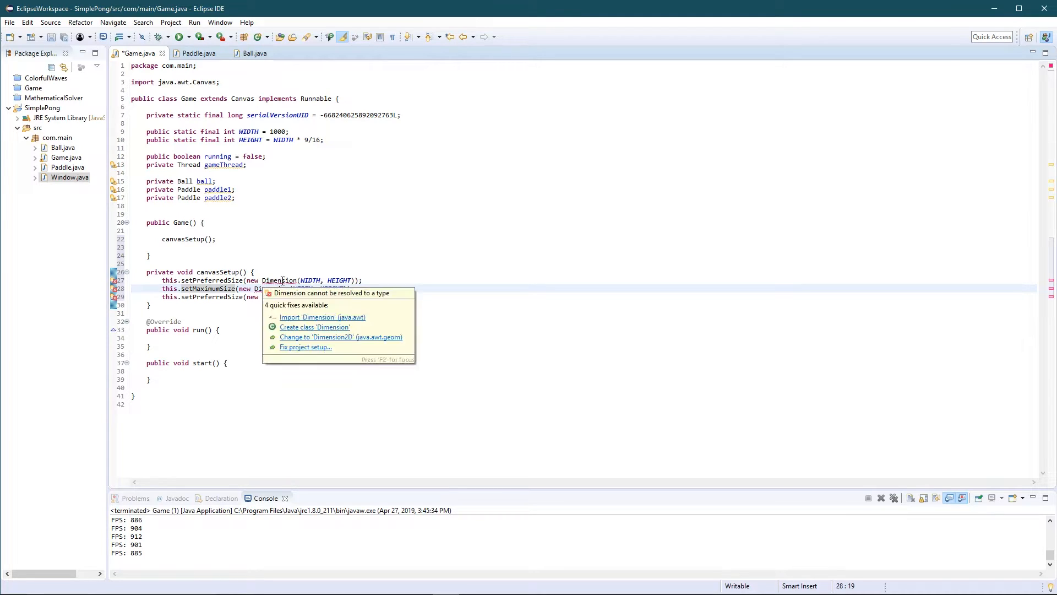
click(322, 317)
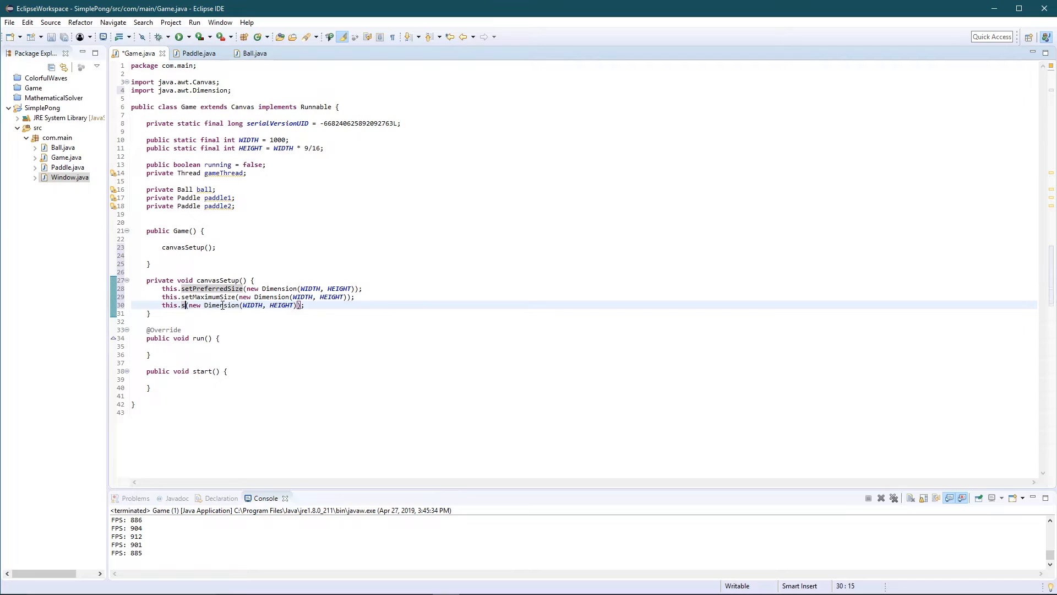
text(etMinim)
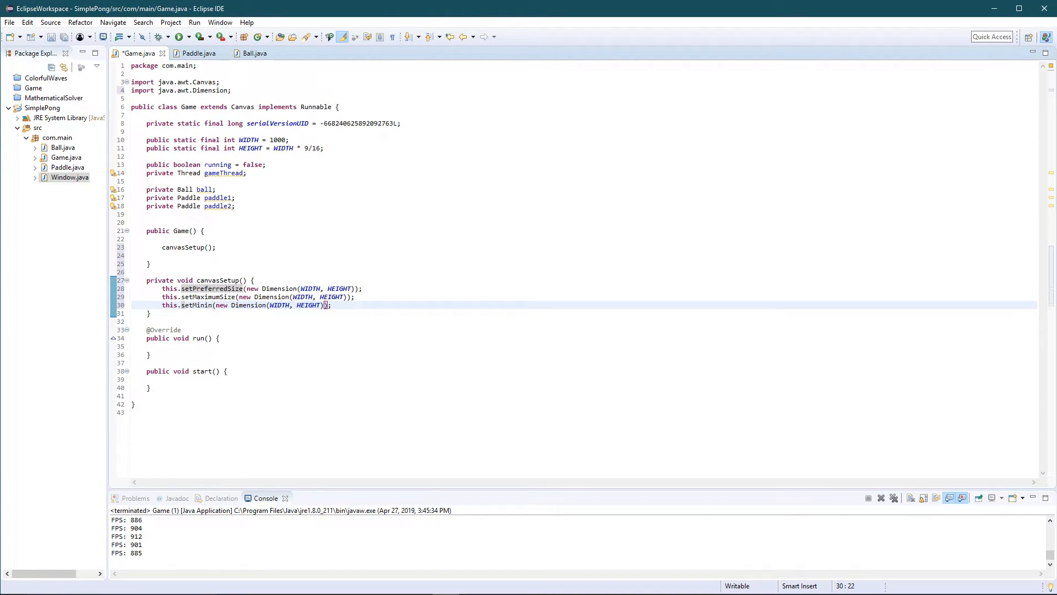
text(imumS)
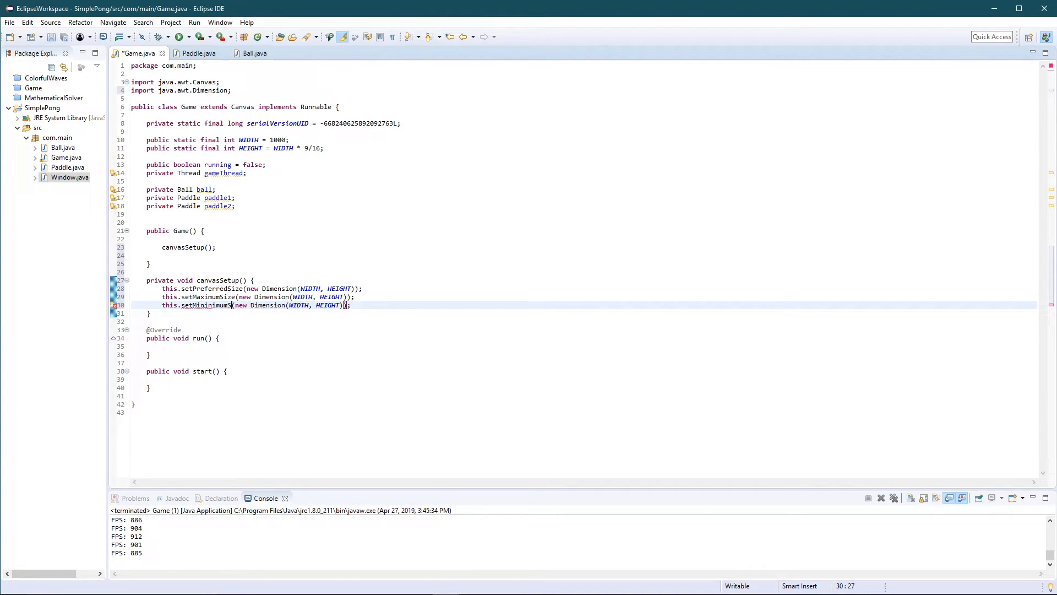
text(ize)
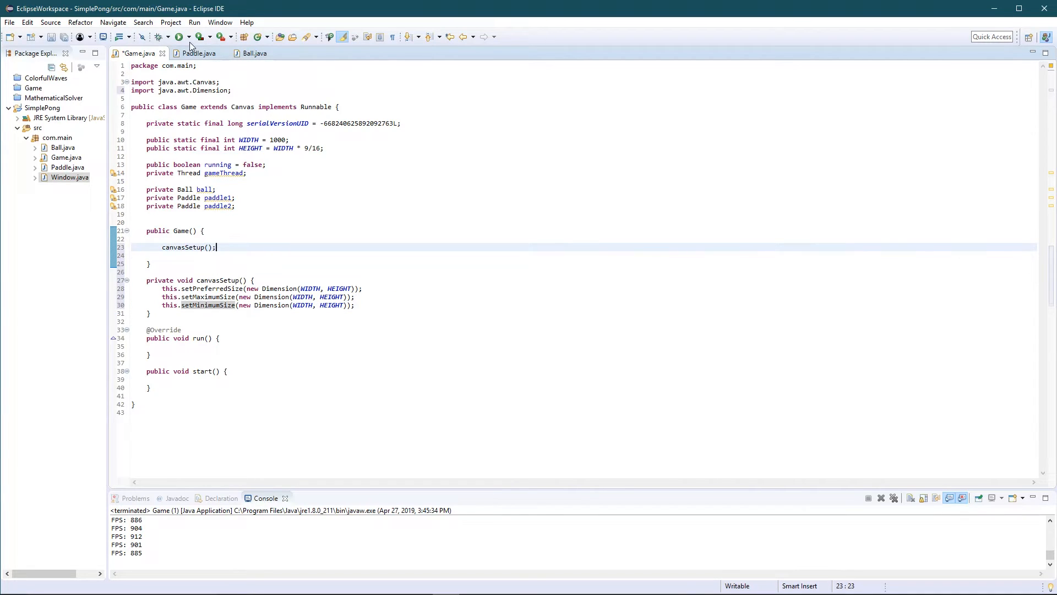
mouse_move(496, 311)
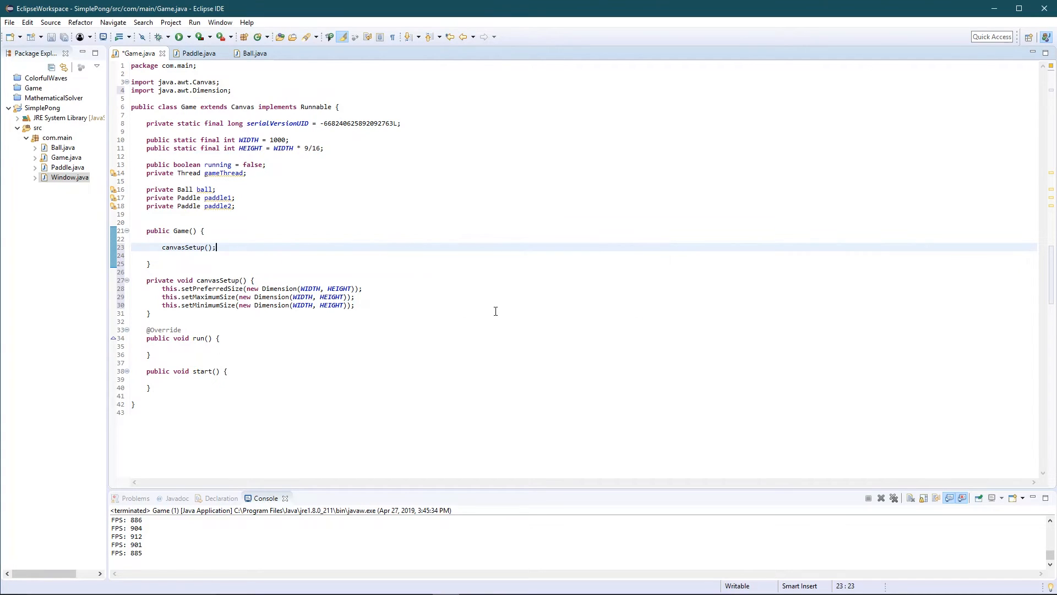
click(66, 158)
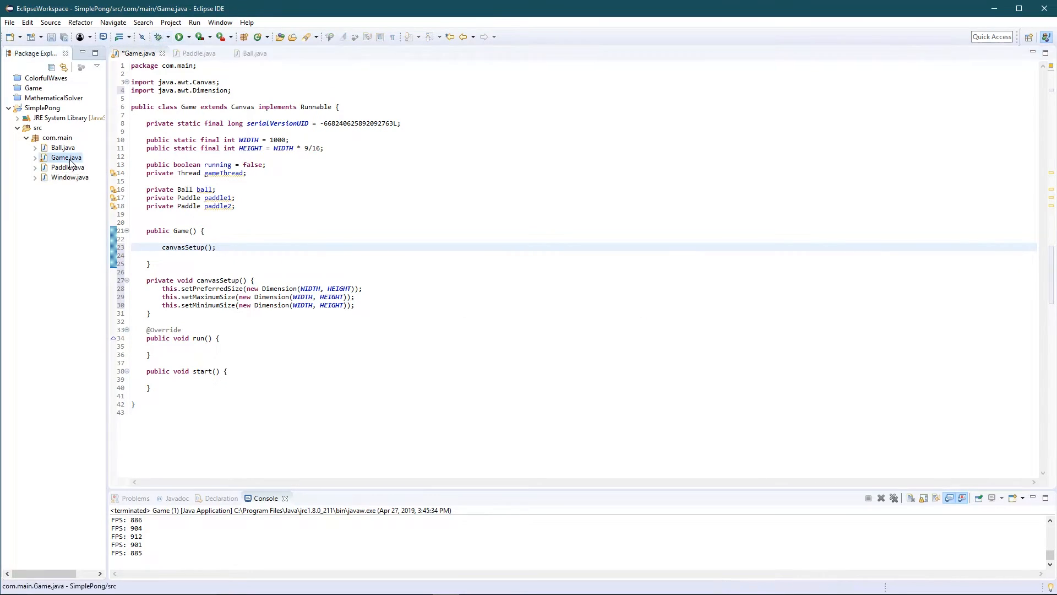
click(177, 36)
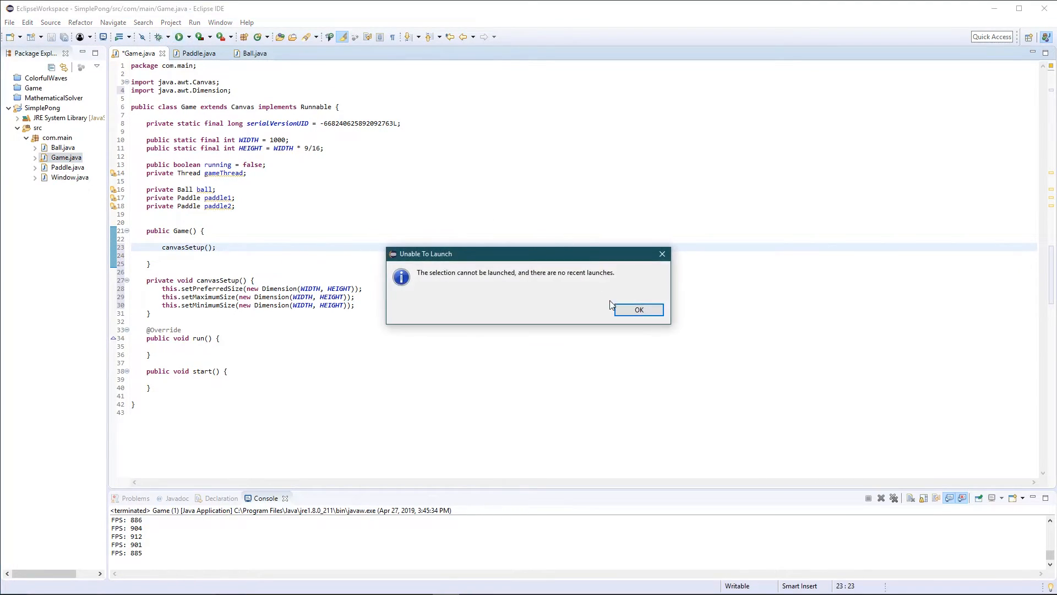
mouse_move(634, 295)
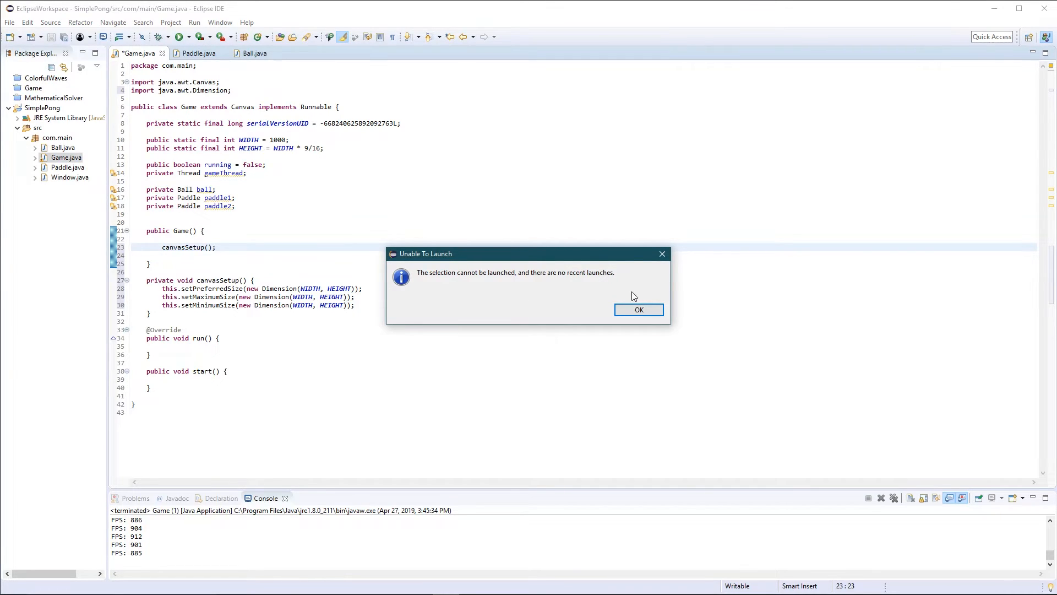
click(639, 309)
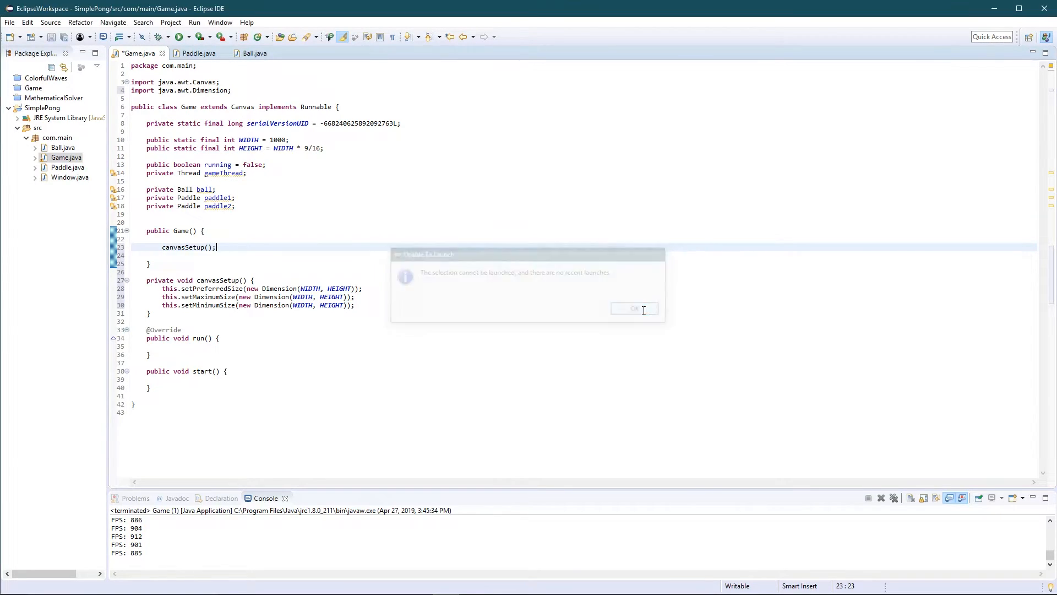
click(633, 308)
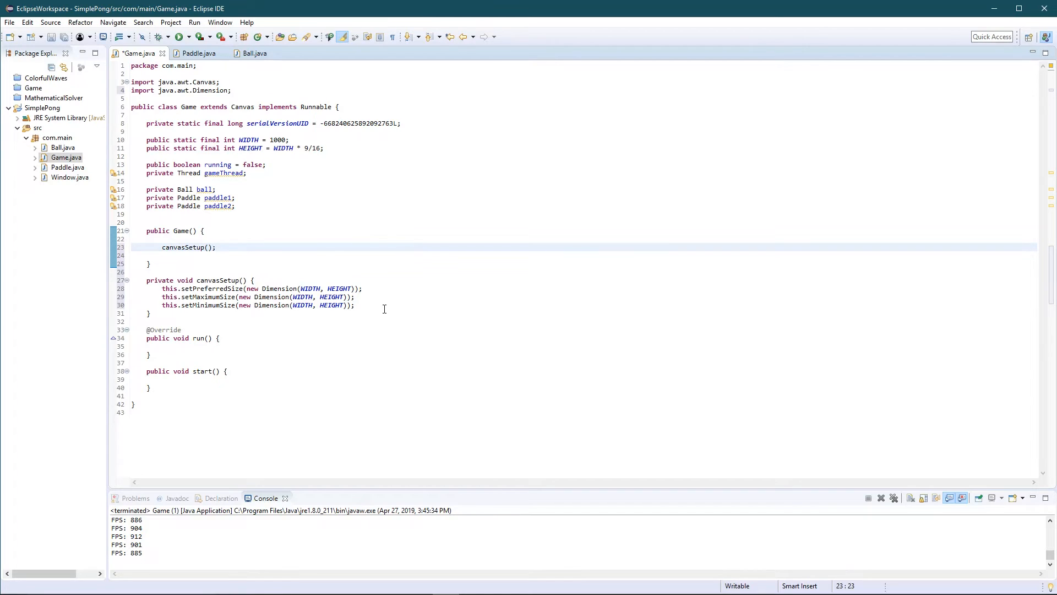
mouse_move(244, 349)
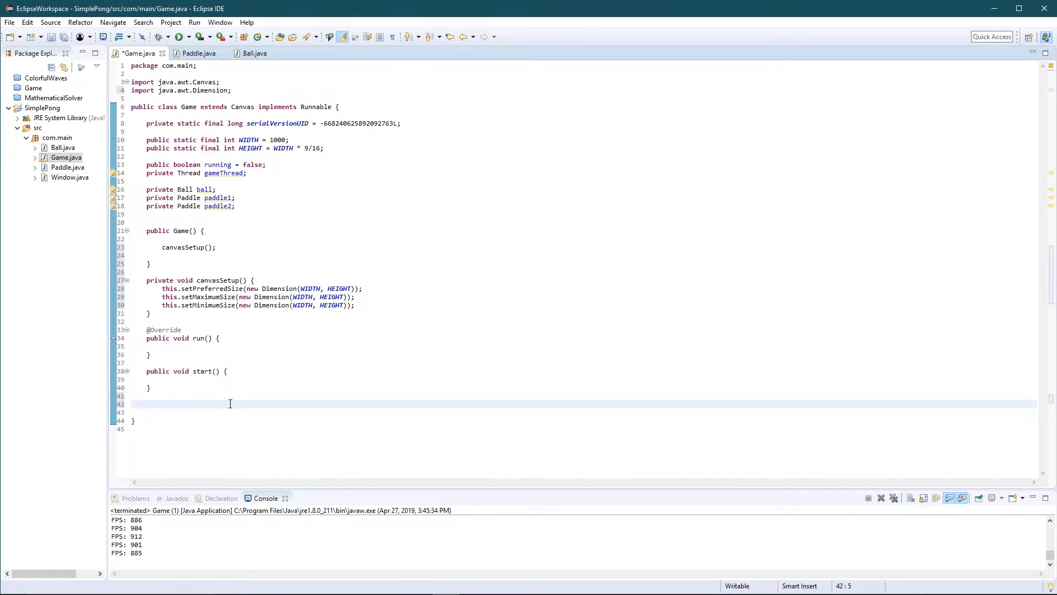
Add public static void main(String[] args) calling new Game(), then save and run
text(public stat)
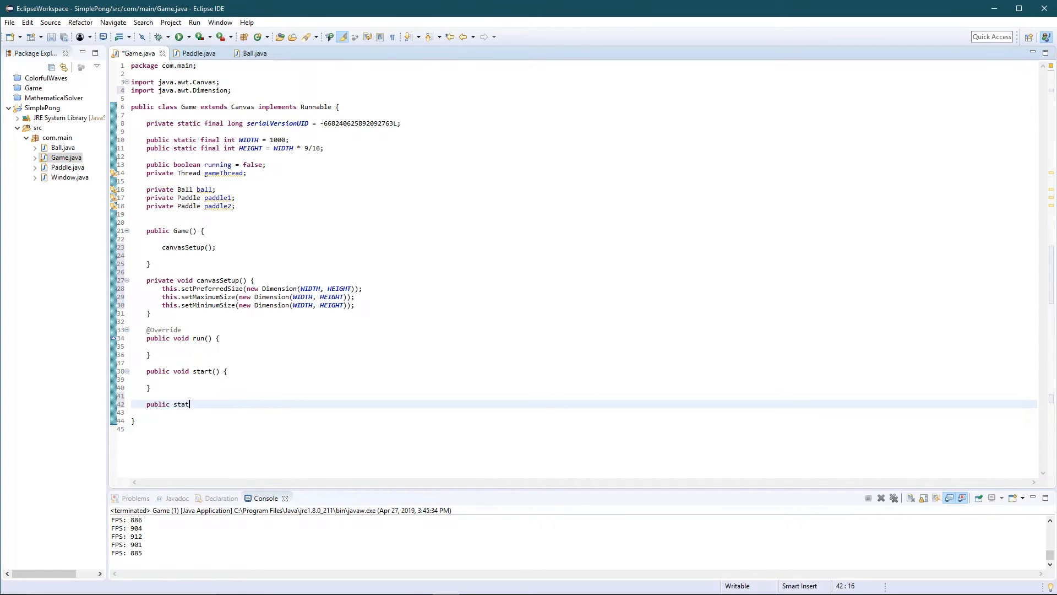
text(ic void mai)
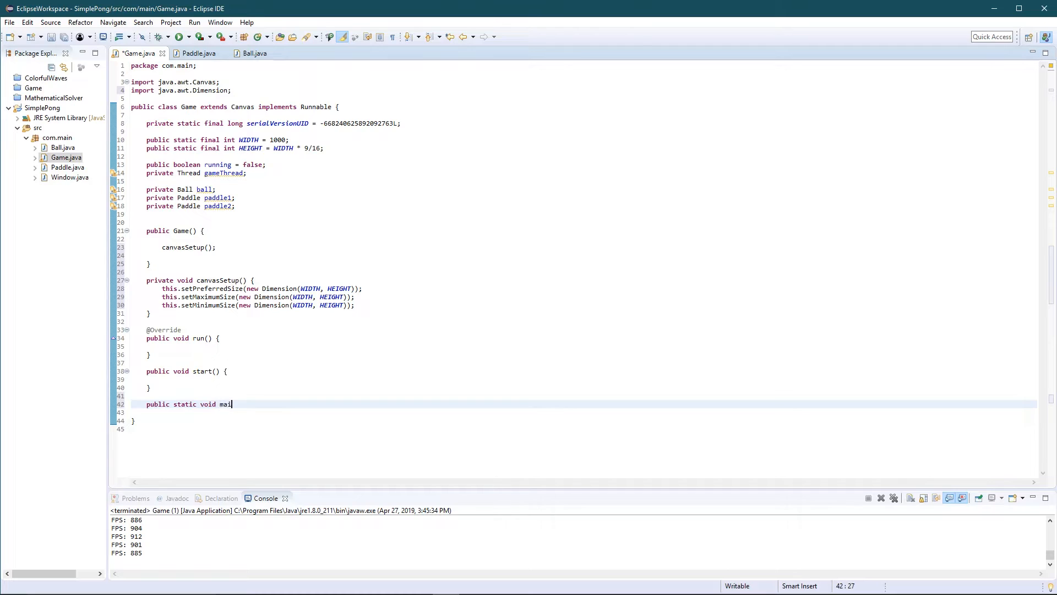
text((String[])
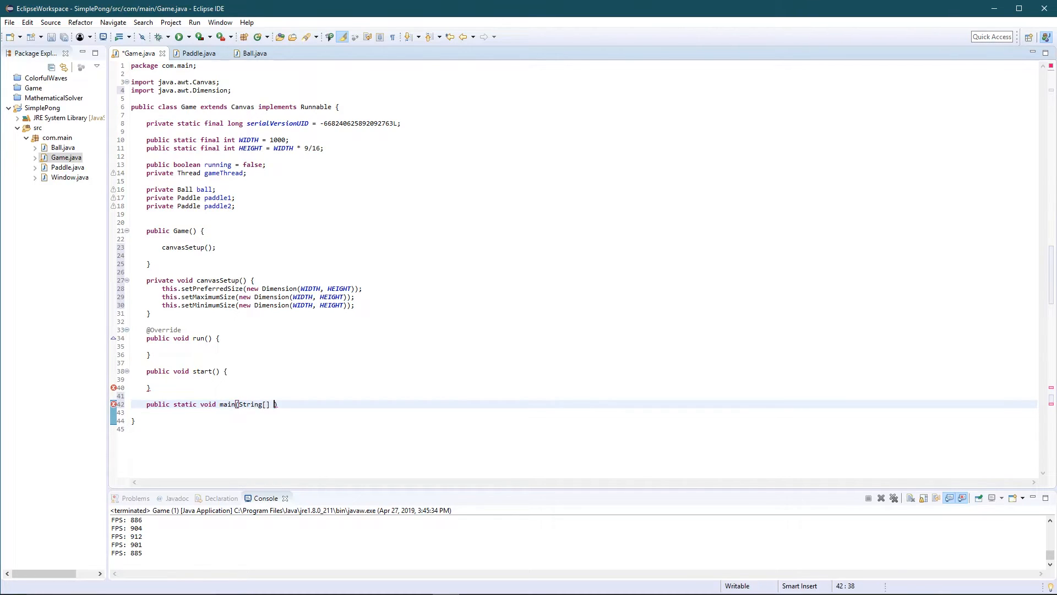
text(args))
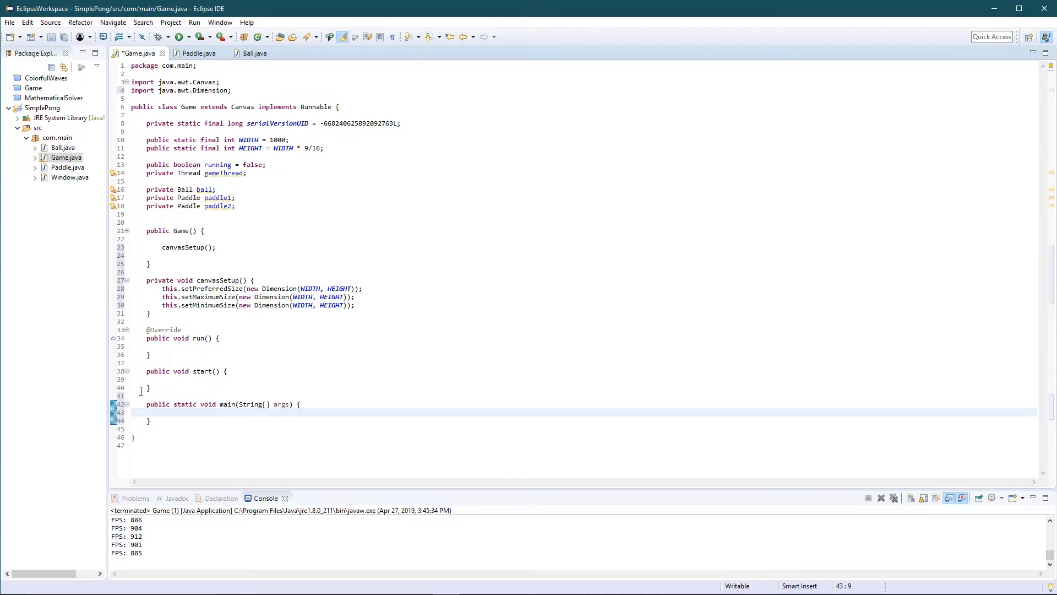
text(new Game())
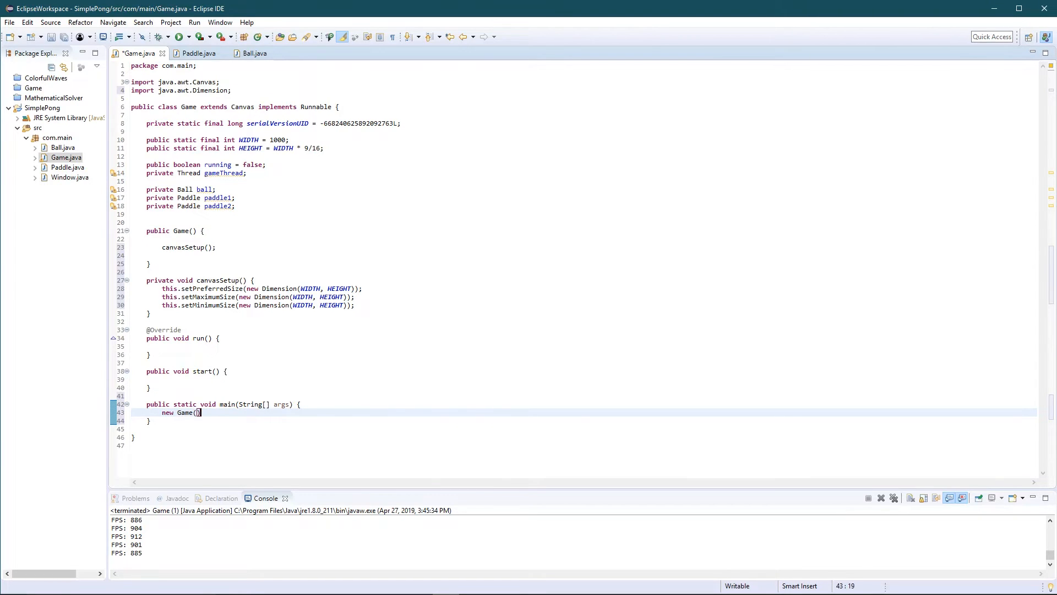
text();)
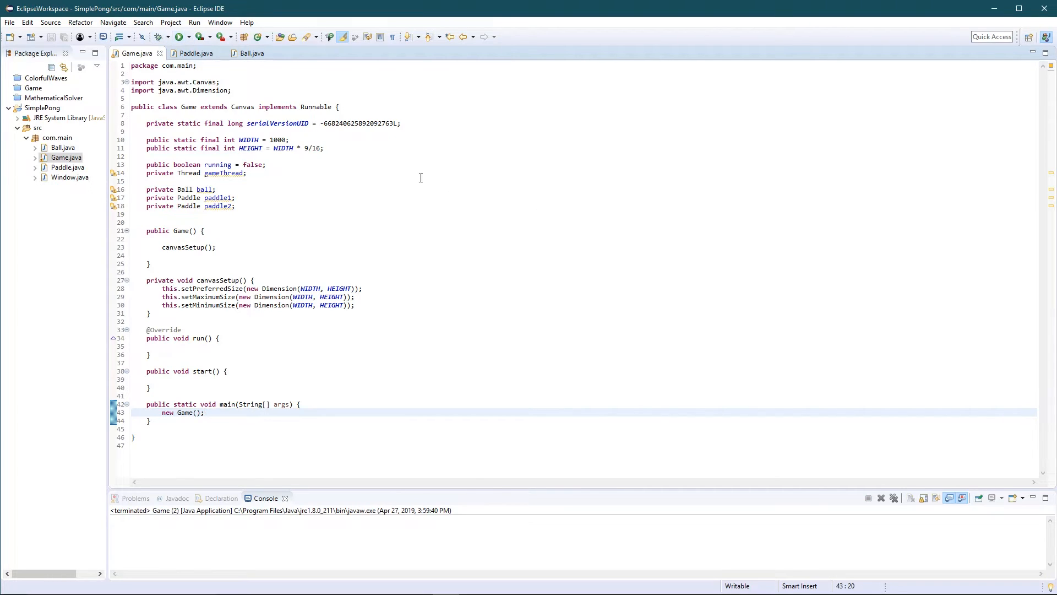
click(179, 36)
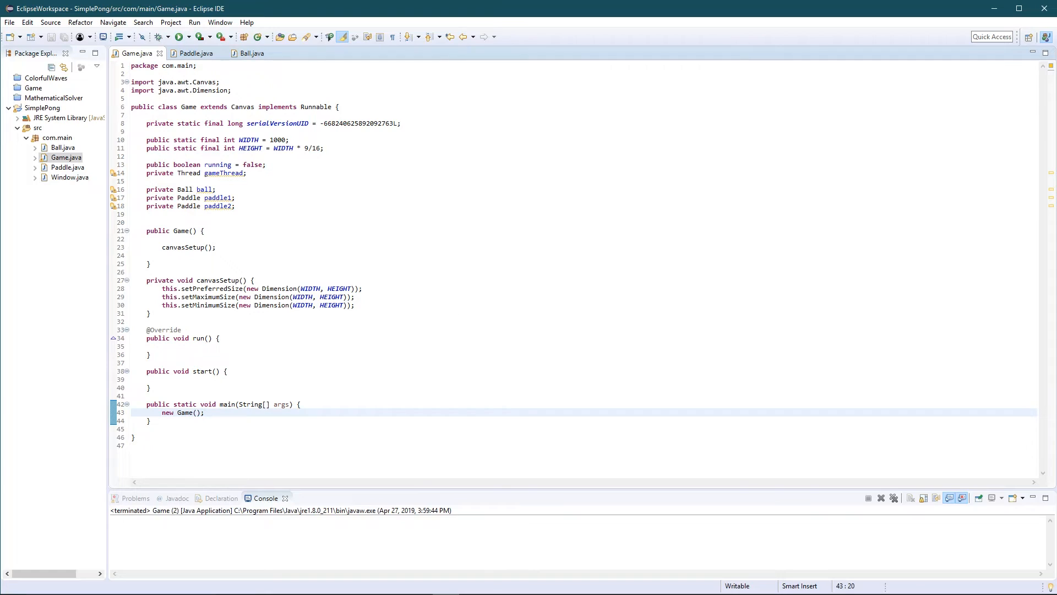
click(218, 248)
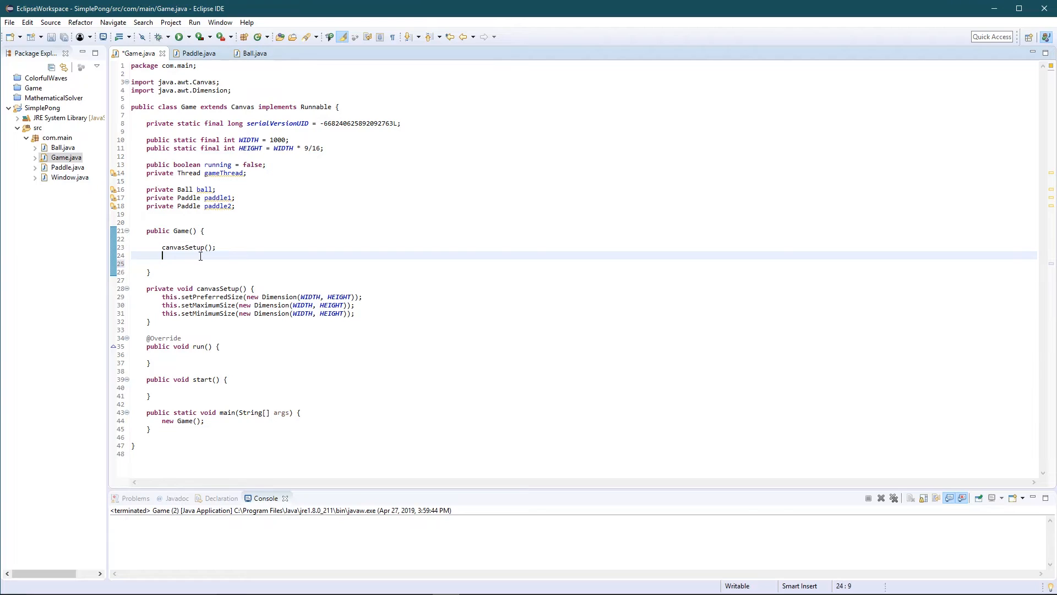
Type new Window("SimplePong", this) in the constructor after checking Window's constructor parameters
text(new Windo)
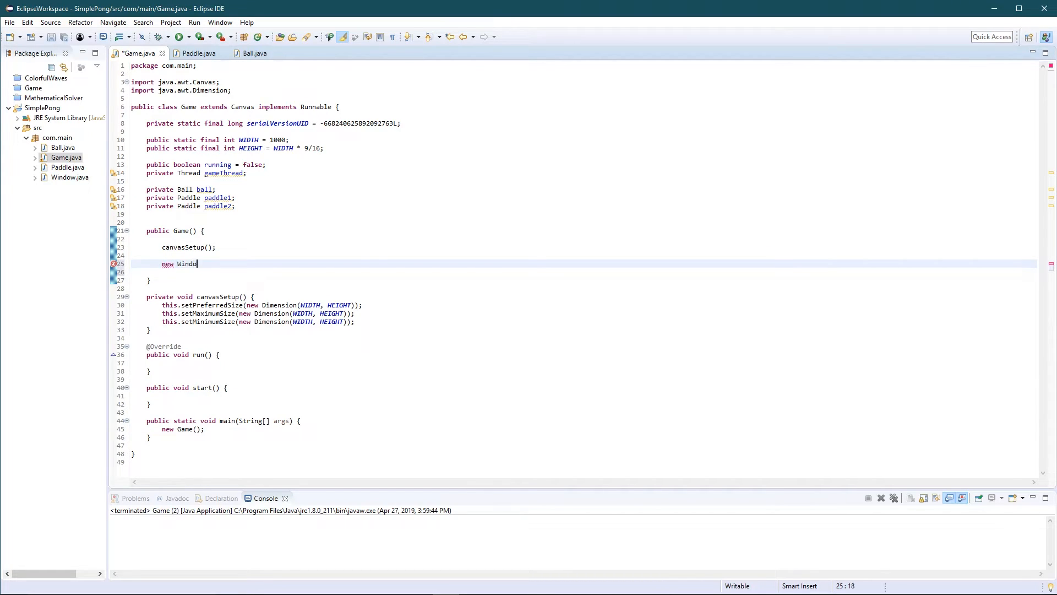
text(w)
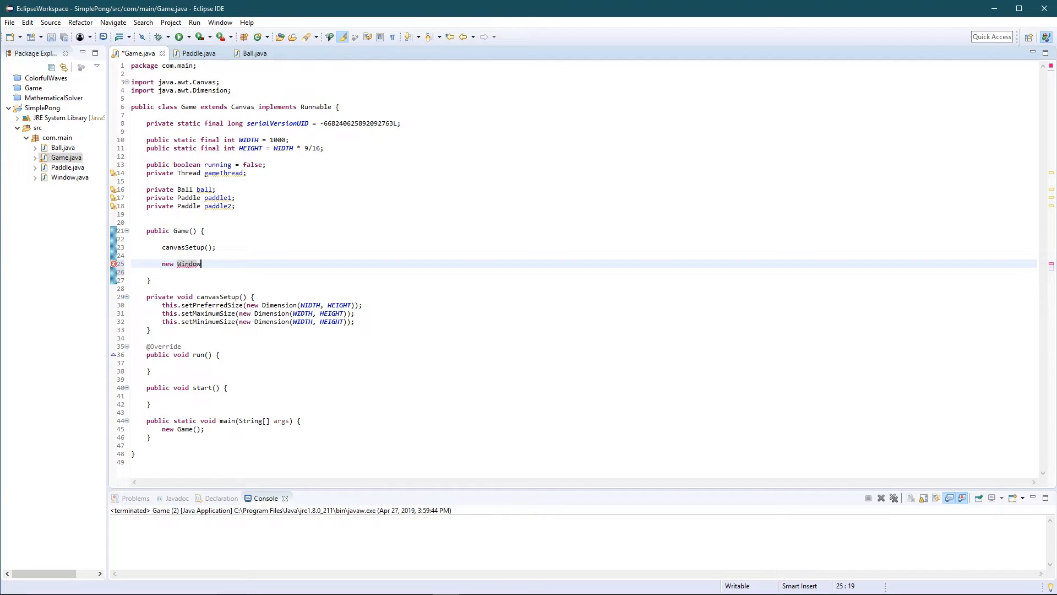
text(())
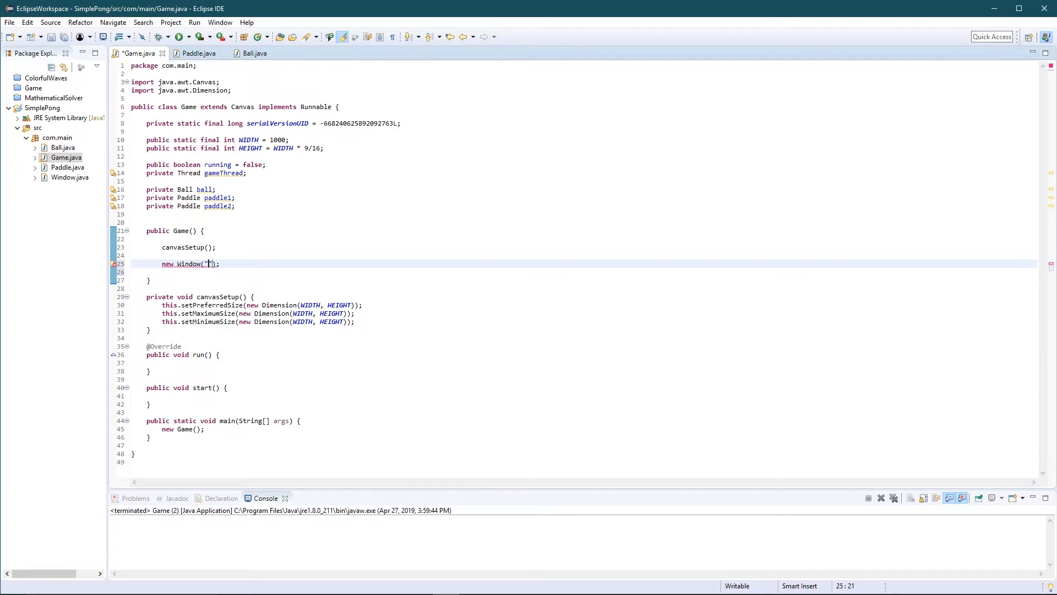
text(SimpleP)
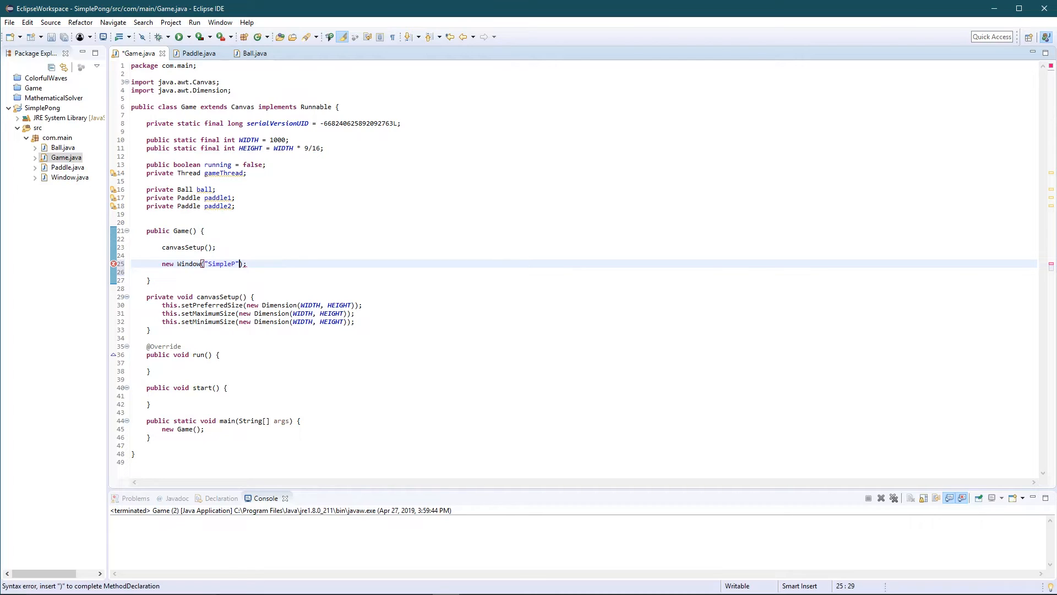
text(ong)
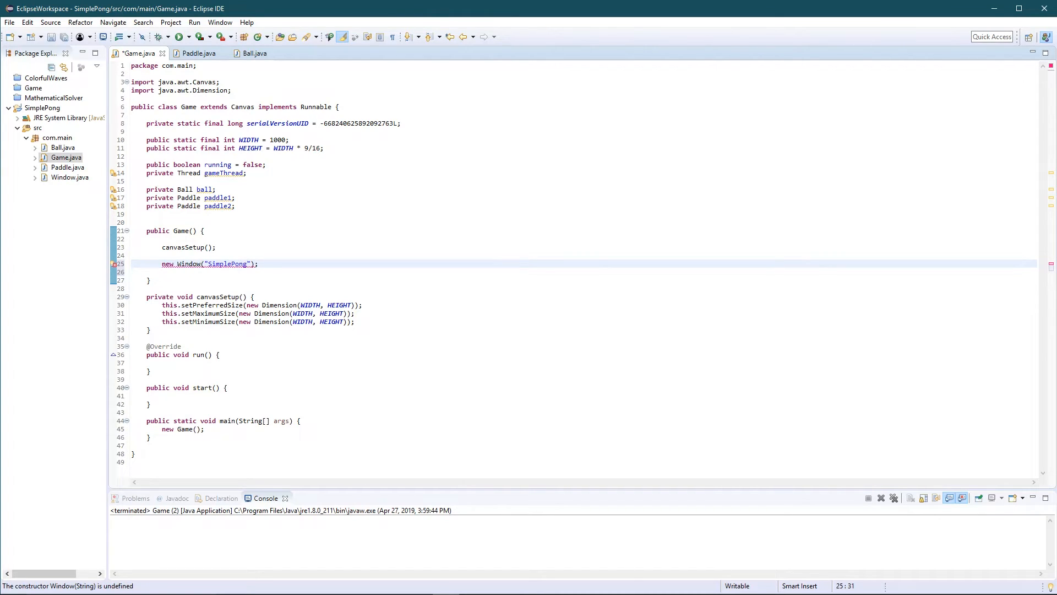
text(, this)
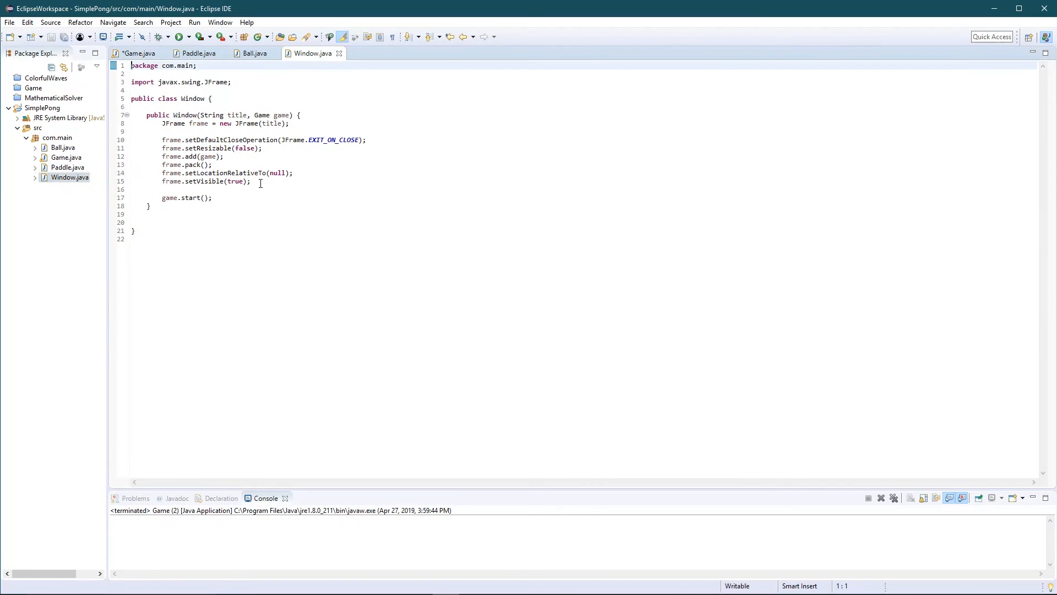
click(281, 115)
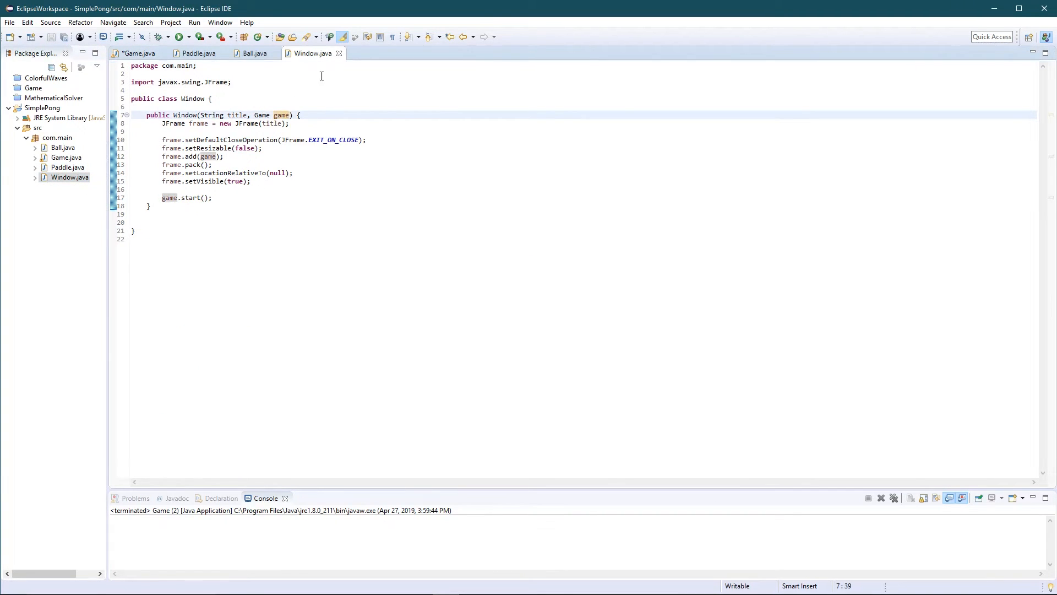
click(138, 54)
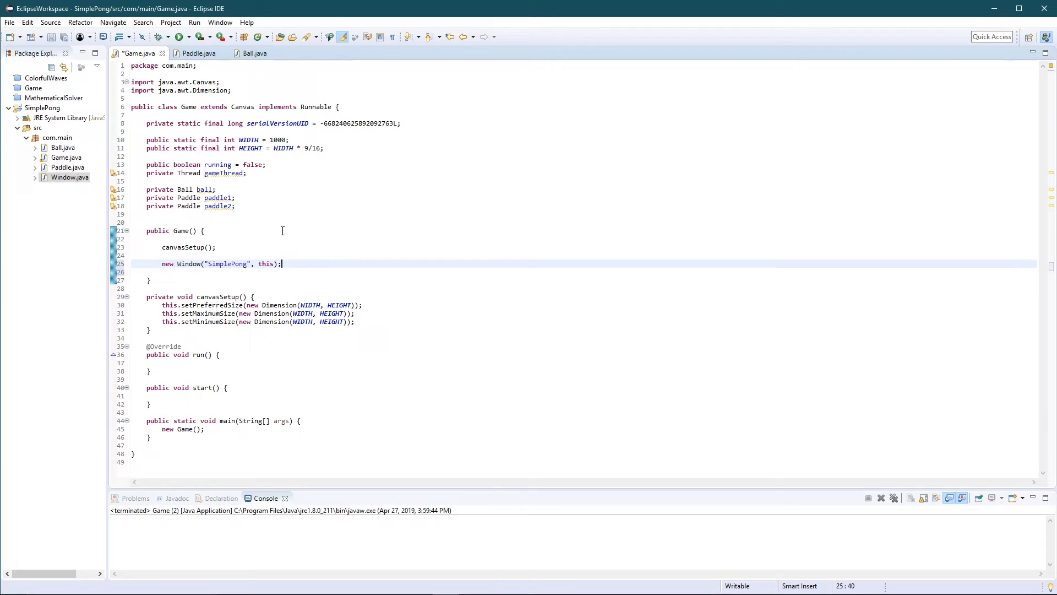
key(ctrl+s)
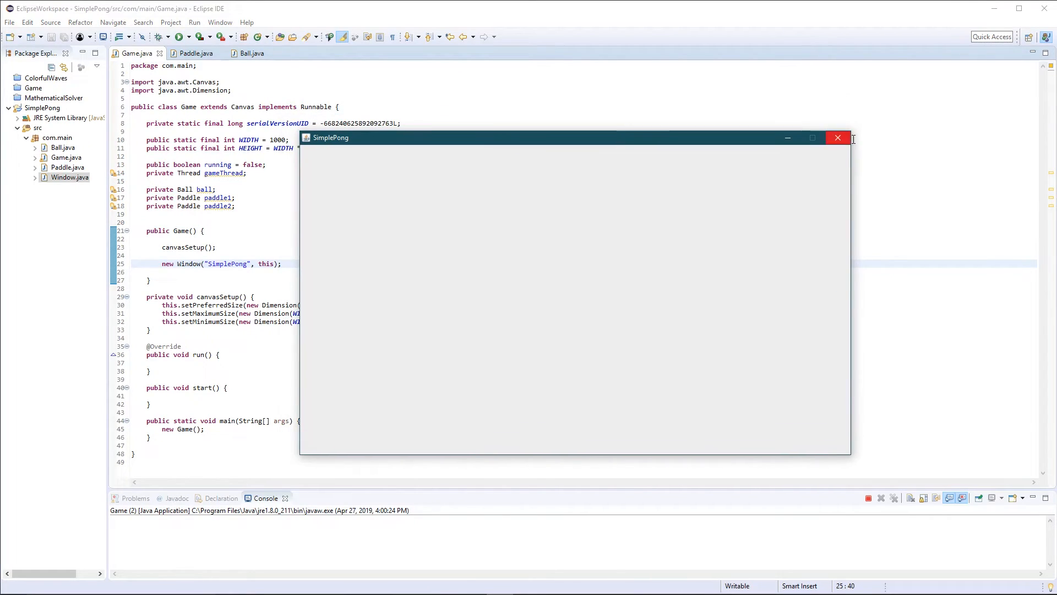
Close the running SimplePong window with its X button
click(838, 138)
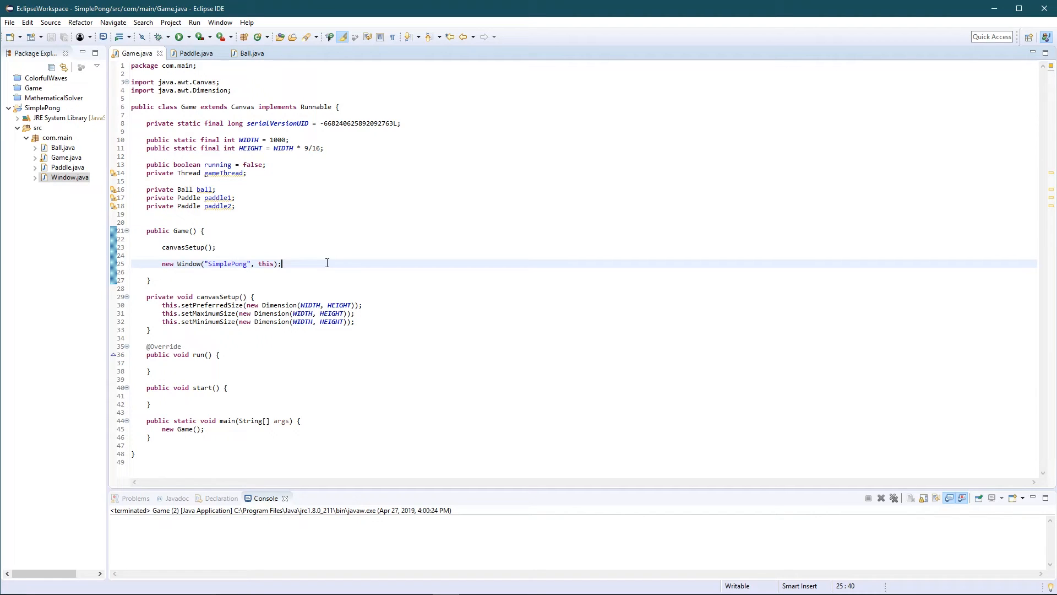
mouse_move(287, 381)
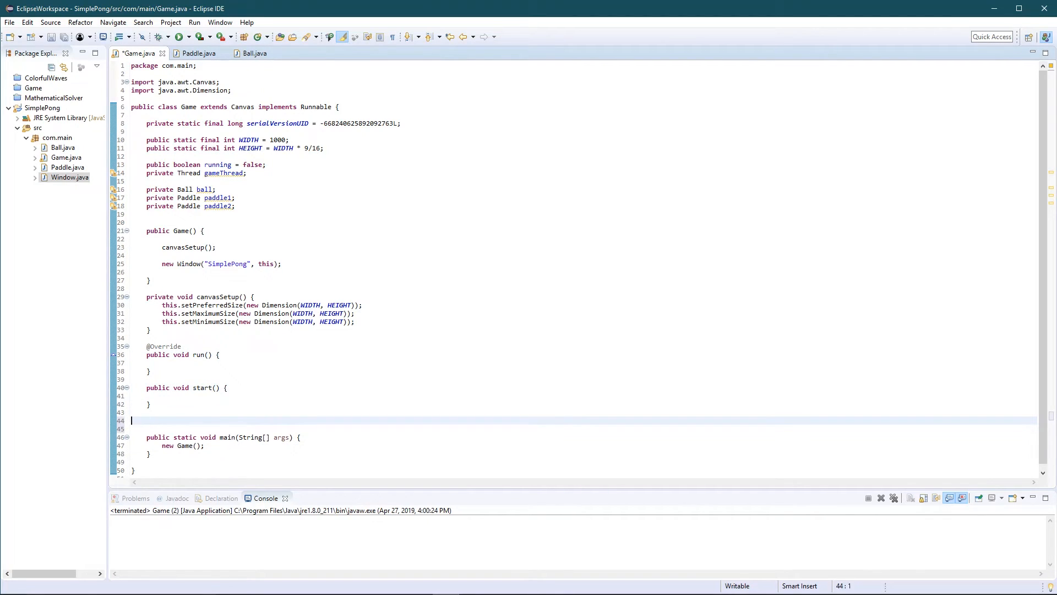
Type a public void stop() method stub below start()
text(p)
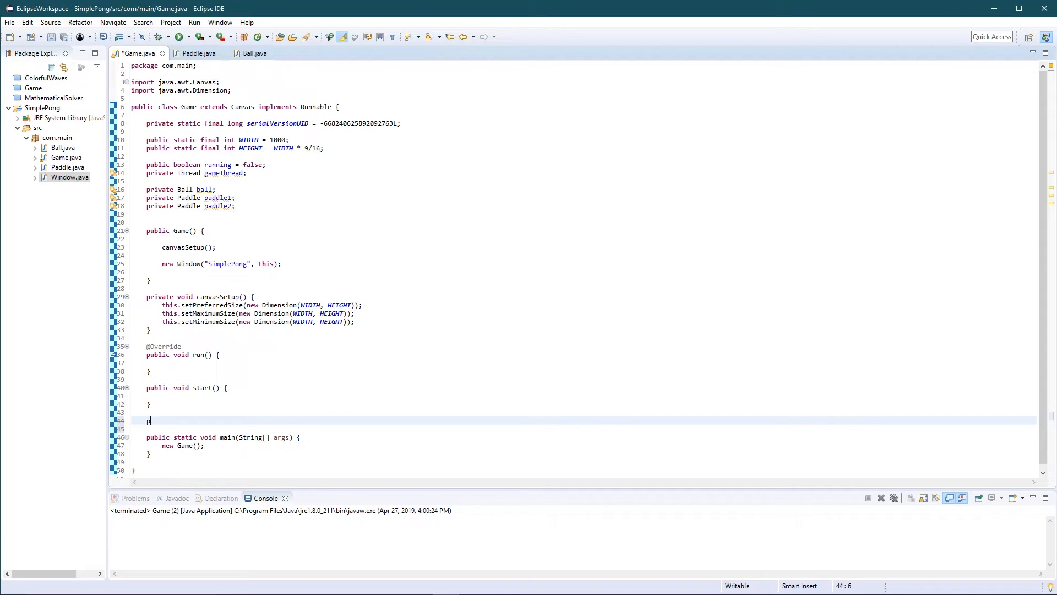
text(ublic stop)
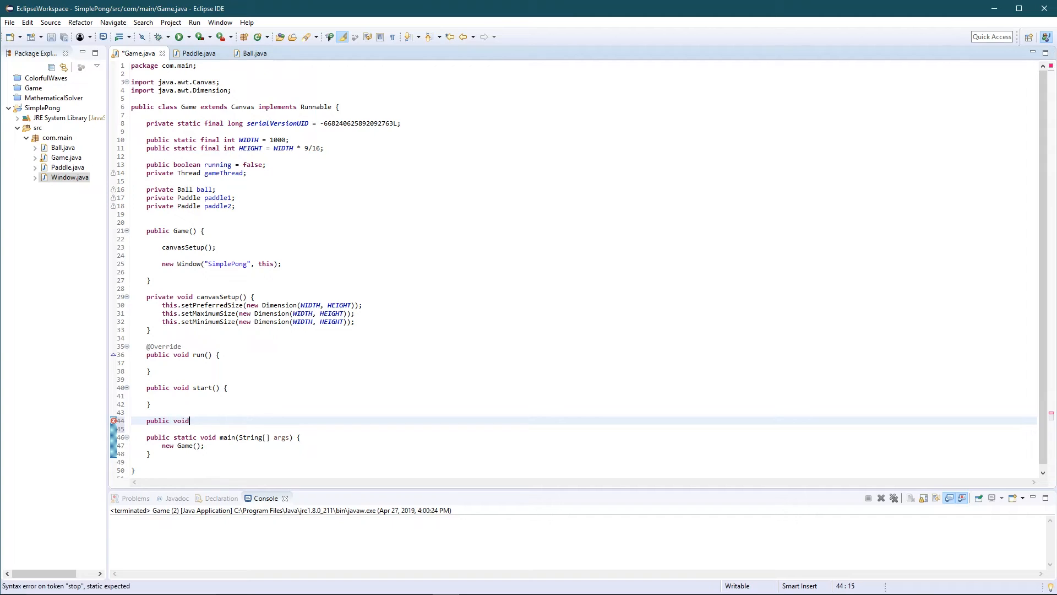
text(stop() {)
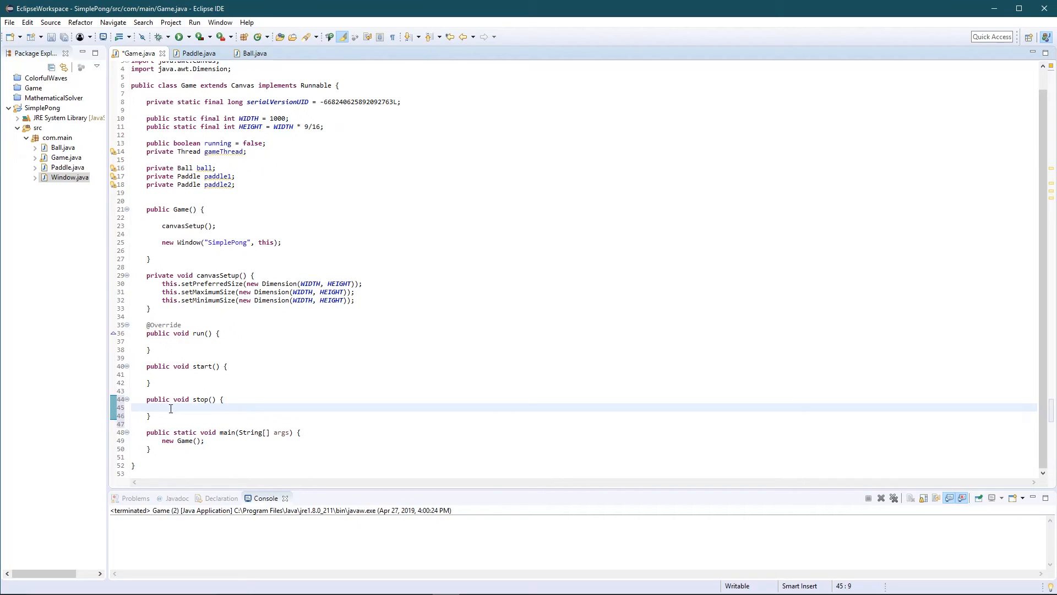
mouse_move(172, 409)
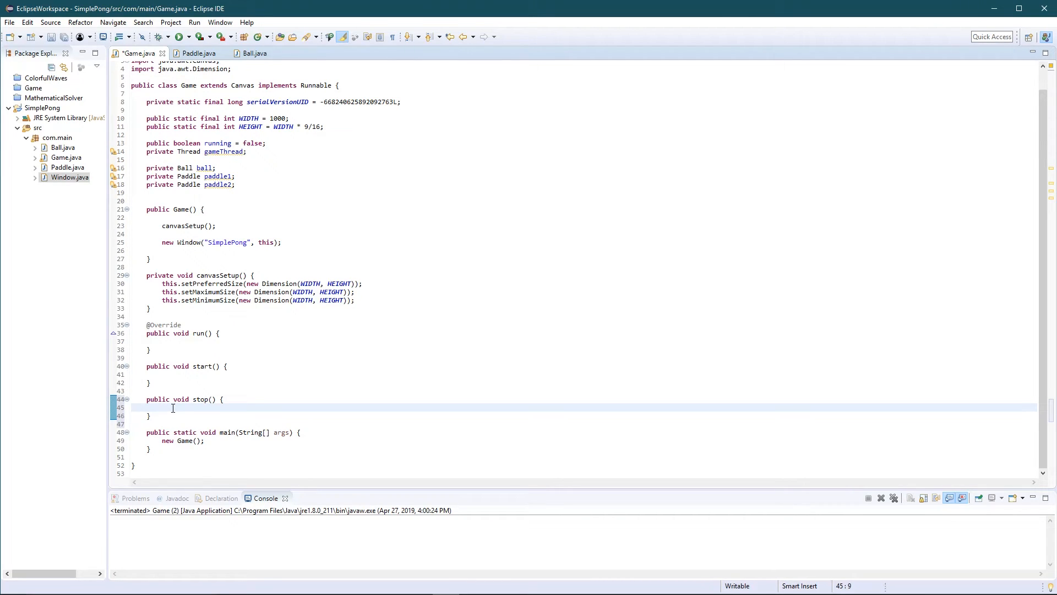
click(194, 375)
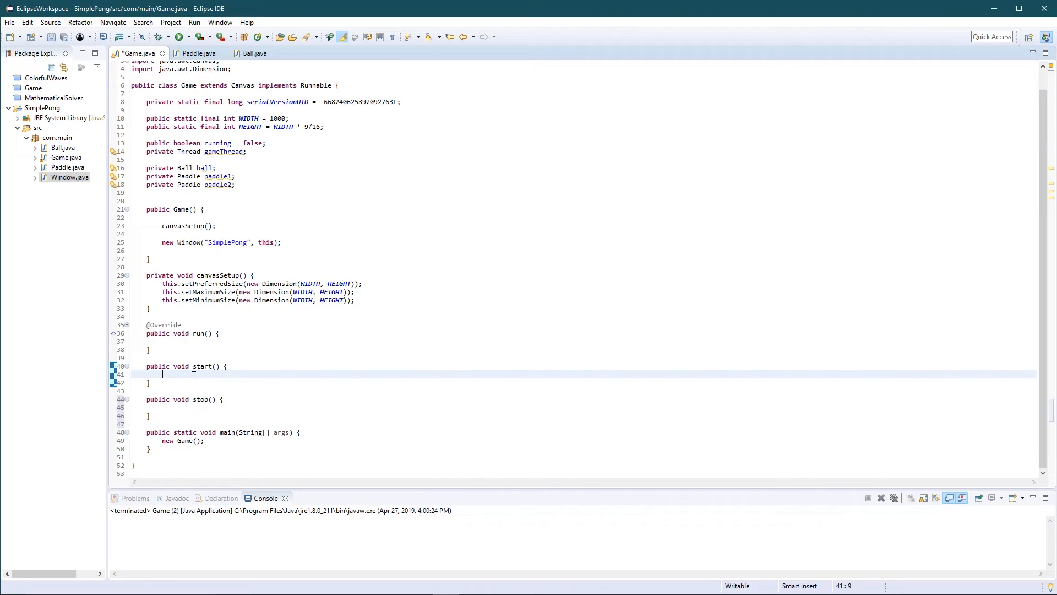
Inside start(), assign gameThread = new Thread(this)
text(Threa)
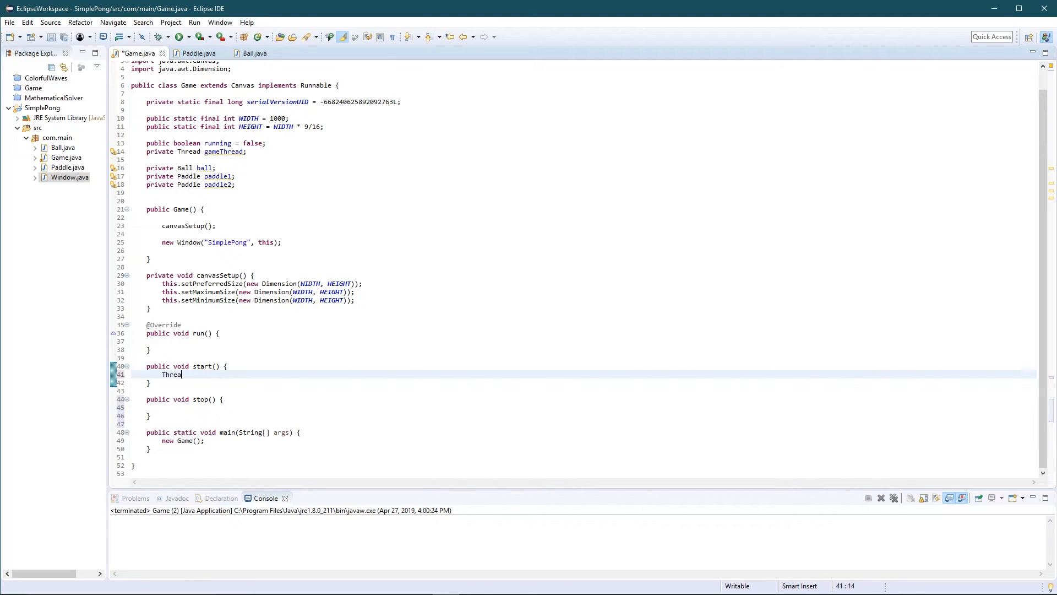
text(d)
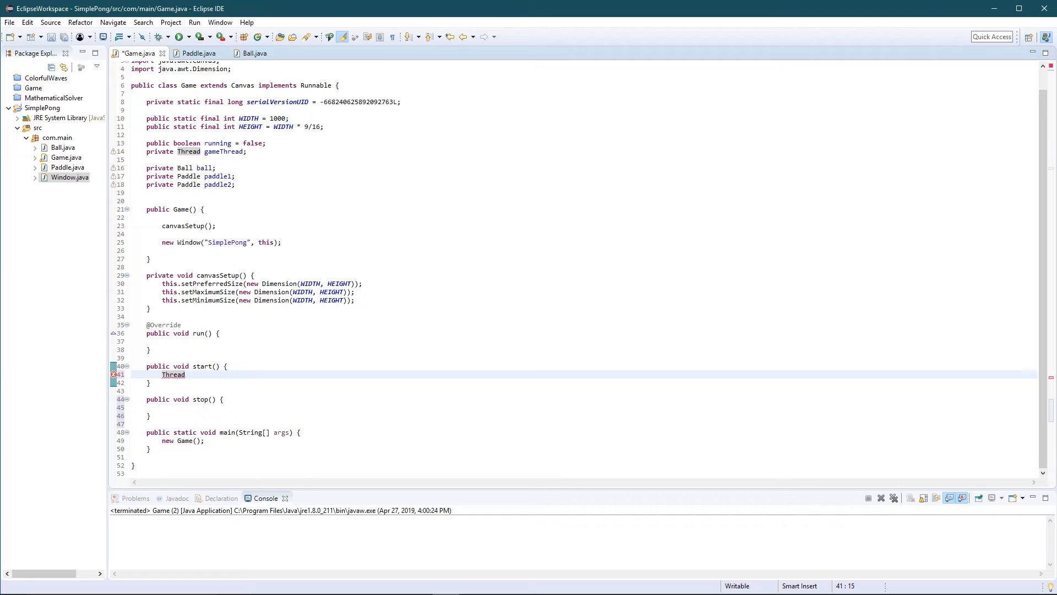
text(game)
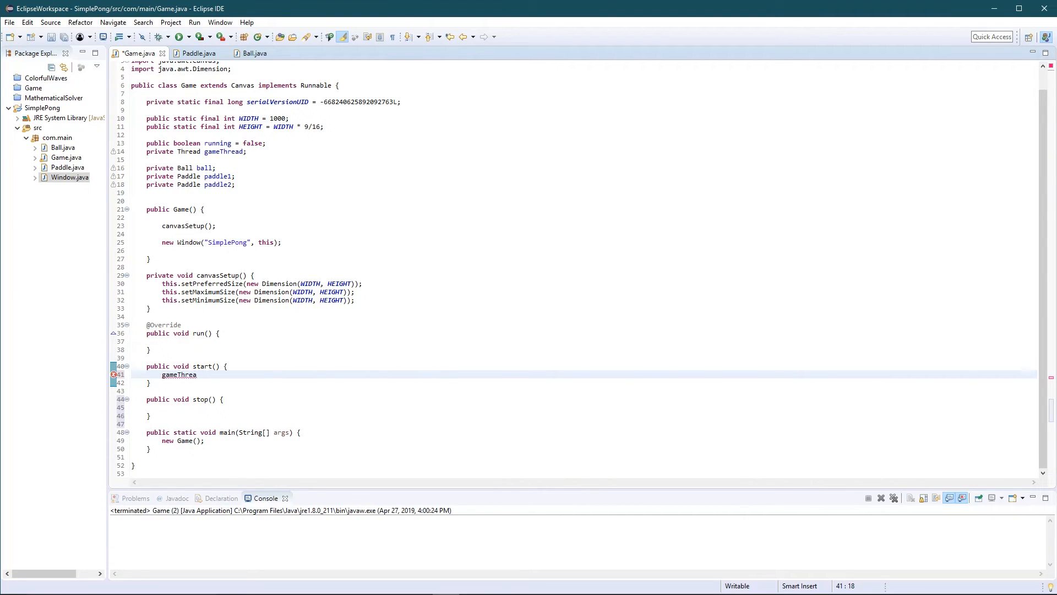
text(d = new)
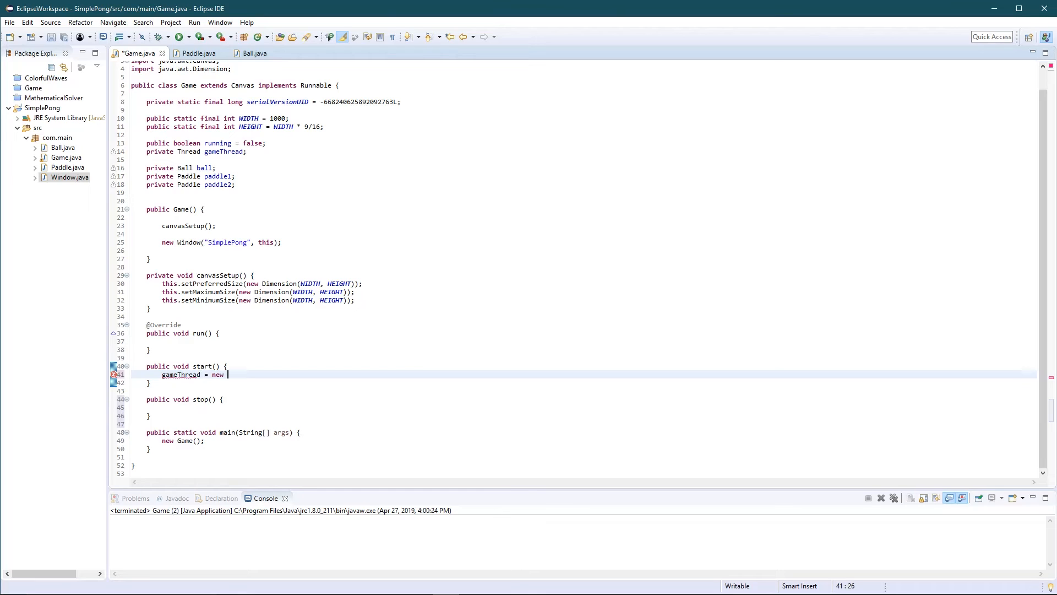
text(Thre)
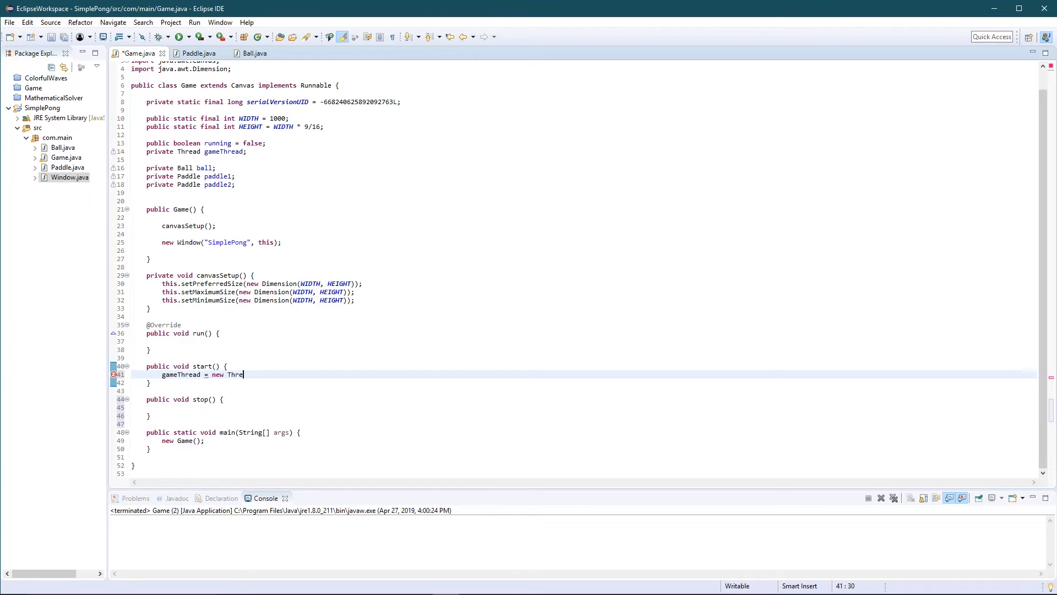
text(ad()
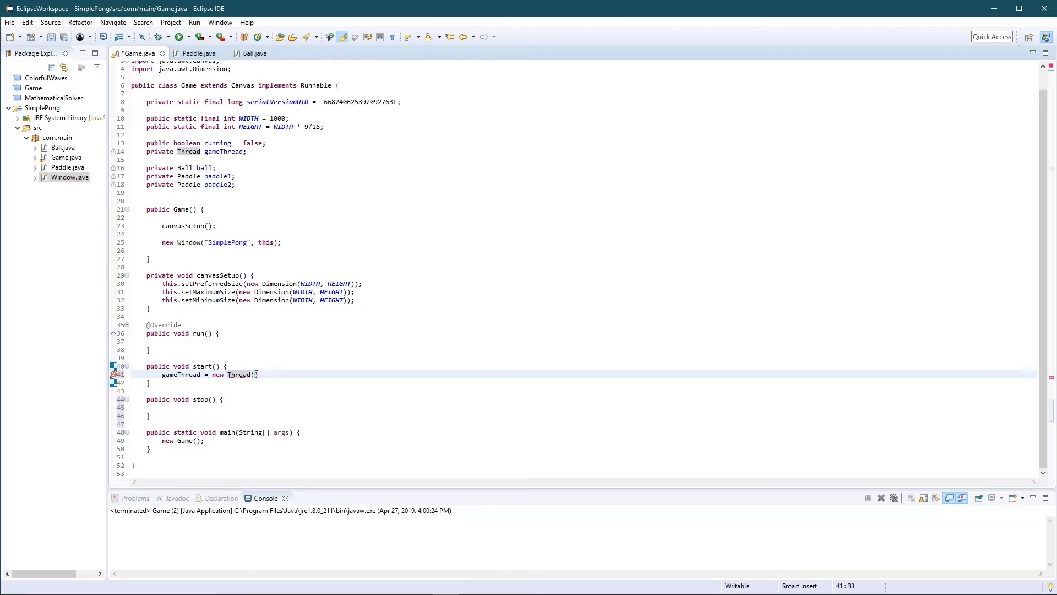
text(this))
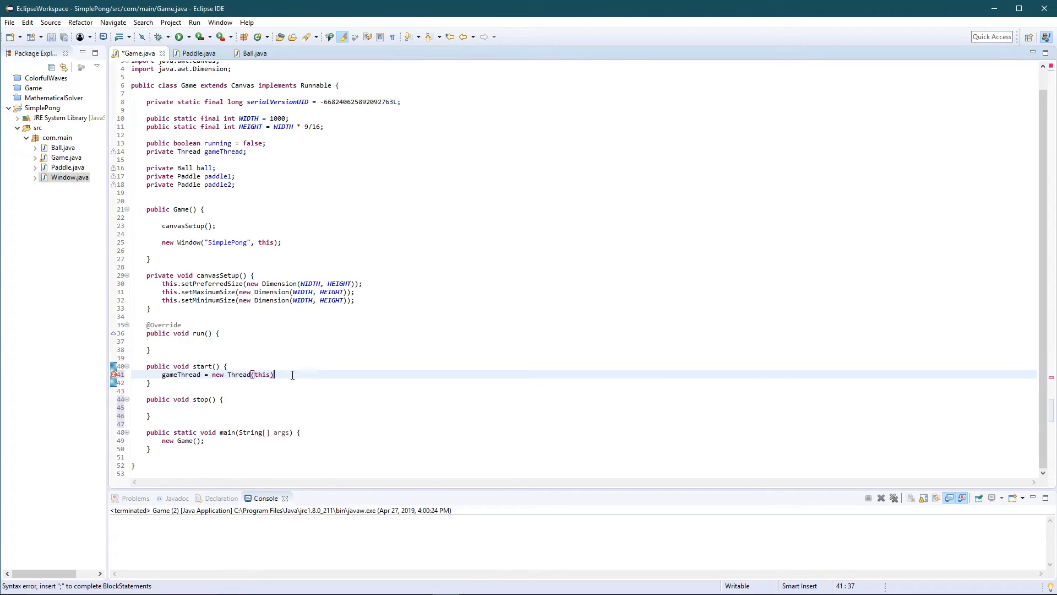
text(;)
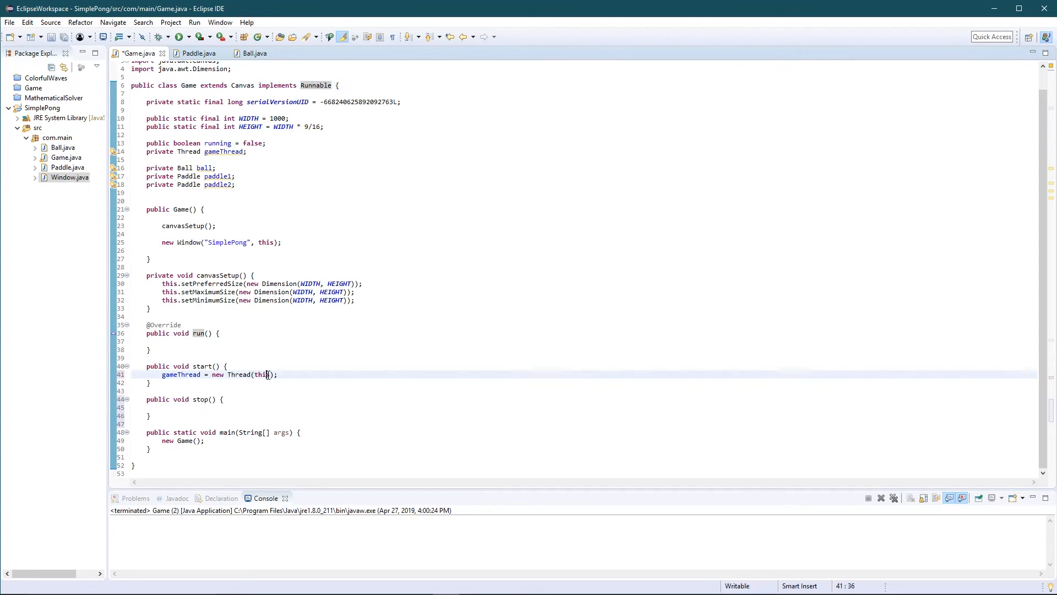
click(278, 375)
text(g)
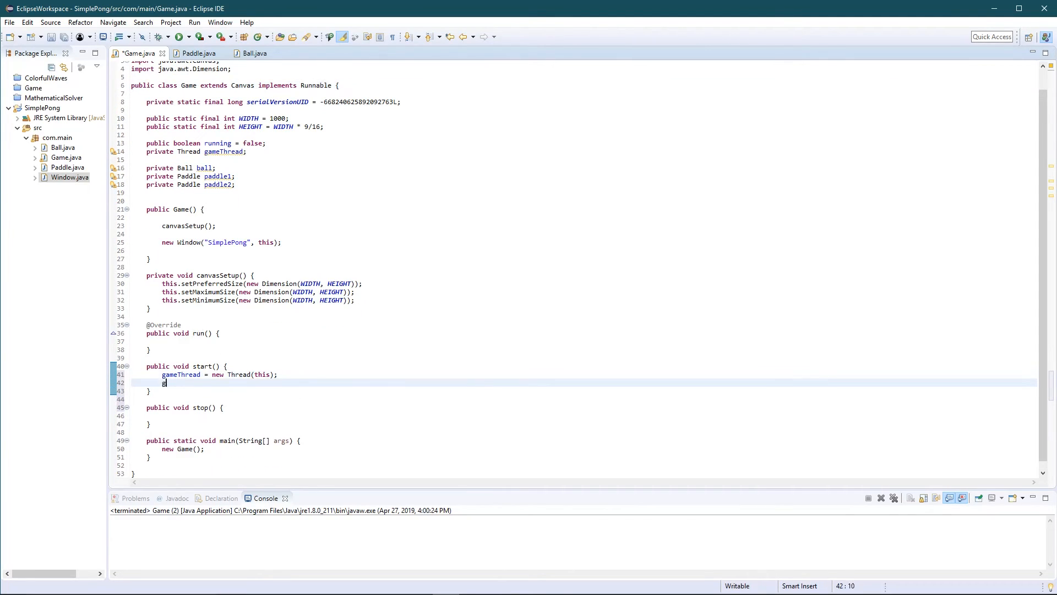
Call gameThread.start(), set running = true, and save Game.java
text(ameThread.)
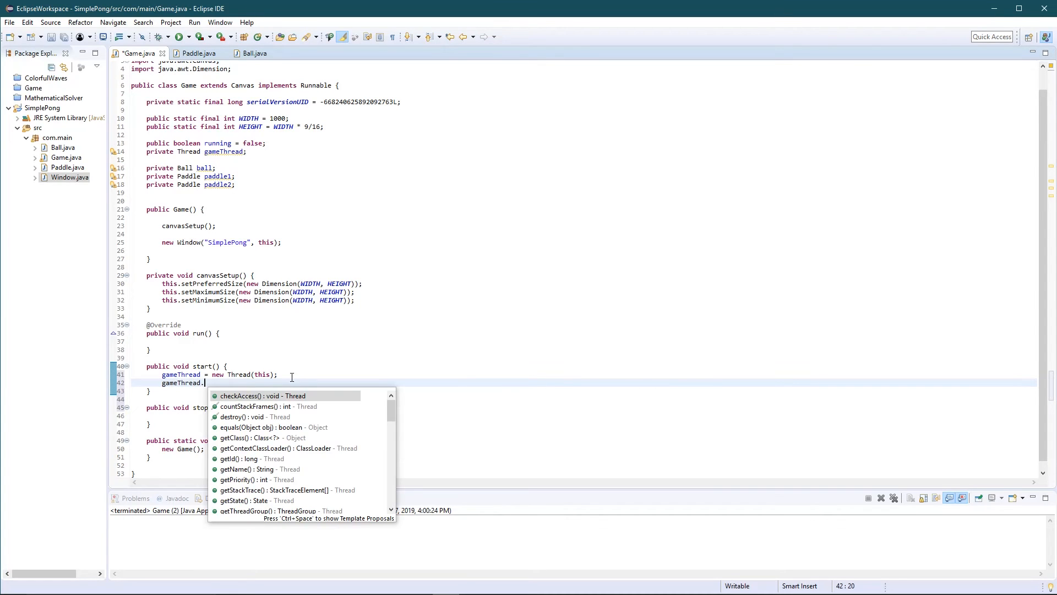
text(s)
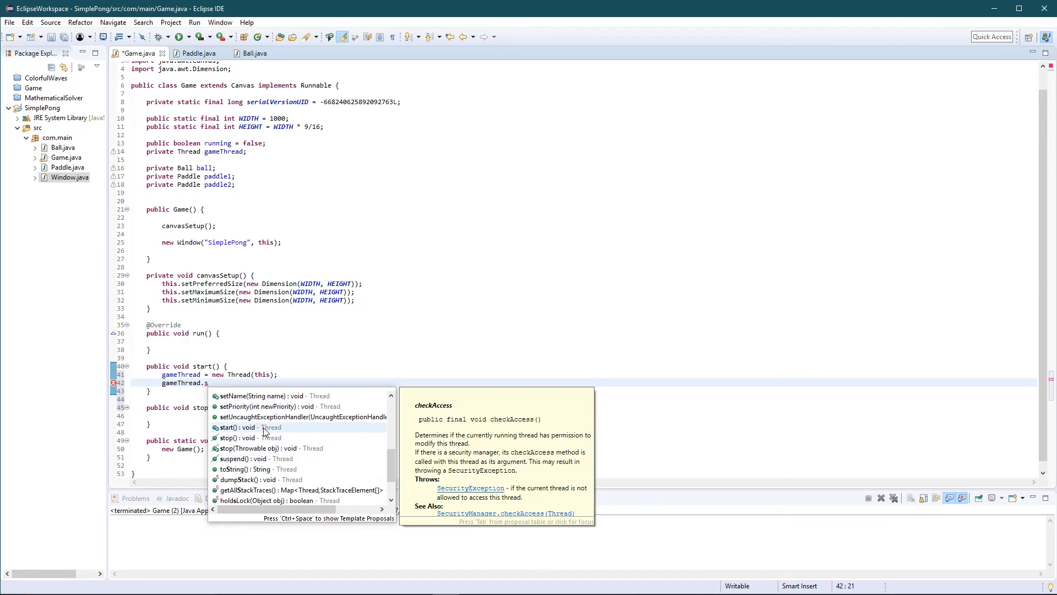
click(228, 426)
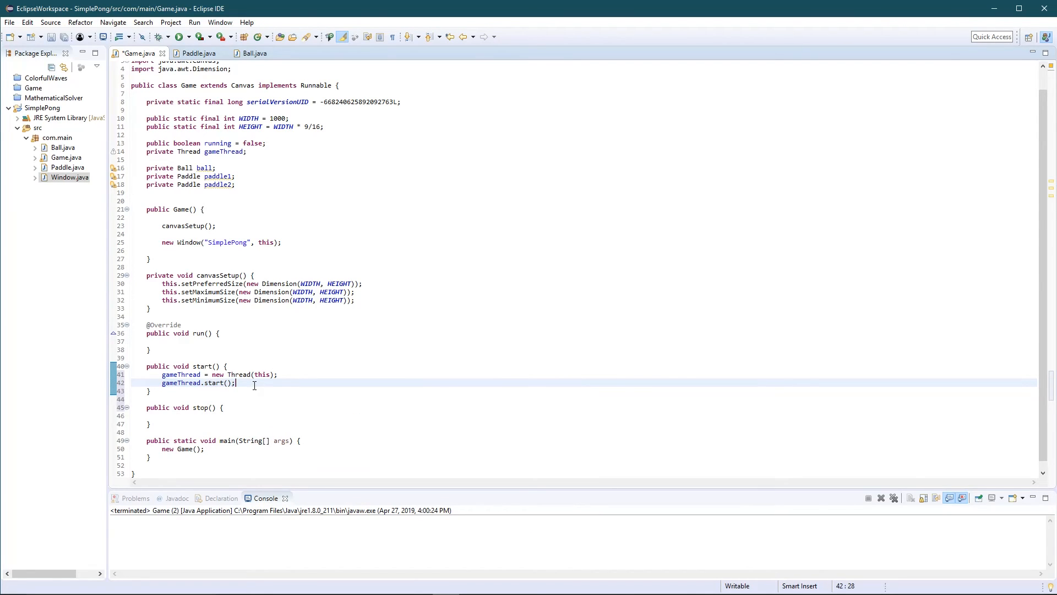
text(running)
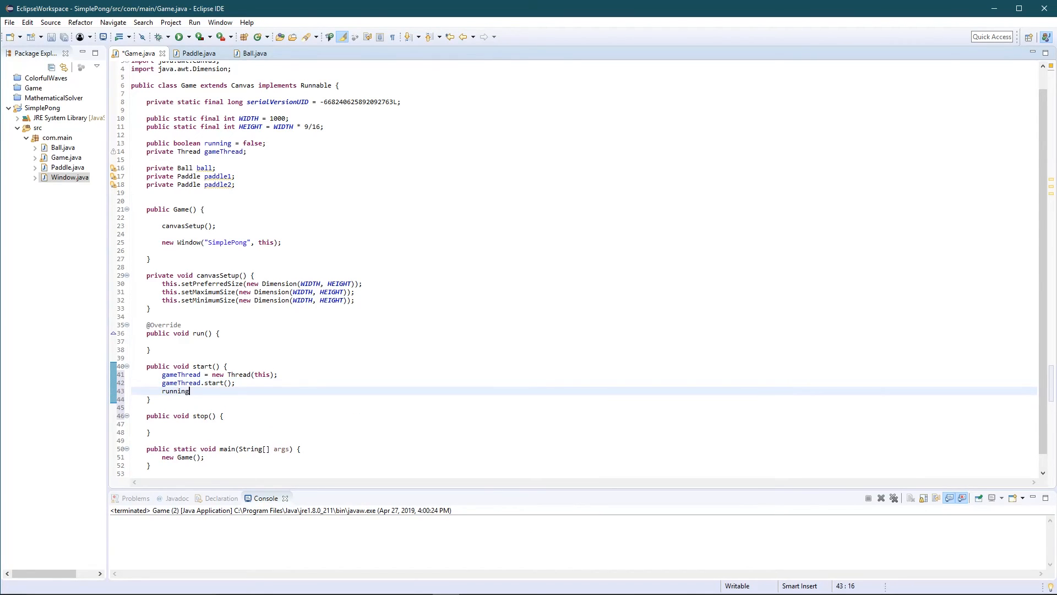
text(= true;)
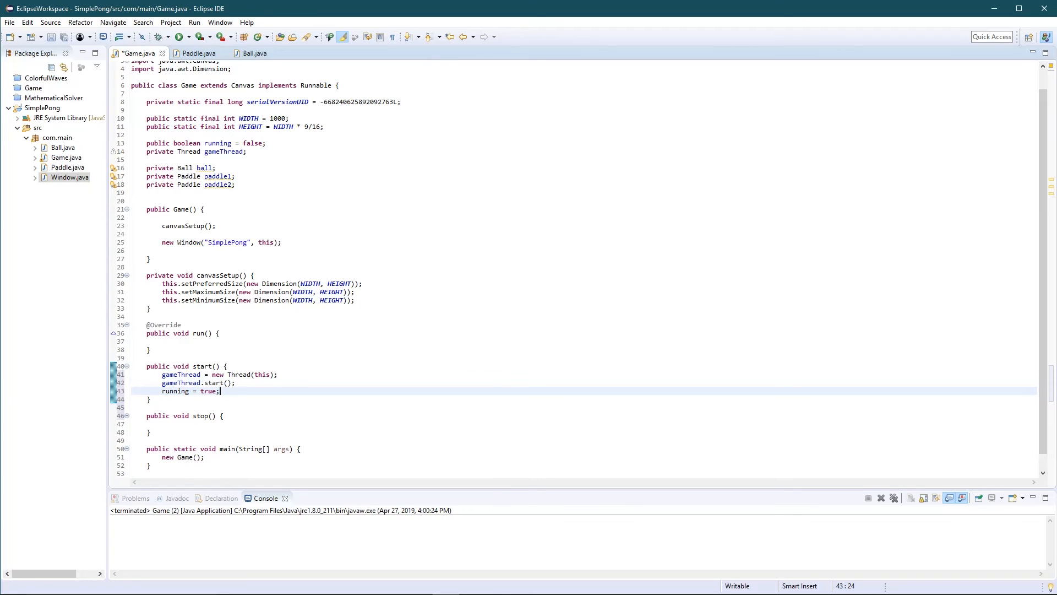
key(Ctrl+s)
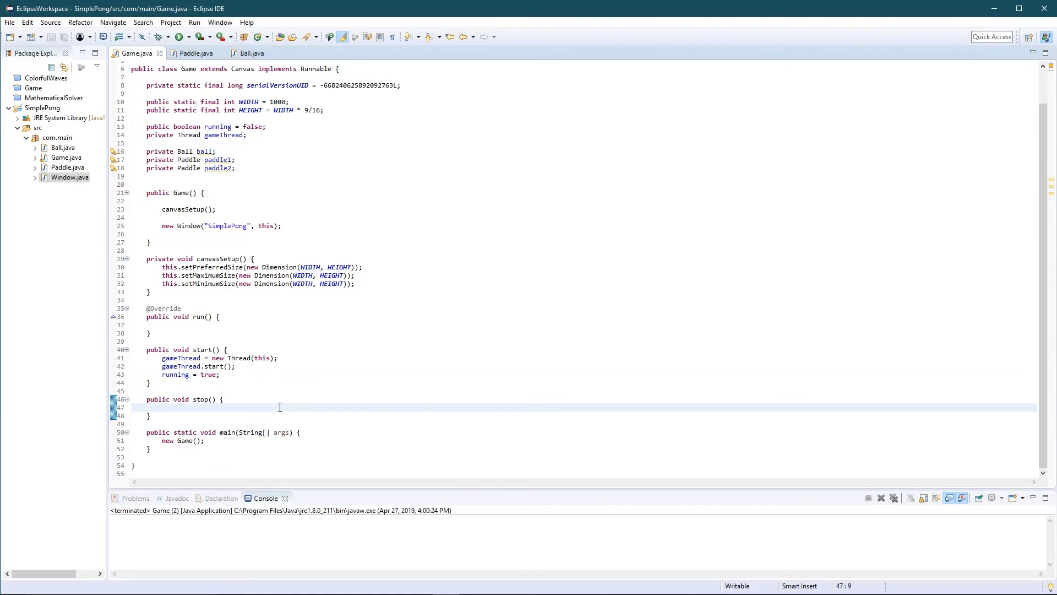
Add gameThread.join() to stop() wrapped in try/catch, replacing the TODO with running = false;
text(gameThread.join();)
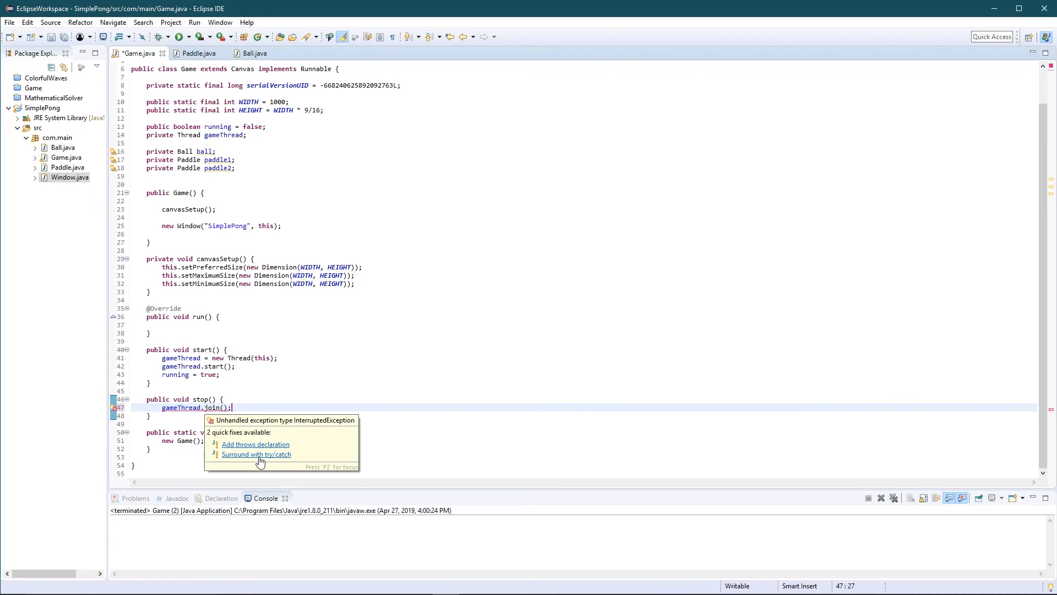
click(256, 455)
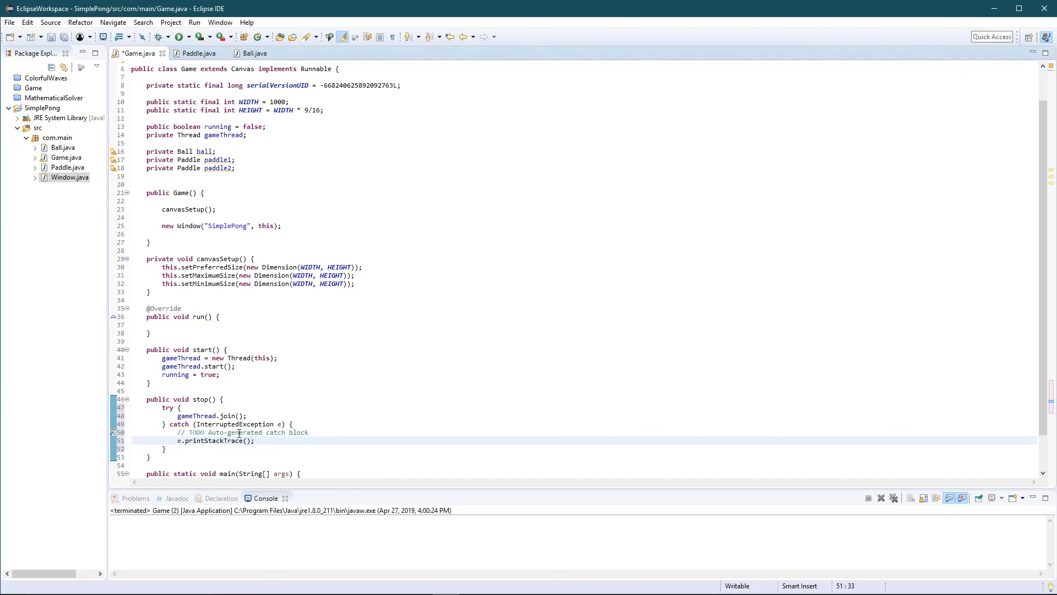
double_click(196, 415)
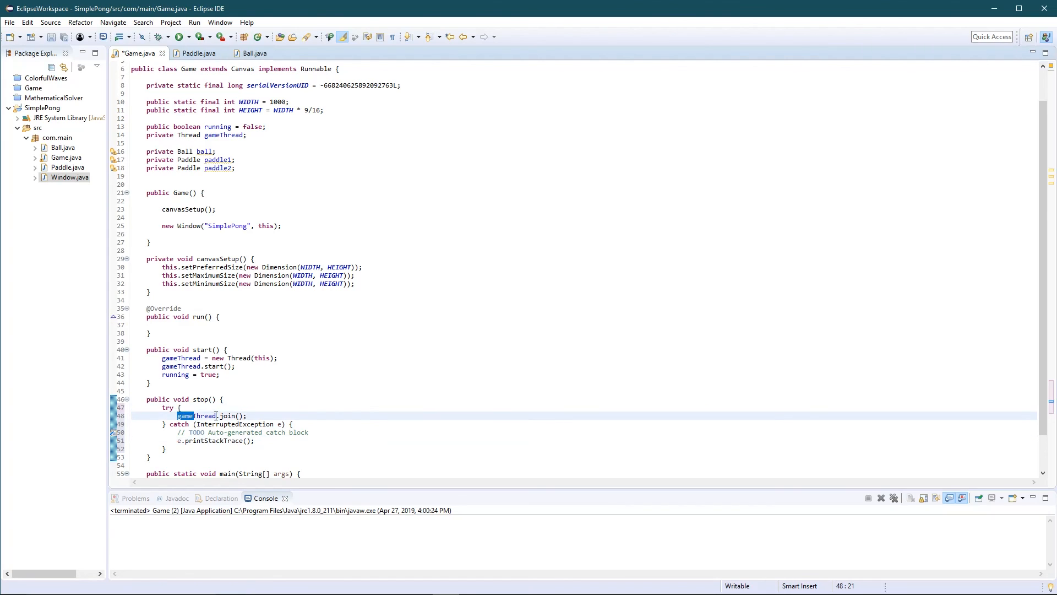
click(273, 424)
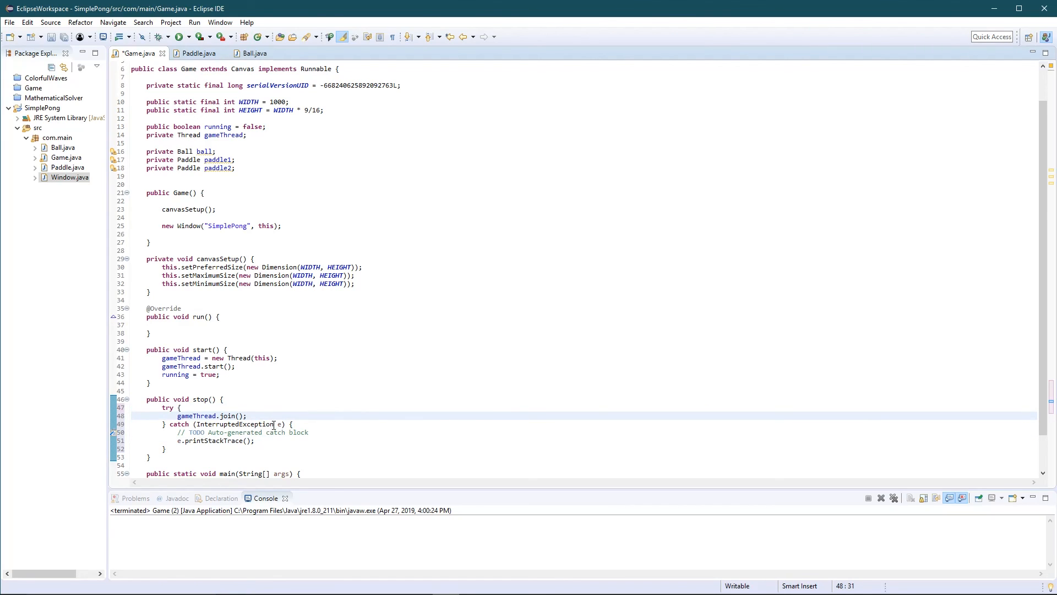
click(223, 440)
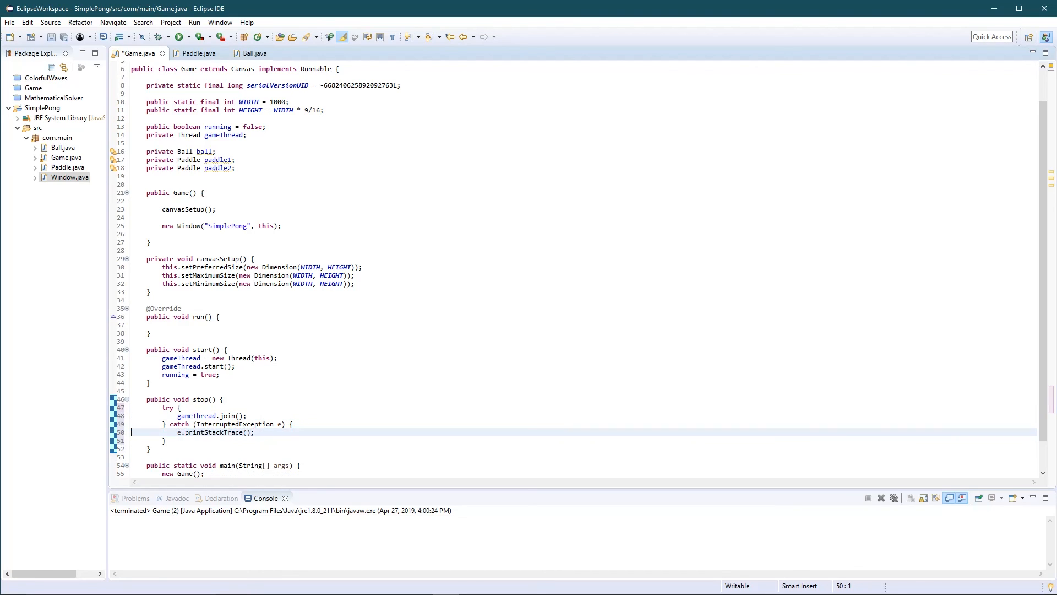
mouse_move(303, 535)
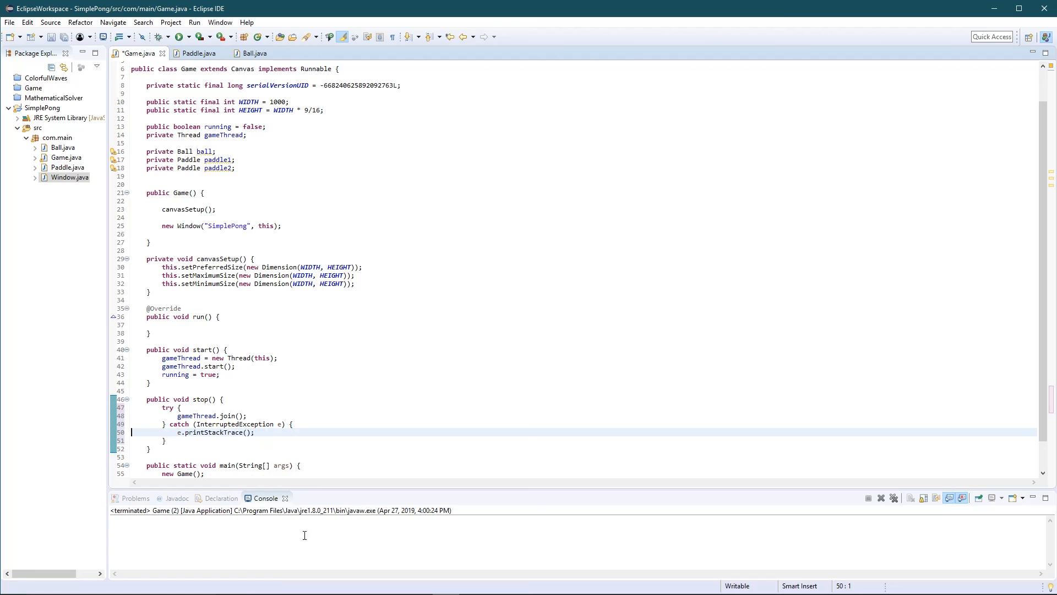
text(running =)
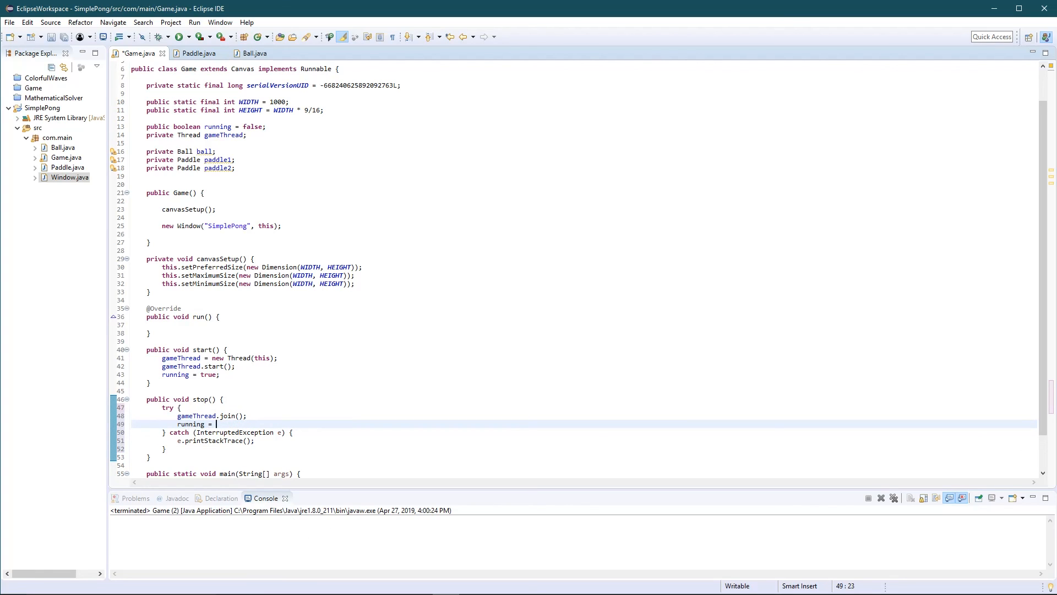
text(false;)
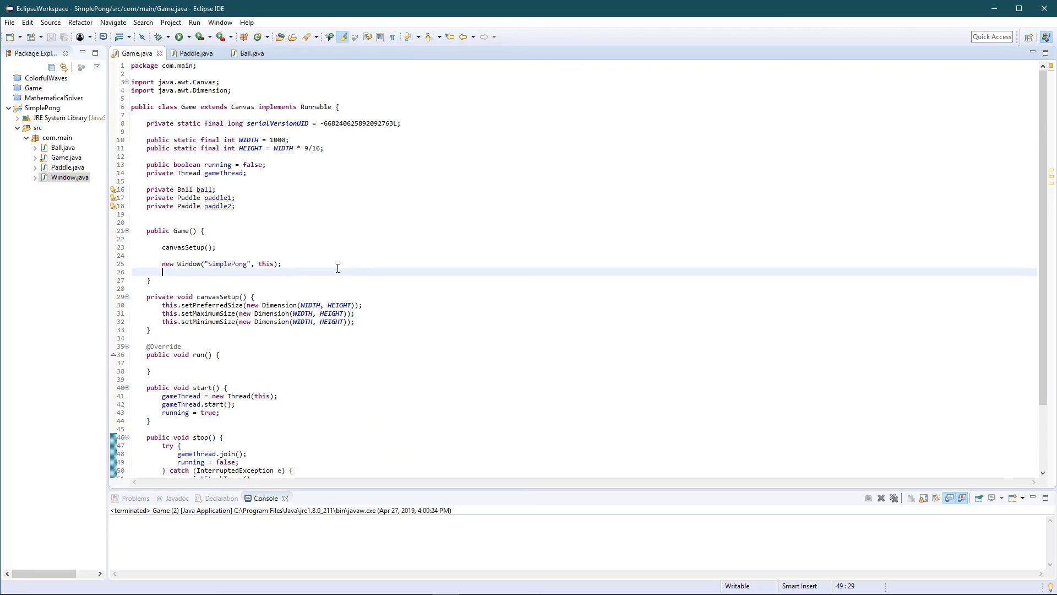
Select Game.java in Package Explorer and scroll down to review the code
click(65, 167)
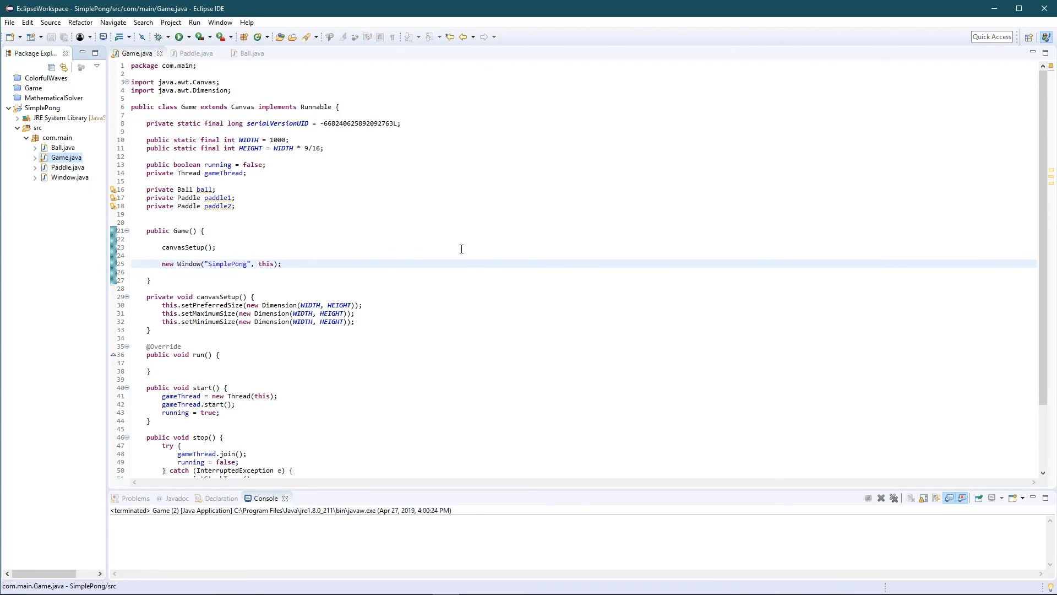
scroll(down, 3)
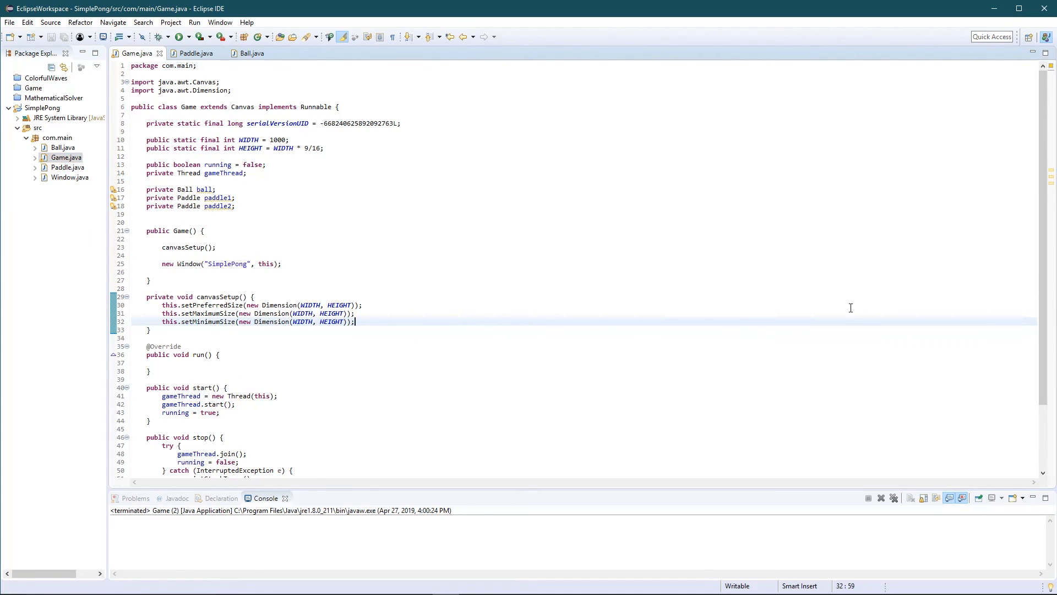
mouse_move(505, 297)
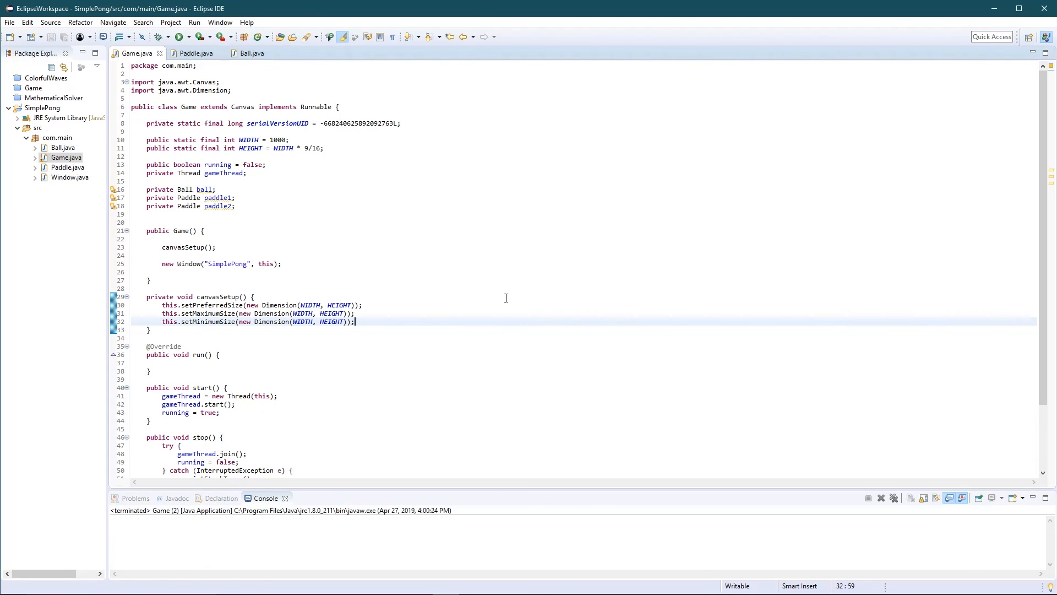